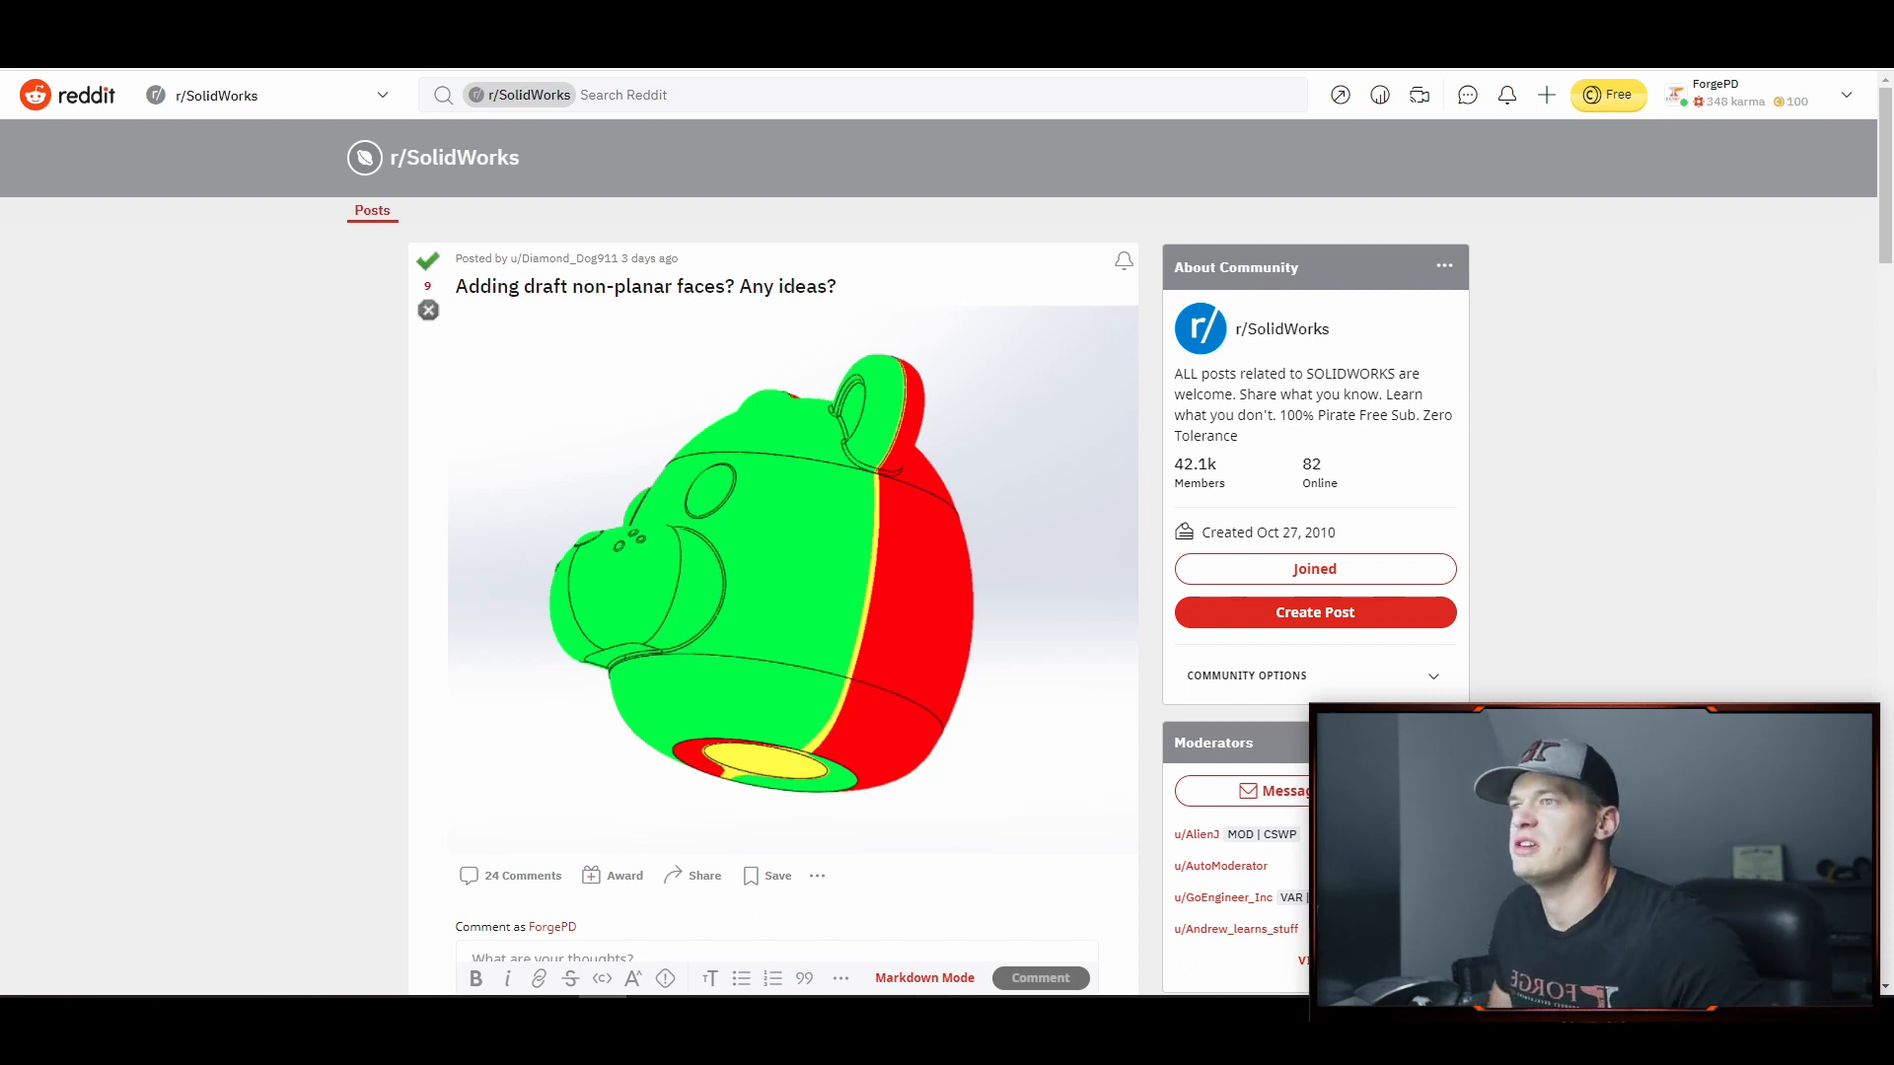
mouse_move(885, 551)
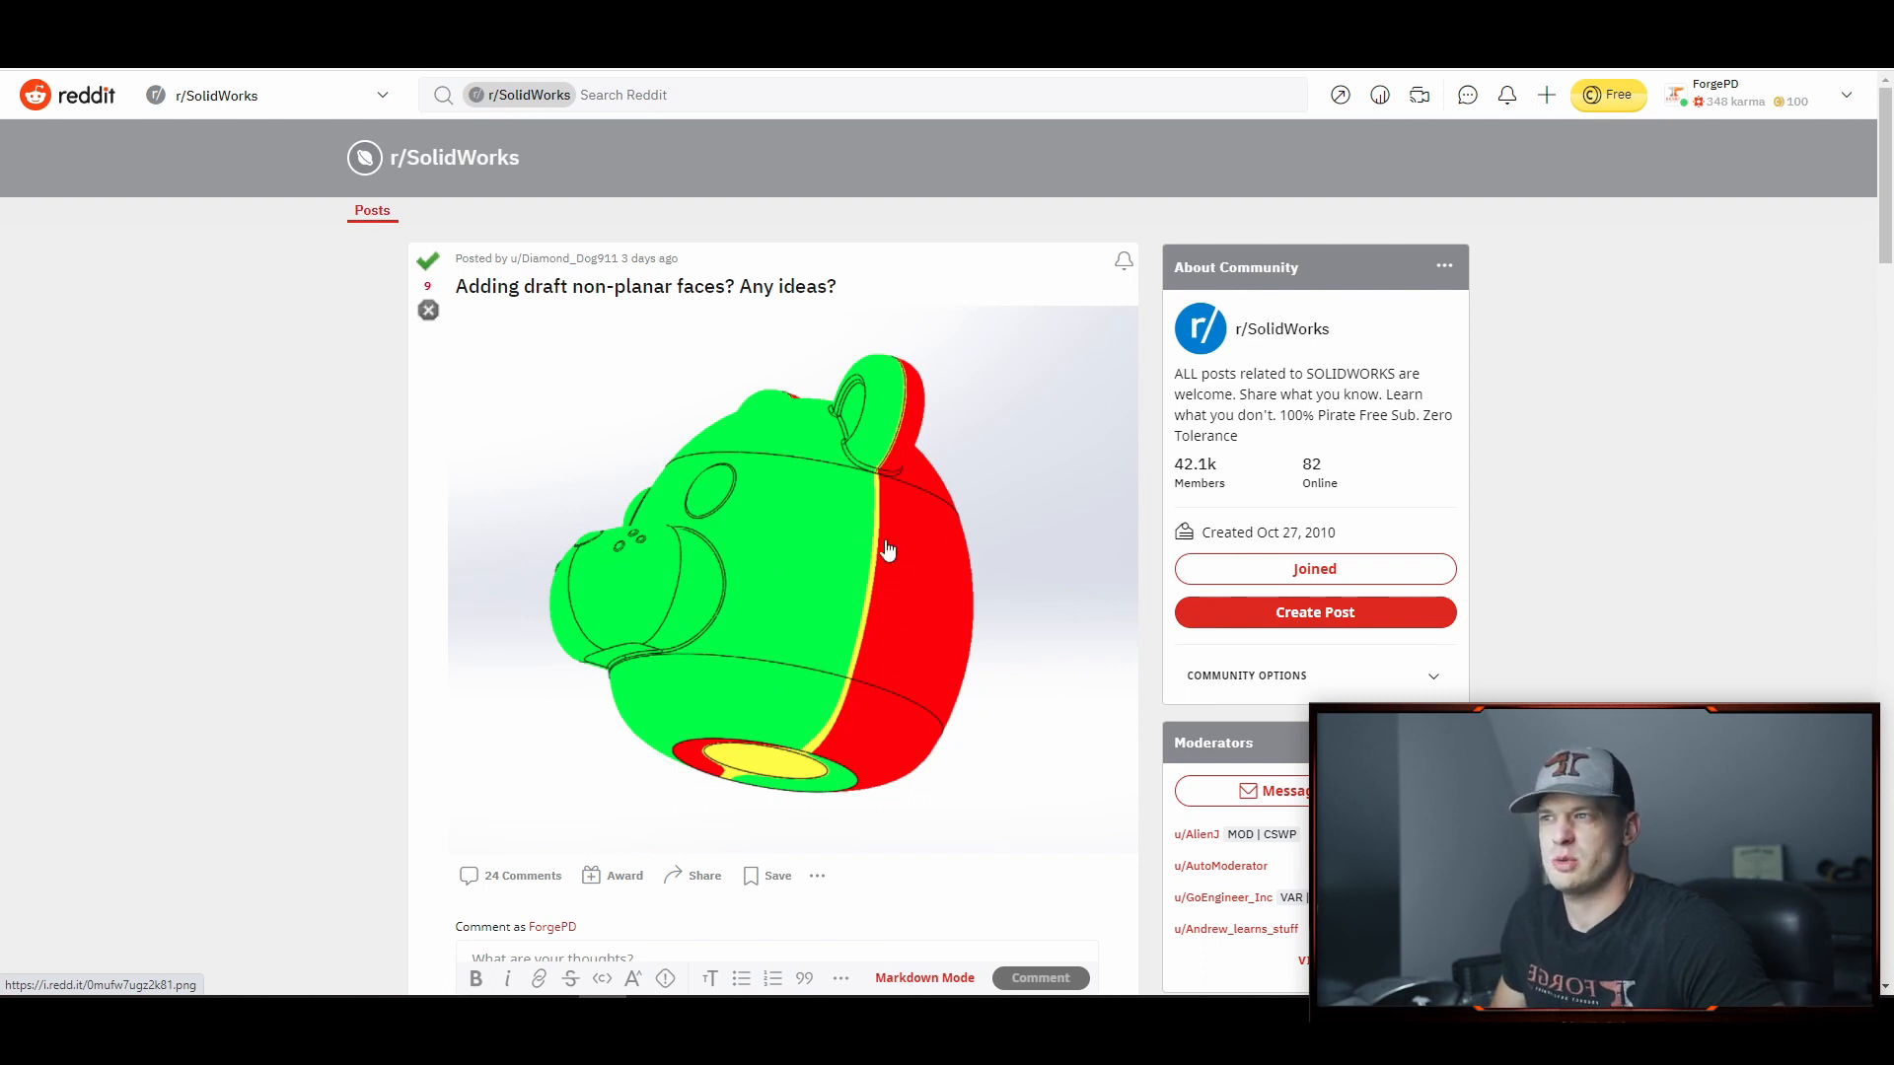
mouse_move(875, 476)
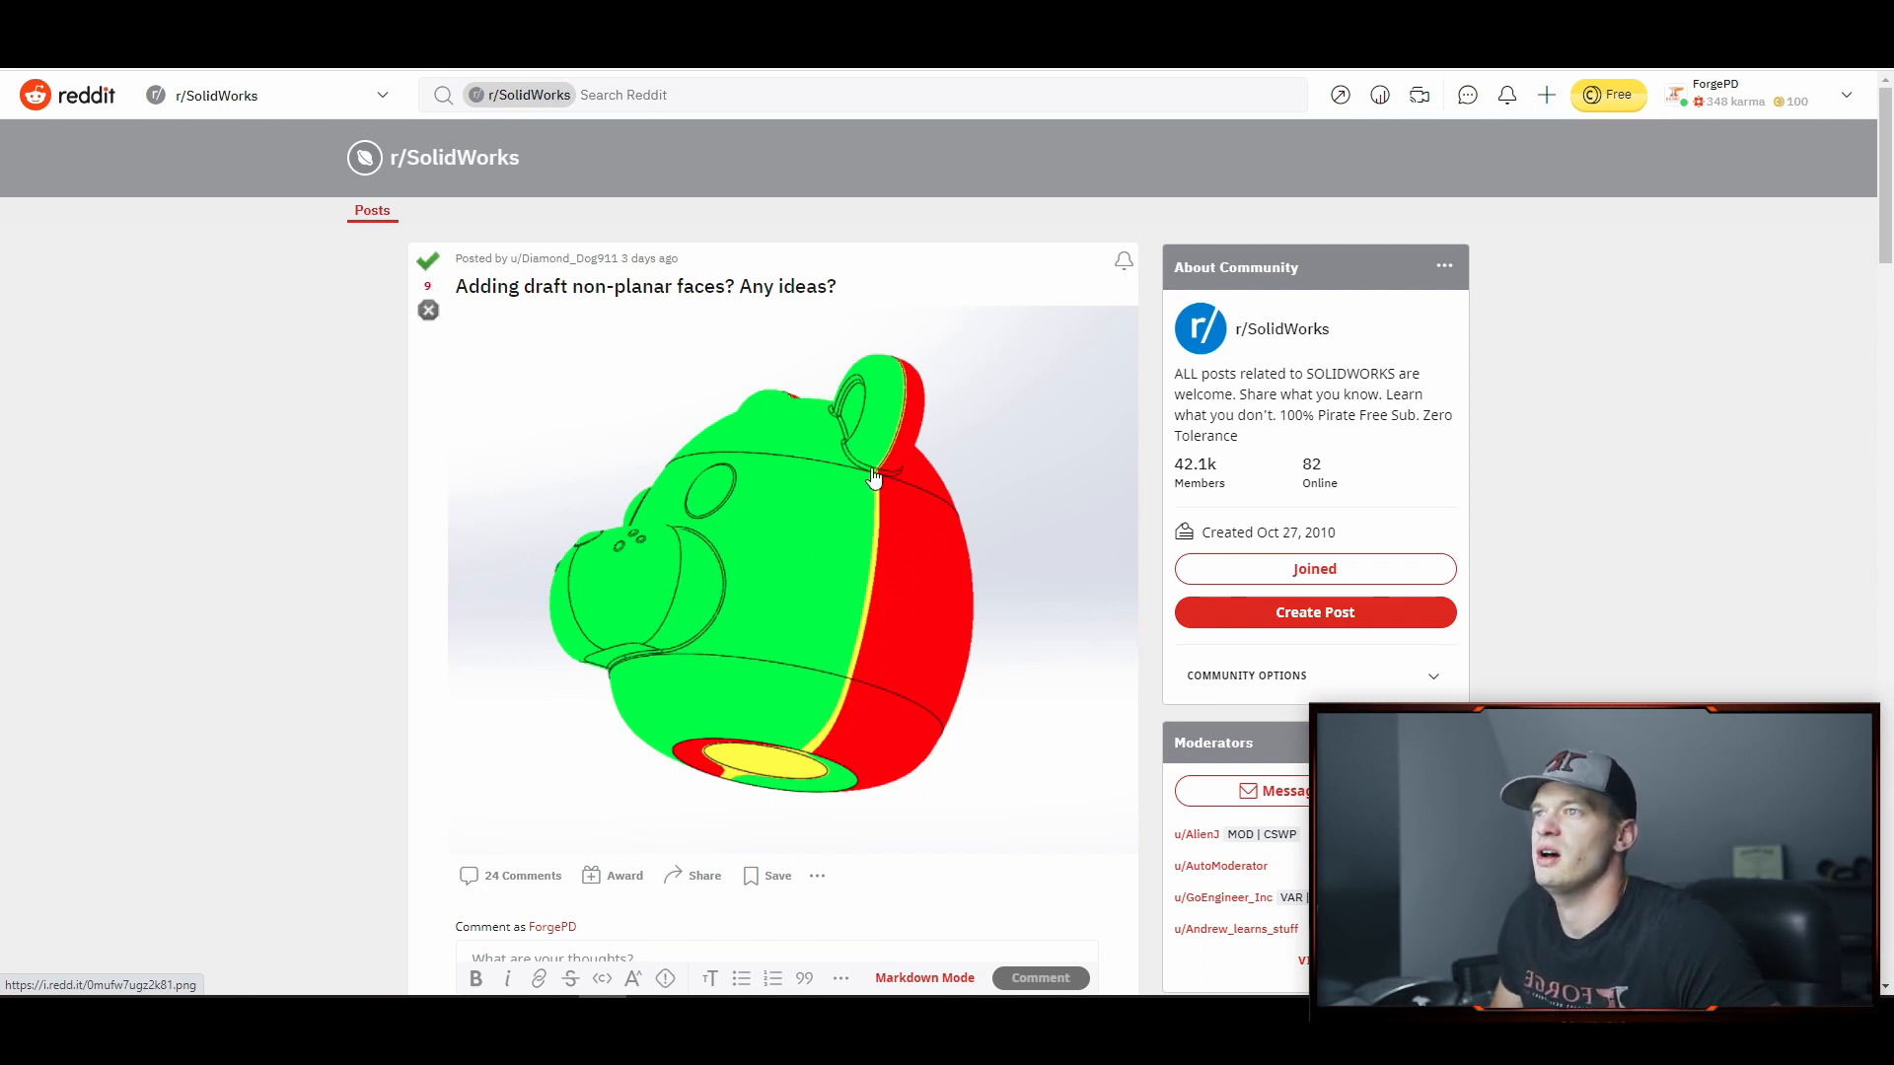
mouse_move(883, 578)
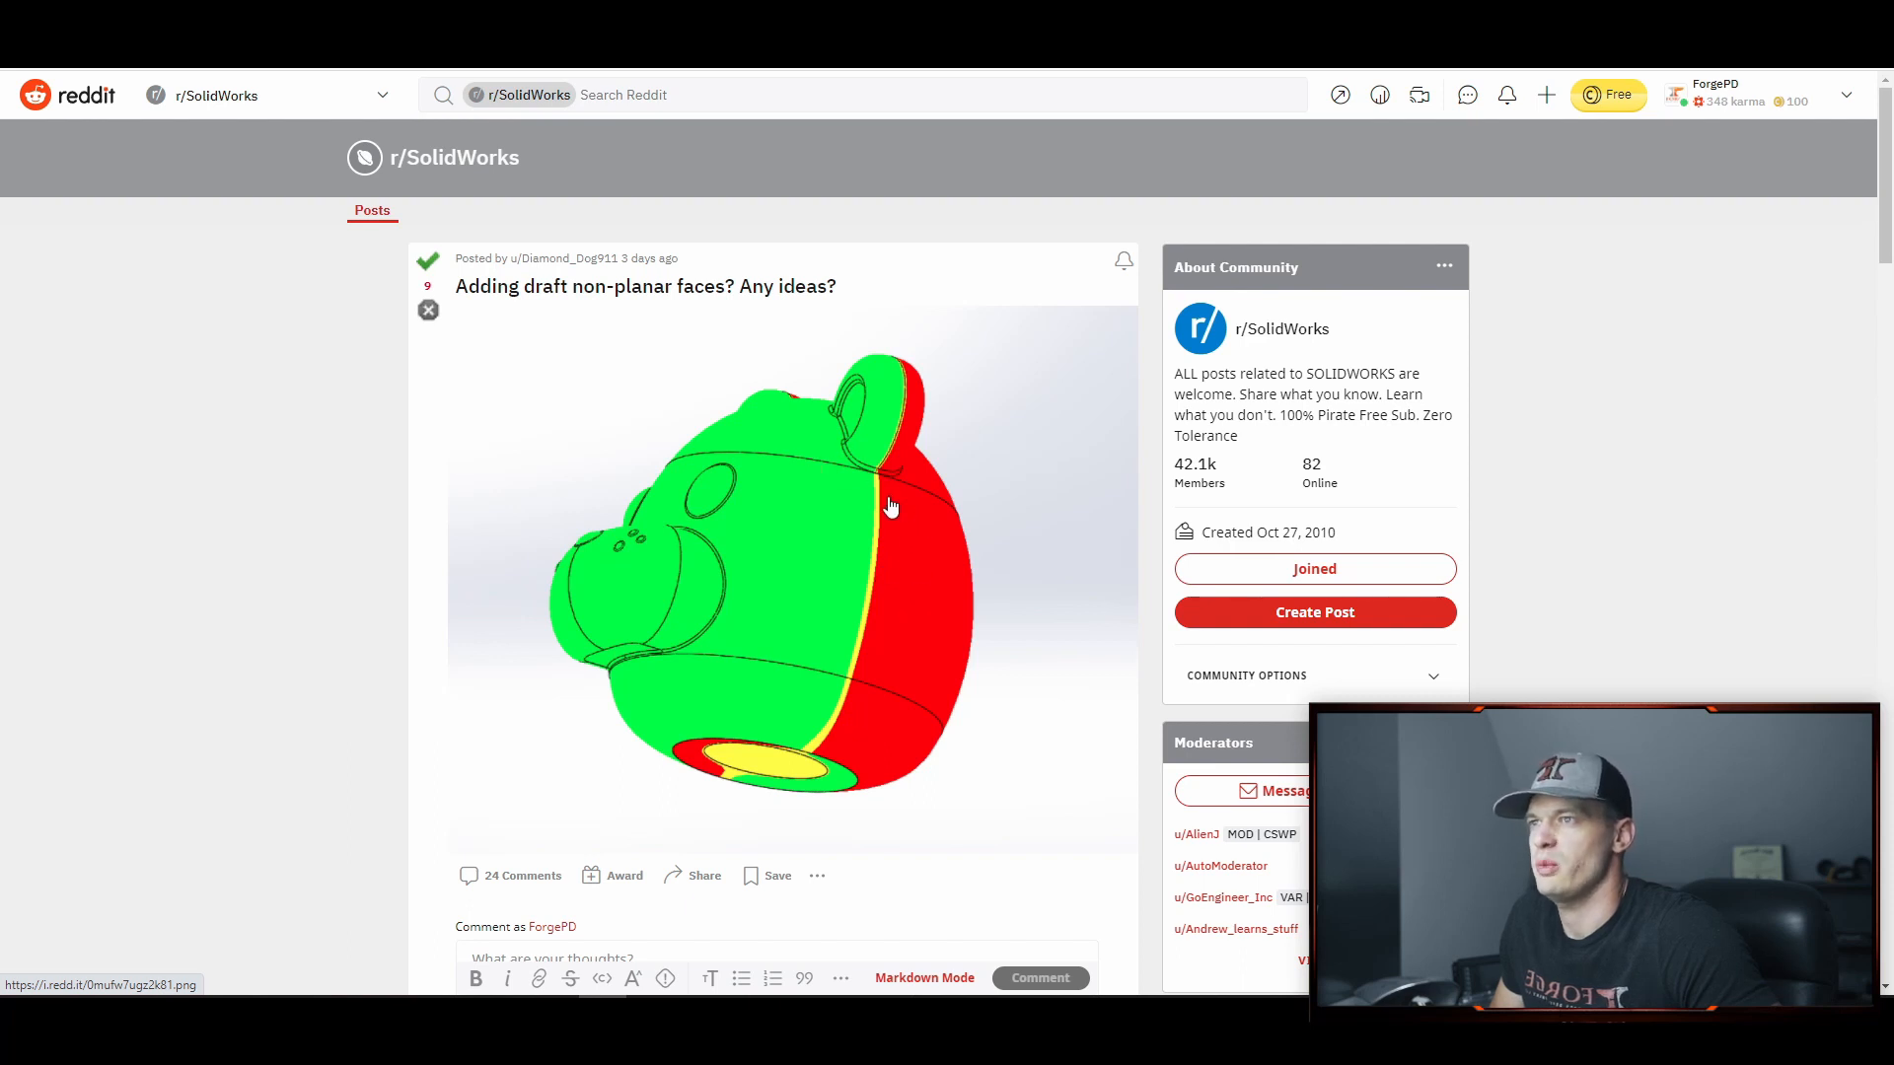
mouse_move(913, 600)
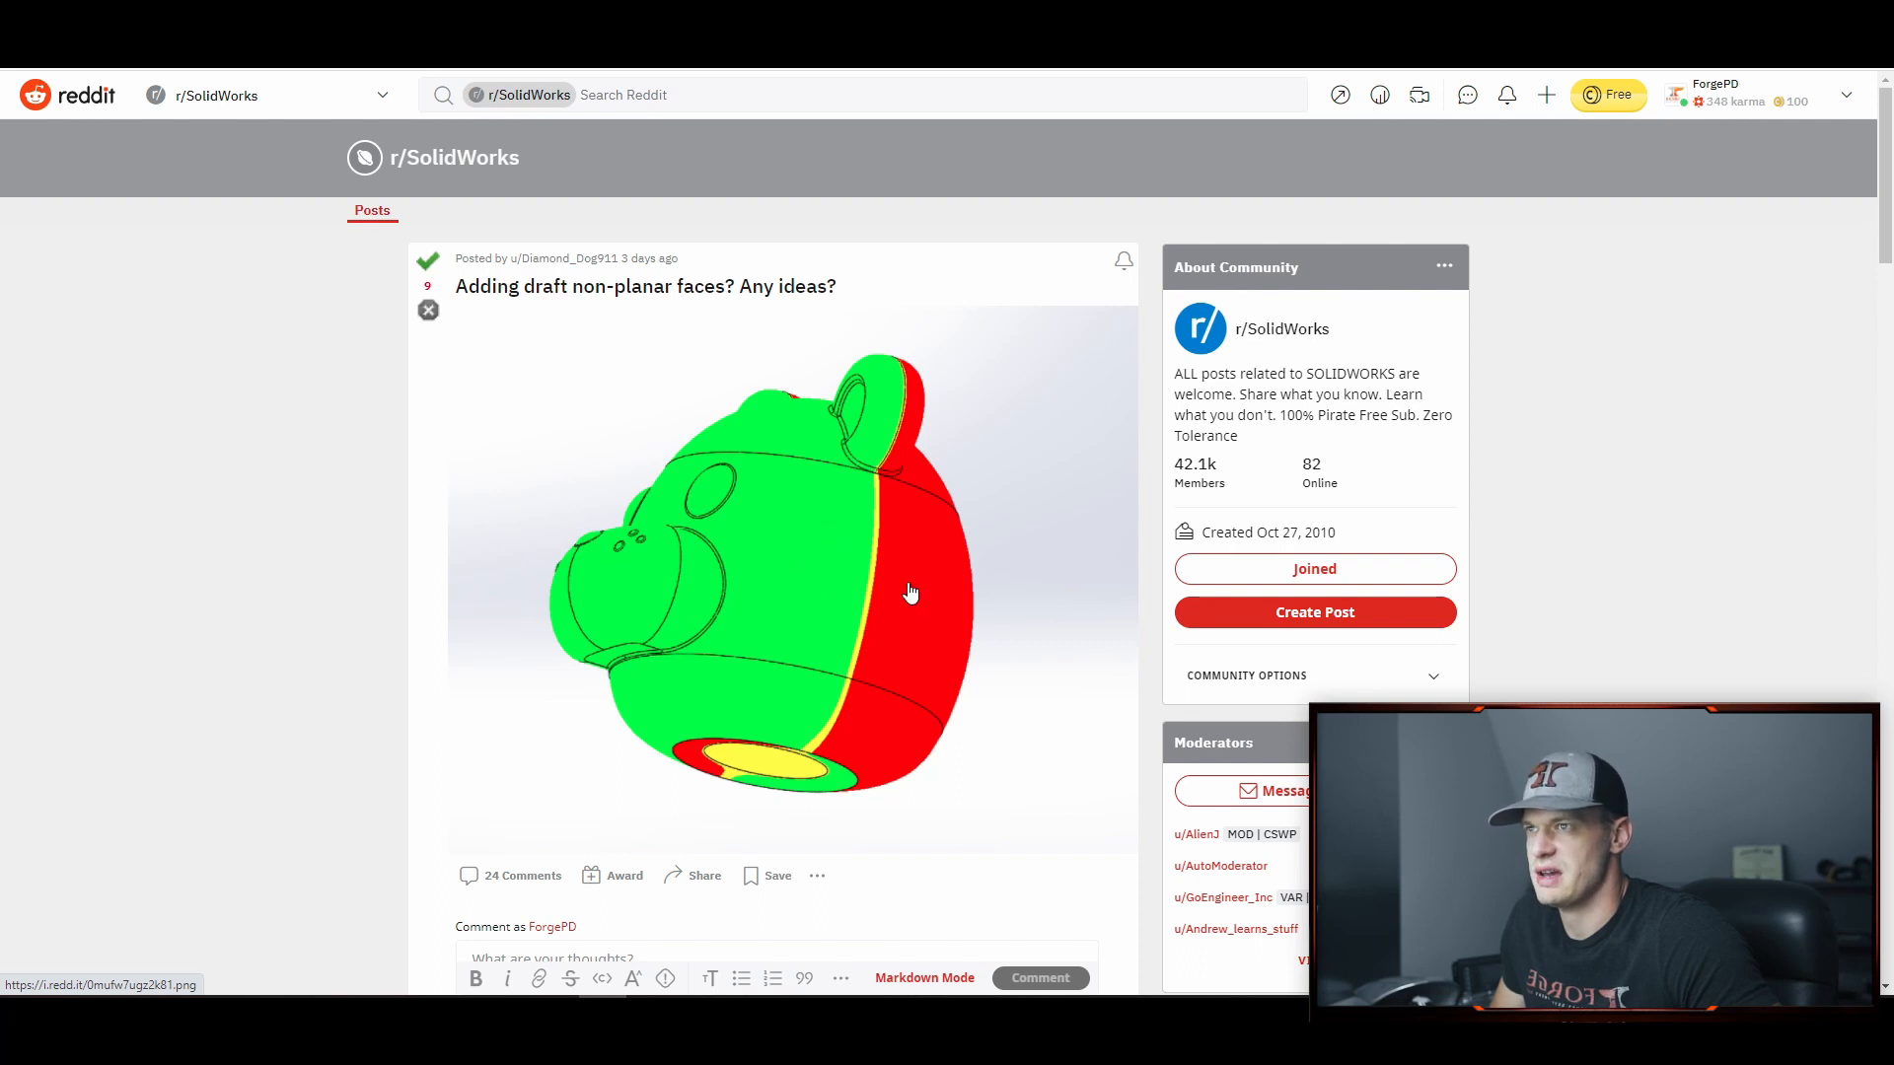
mouse_move(795, 556)
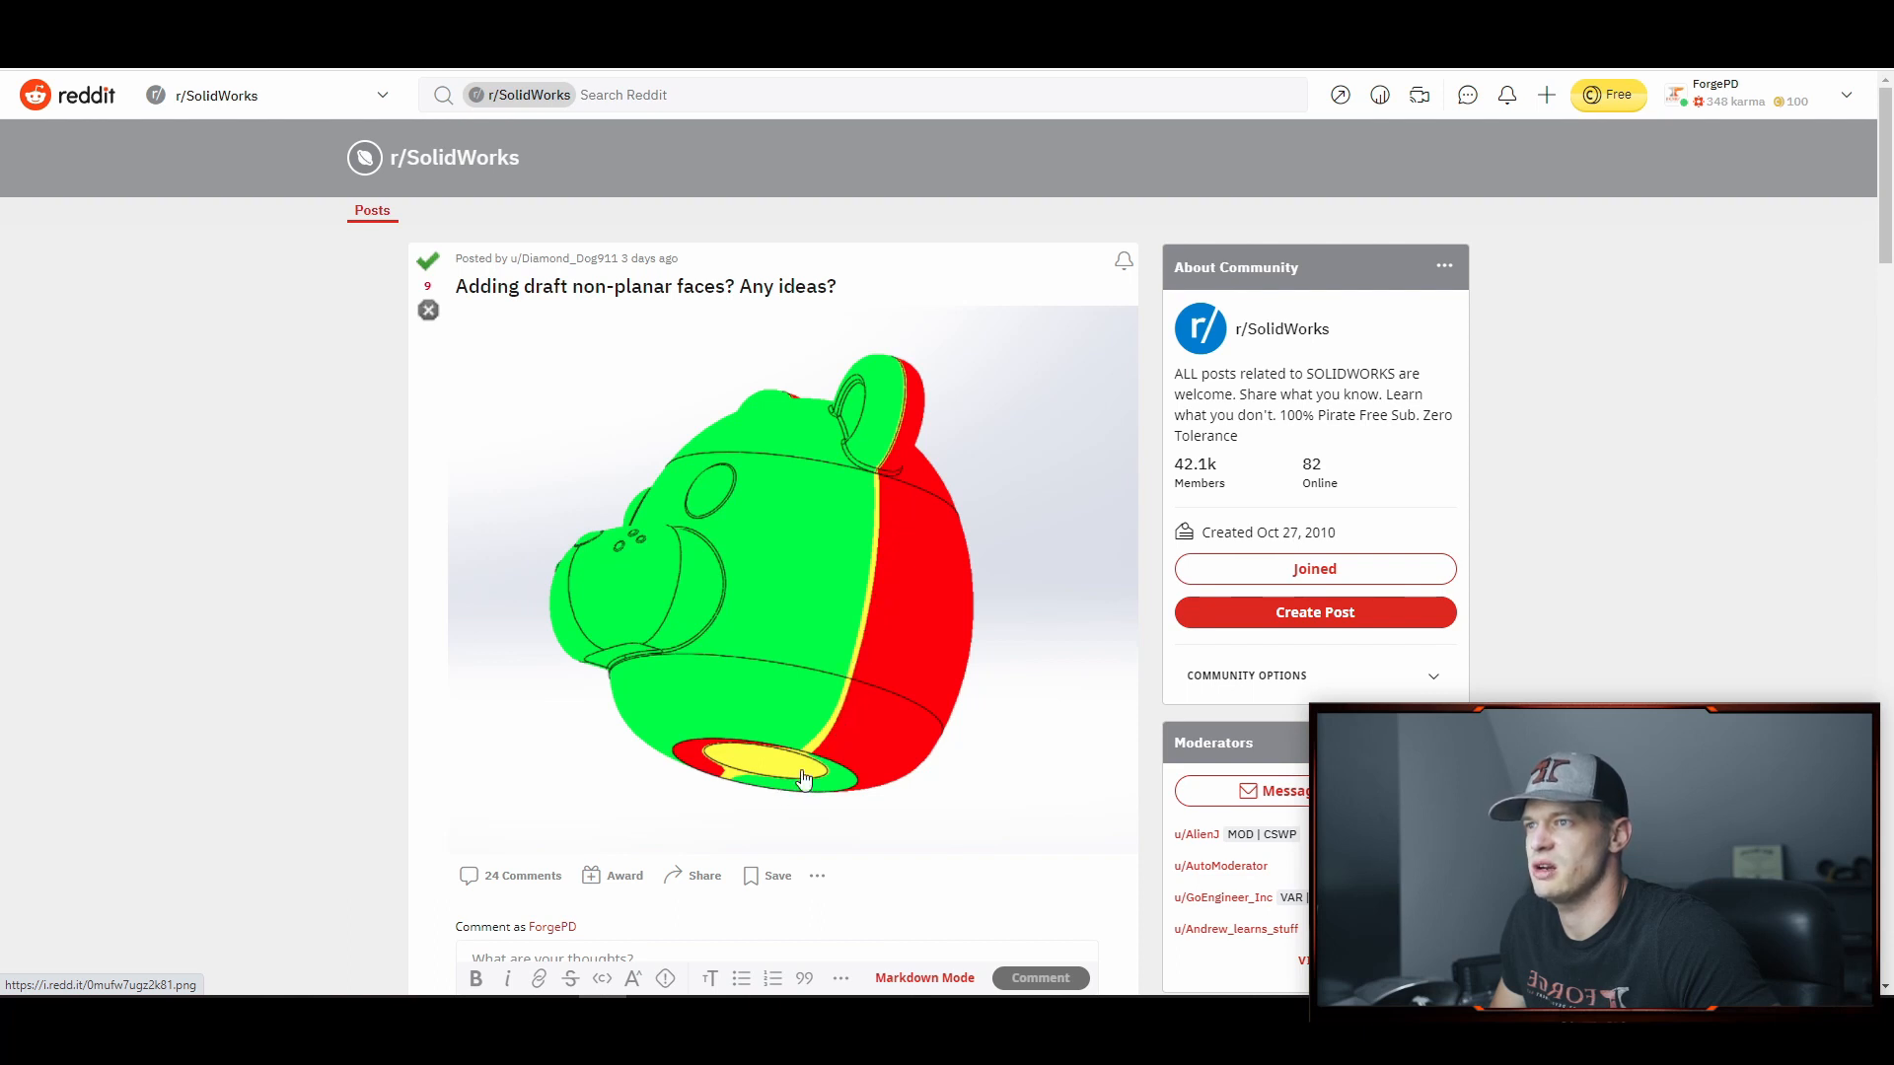
mouse_move(864, 536)
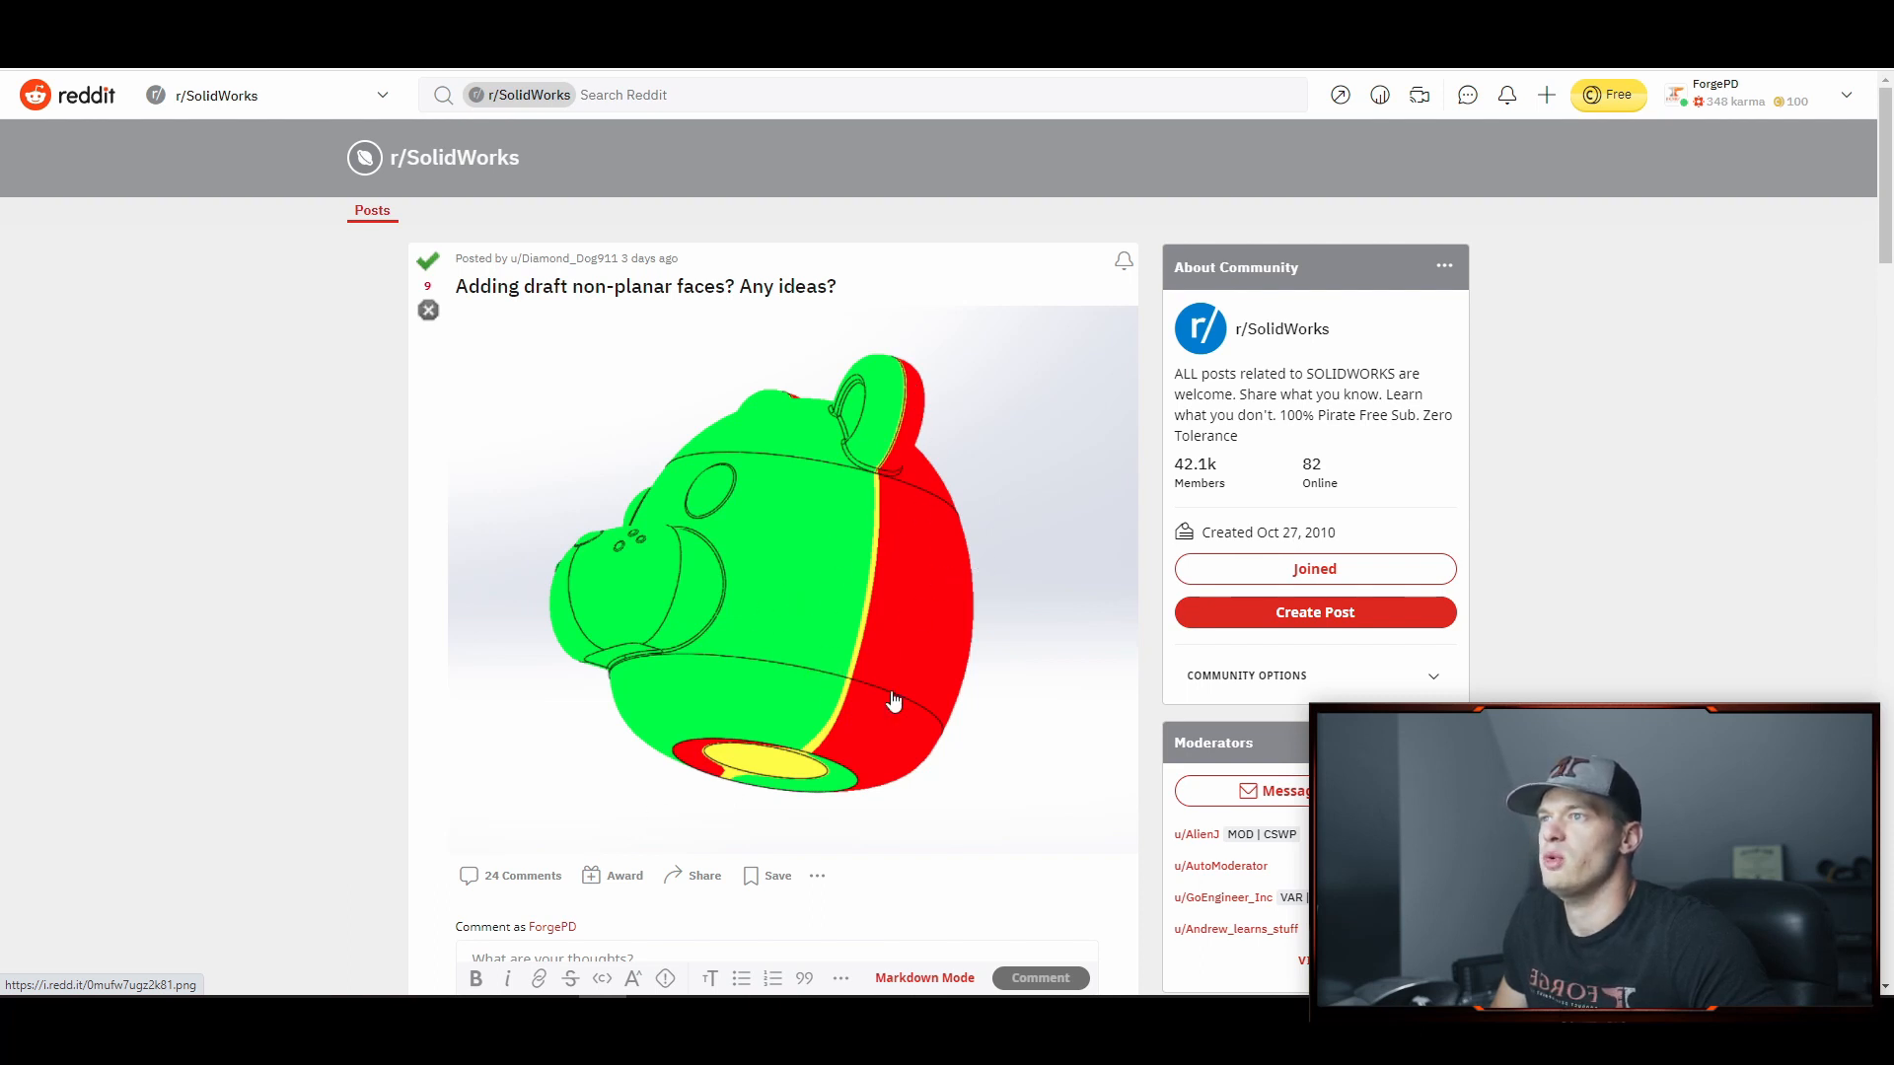
mouse_move(964, 602)
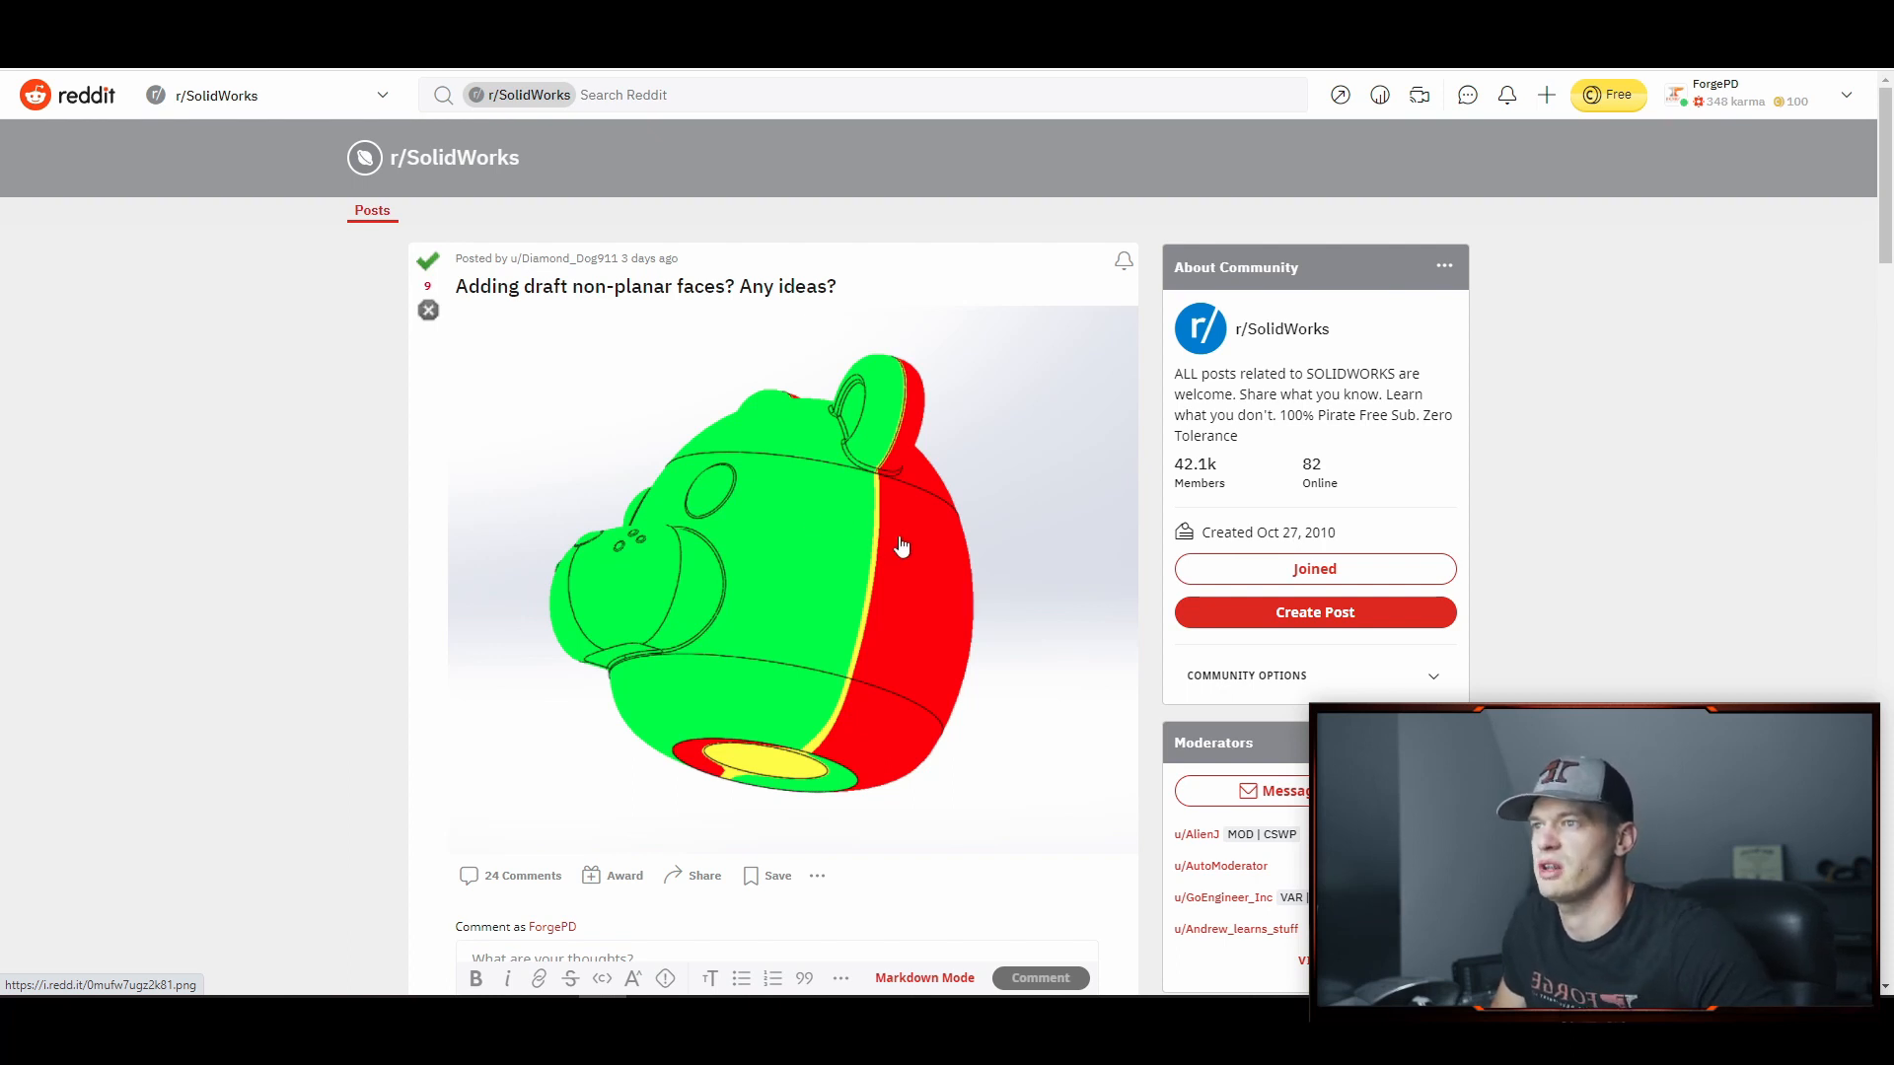
mouse_move(1674, 328)
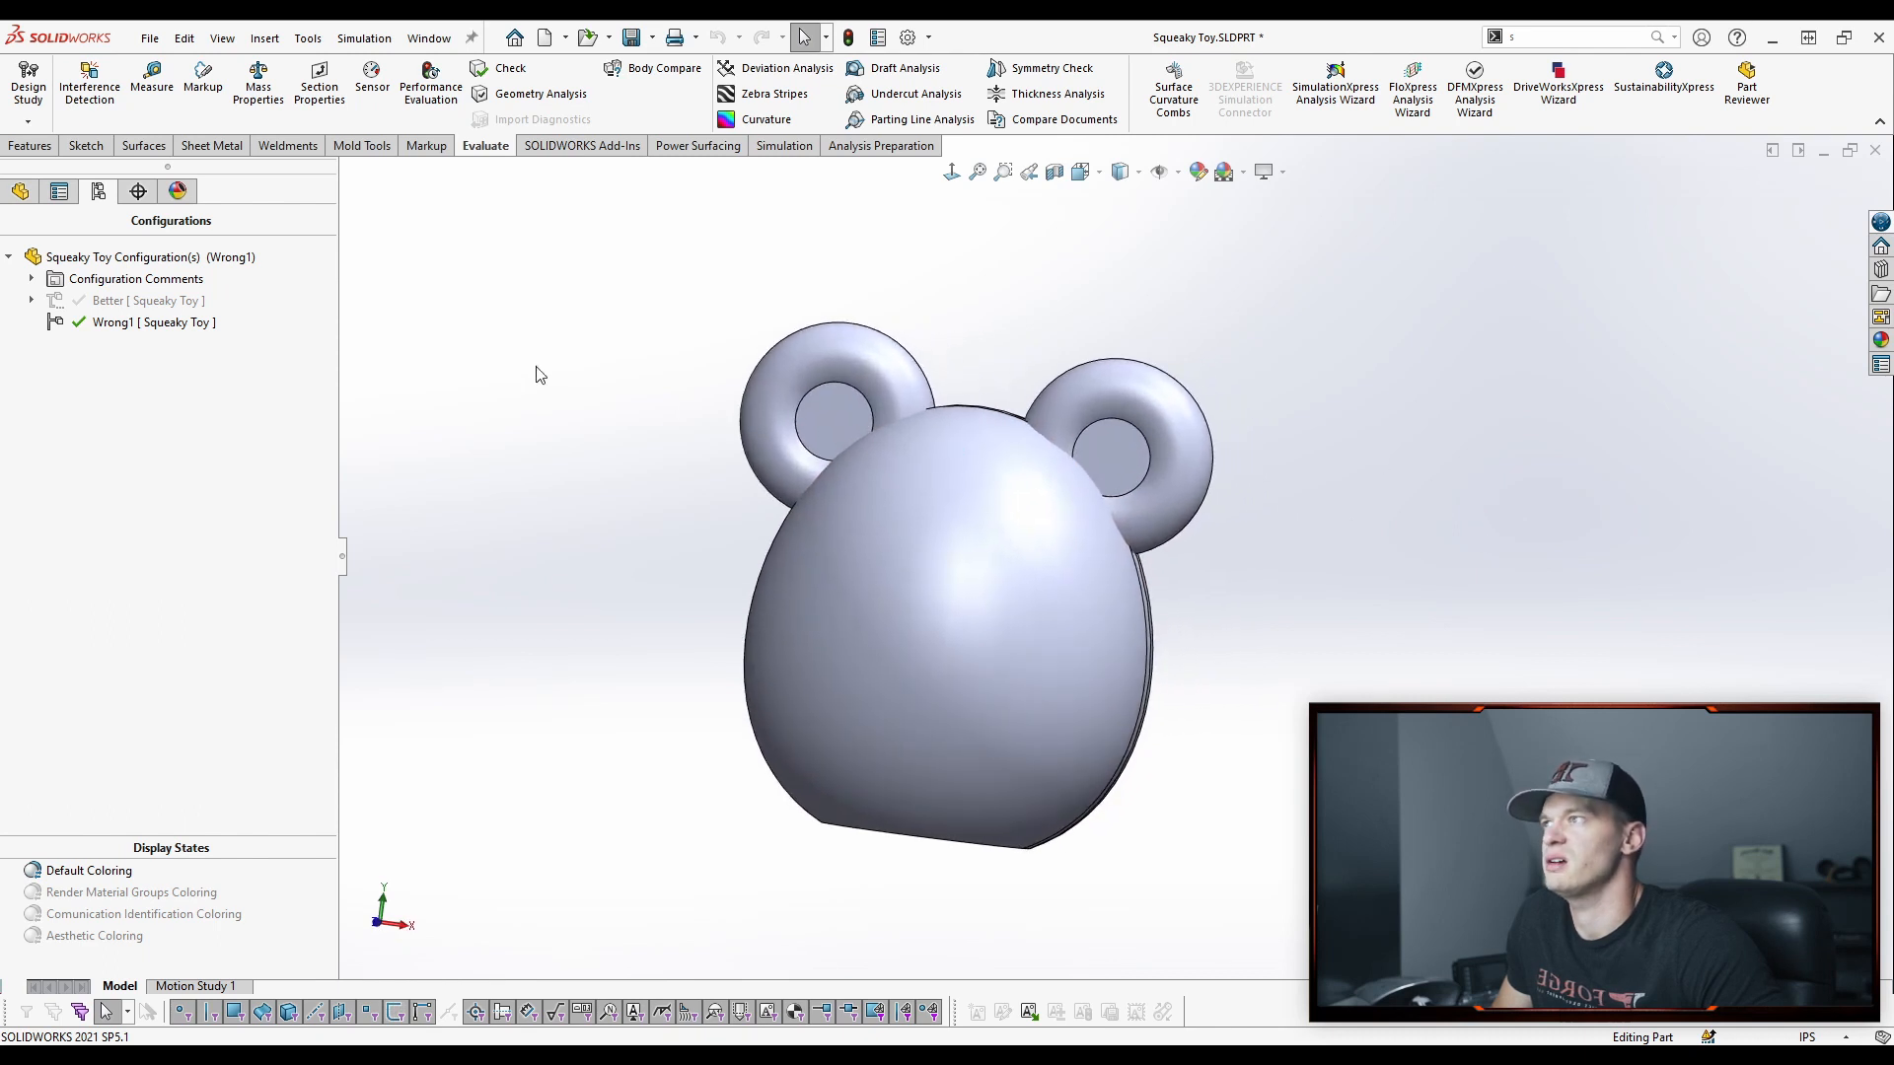
Show the FeatureManager tree and roll back to Revolve1 for a draft analysis against the Front Plane
left_click(18, 191)
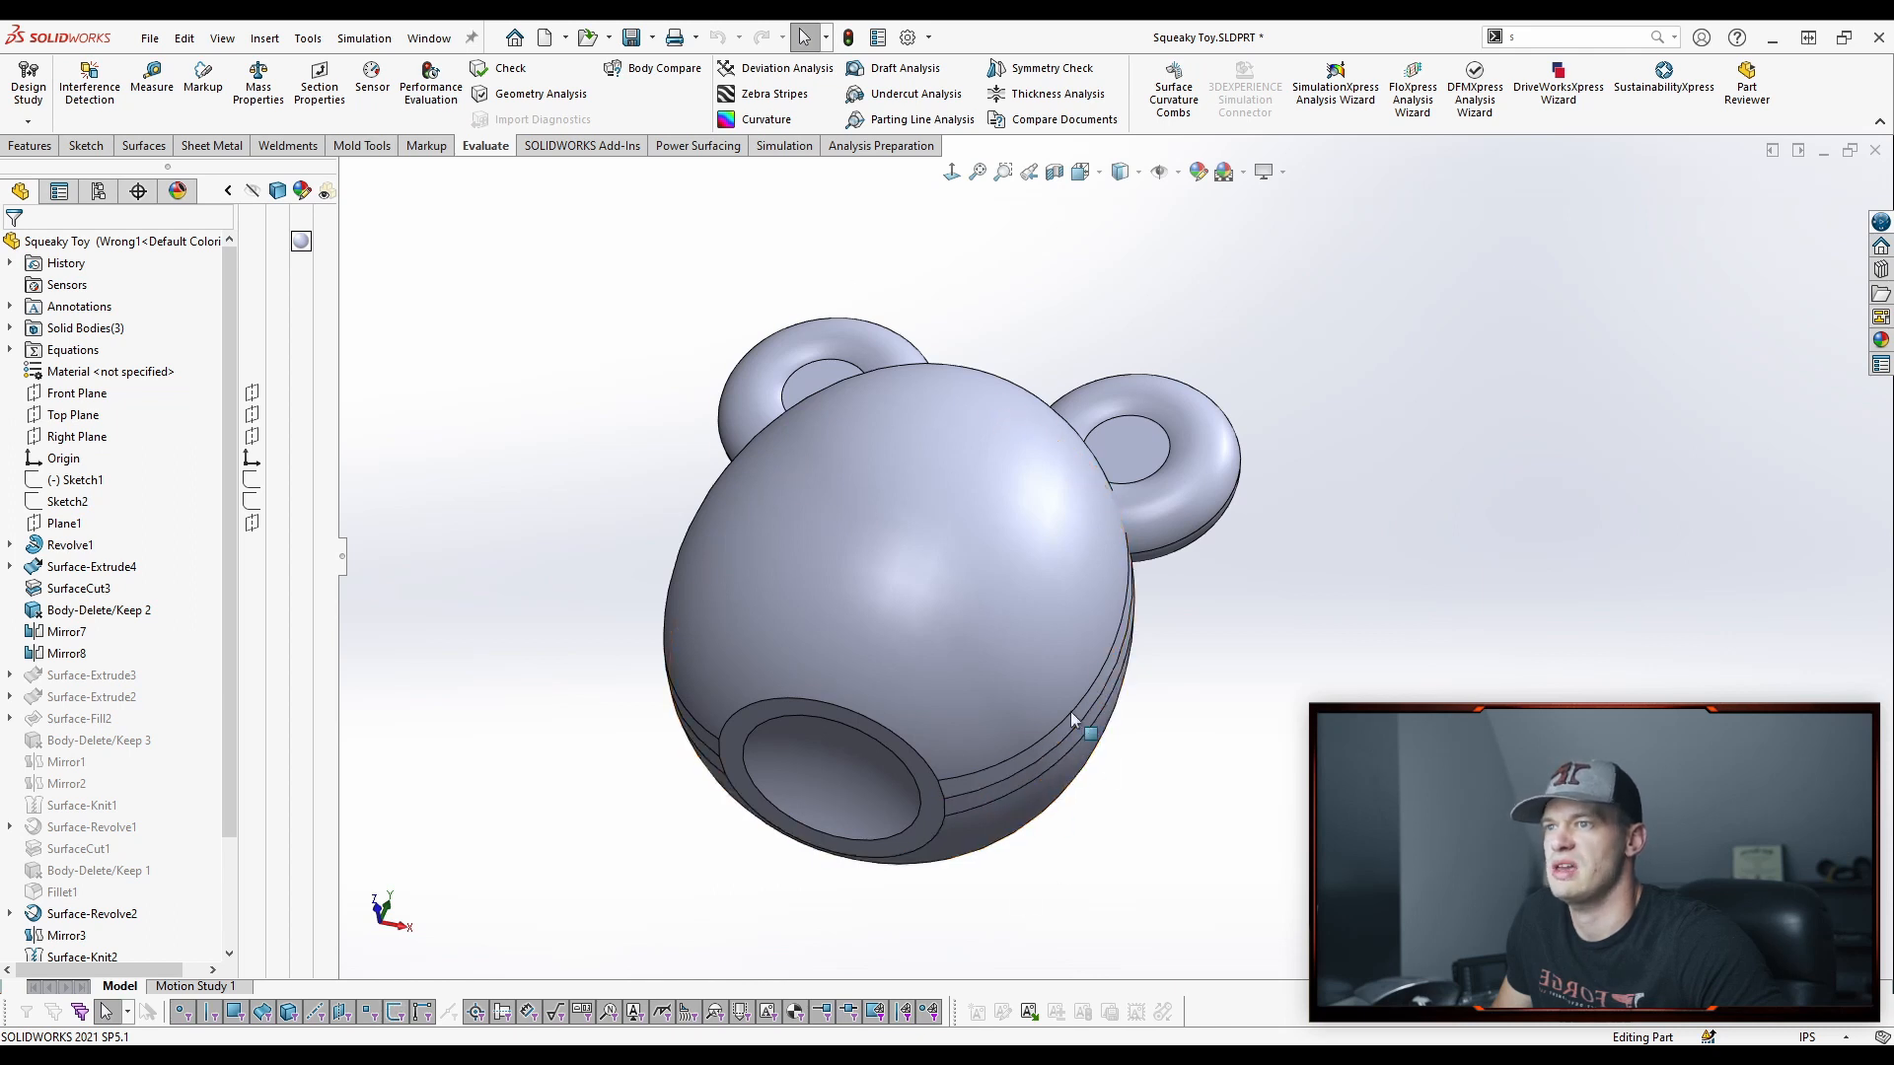
left_click(1073, 700)
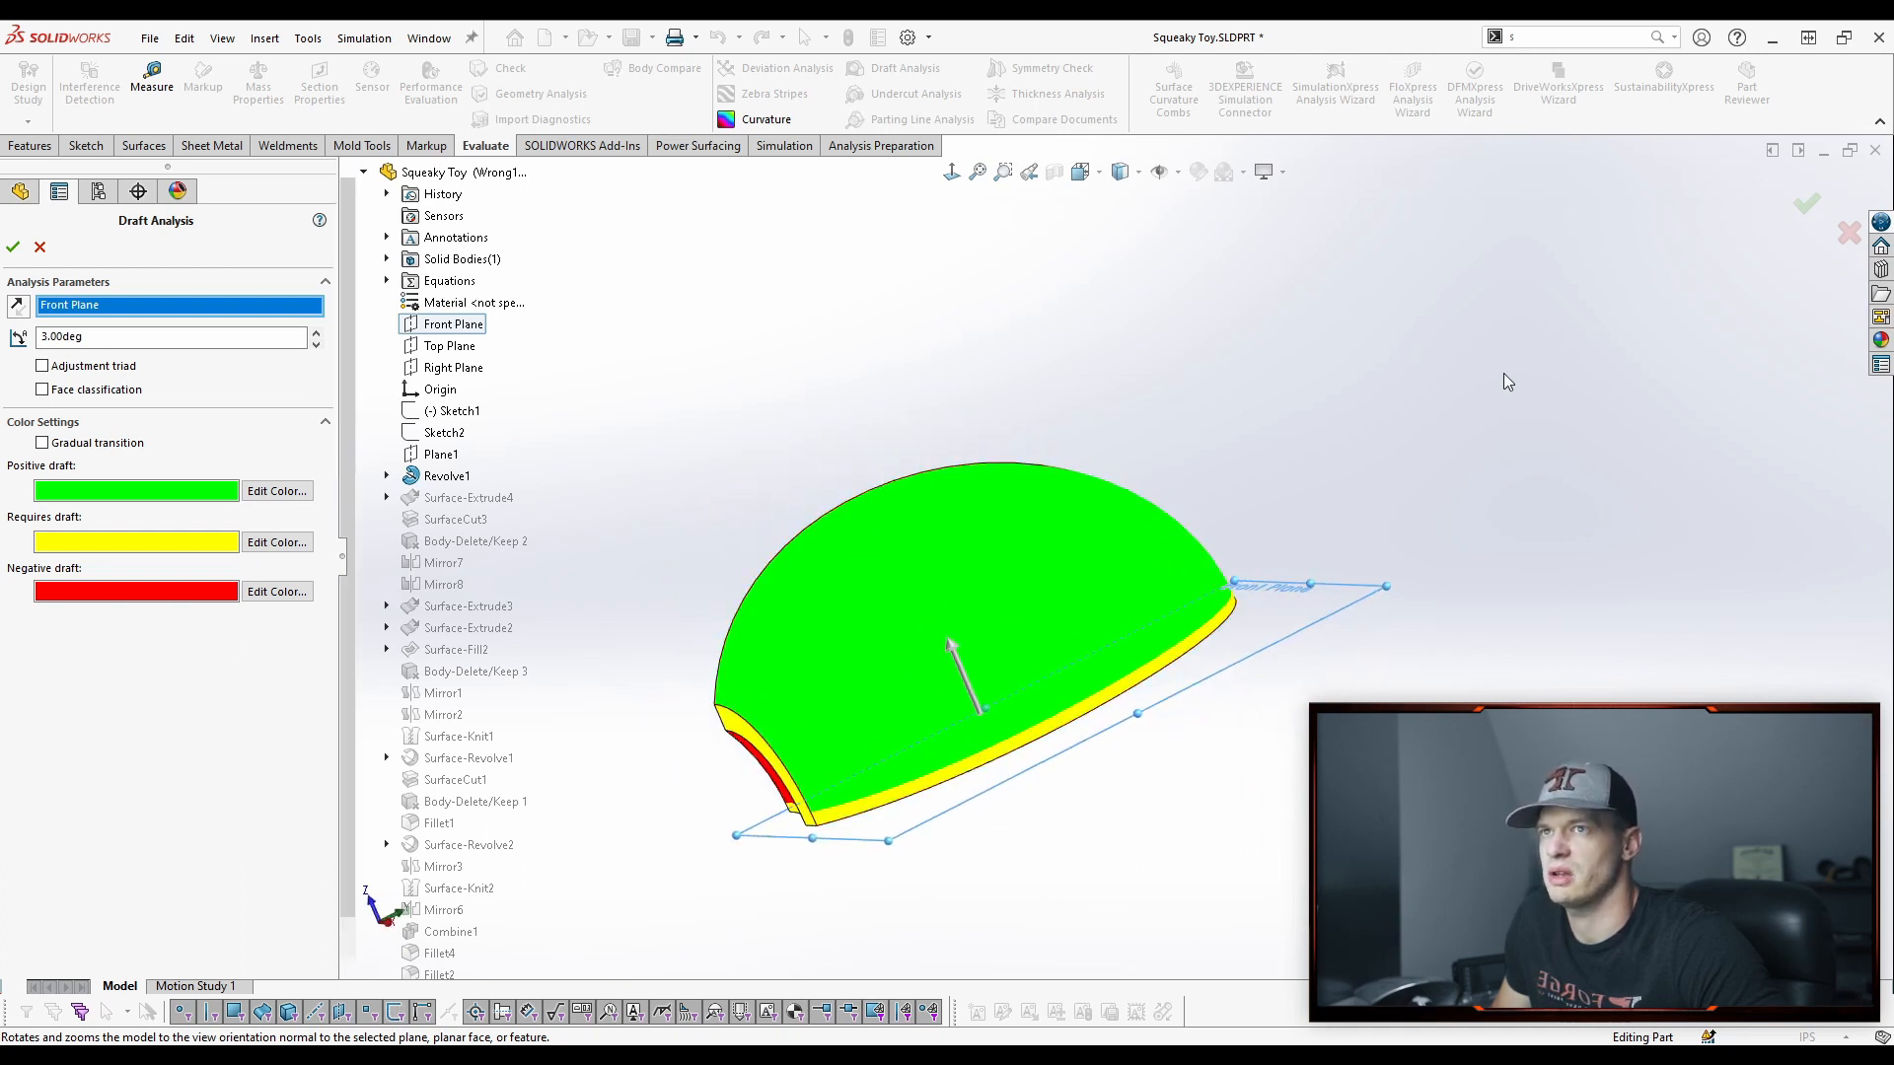
Accept the draft check, clear its colours, and roll forward to the first surface extrude
left_click(14, 247)
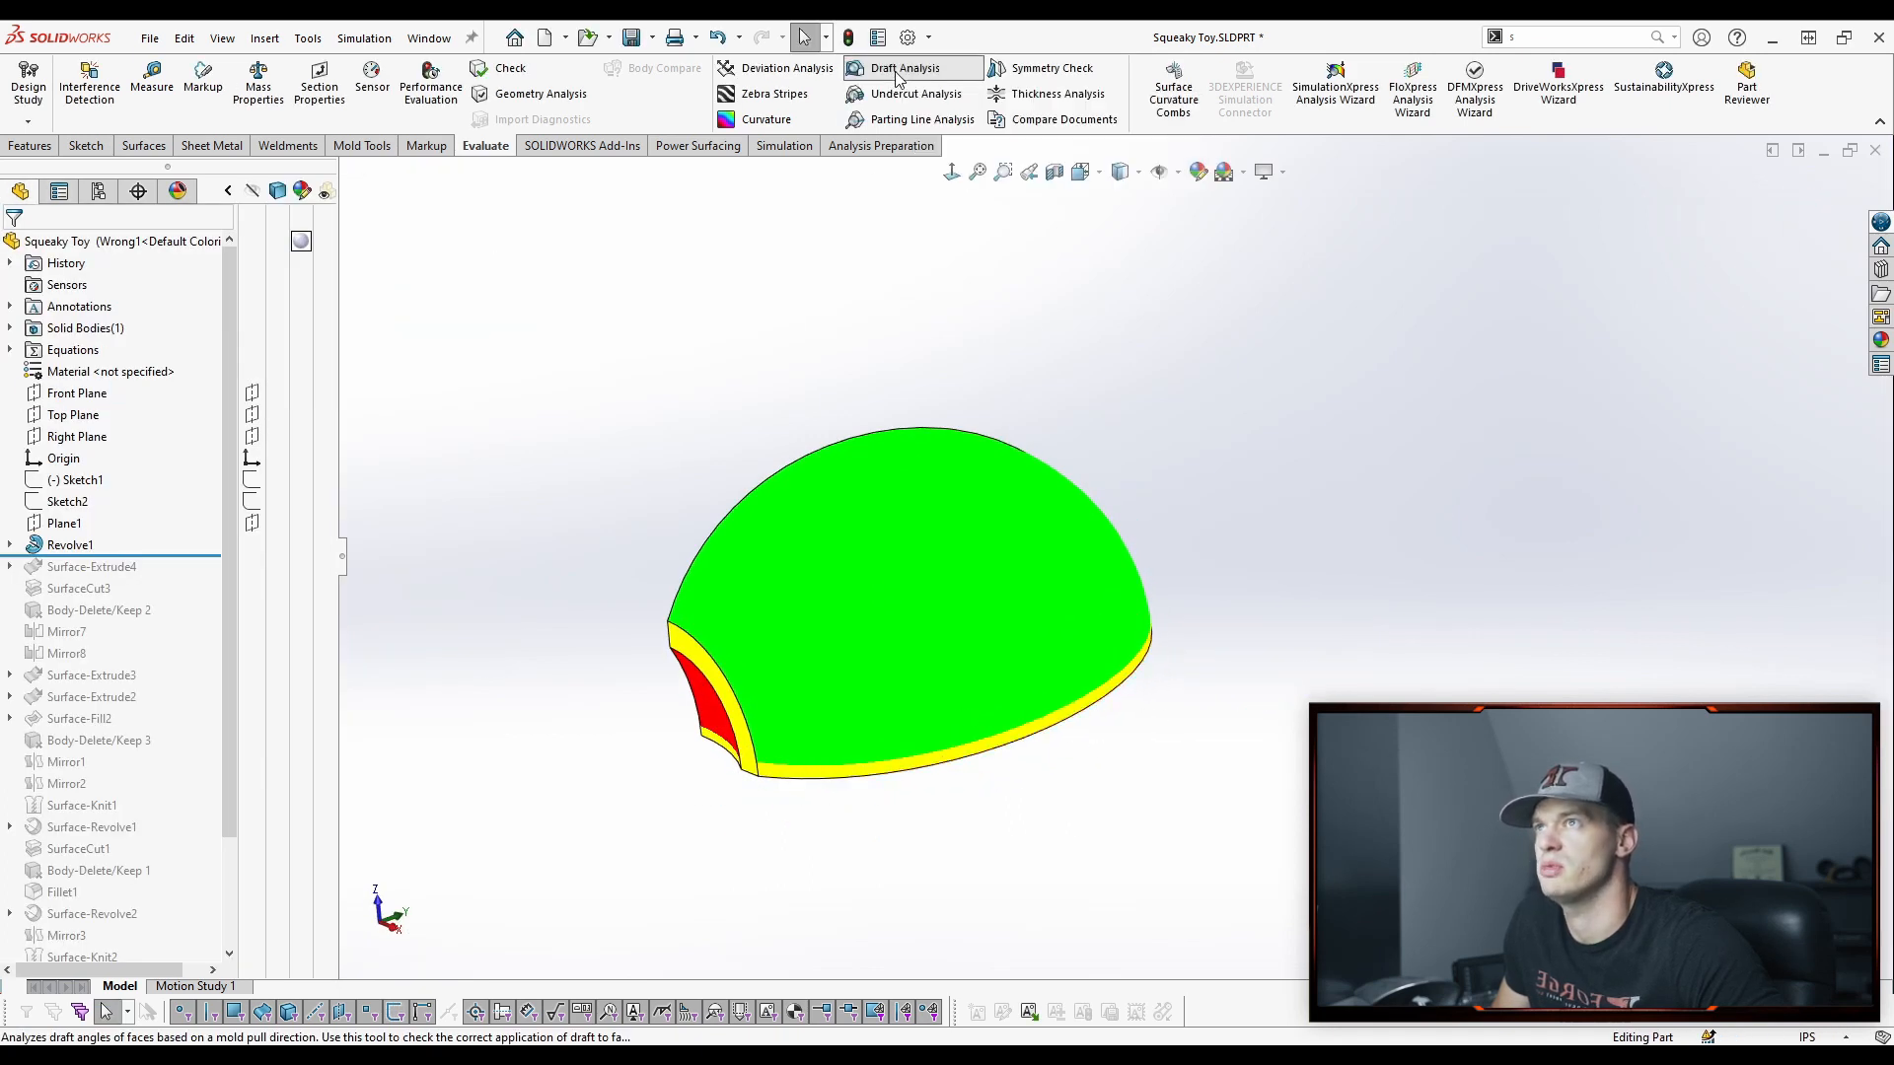
left_click(905, 67)
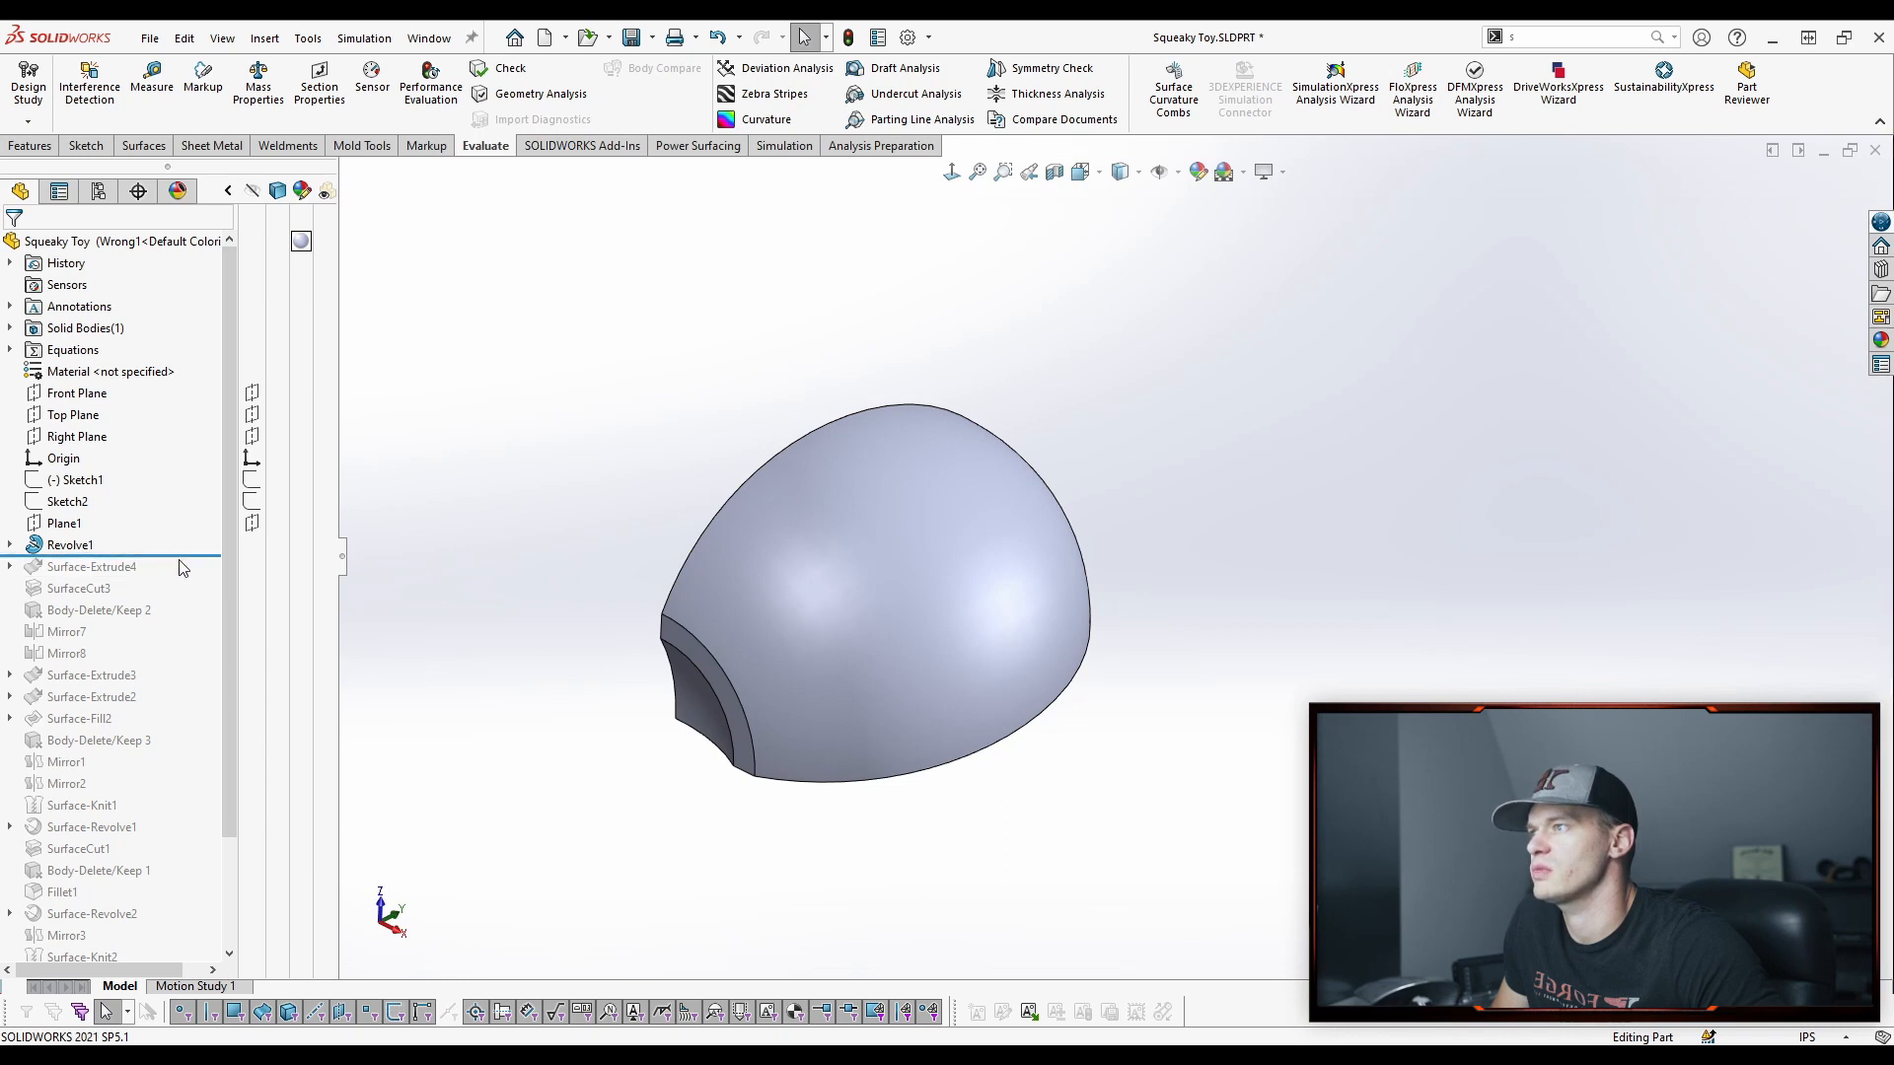
left_click(91, 566)
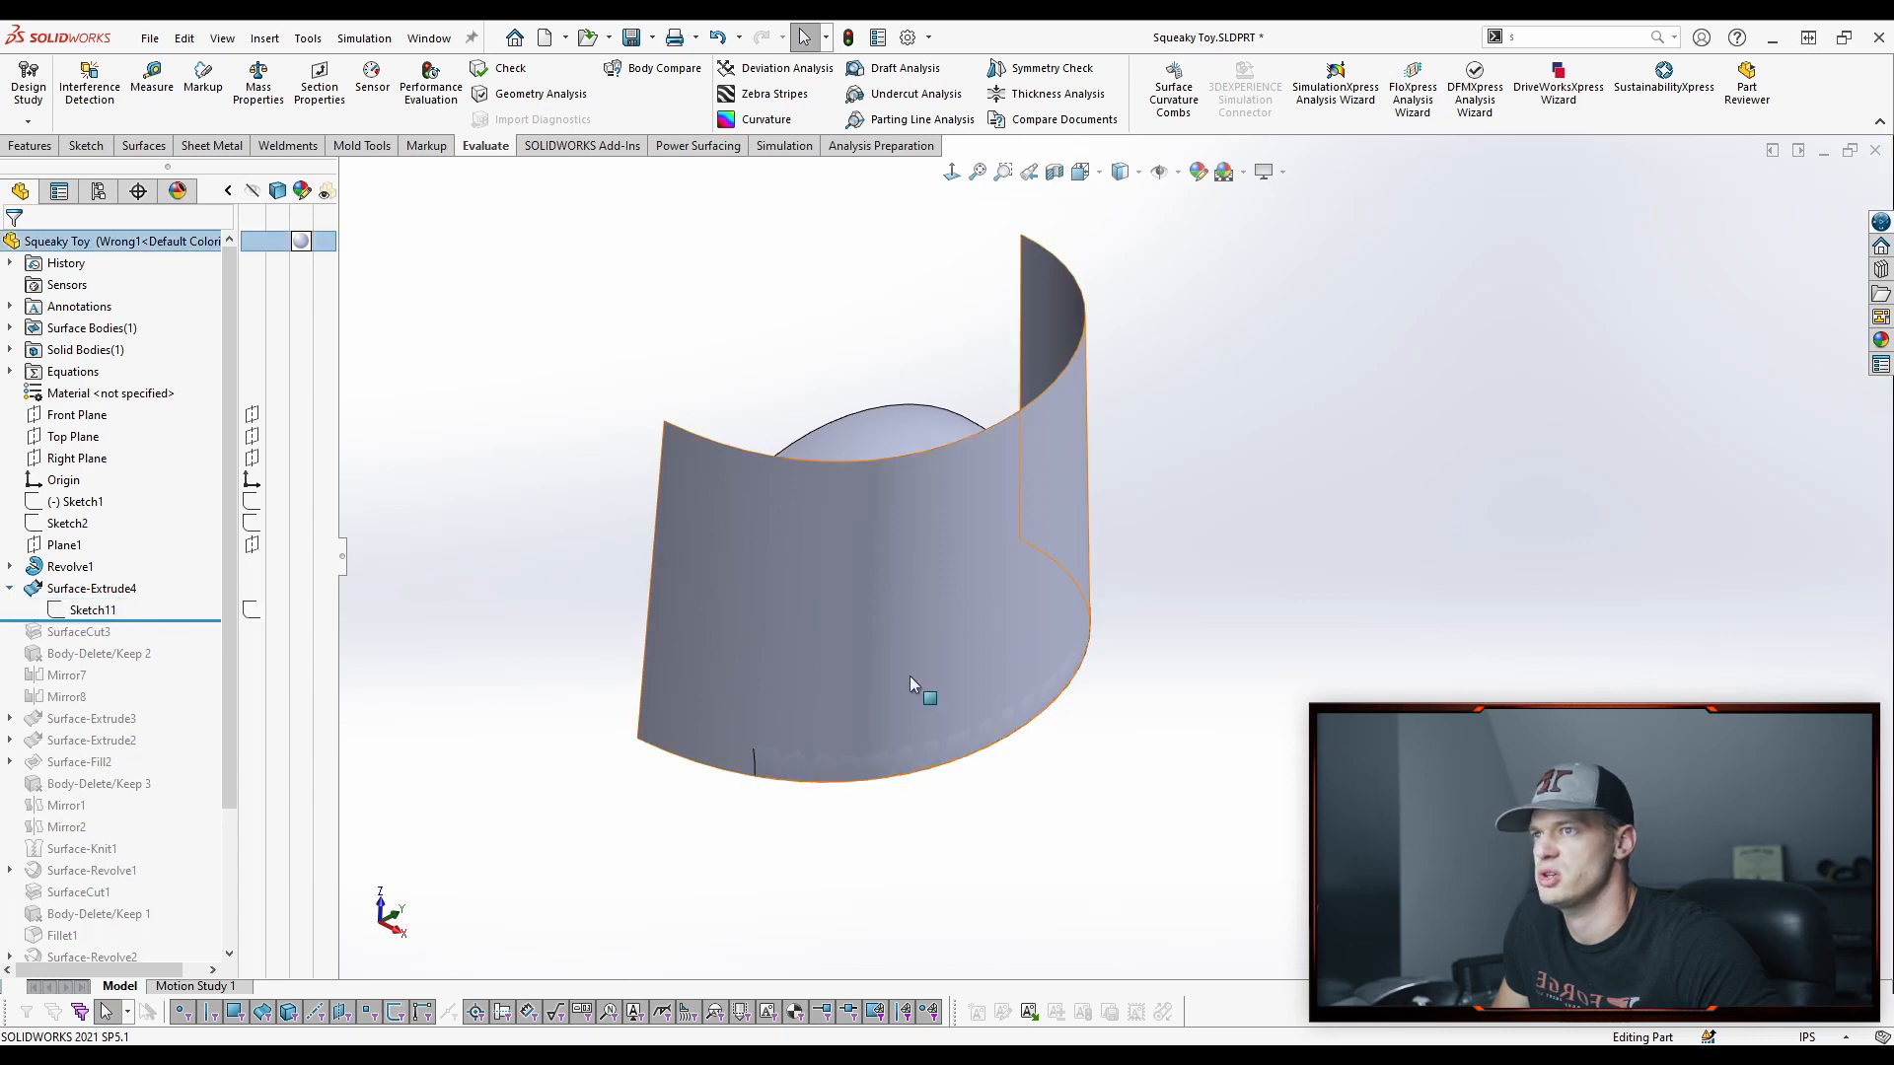
Edit Surface-Extrude4 to confirm its 3° outward draft and accept it
left_click(93, 610)
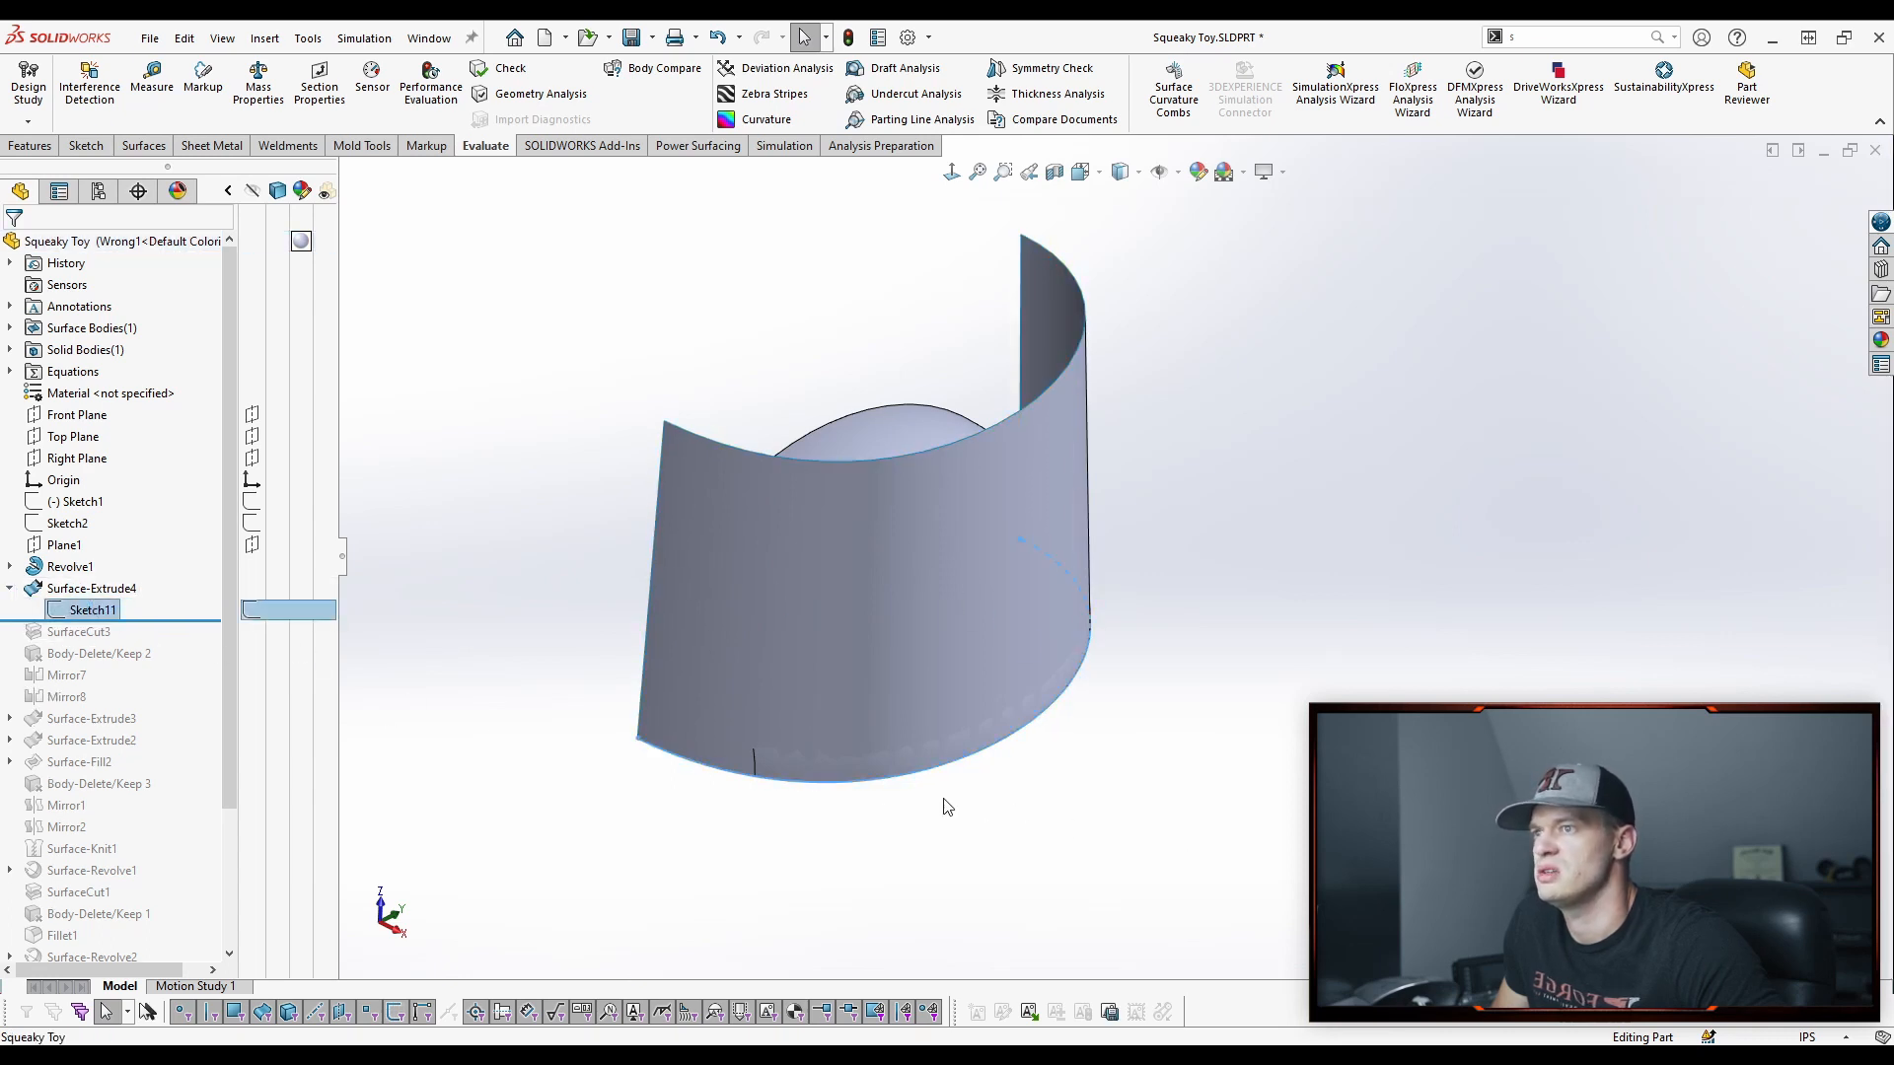
left_click(92, 588)
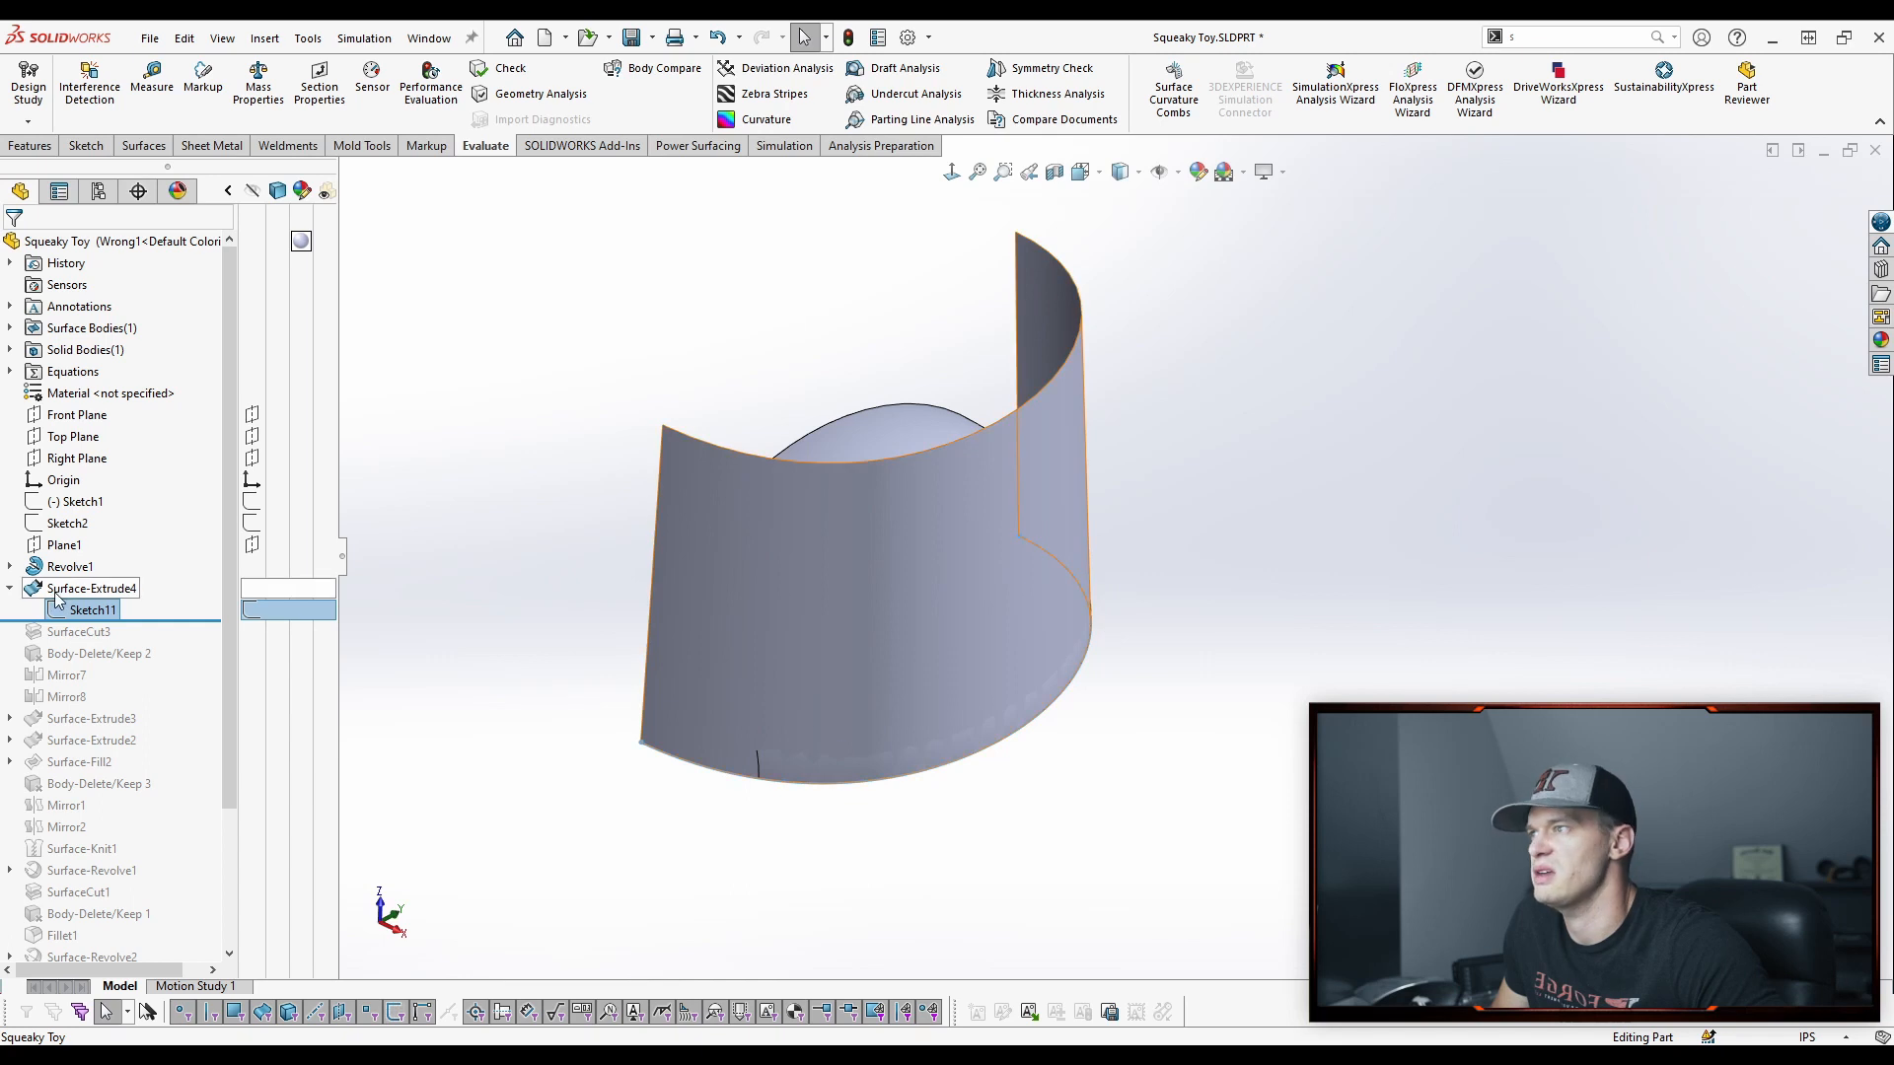
double_click(93, 610)
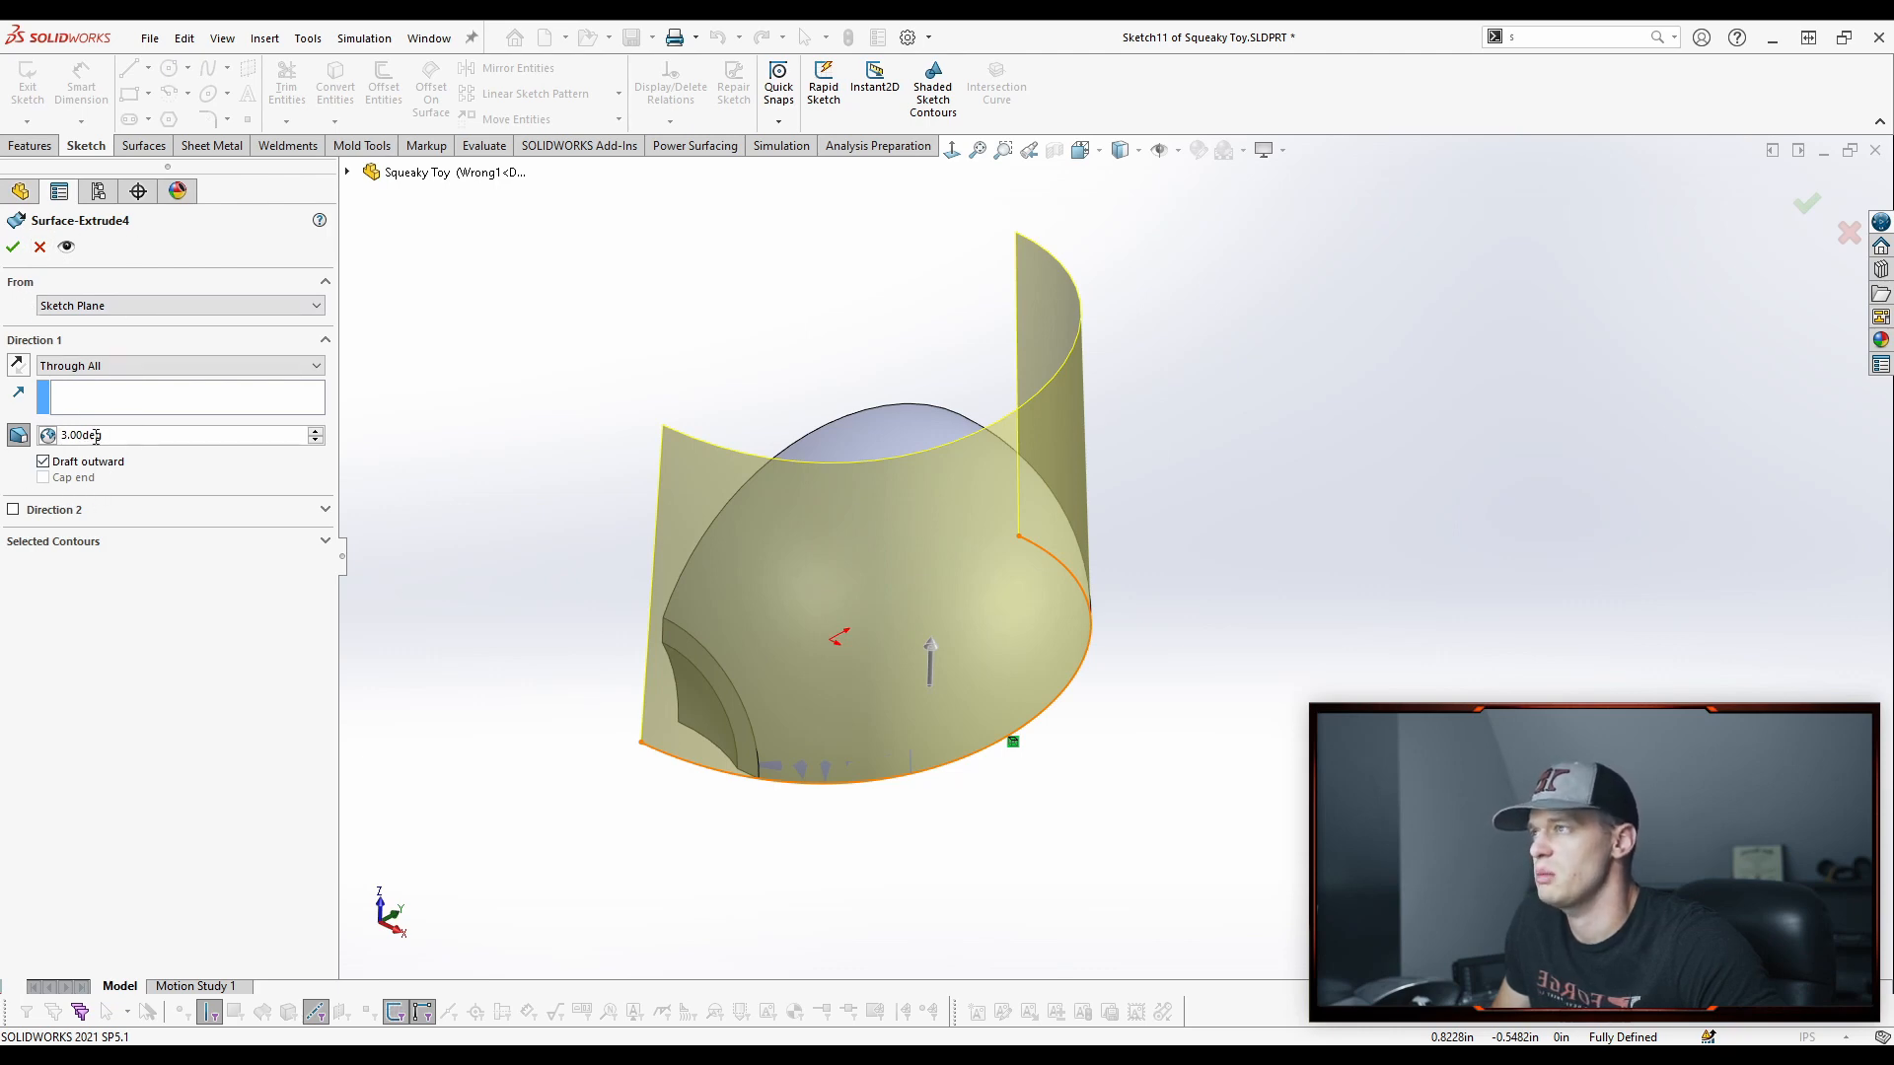
left_click(14, 247)
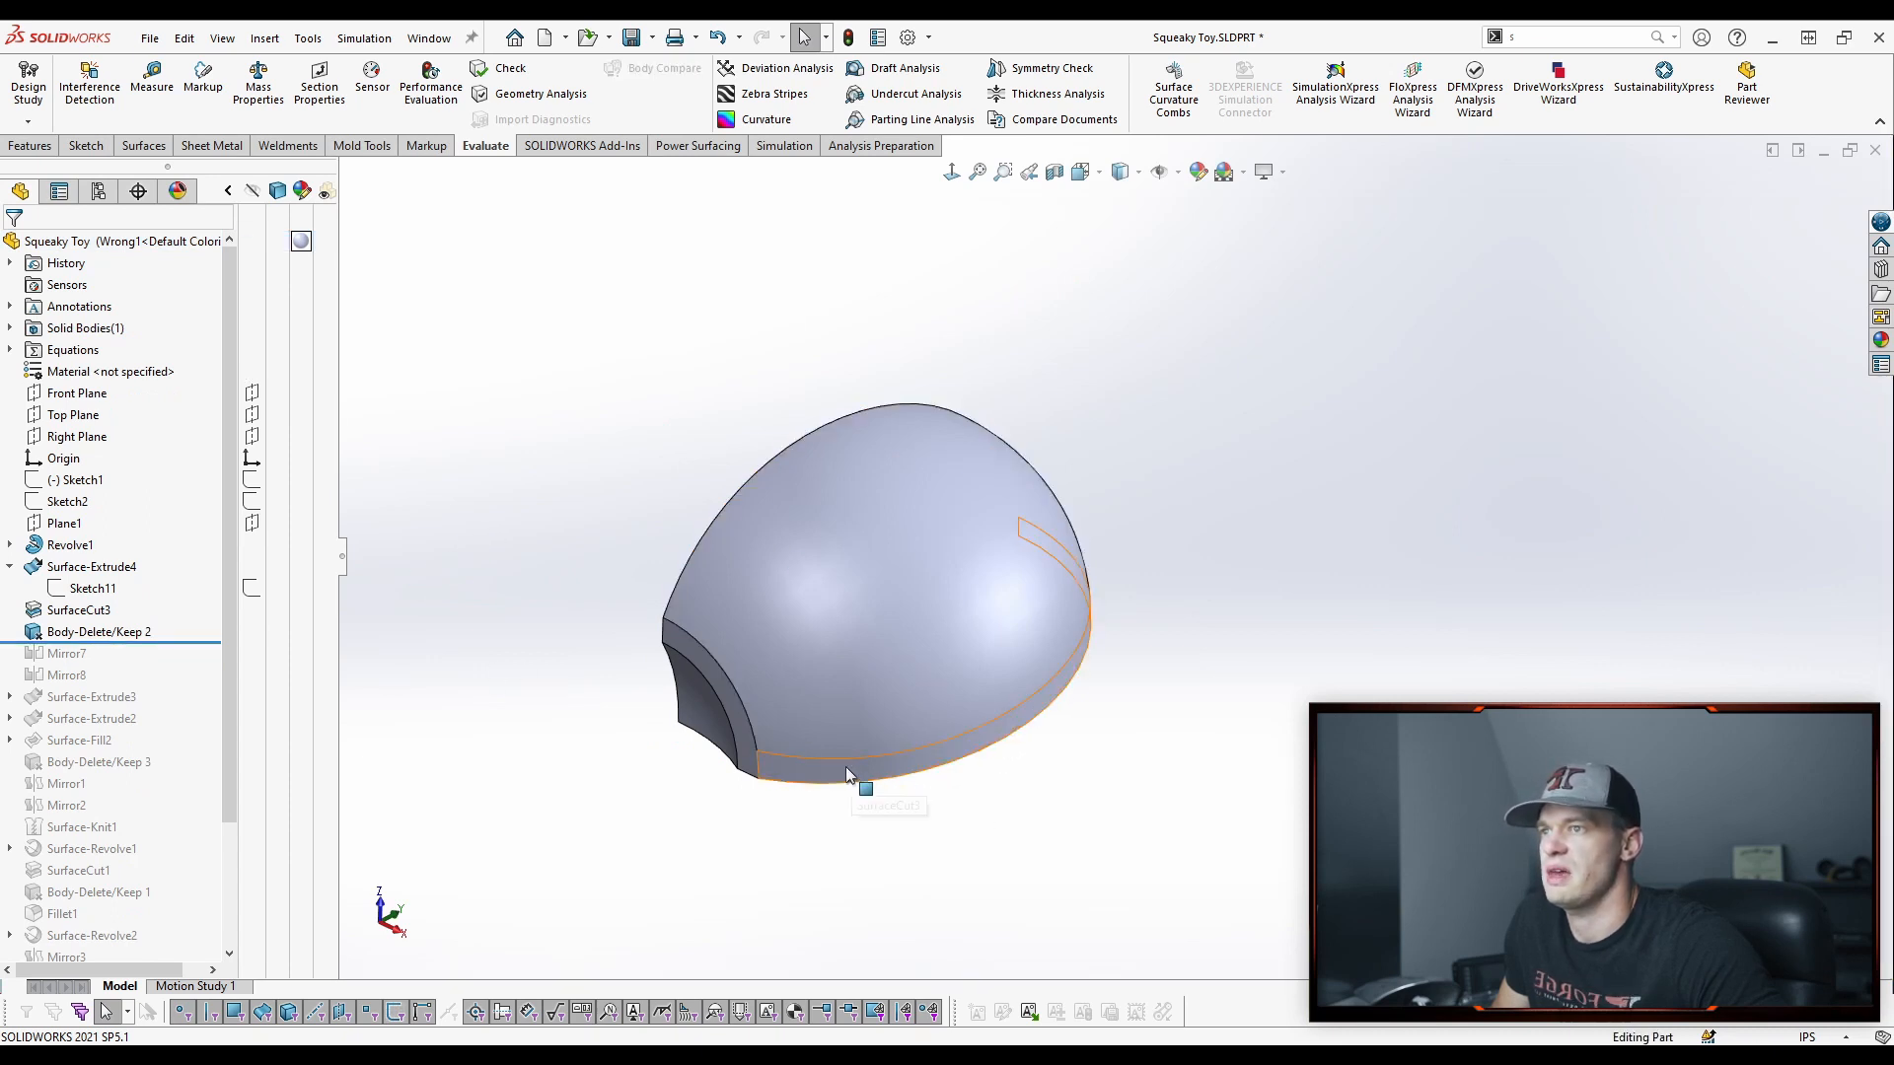
mouse_move(935, 758)
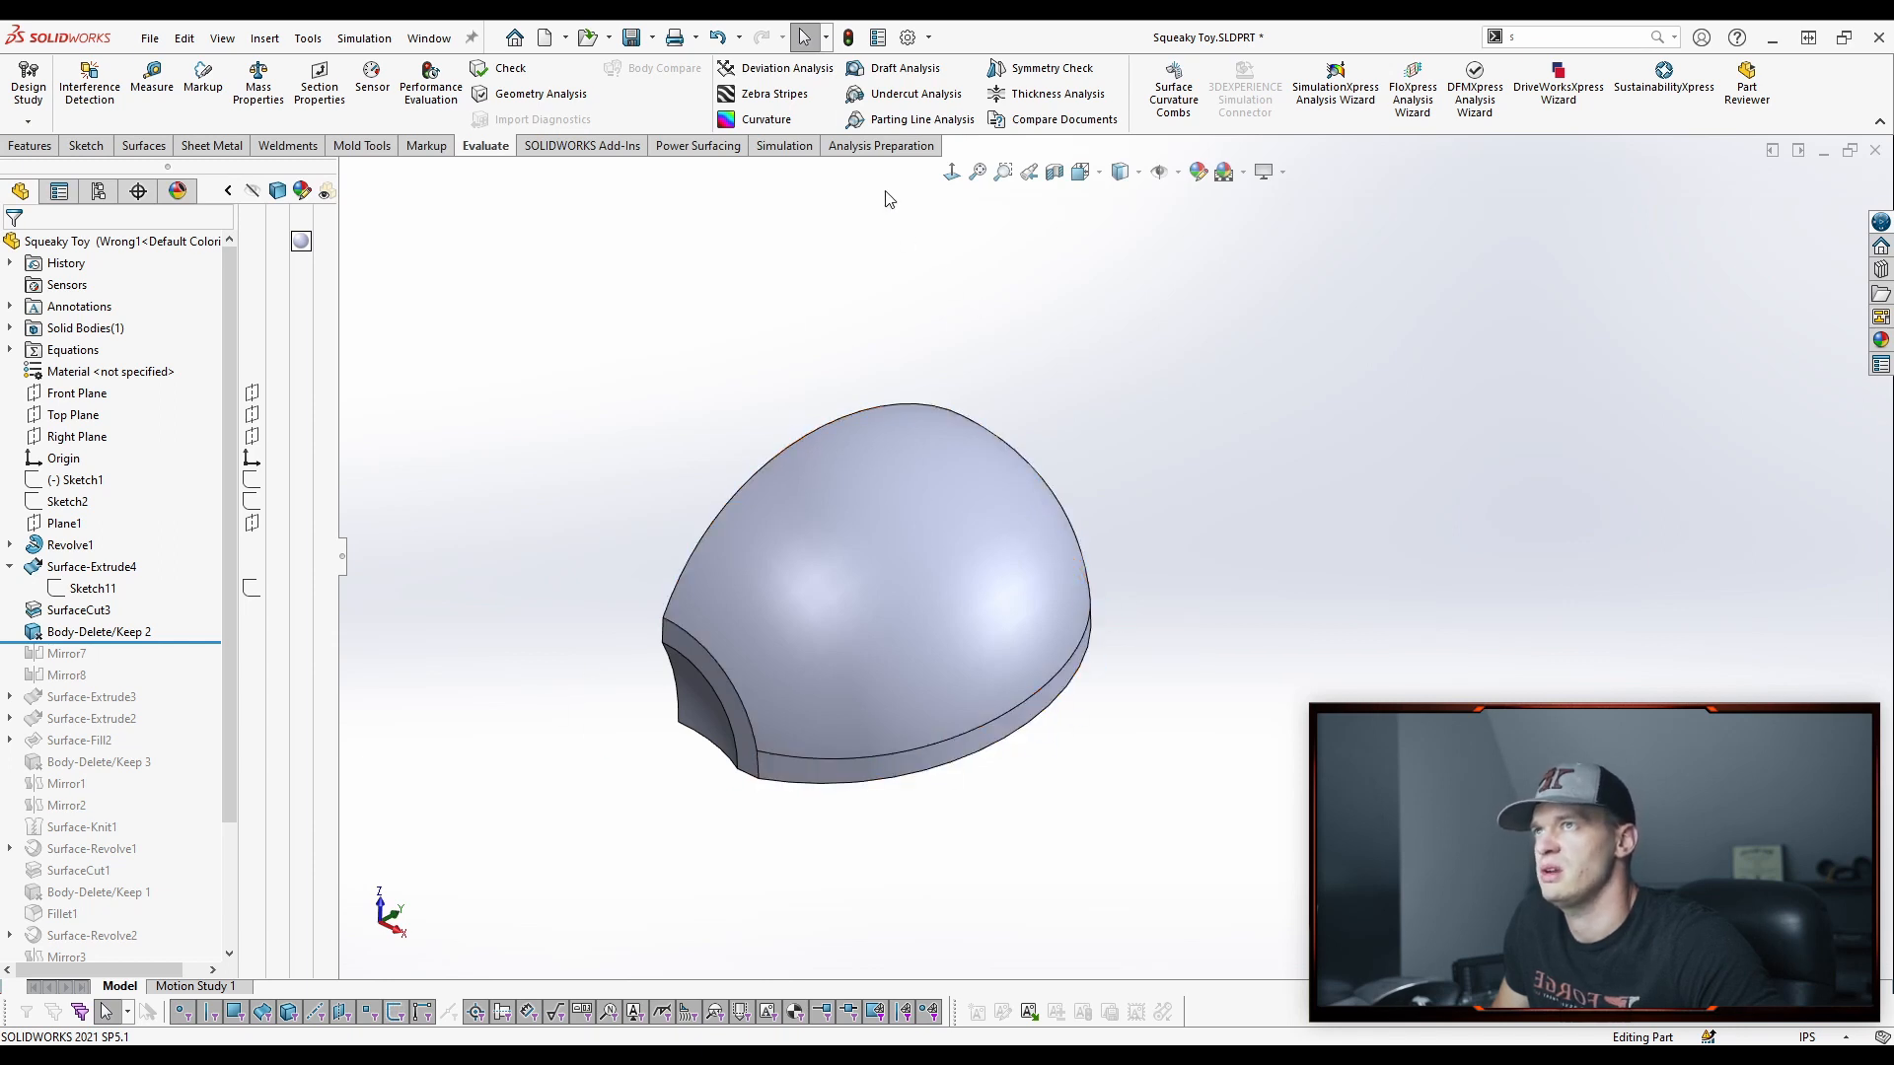
Run Draft Analysis on the trimmed body with Front Plane as pull direction, then accept it
left_click(903, 67)
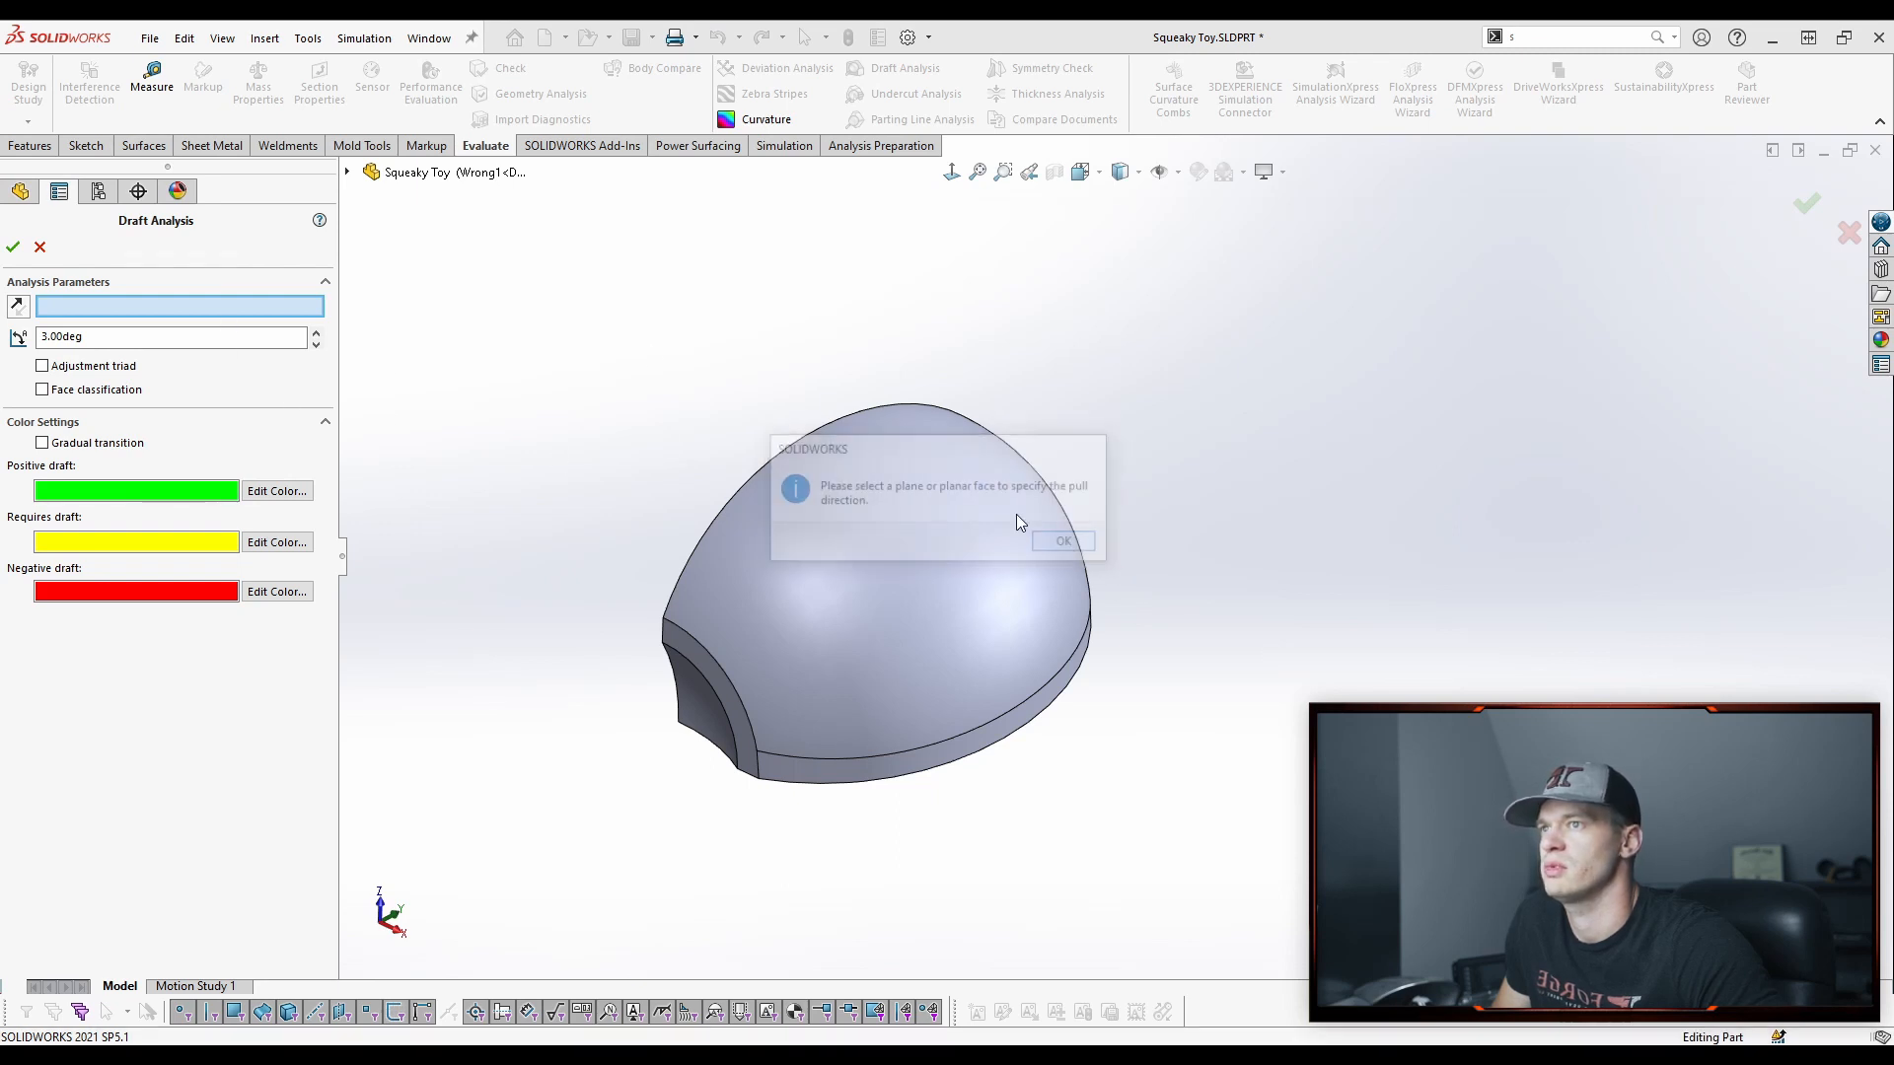
left_click(453, 324)
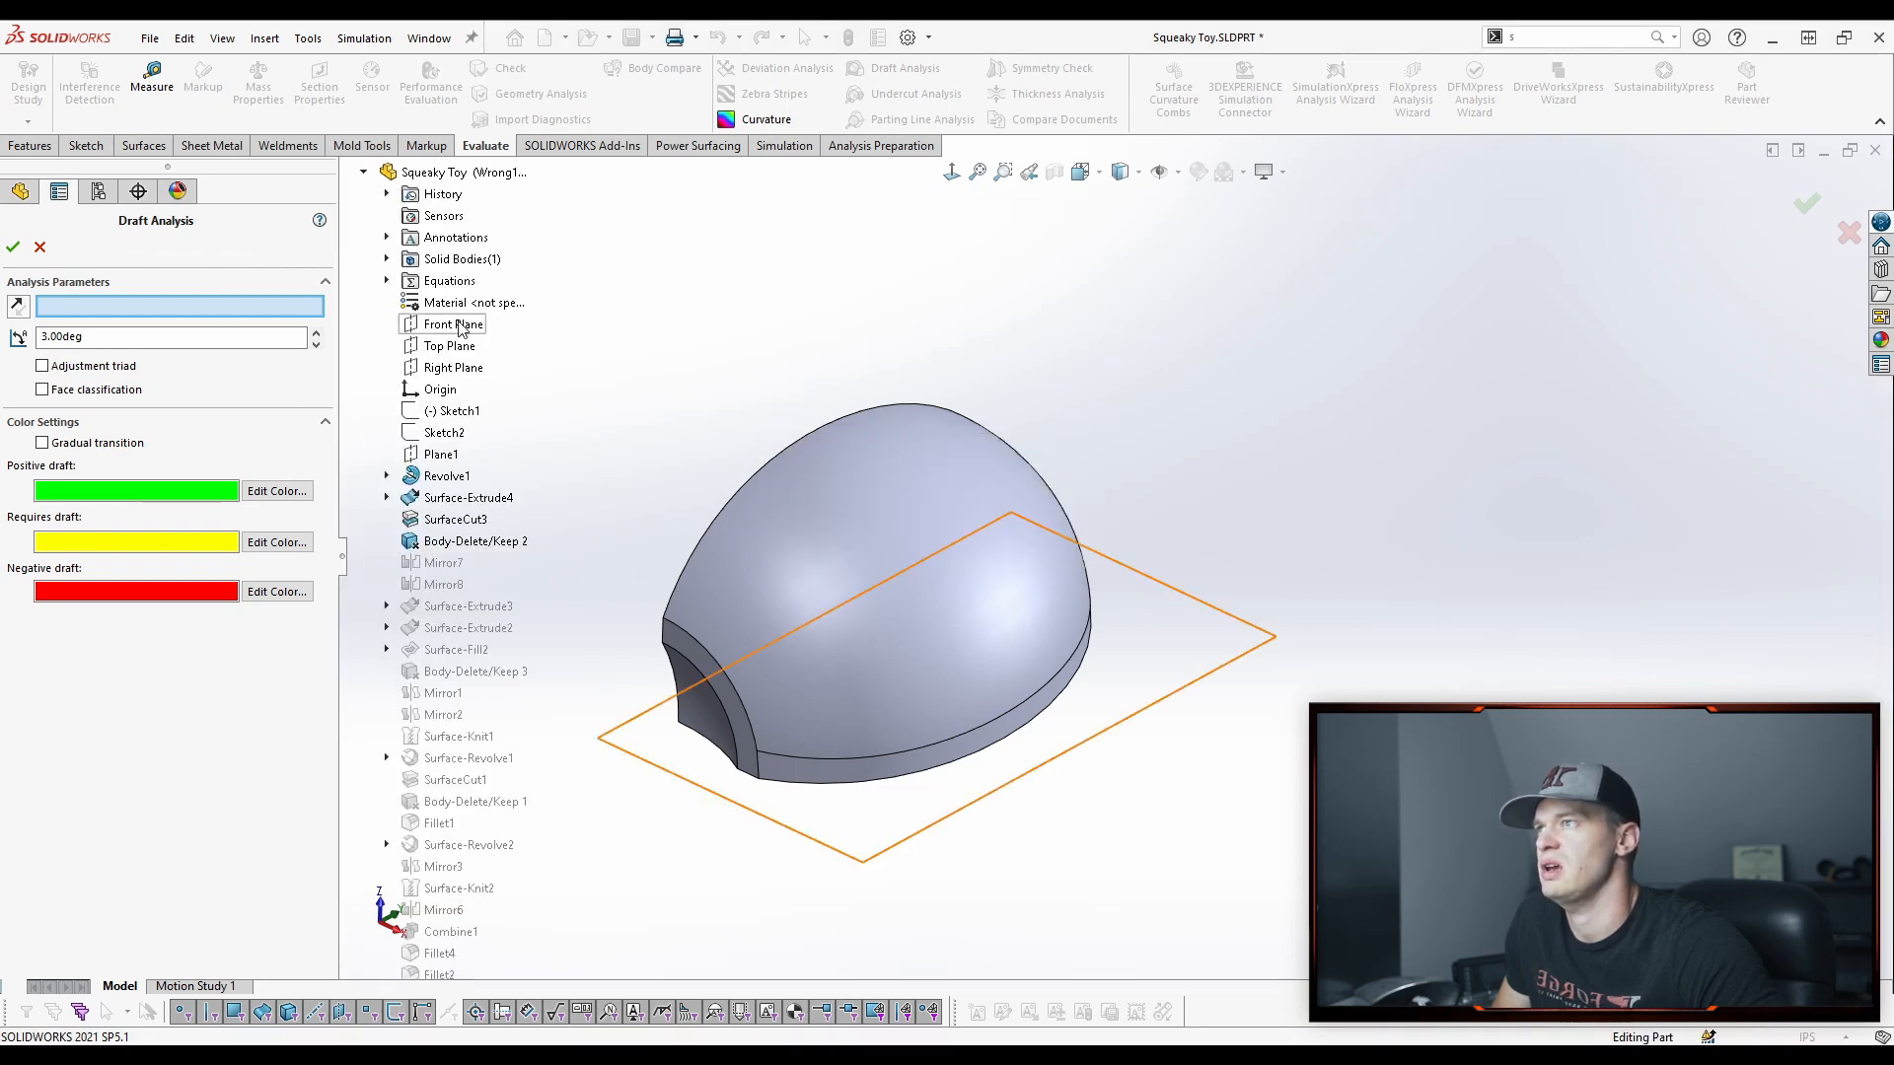
left_click(454, 324)
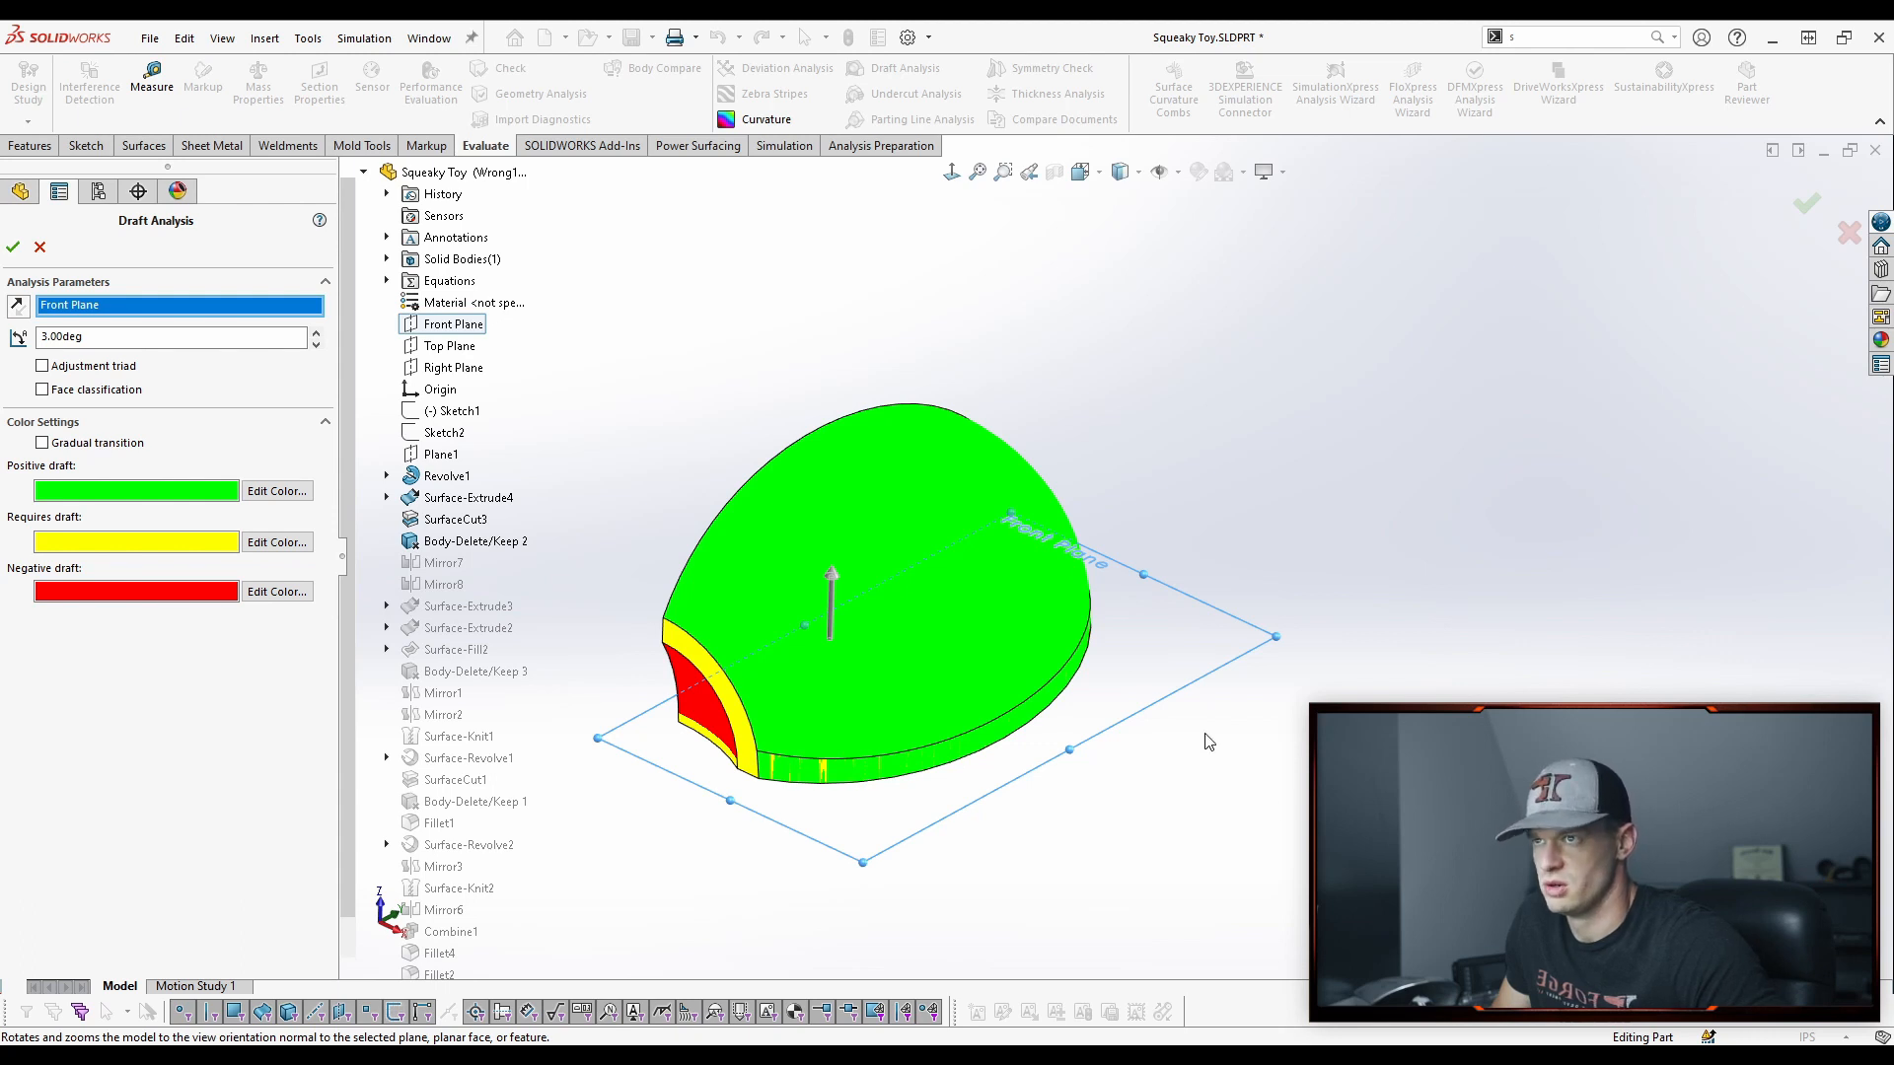
mouse_move(929, 828)
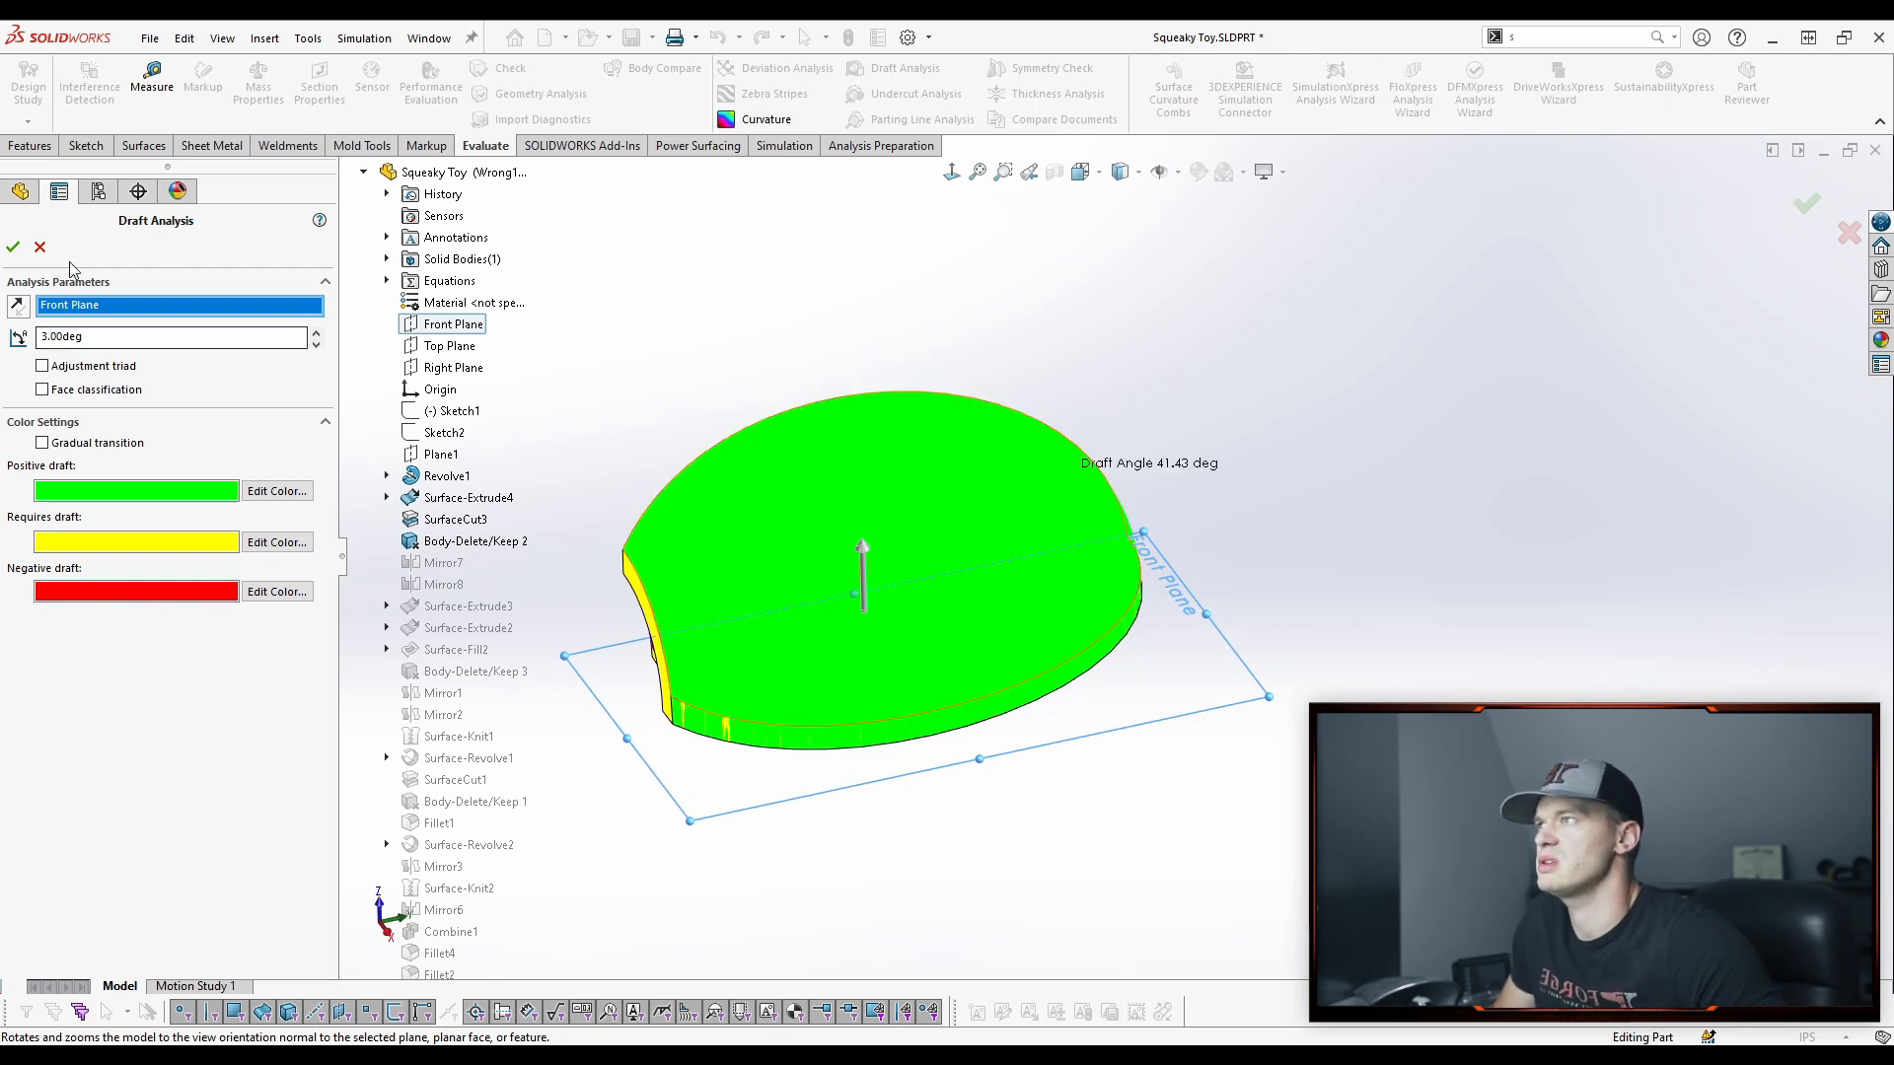
left_click(13, 247)
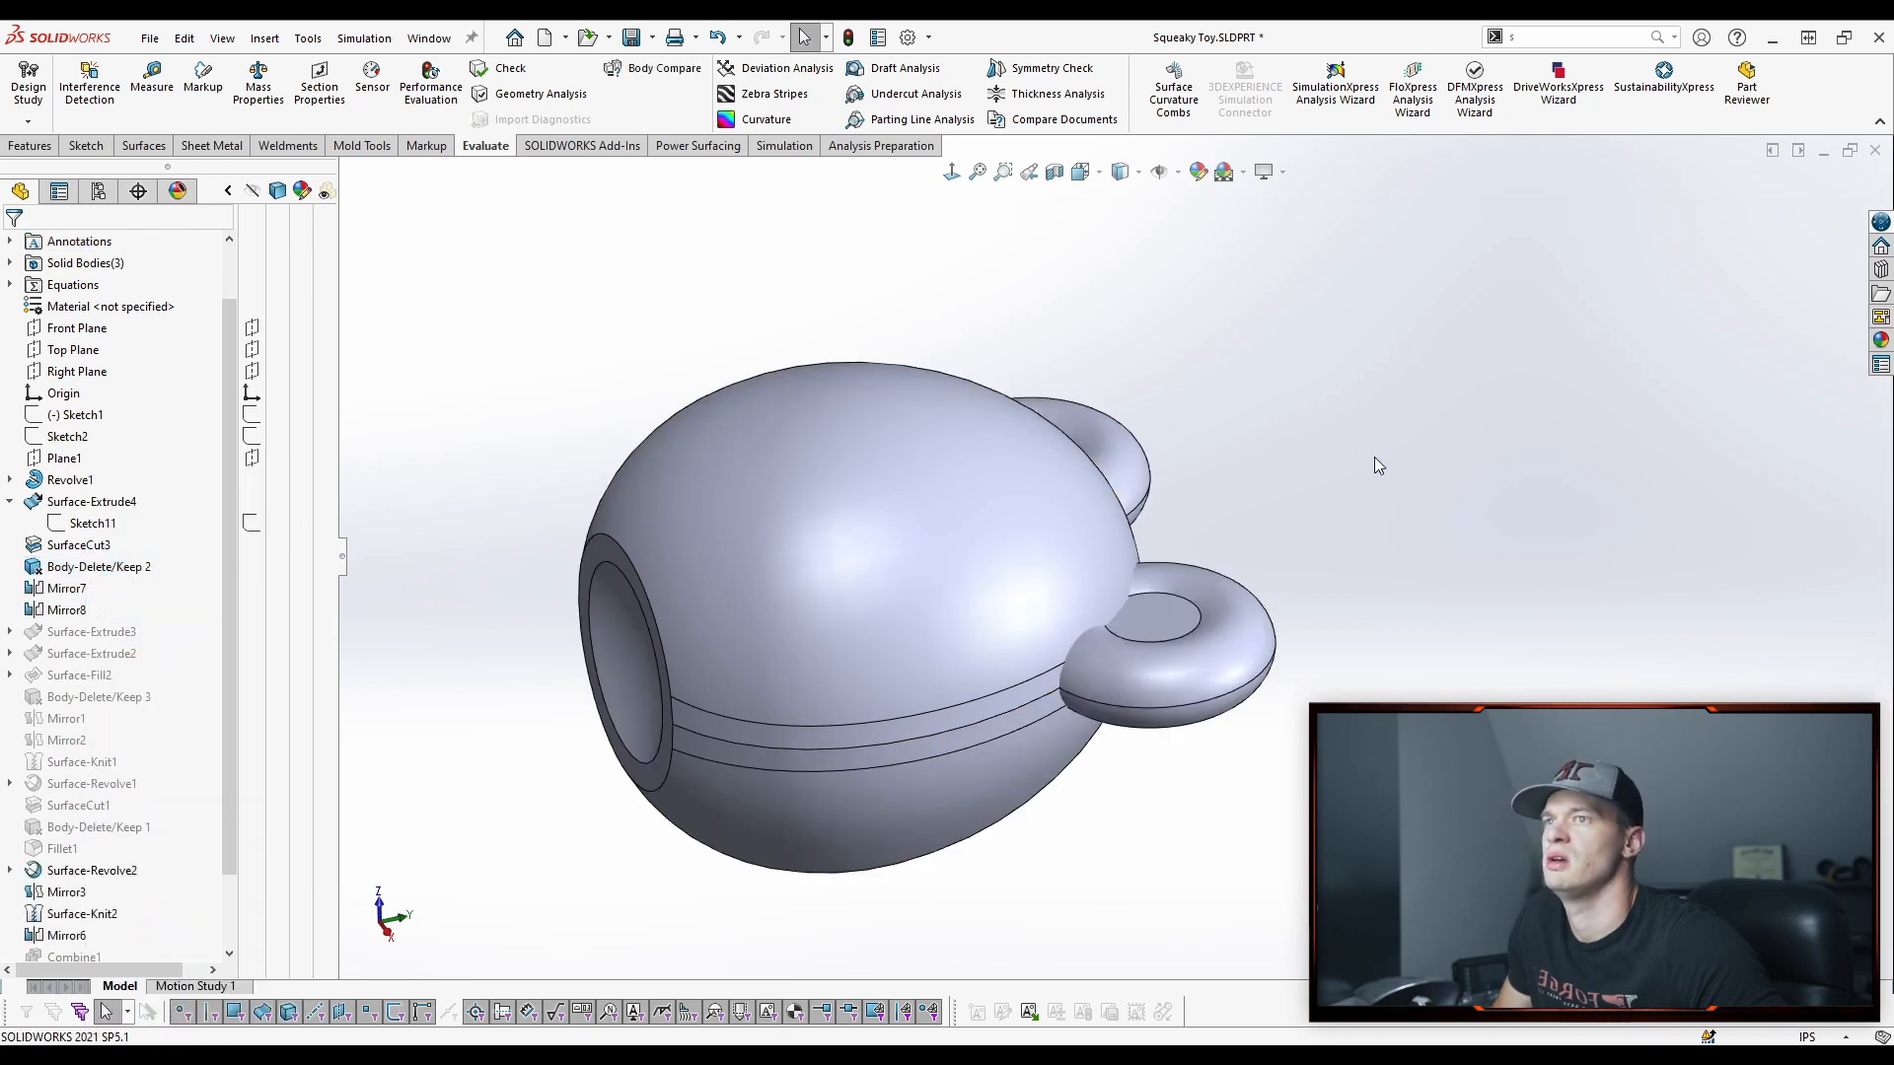
Run Draft Analysis on the full toy and orbit to inspect the green/red/yellow faces
left_click(906, 69)
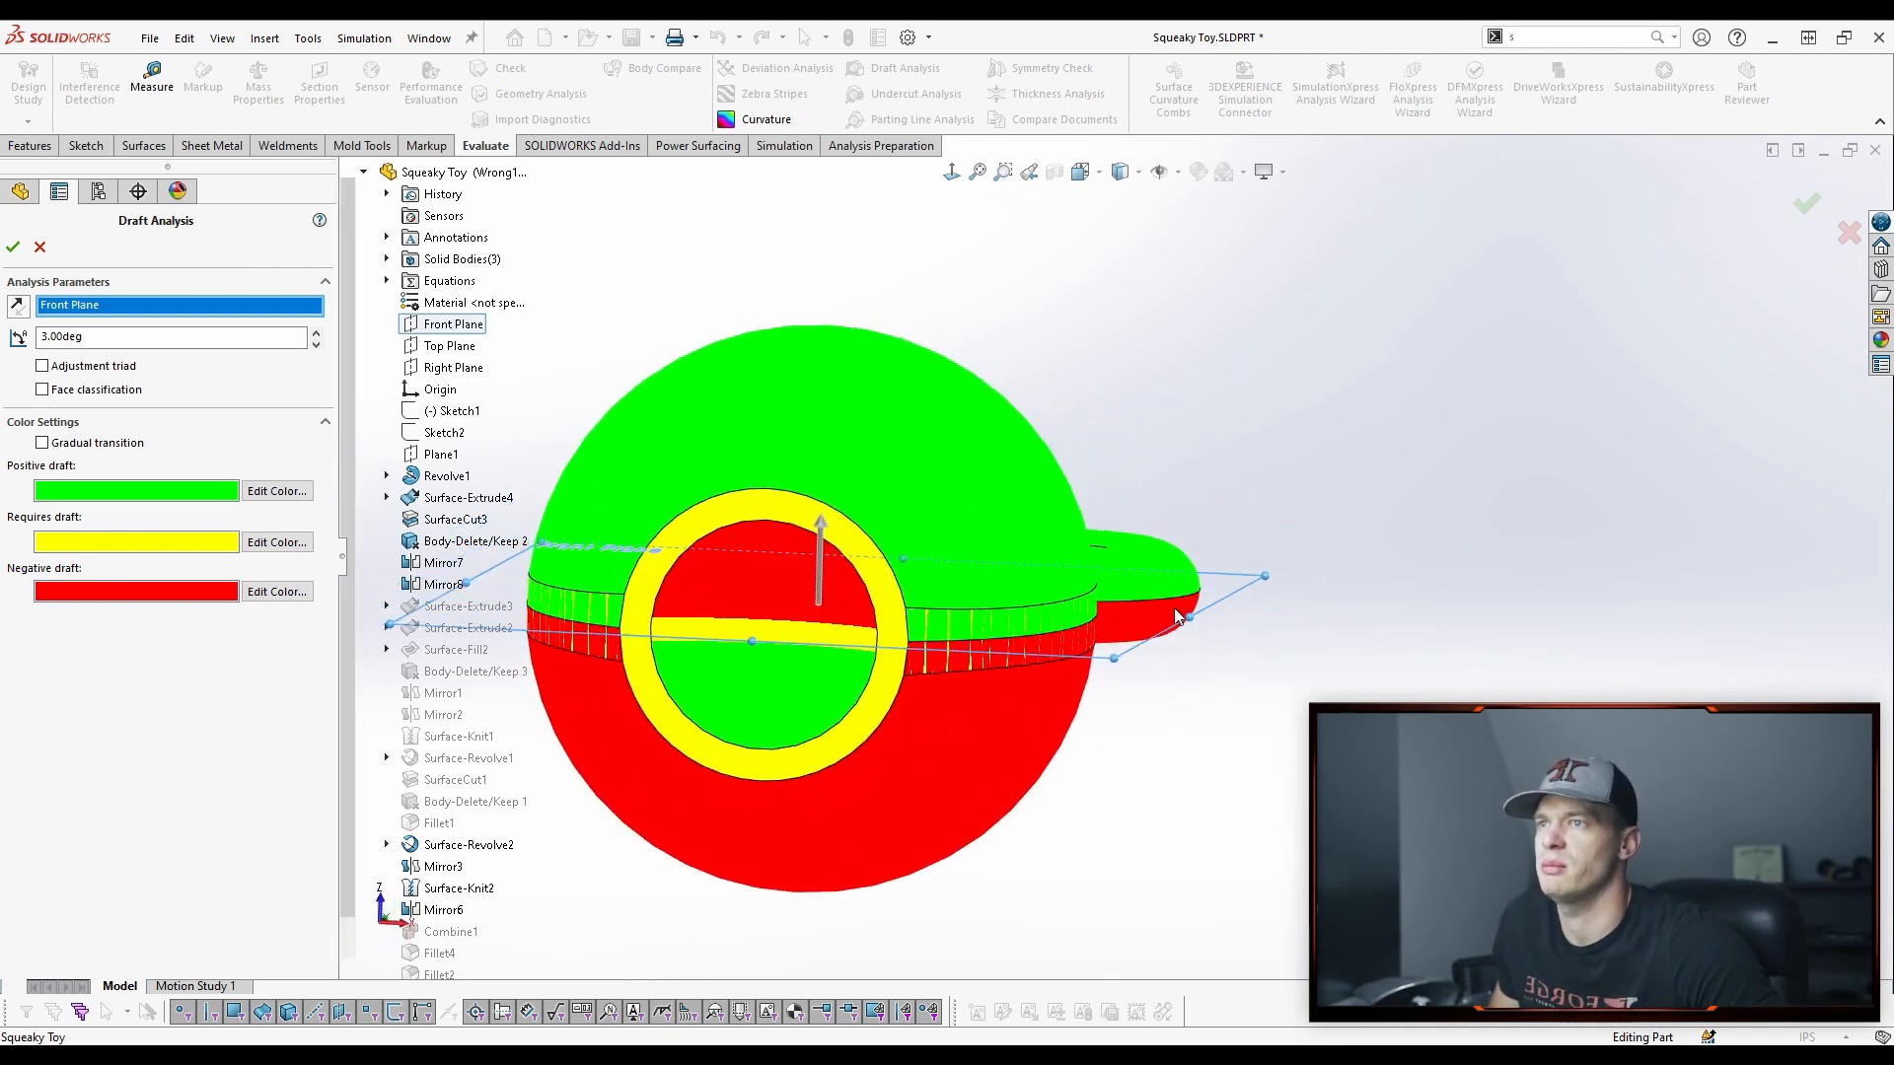
left_click_drag(1177, 615, 1051, 682)
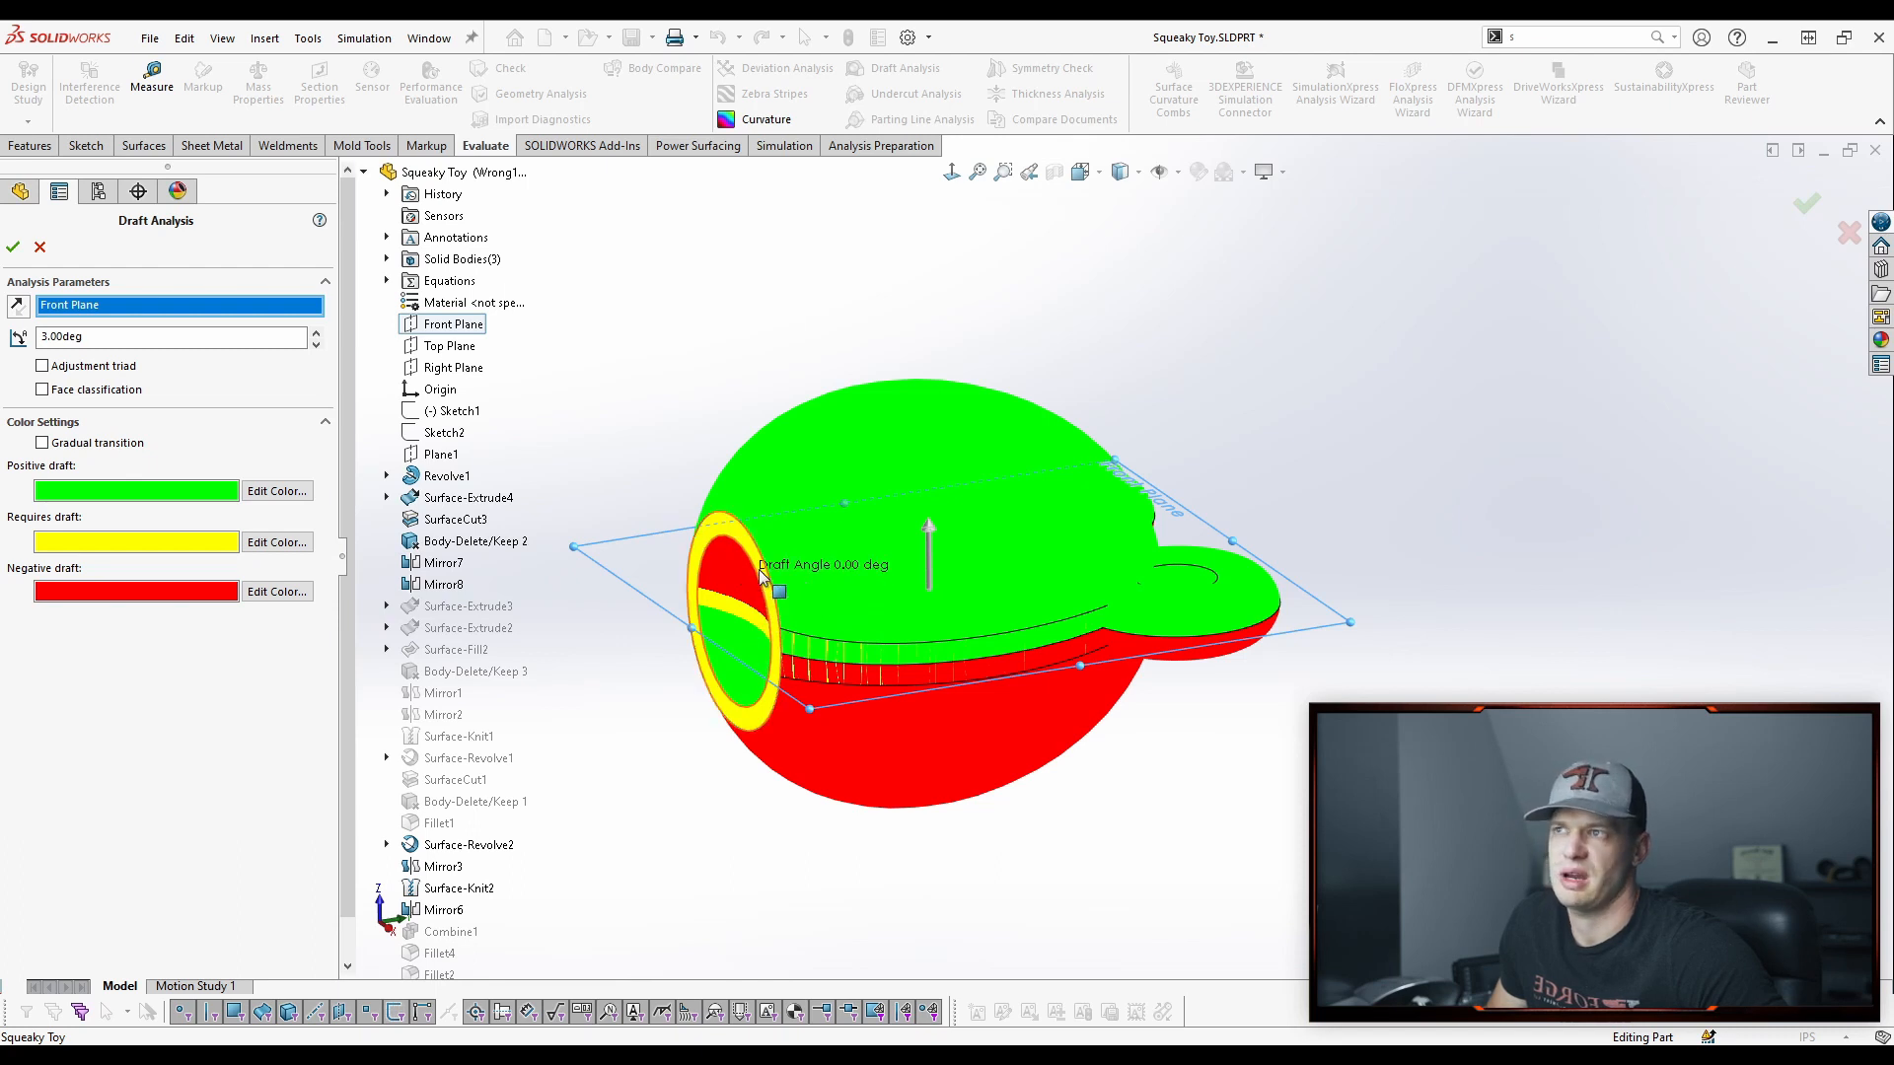
mouse_move(726, 558)
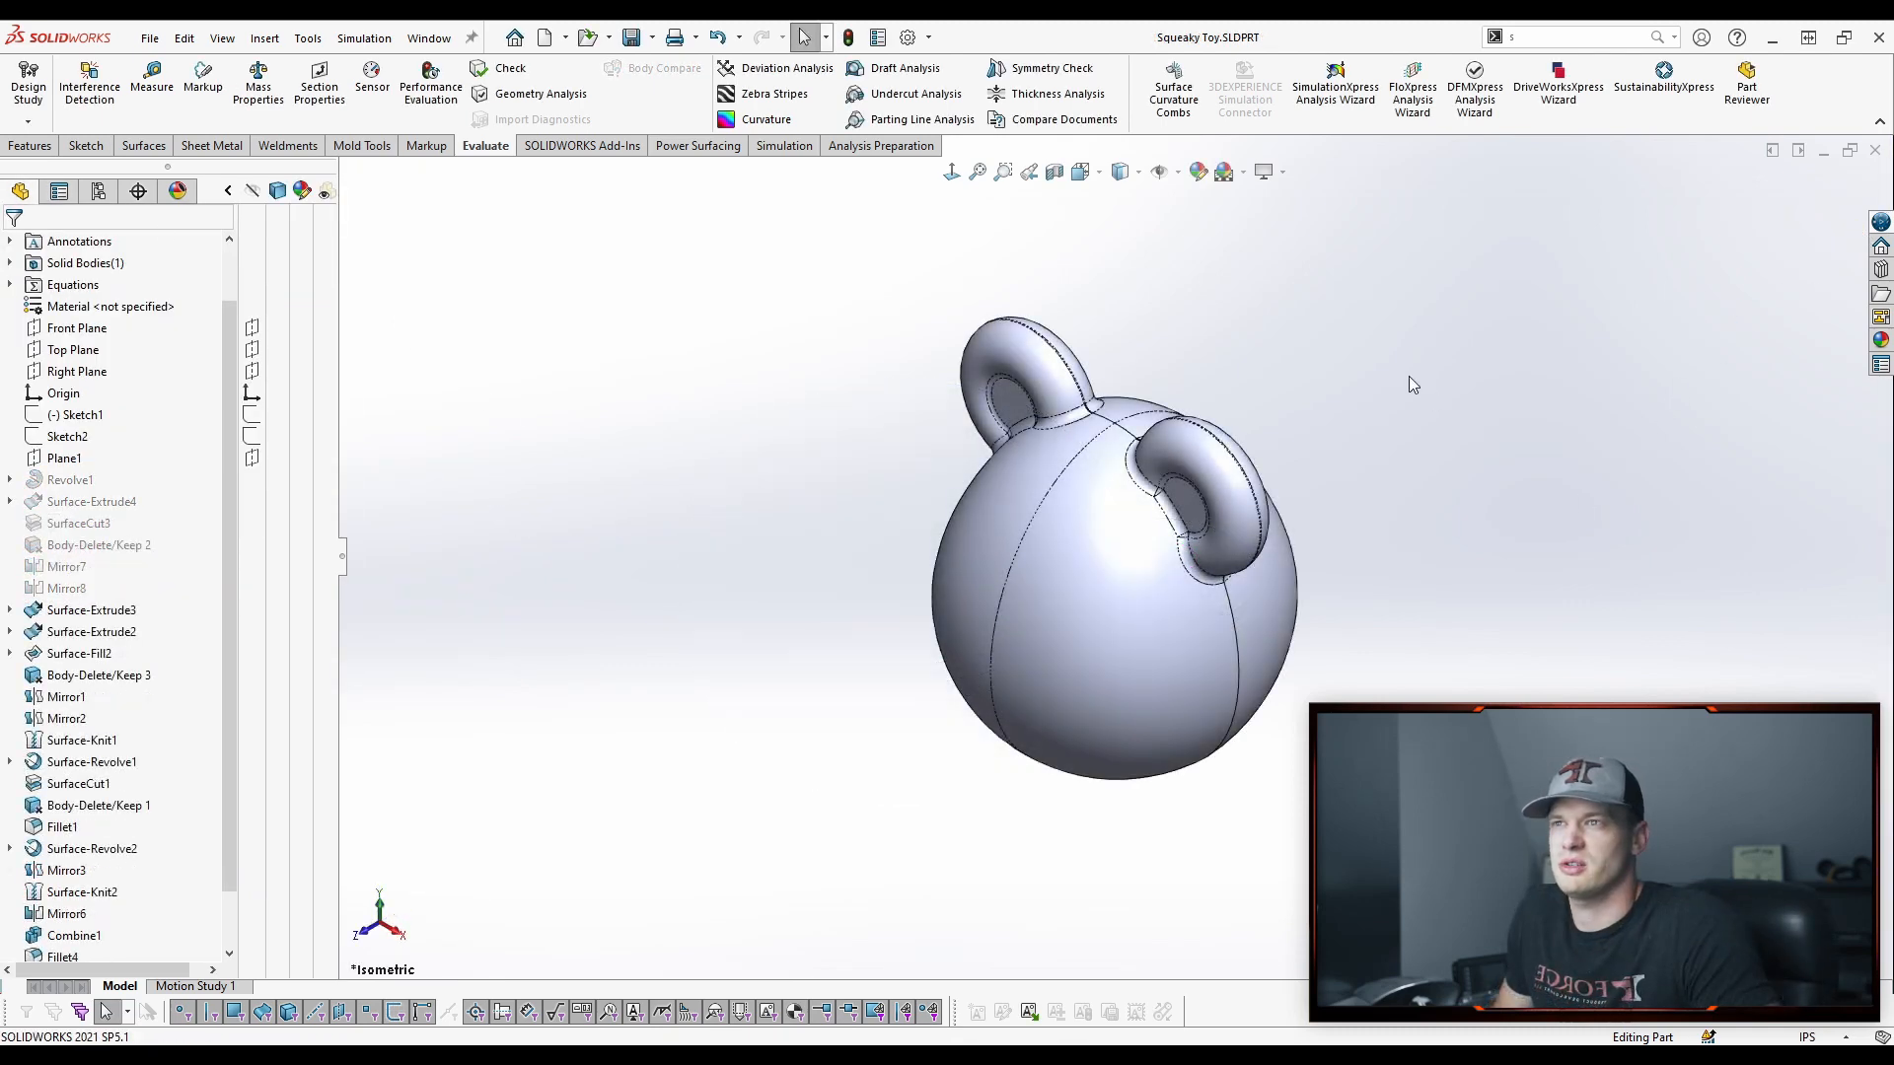
mouse_move(1440, 414)
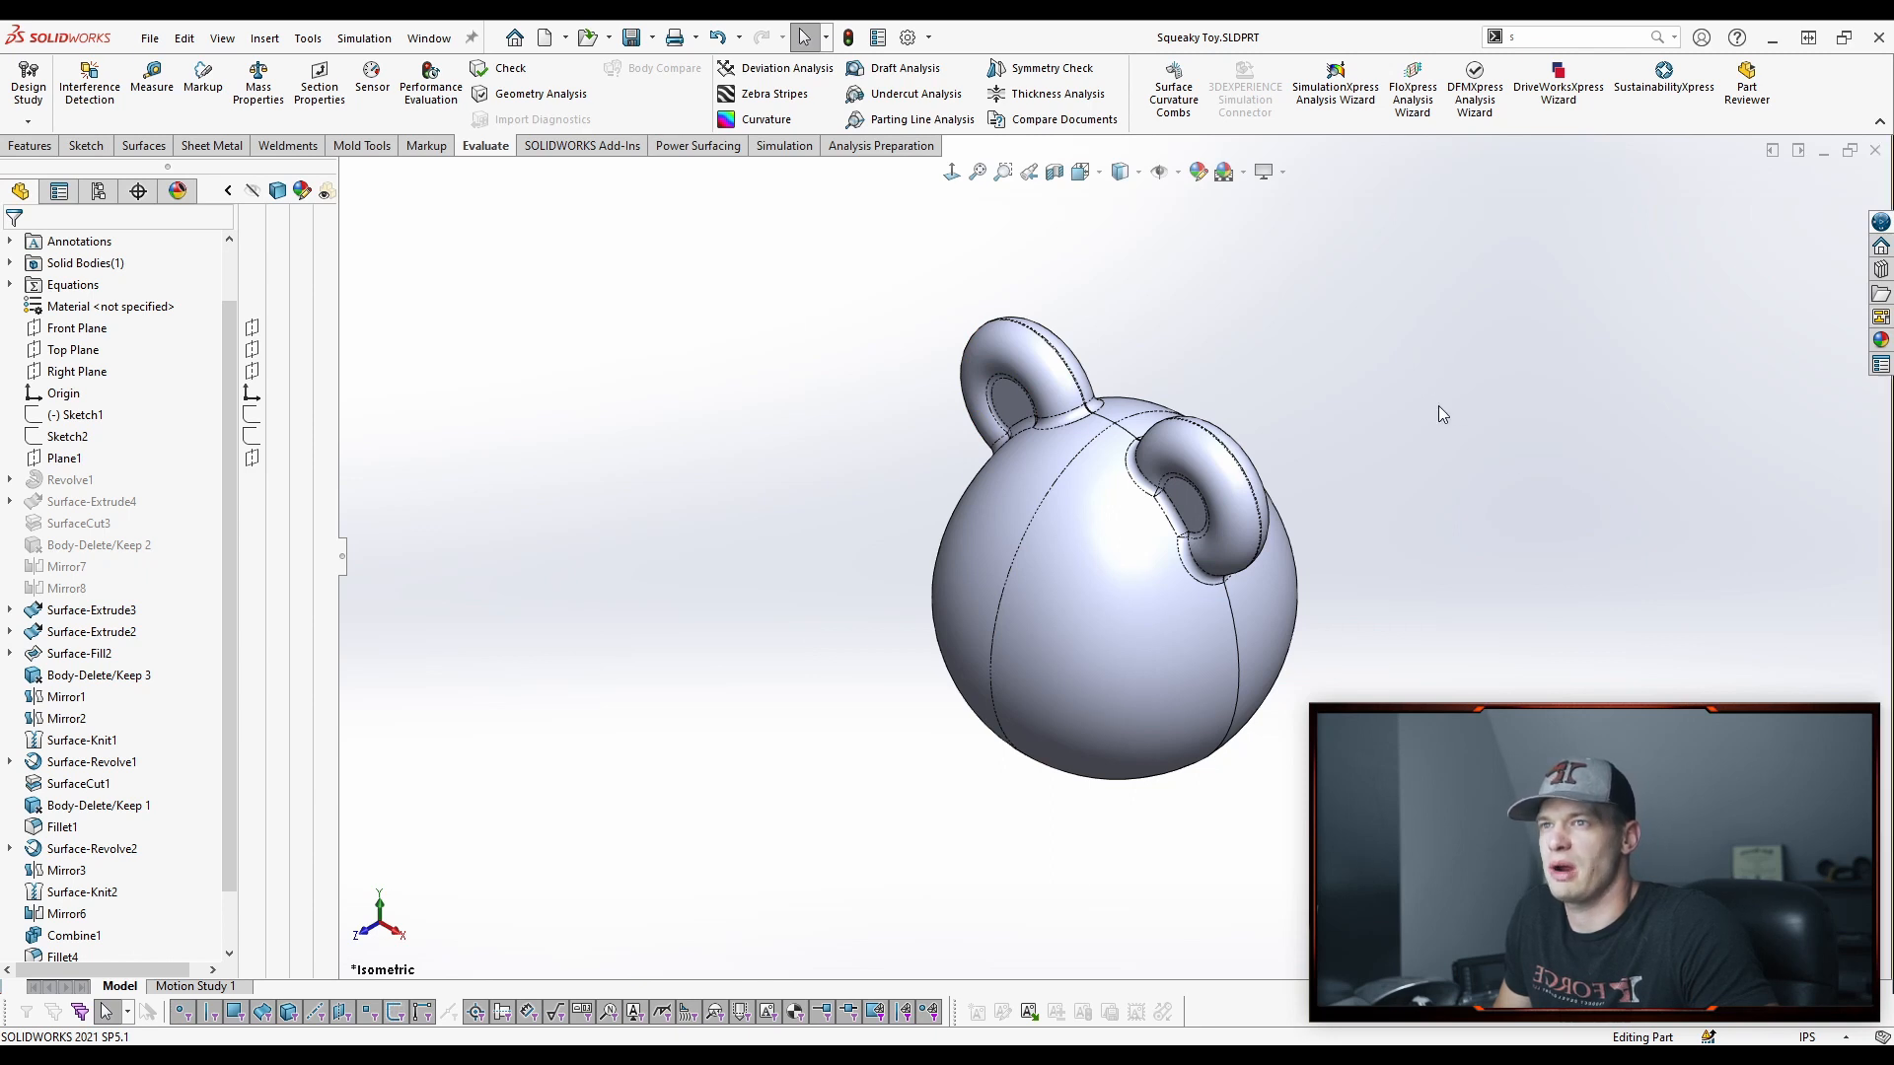
Hide the toy's solid body to leave the profile sketches, then edit Sketch1
left_click_drag(1438, 414, 948, 643)
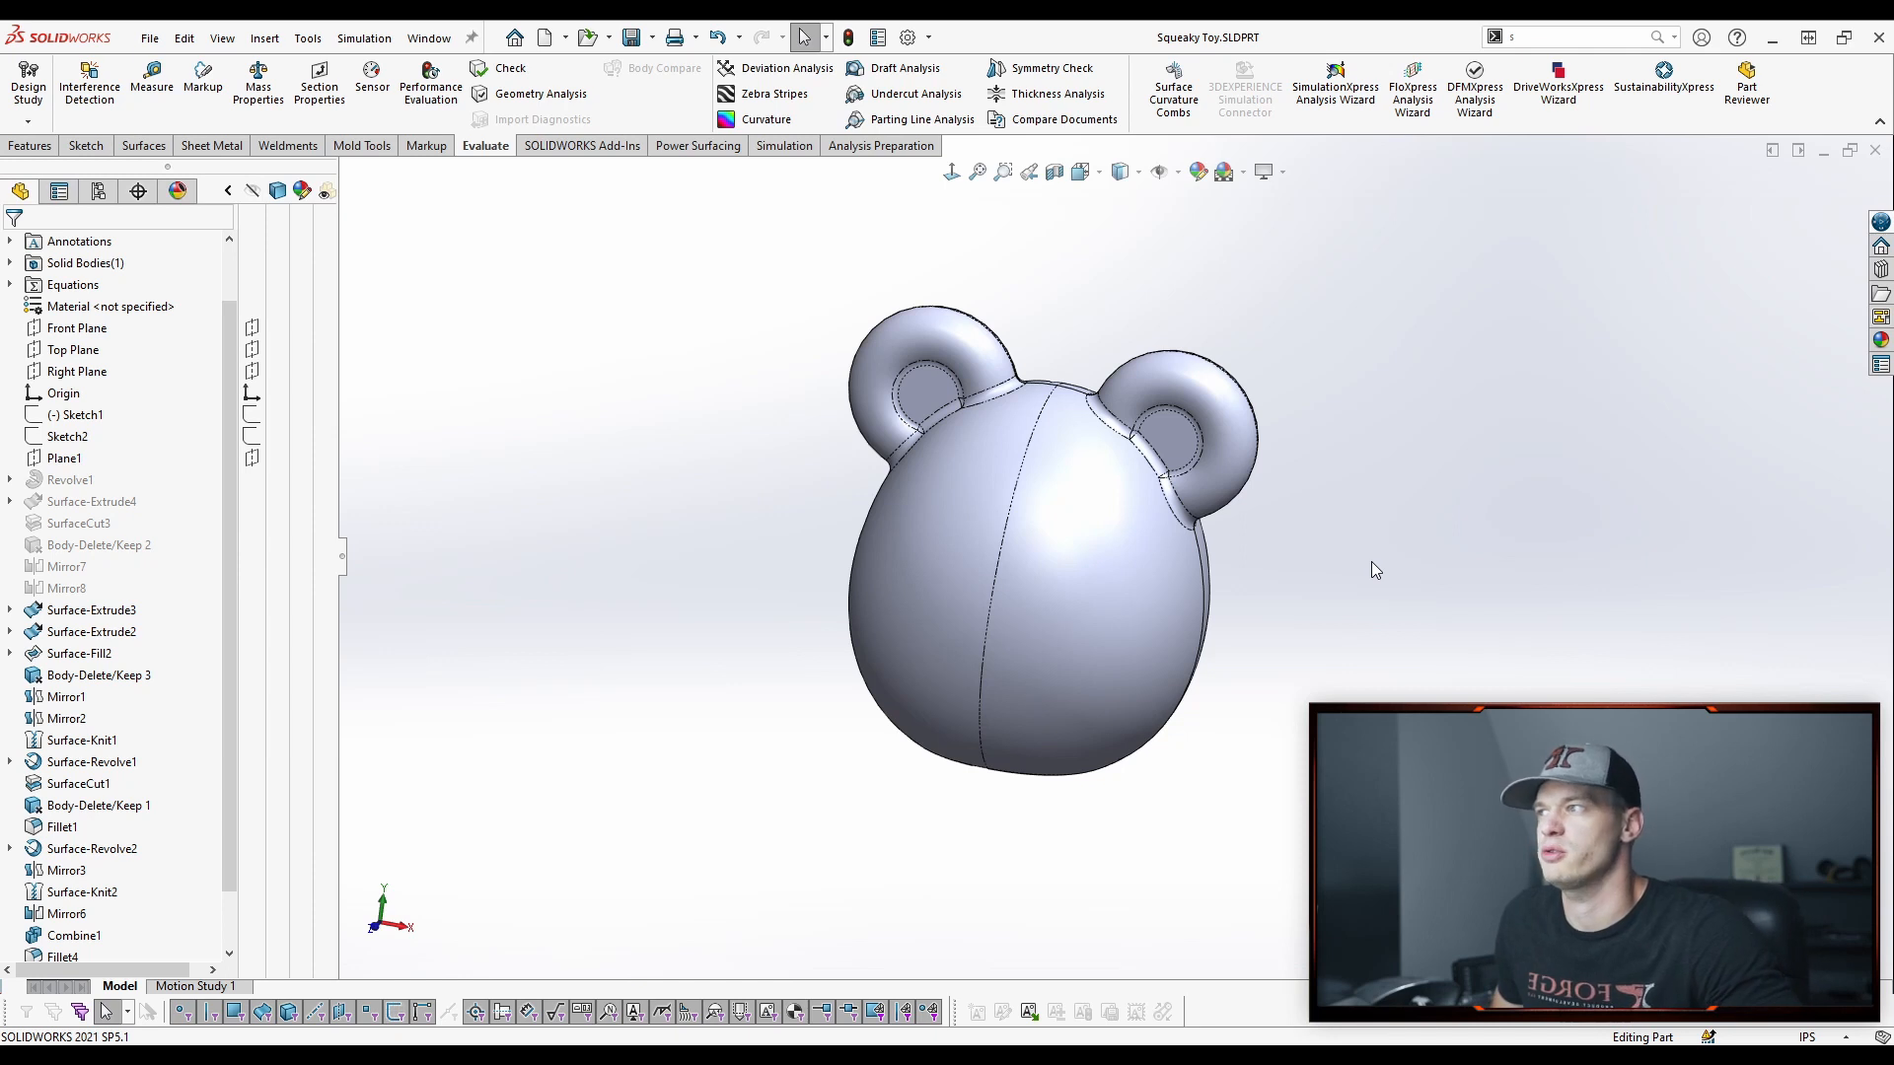
mouse_move(612, 491)
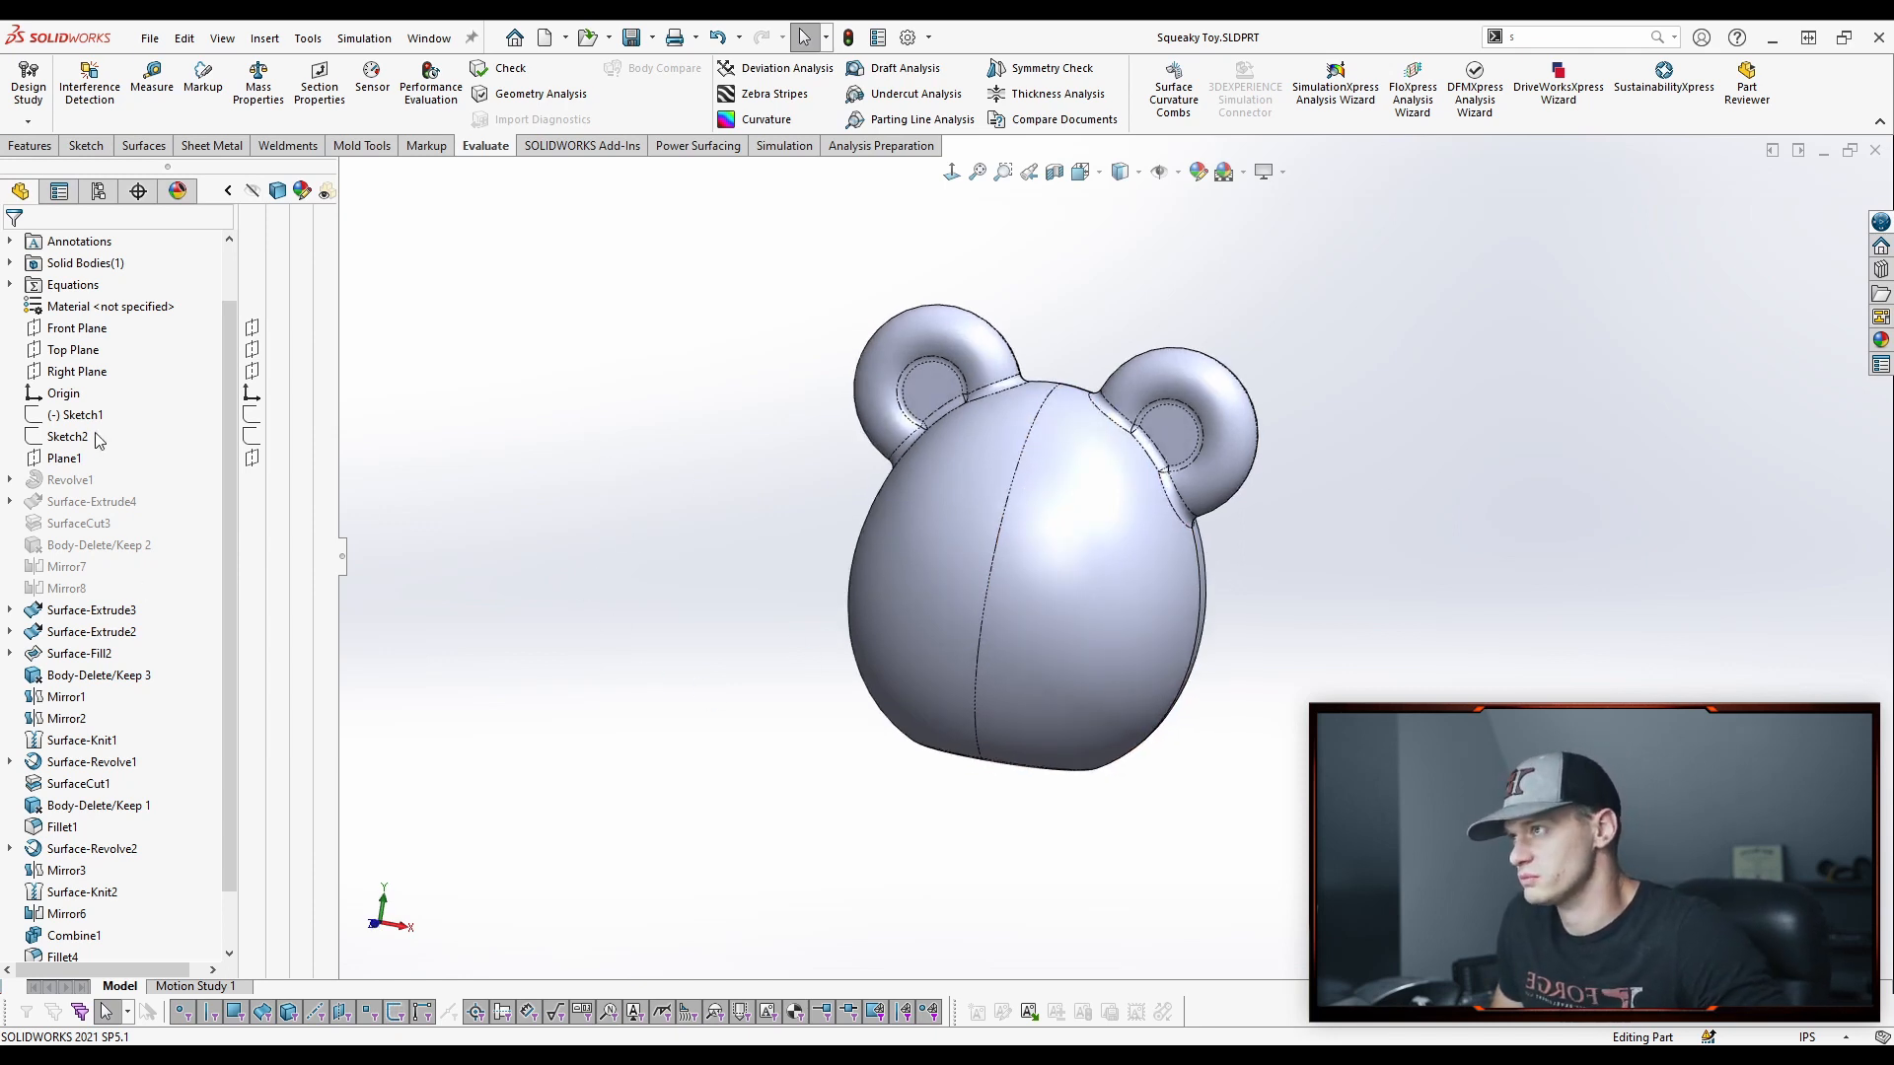
left_click(79, 414)
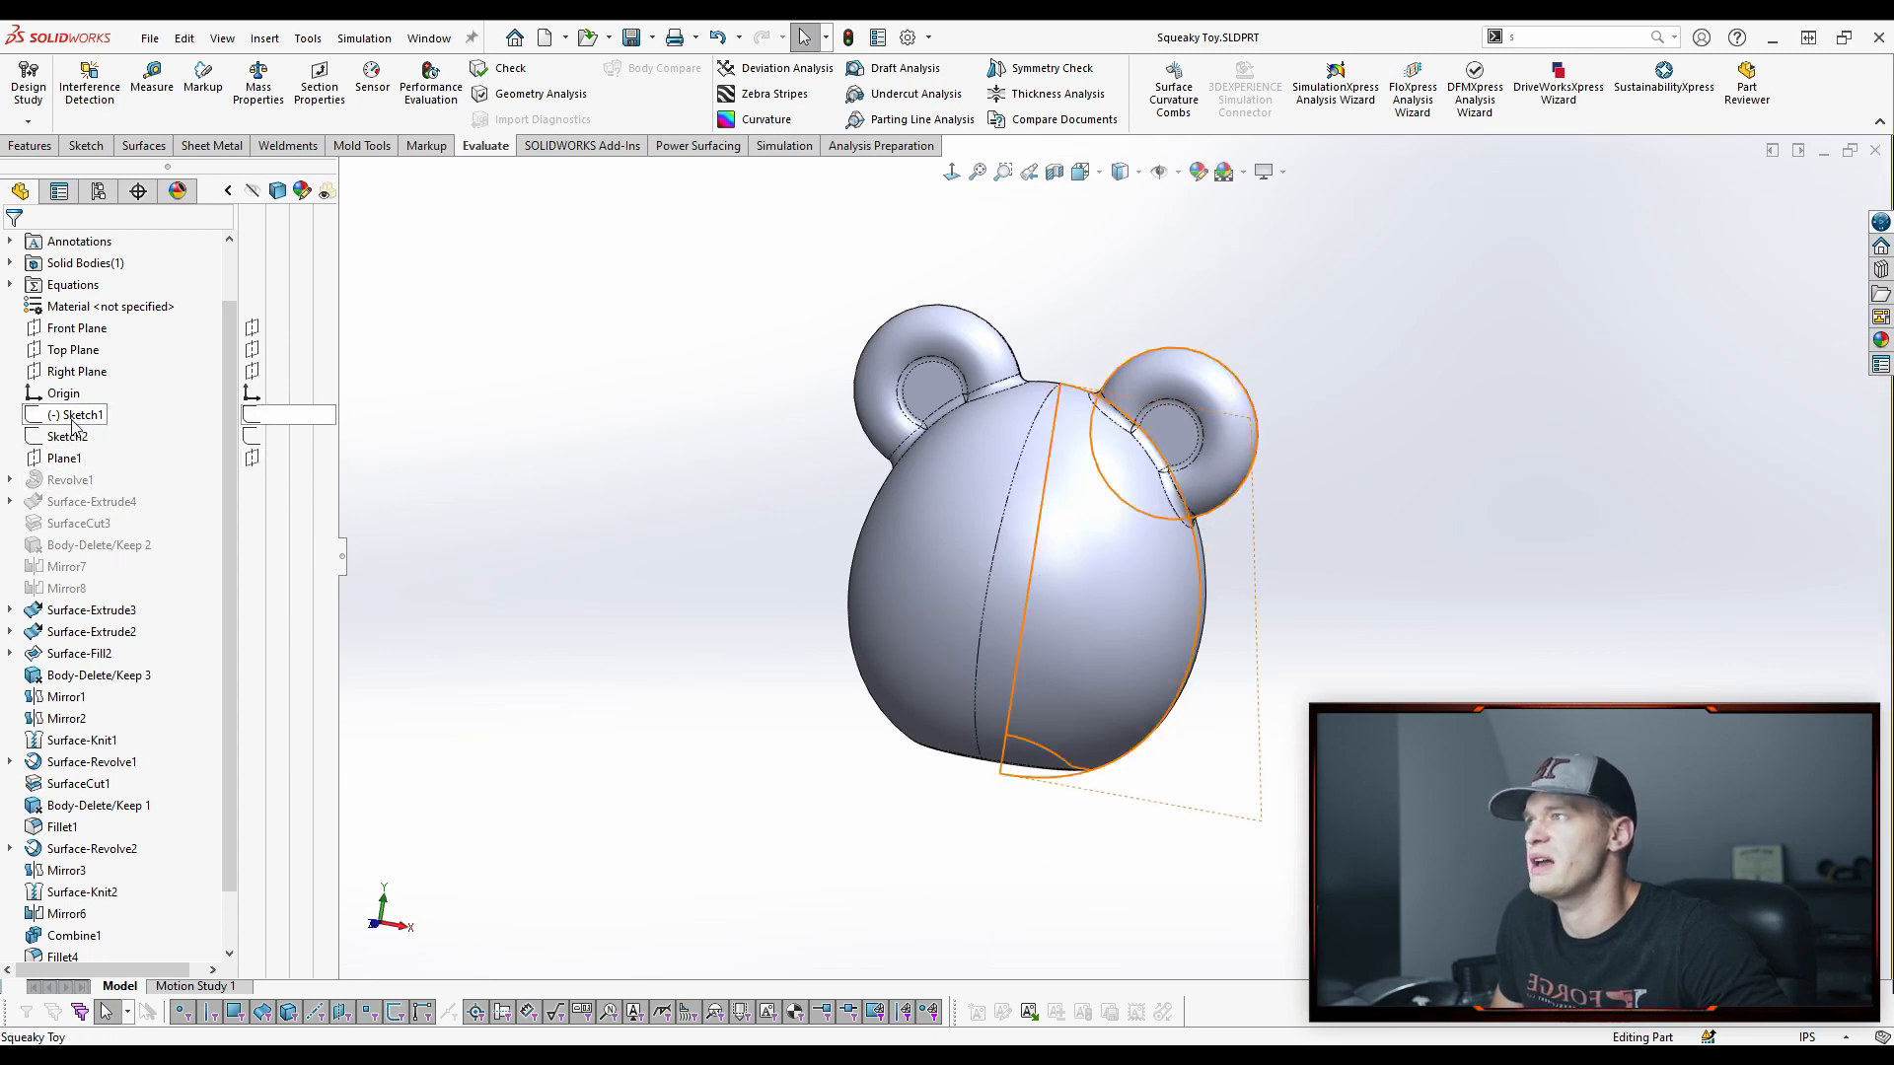
left_click(67, 436)
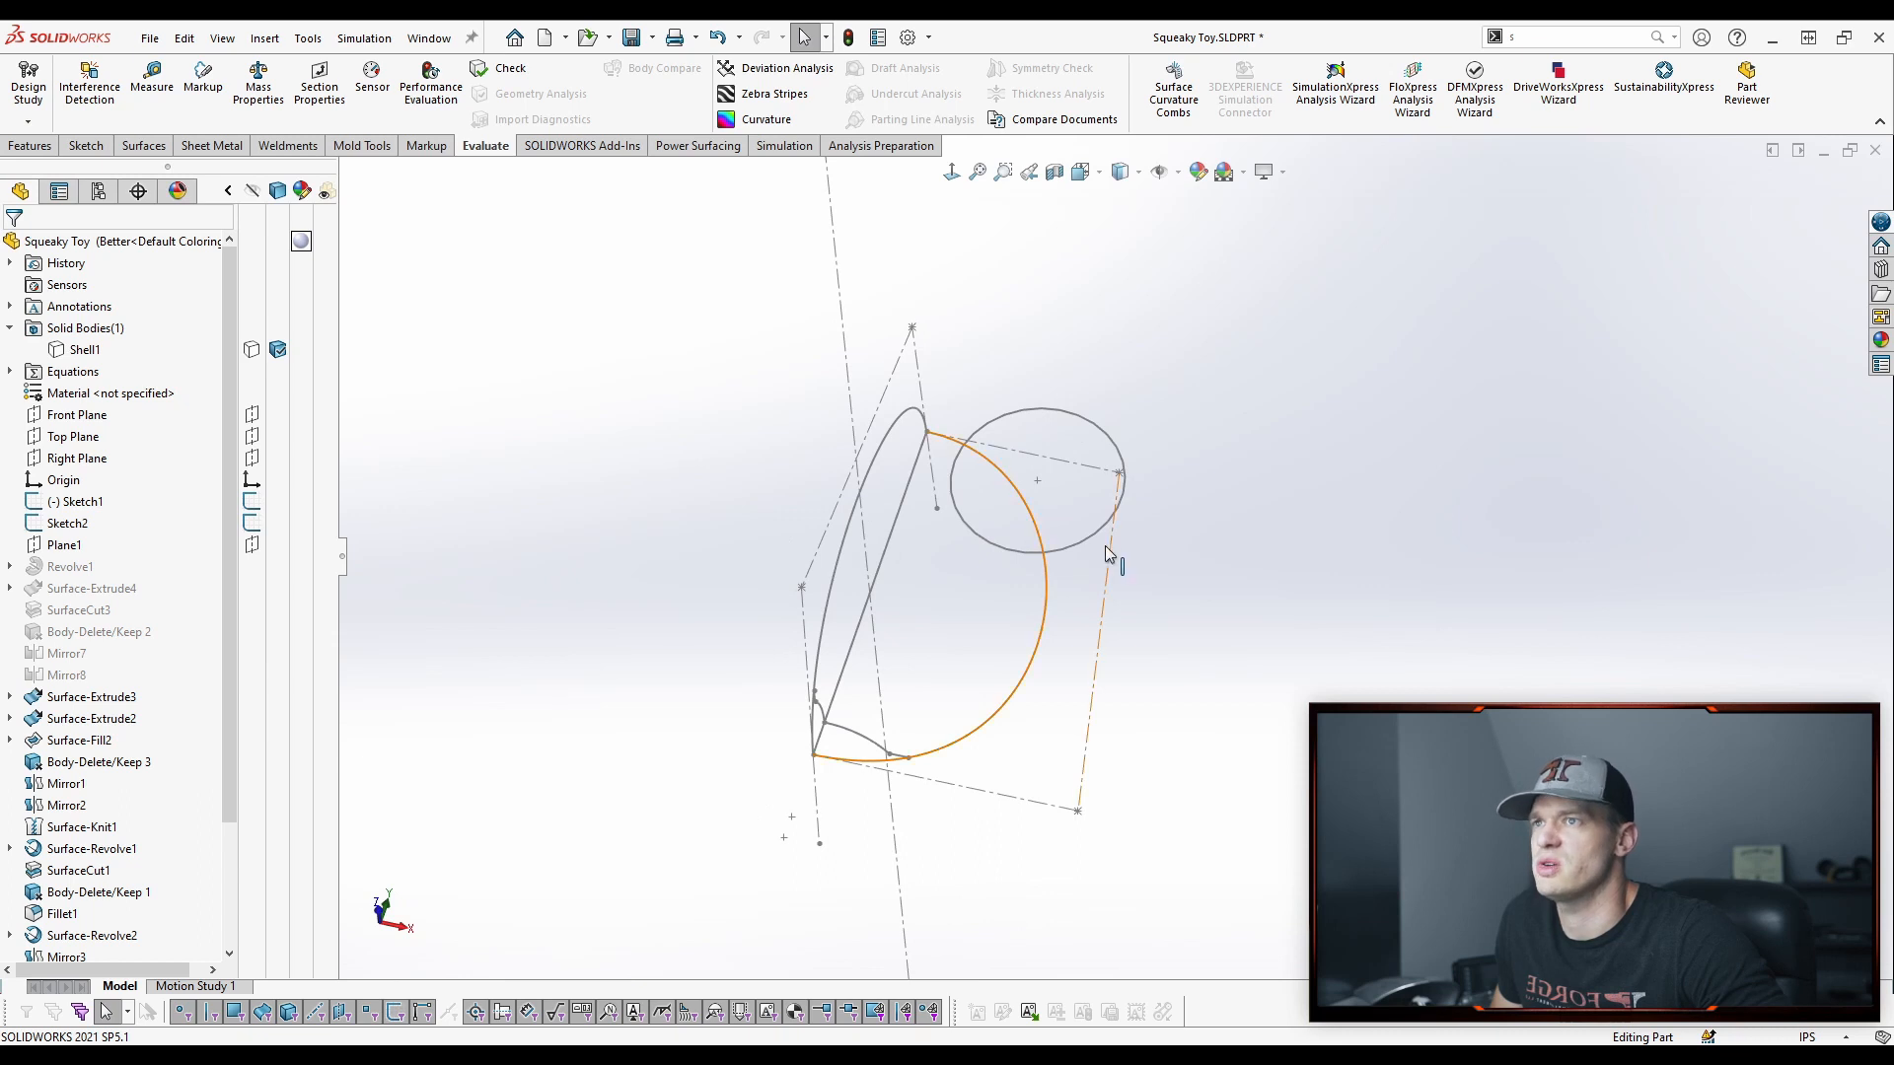
left_click(1035, 482)
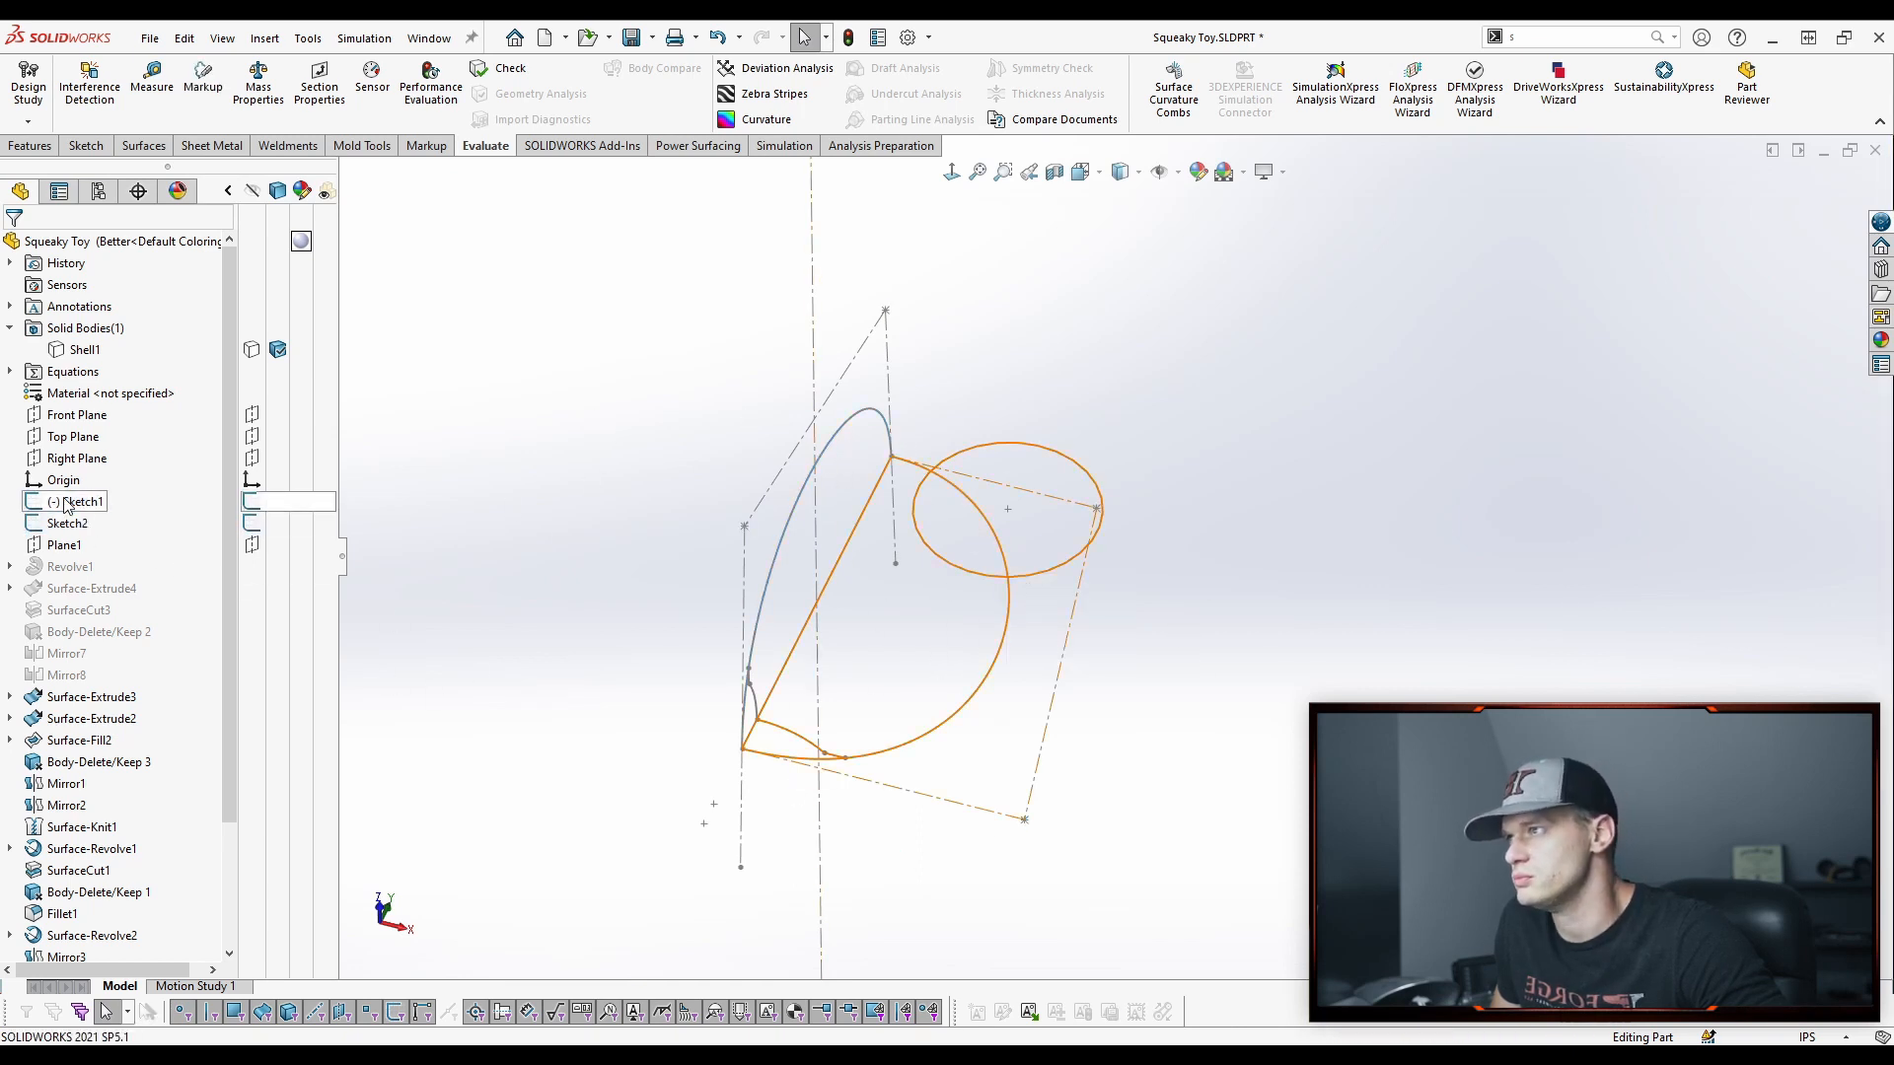
double_click(83, 501)
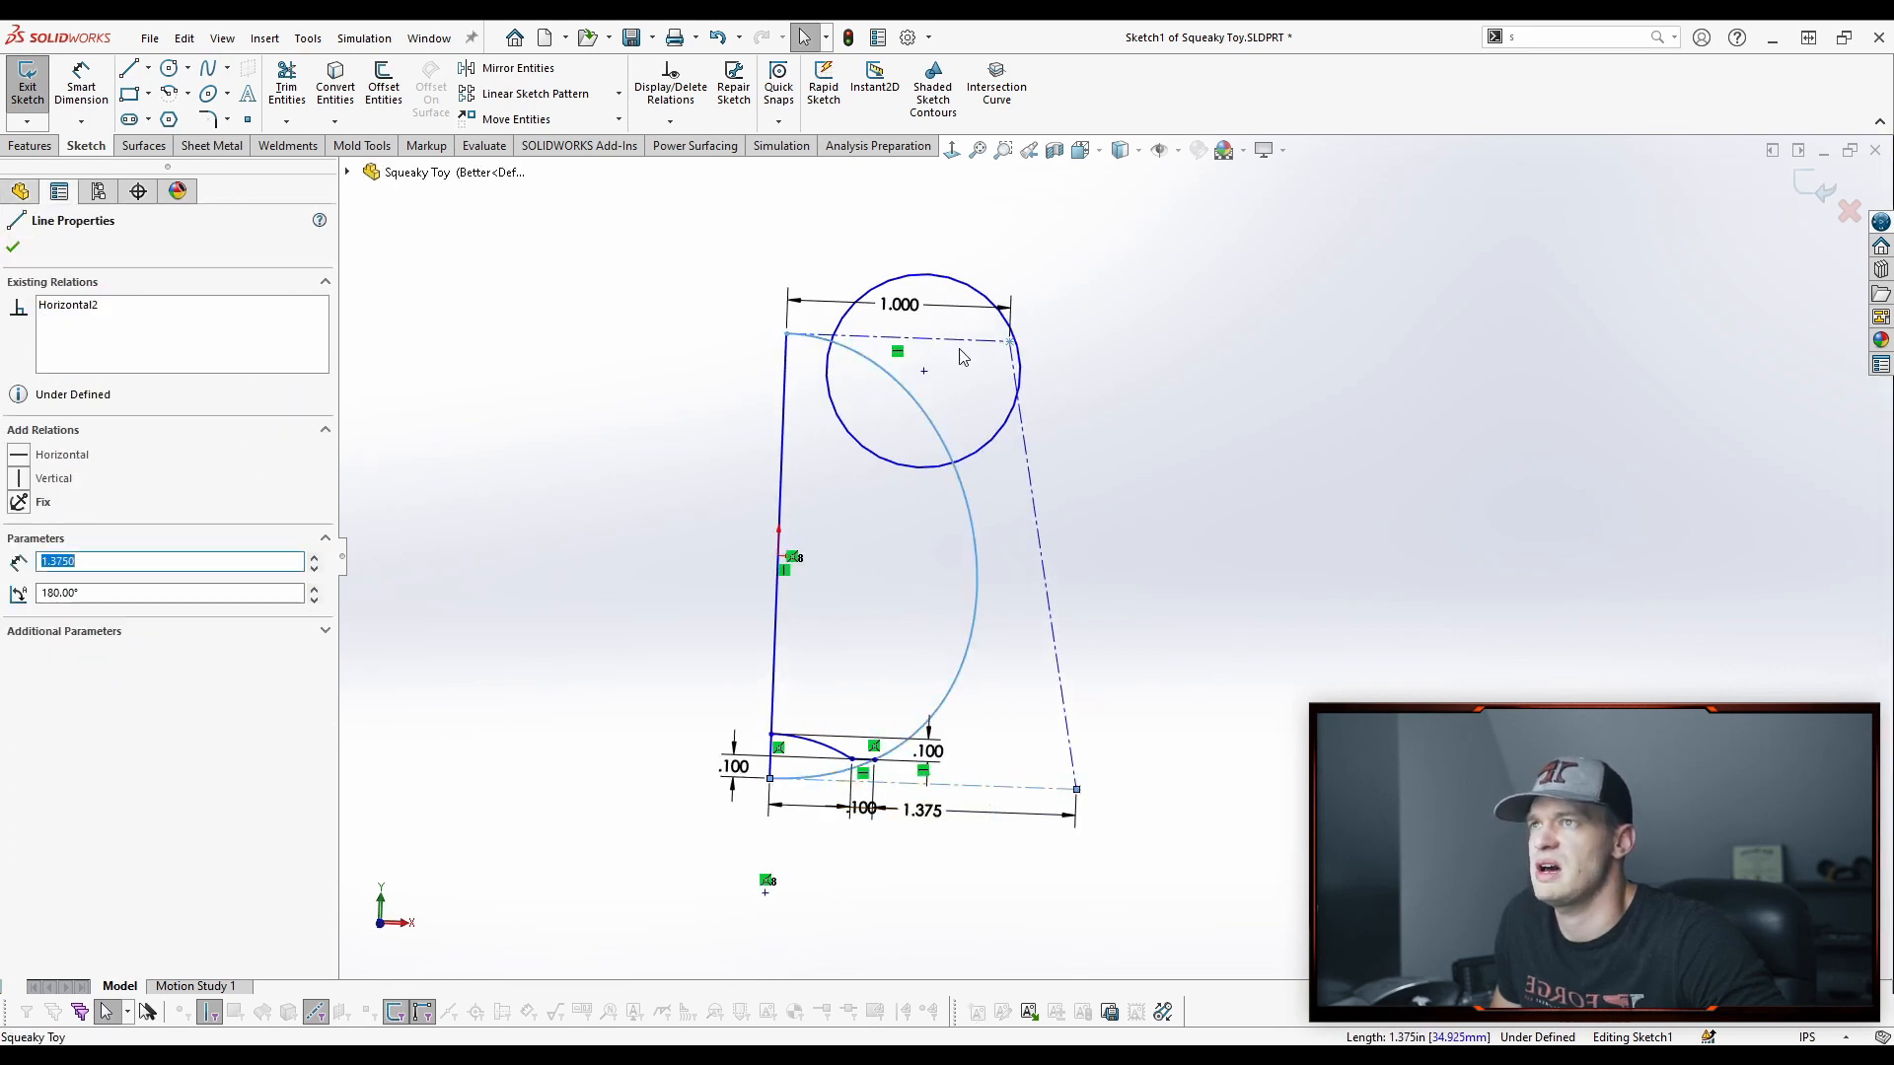
Move from Sketch1 into Sketch2 and inspect the arc end point relations and tangent line angles
left_click(896, 339)
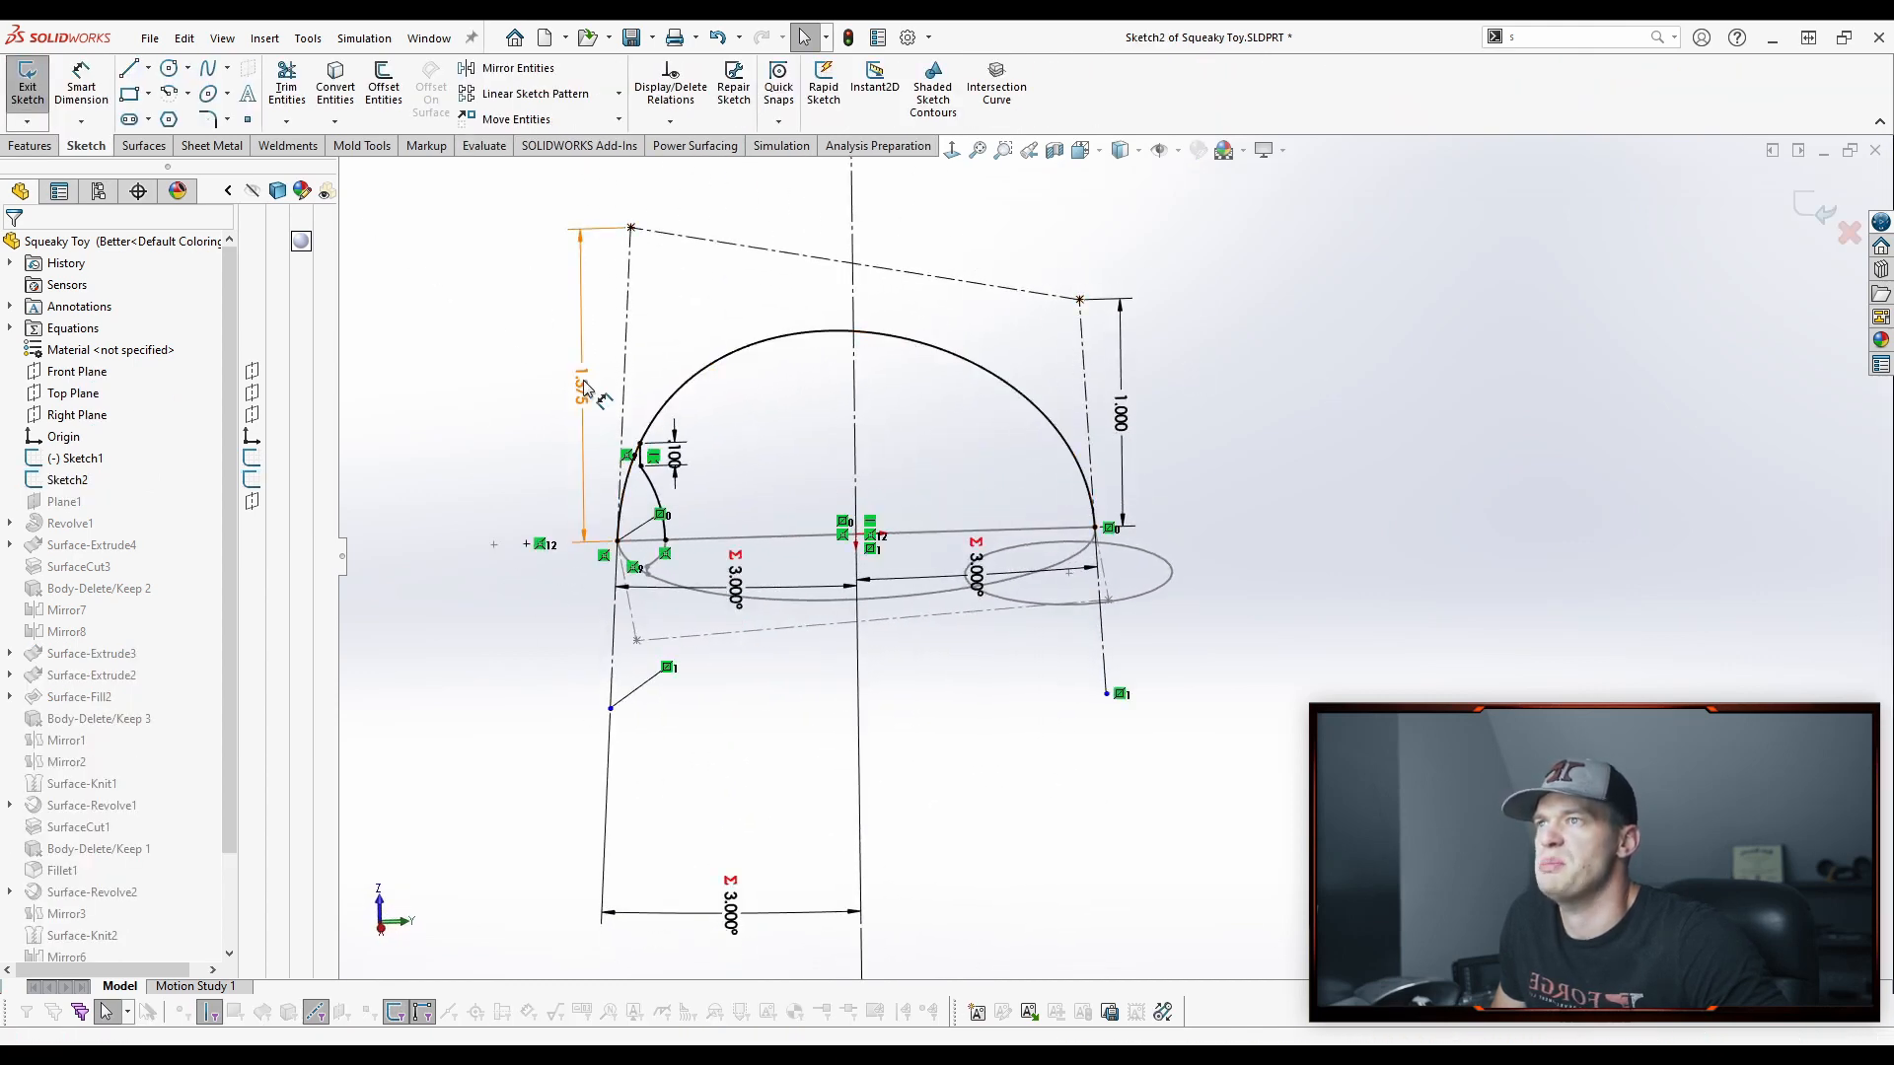
left_click(935, 344)
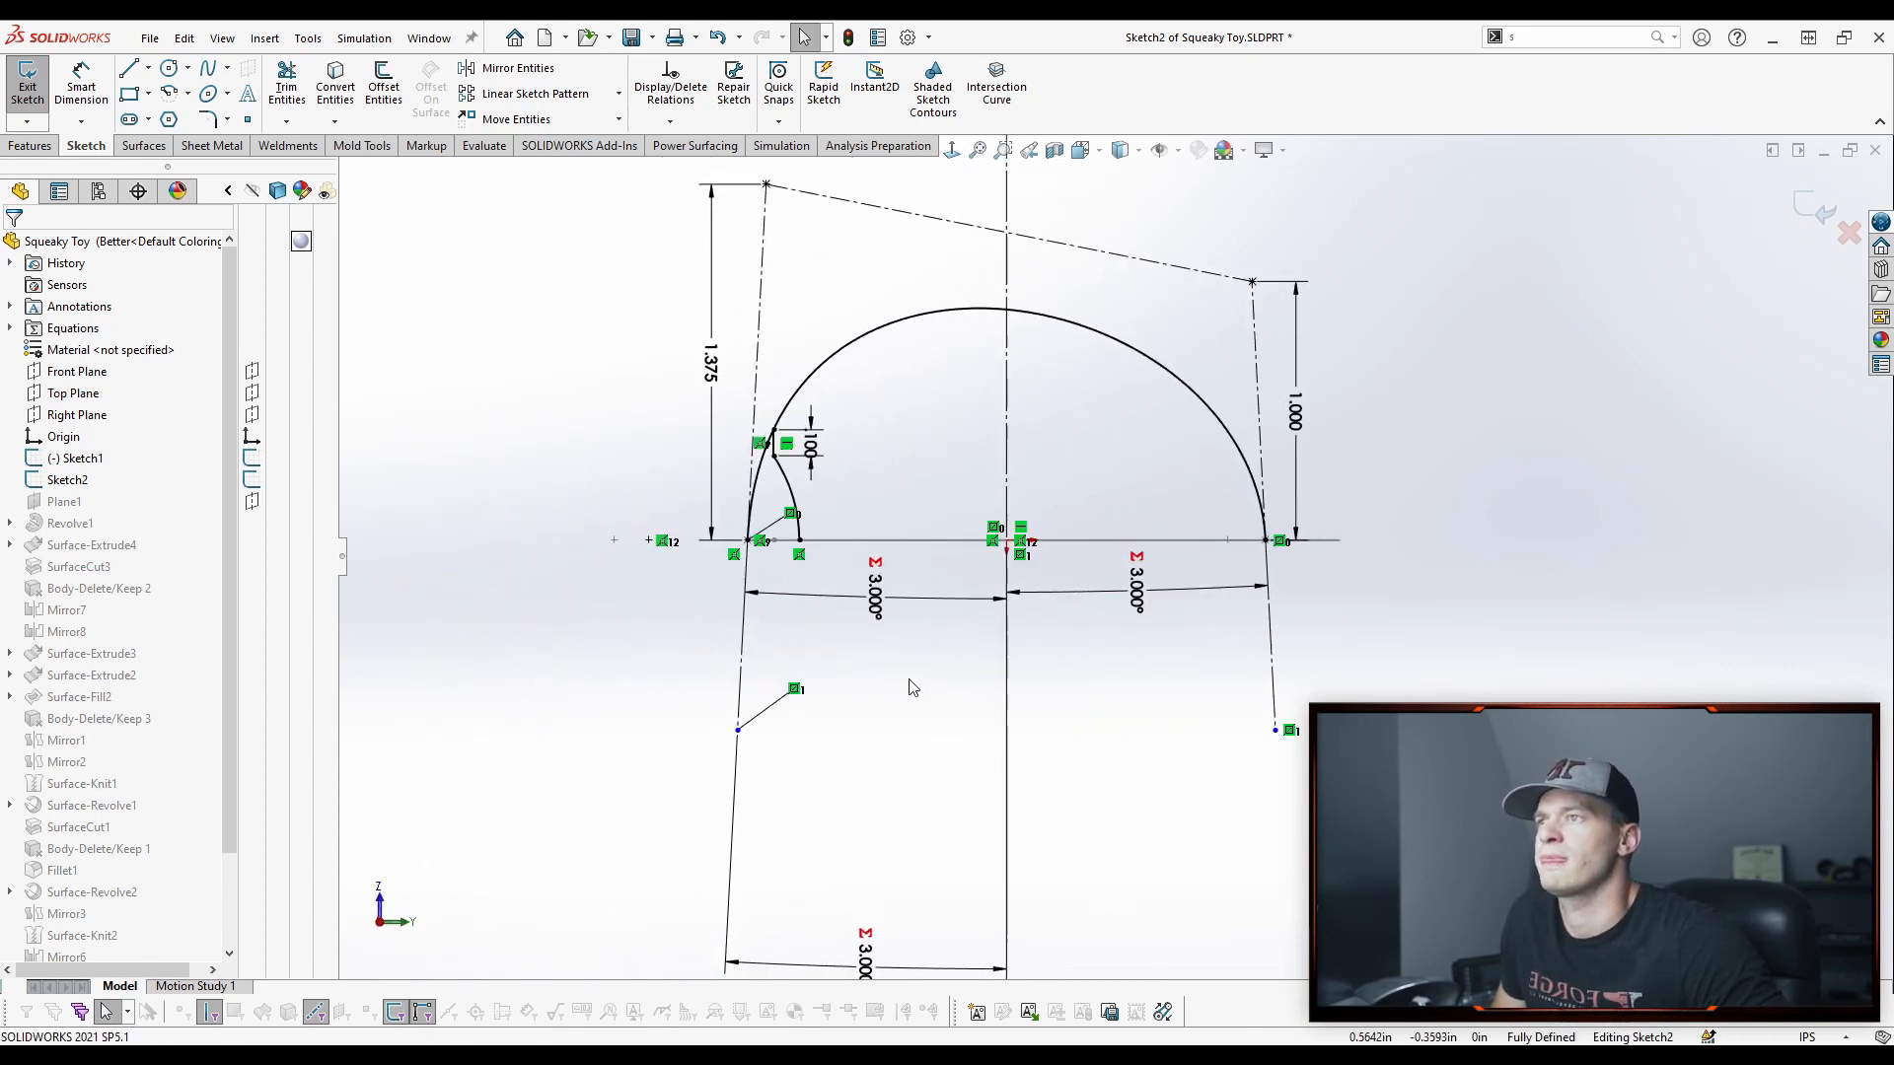
left_click(1132, 574)
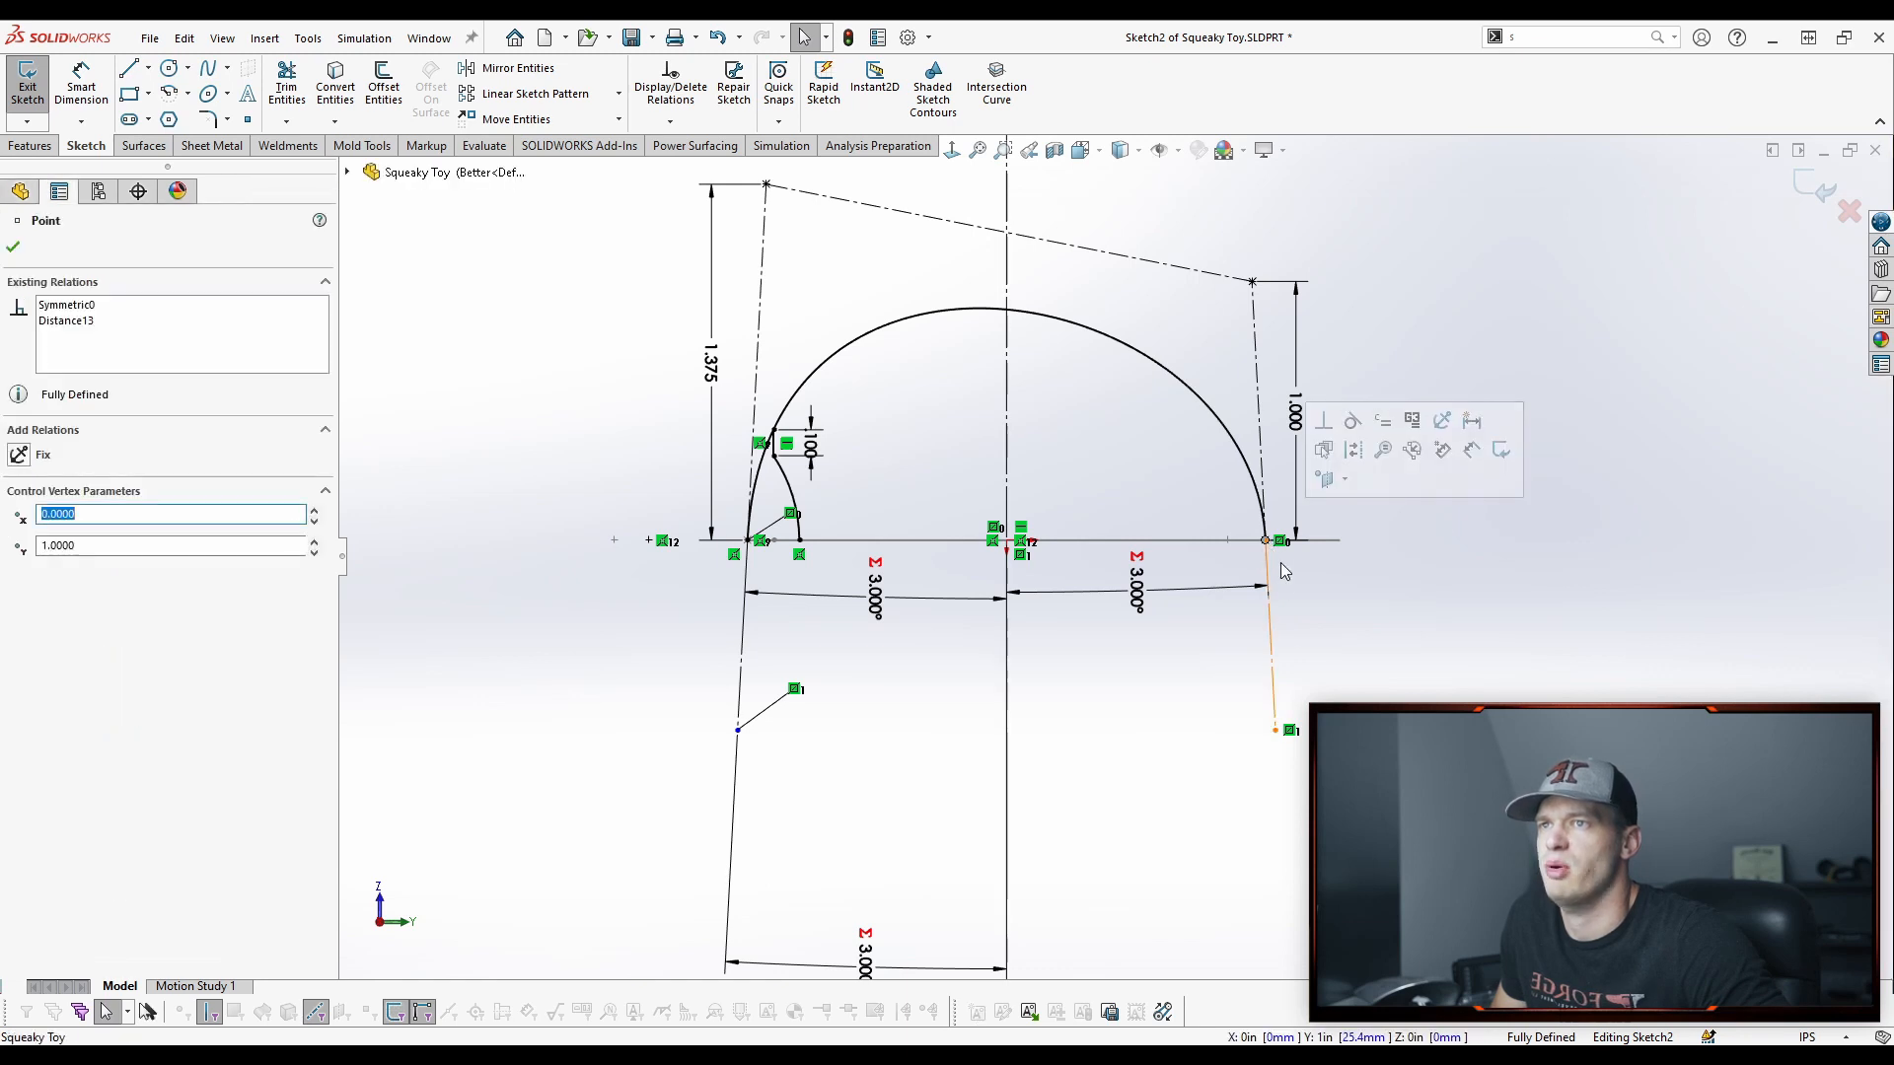
left_click(1266, 538)
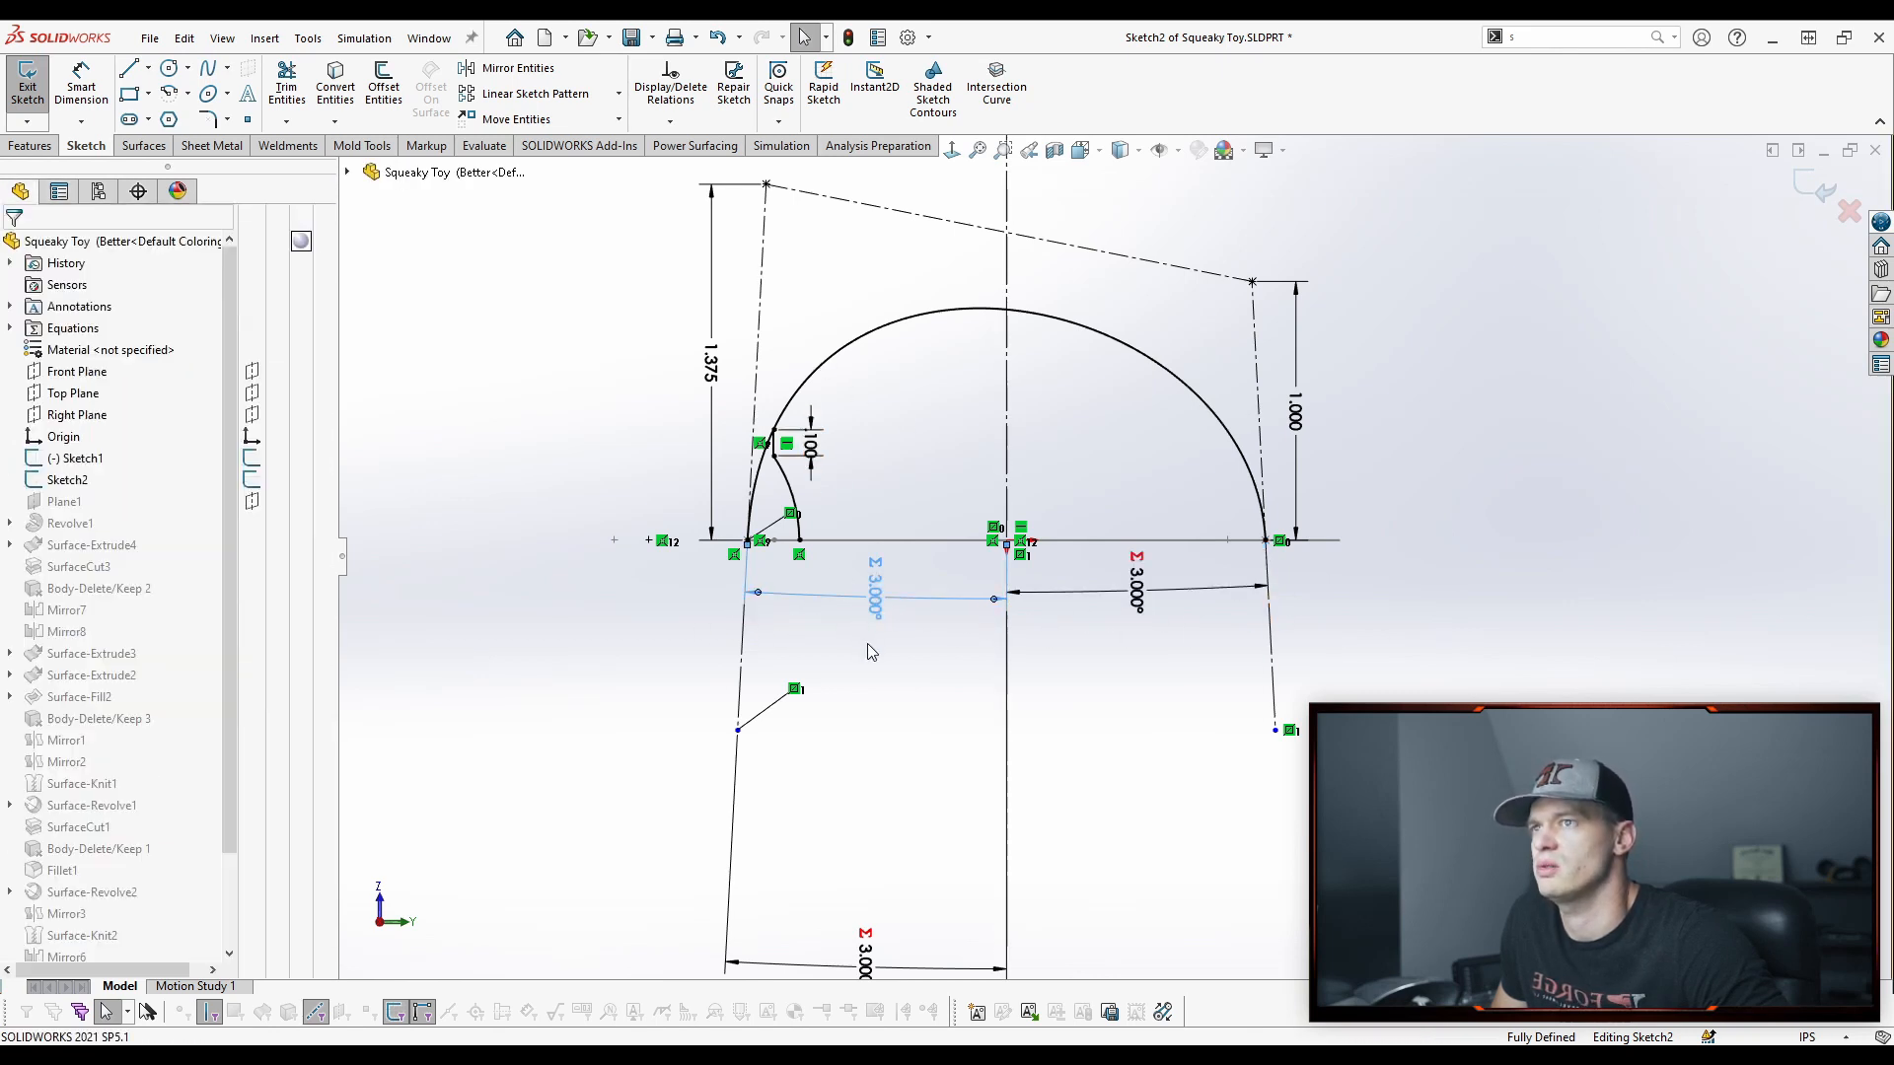
left_click(1136, 592)
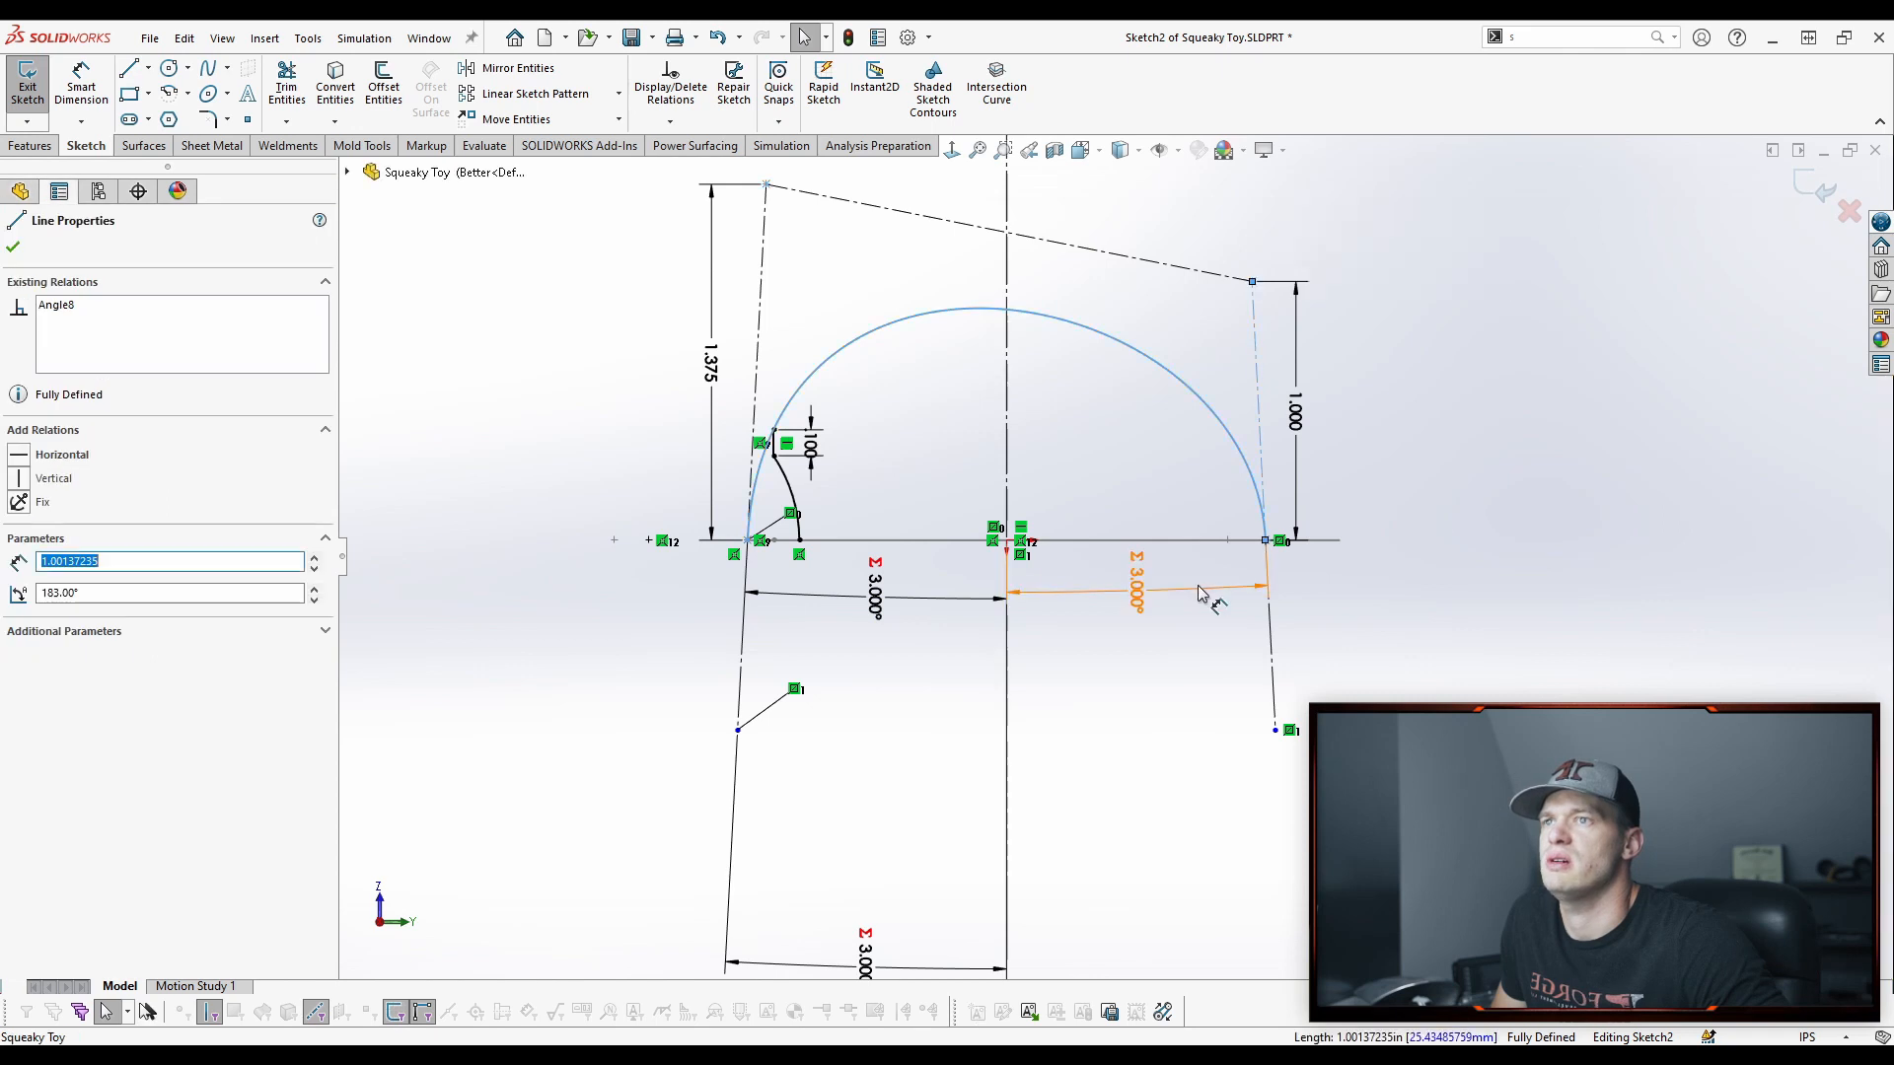
left_click(1133, 592)
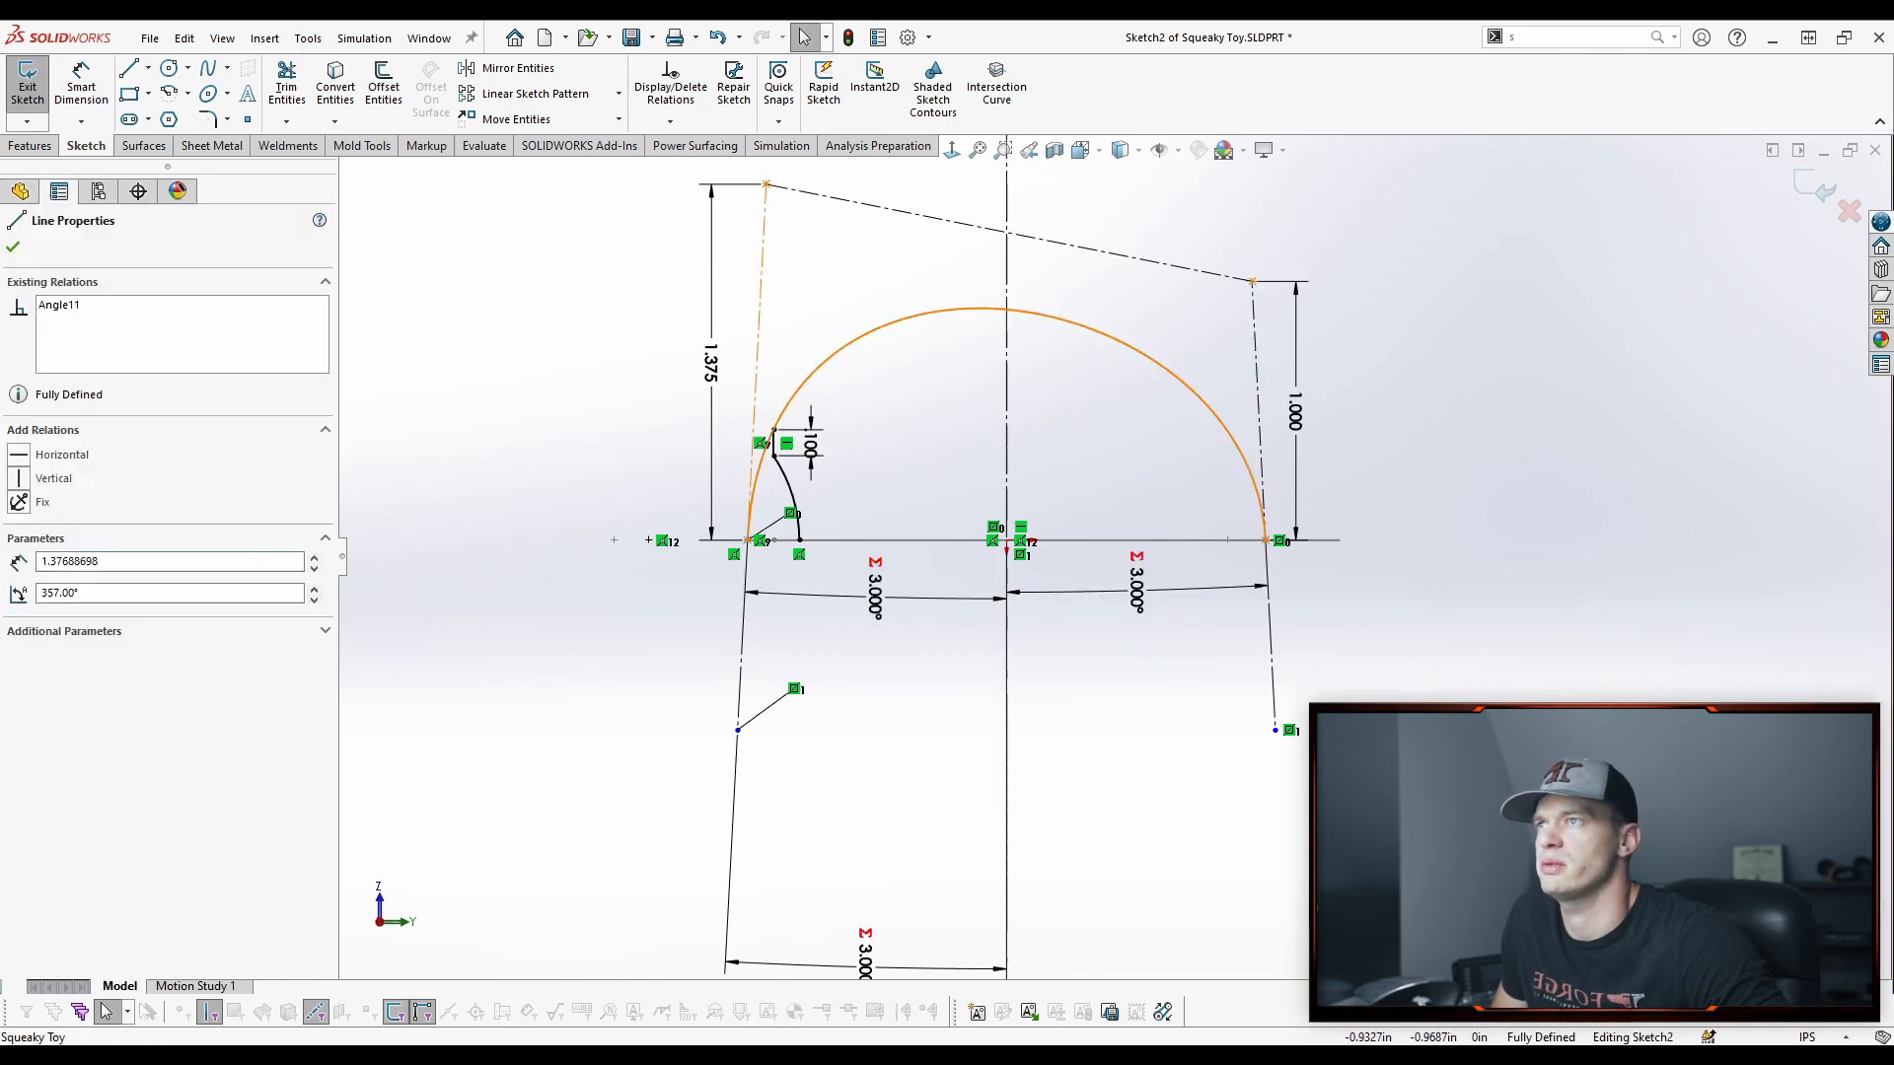
left_click(875, 589)
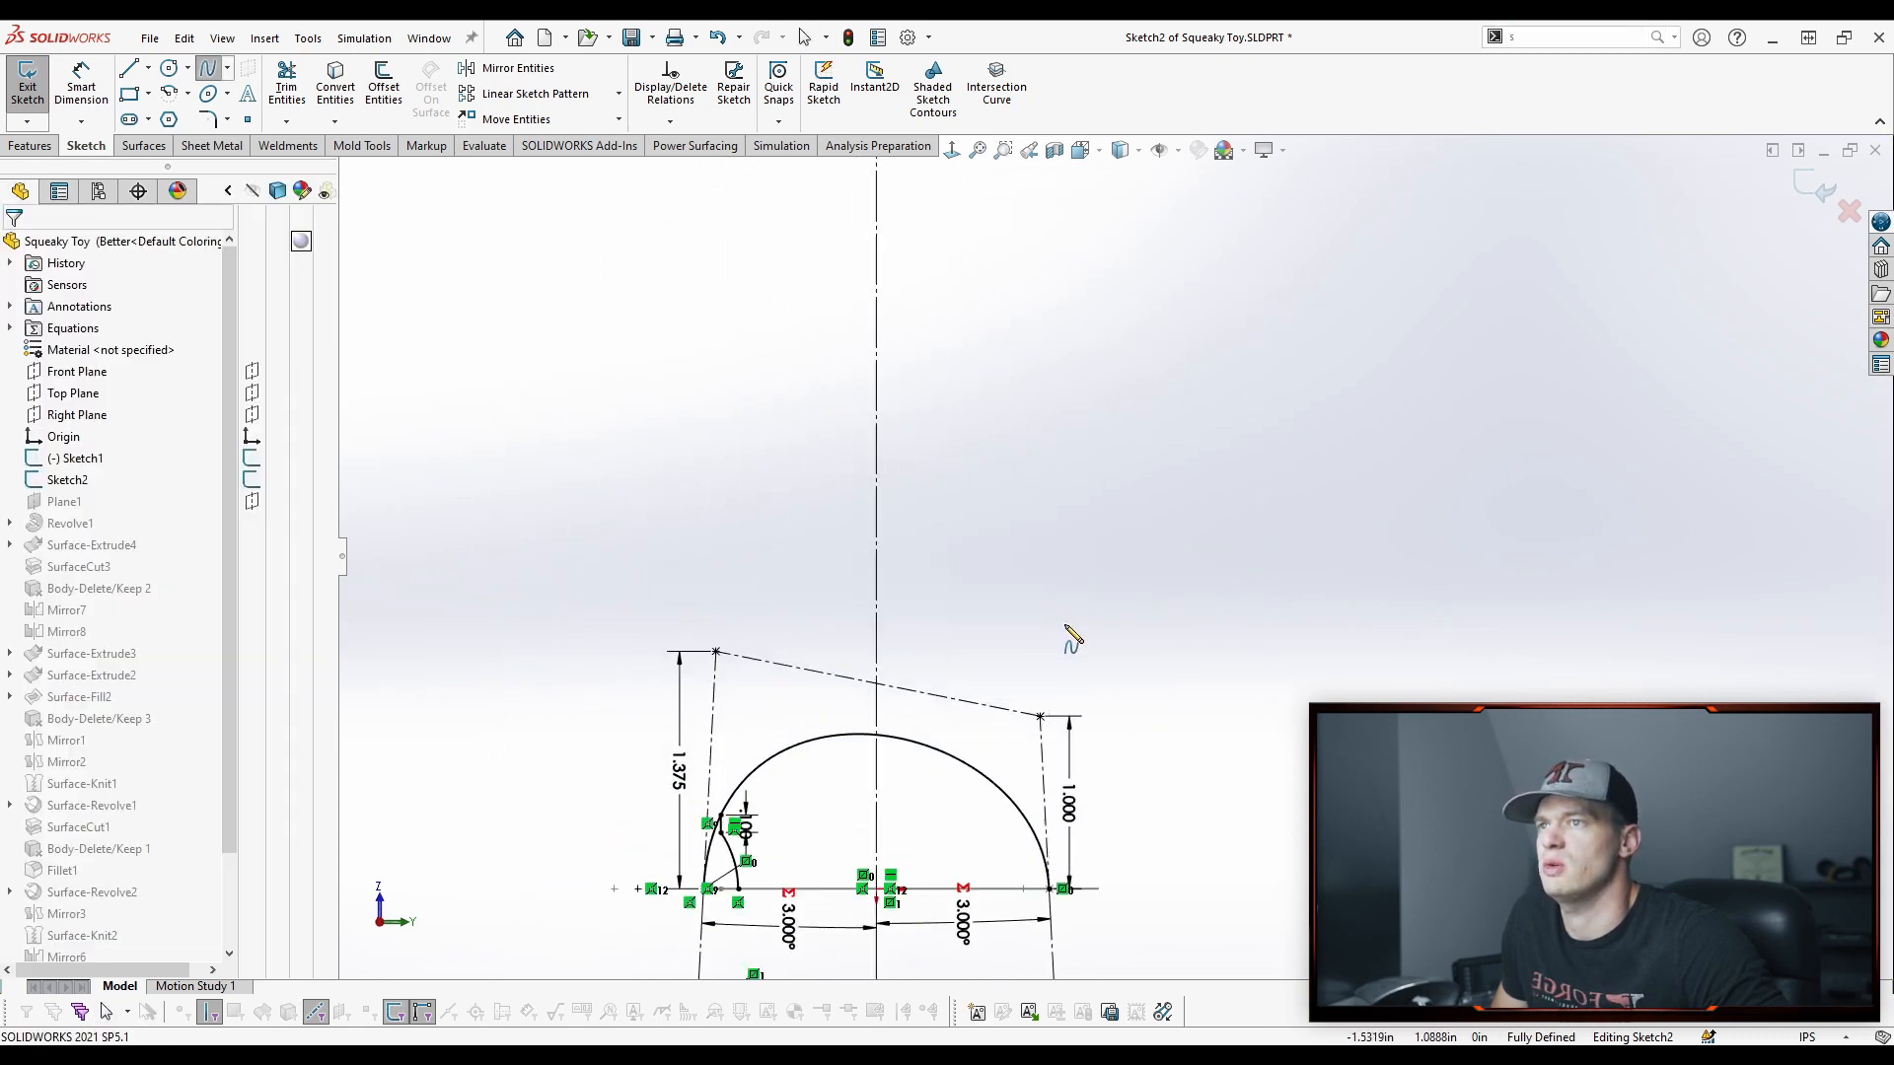
Draw a trial spline, confirm its angle dimension, and exit the sketch
left_click(1164, 706)
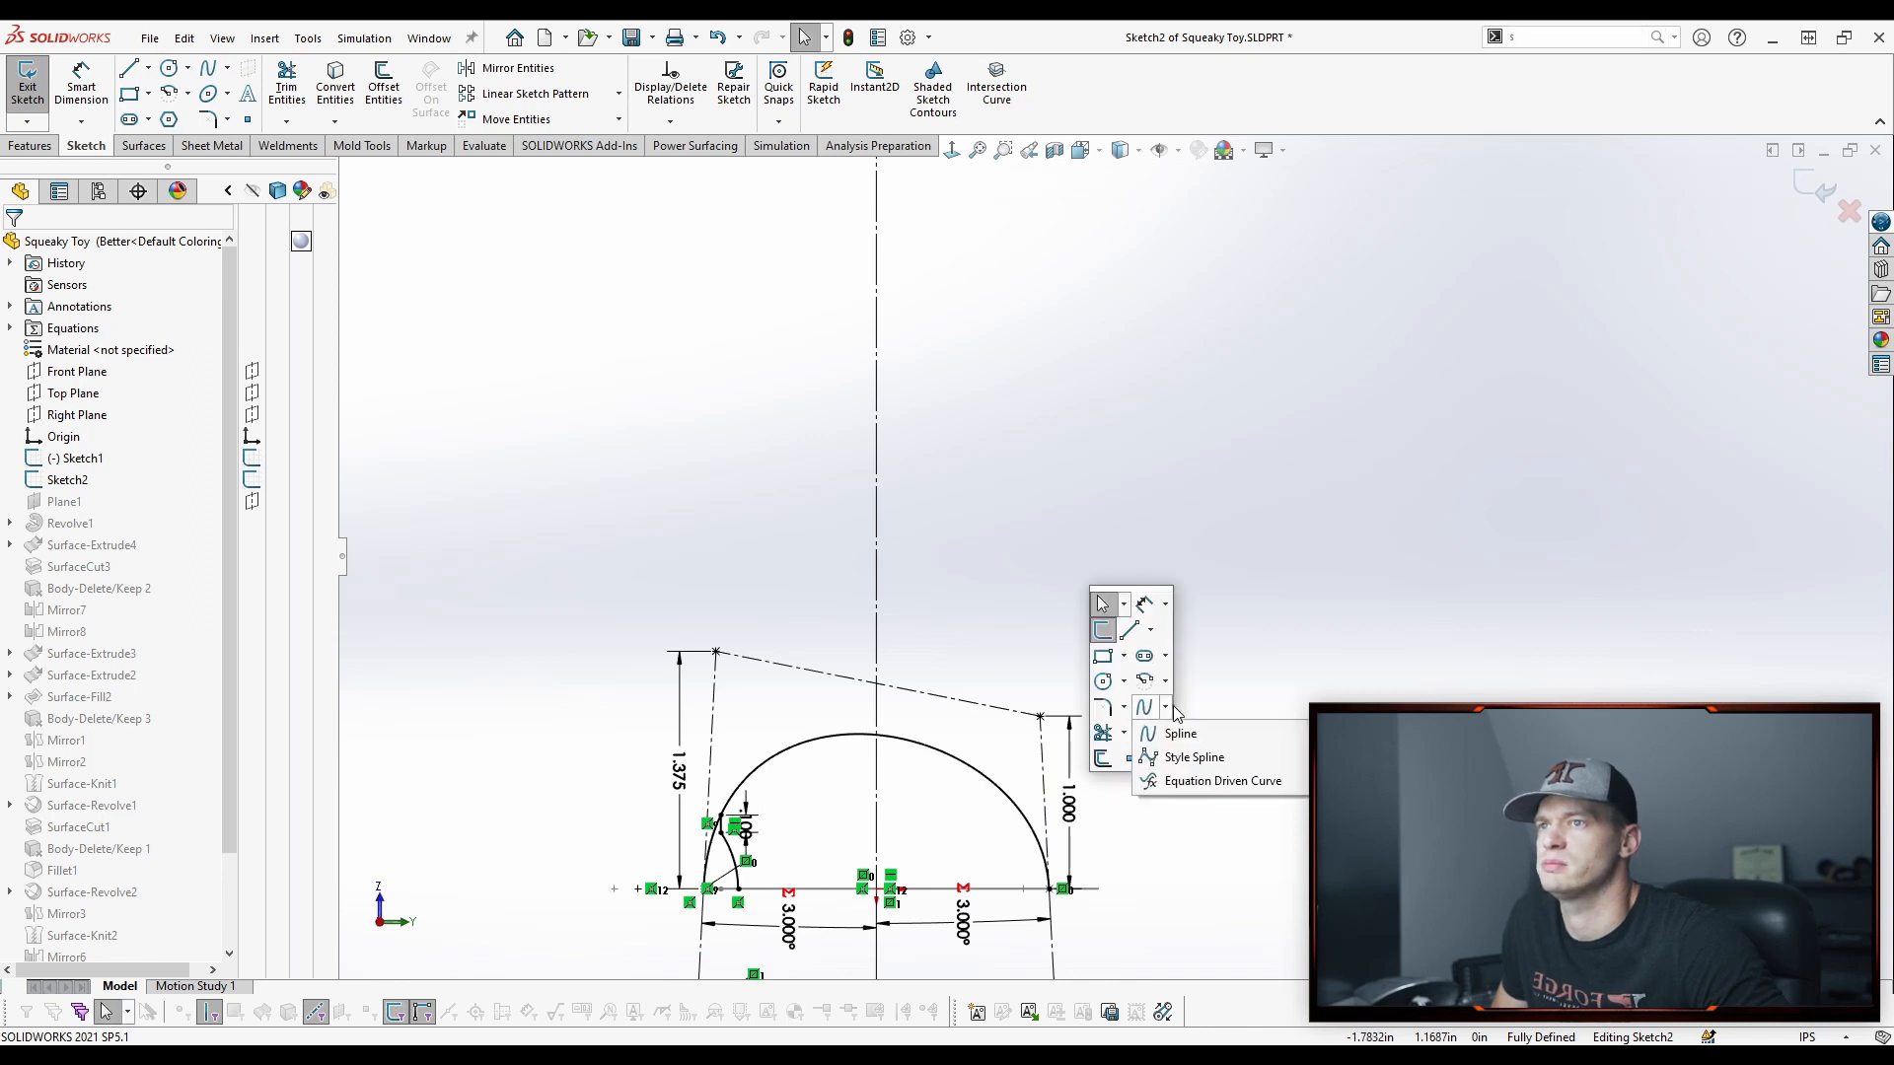
left_click(1179, 734)
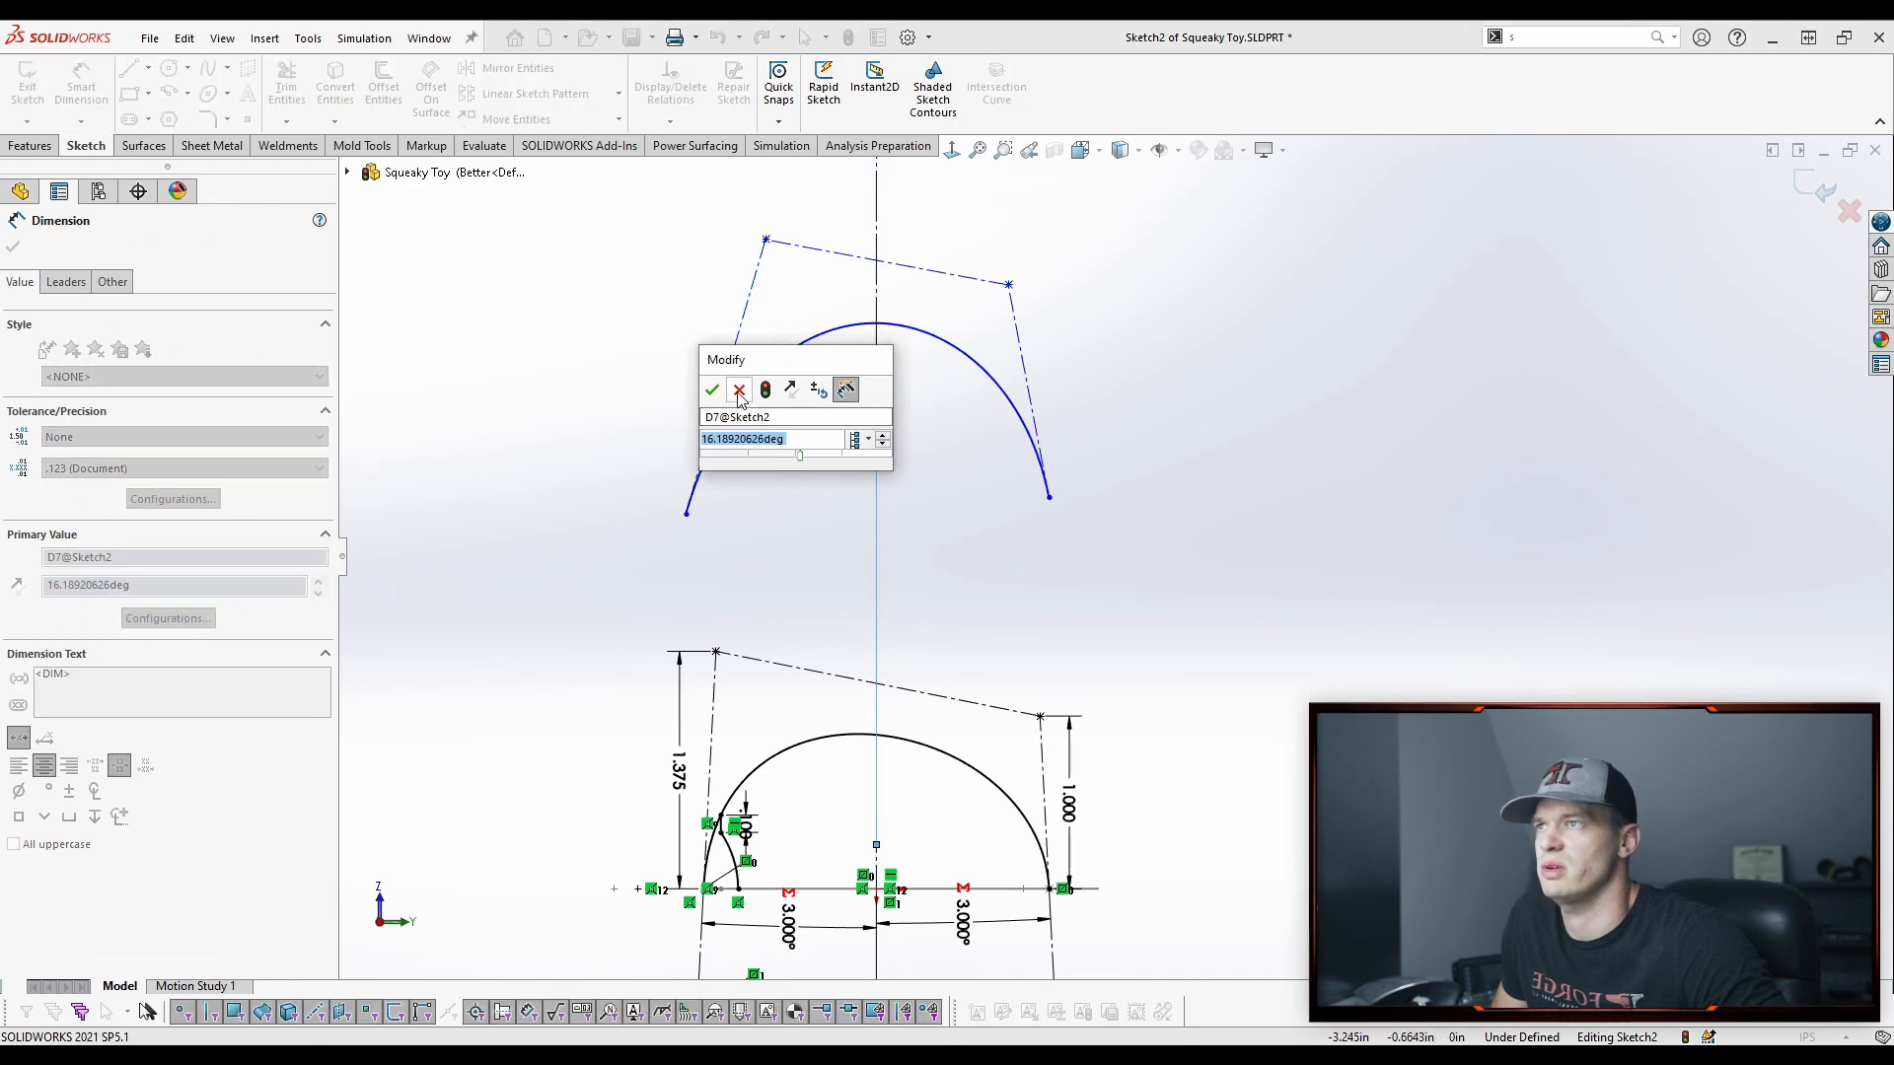
left_click(712, 389)
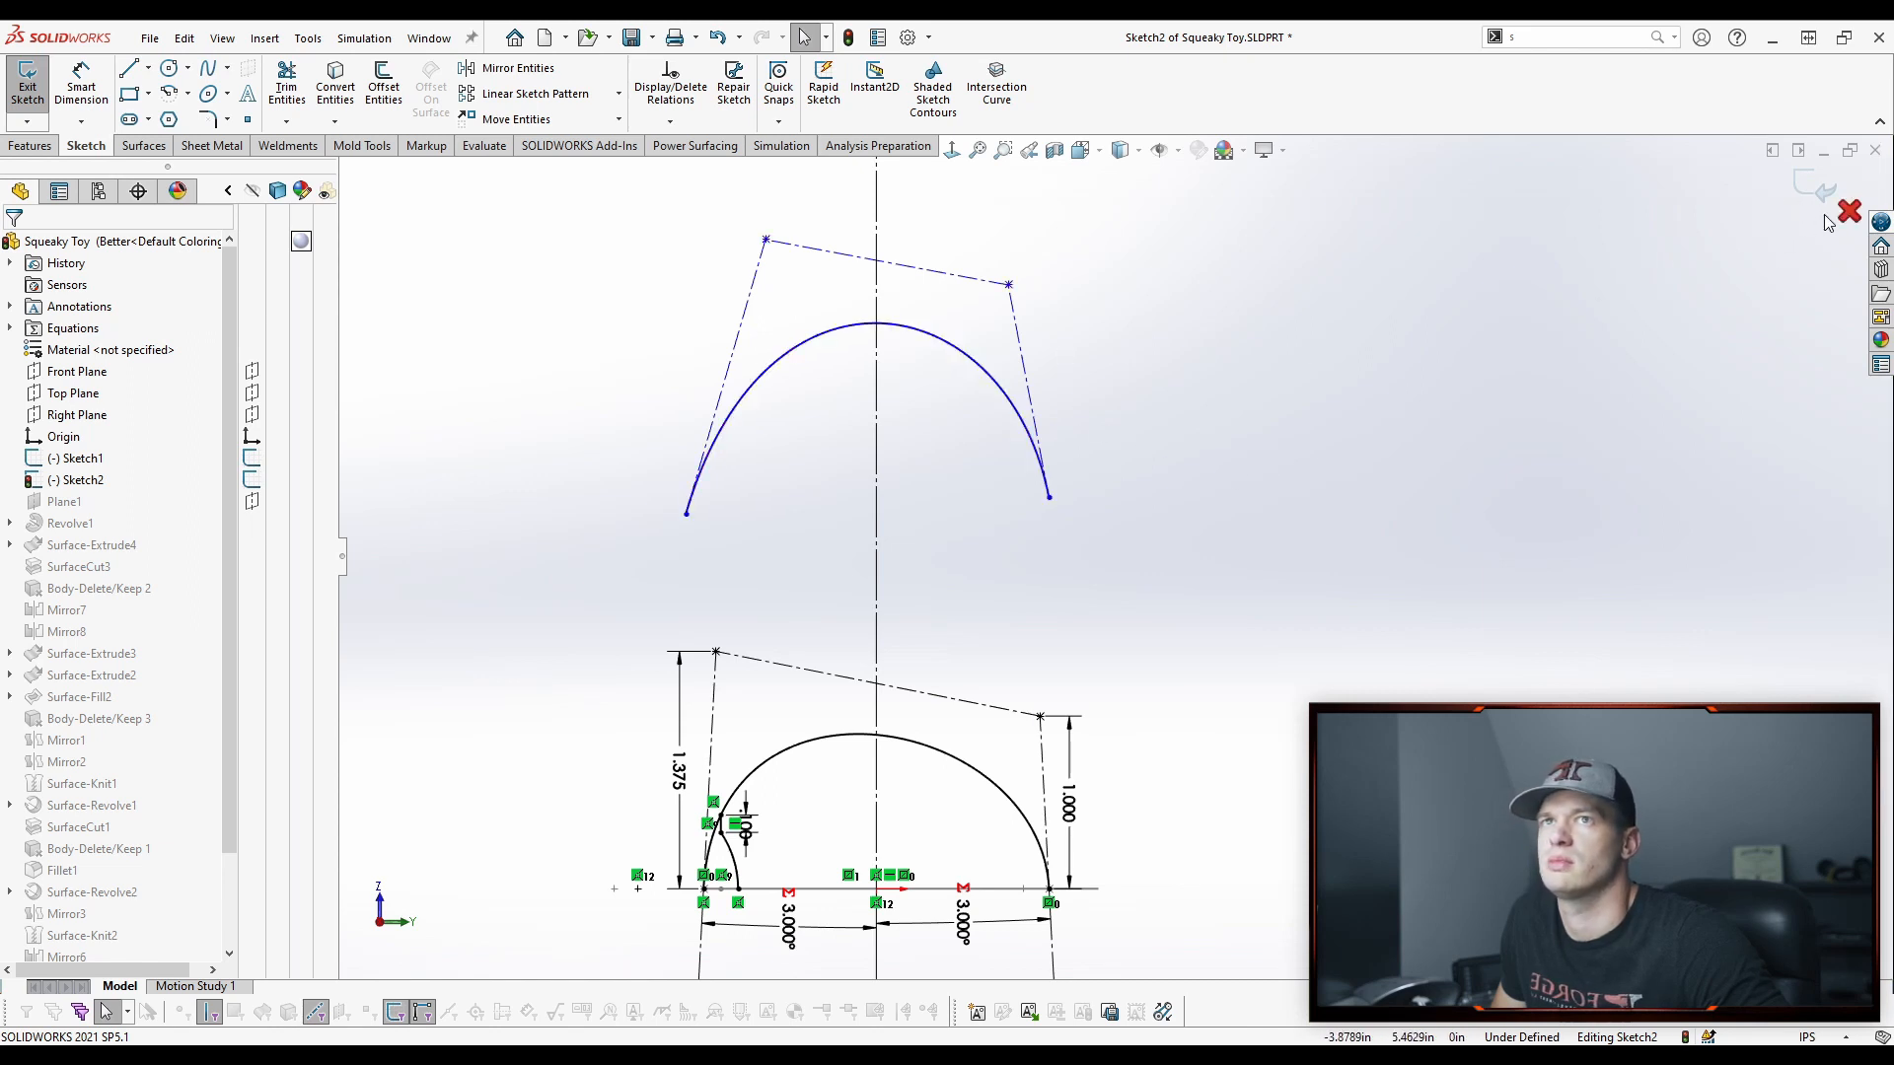
left_click(854, 745)
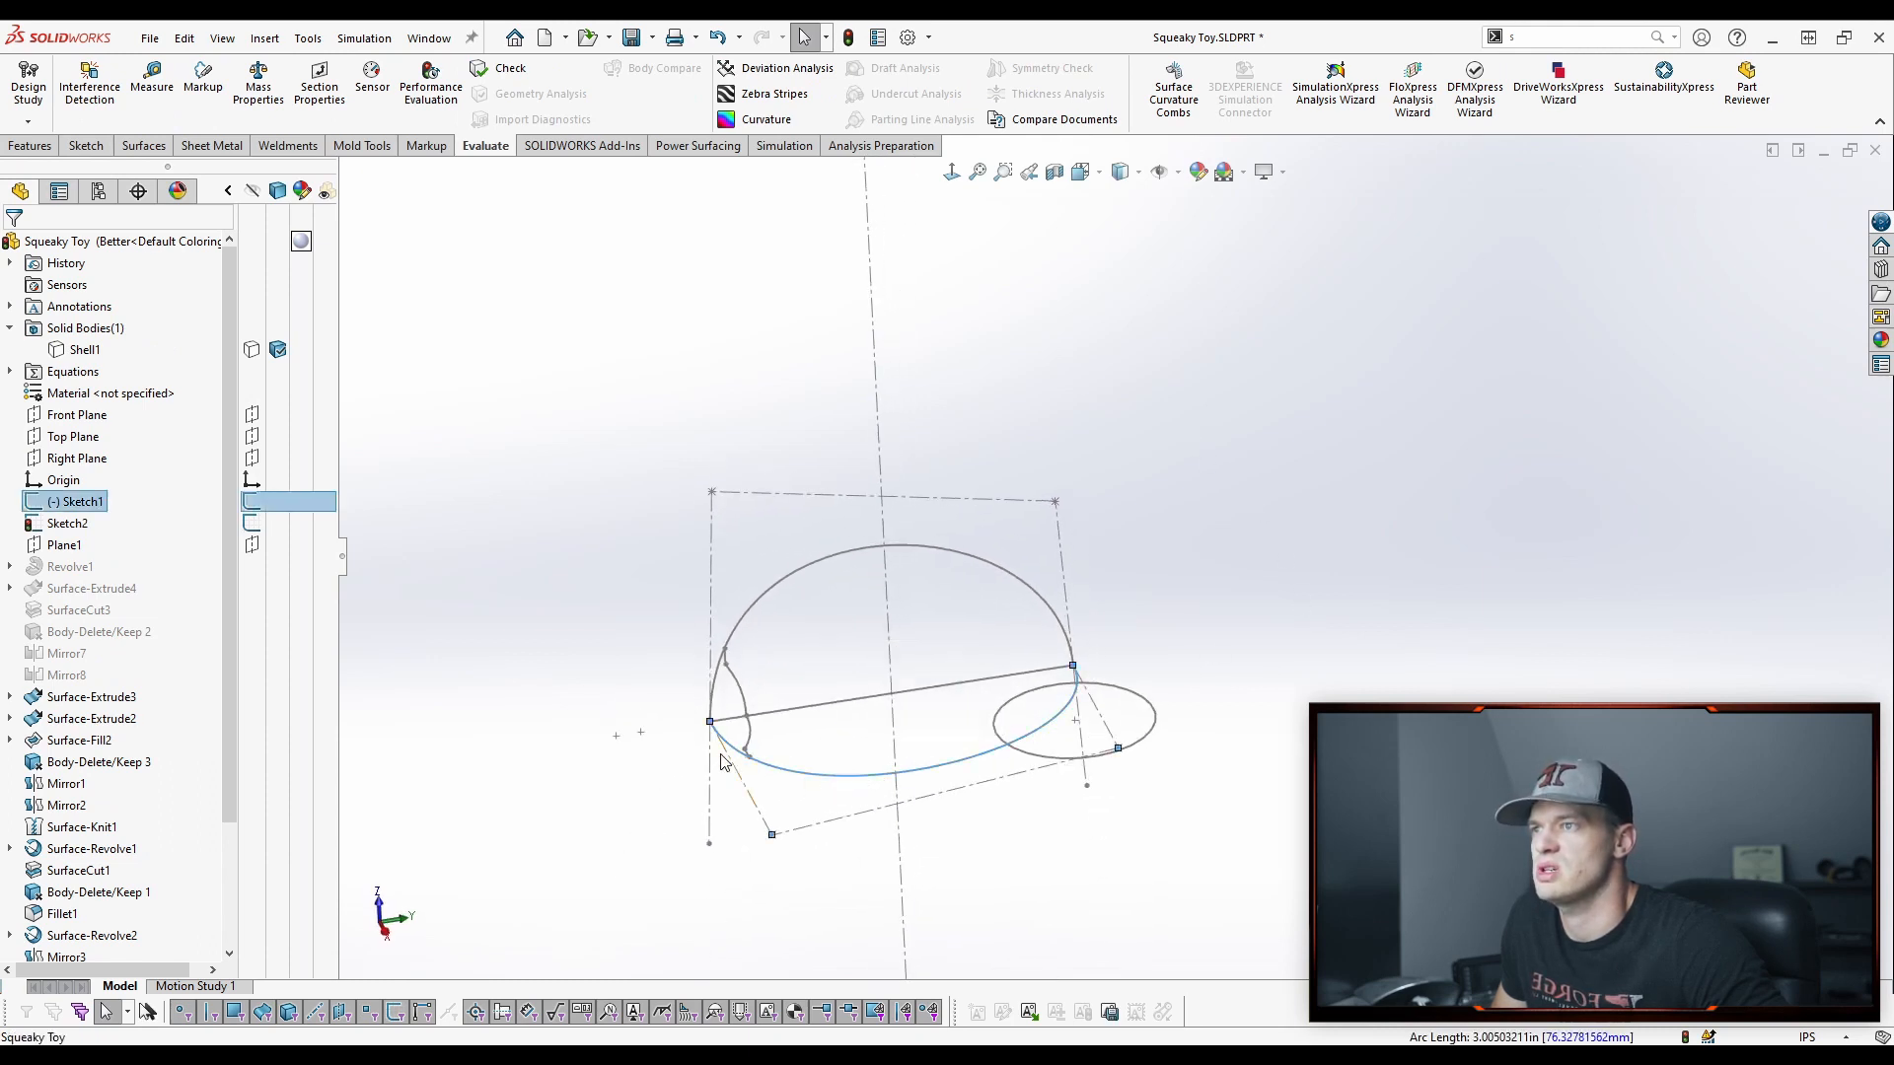
Hide the profile sketches and expand Surface-Extrude3 and Surface-Fill2 to reveal their sketches
left_click(1071, 667)
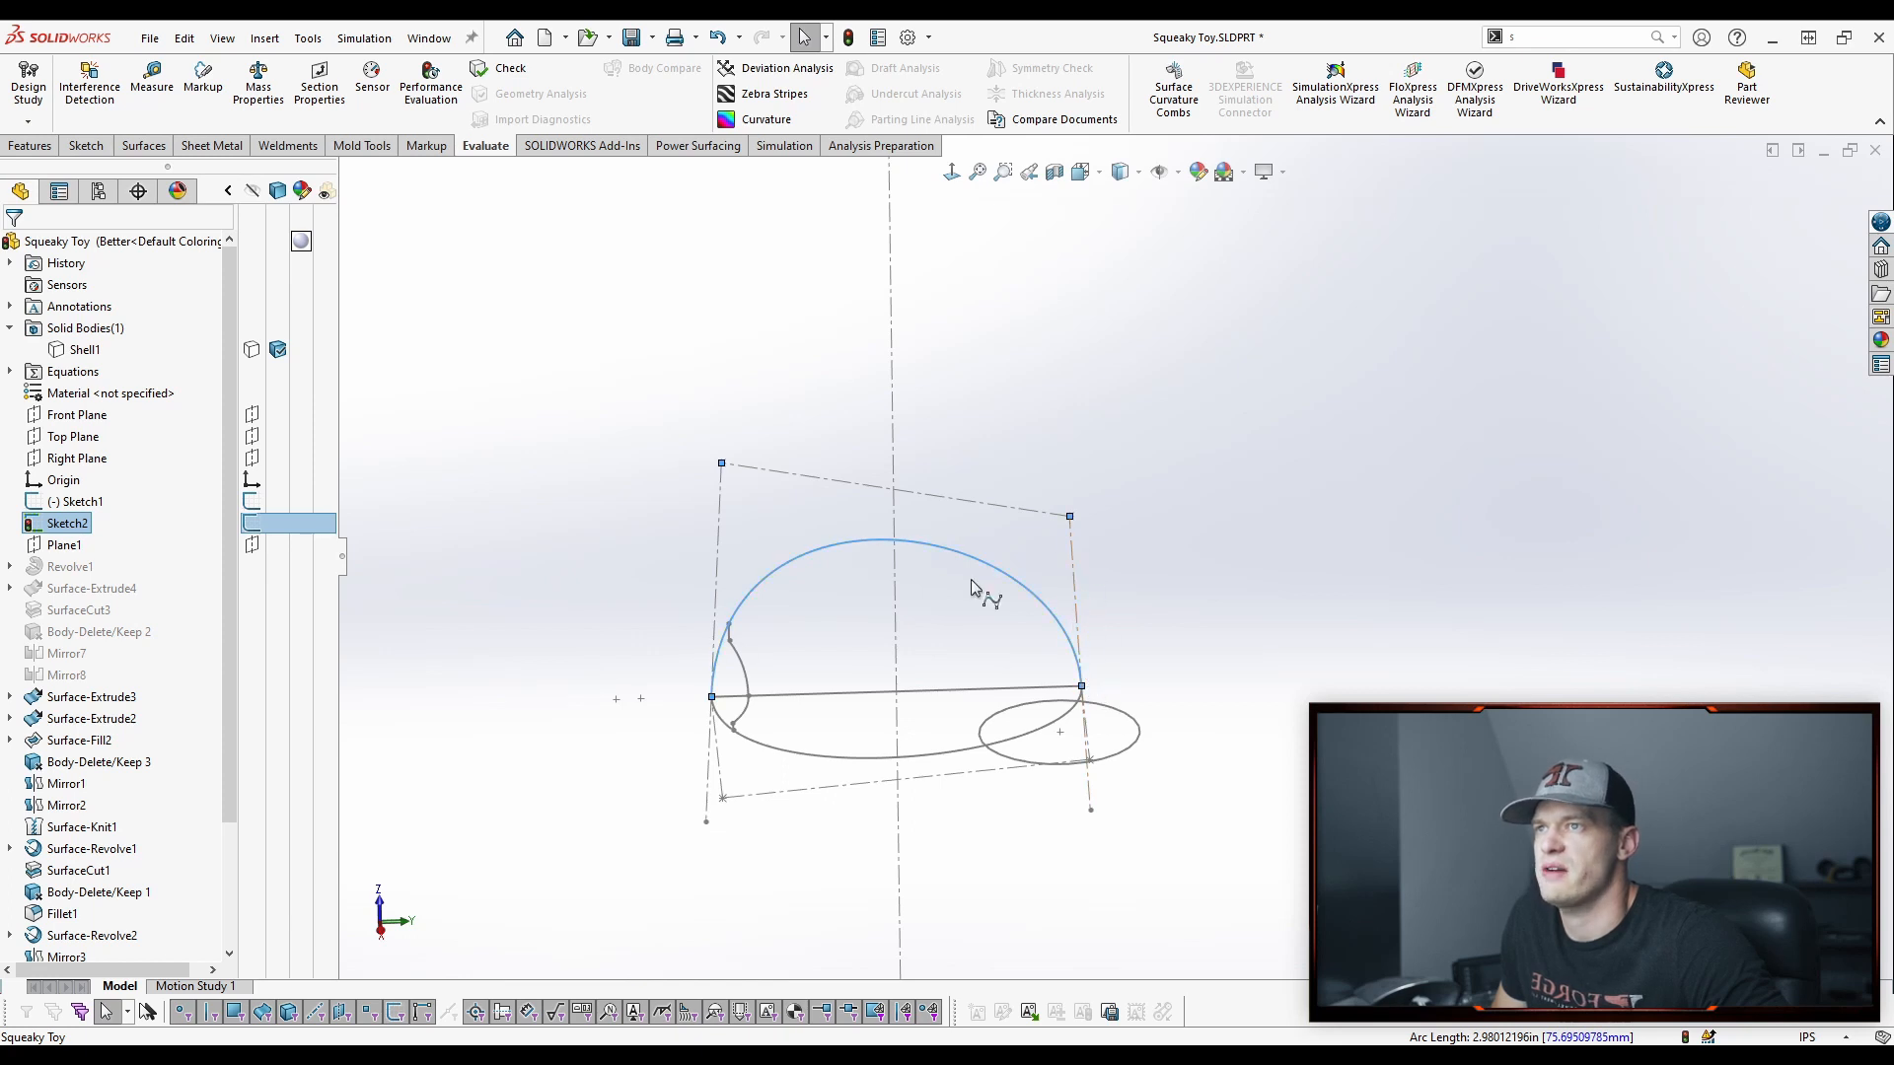
mouse_move(1270, 544)
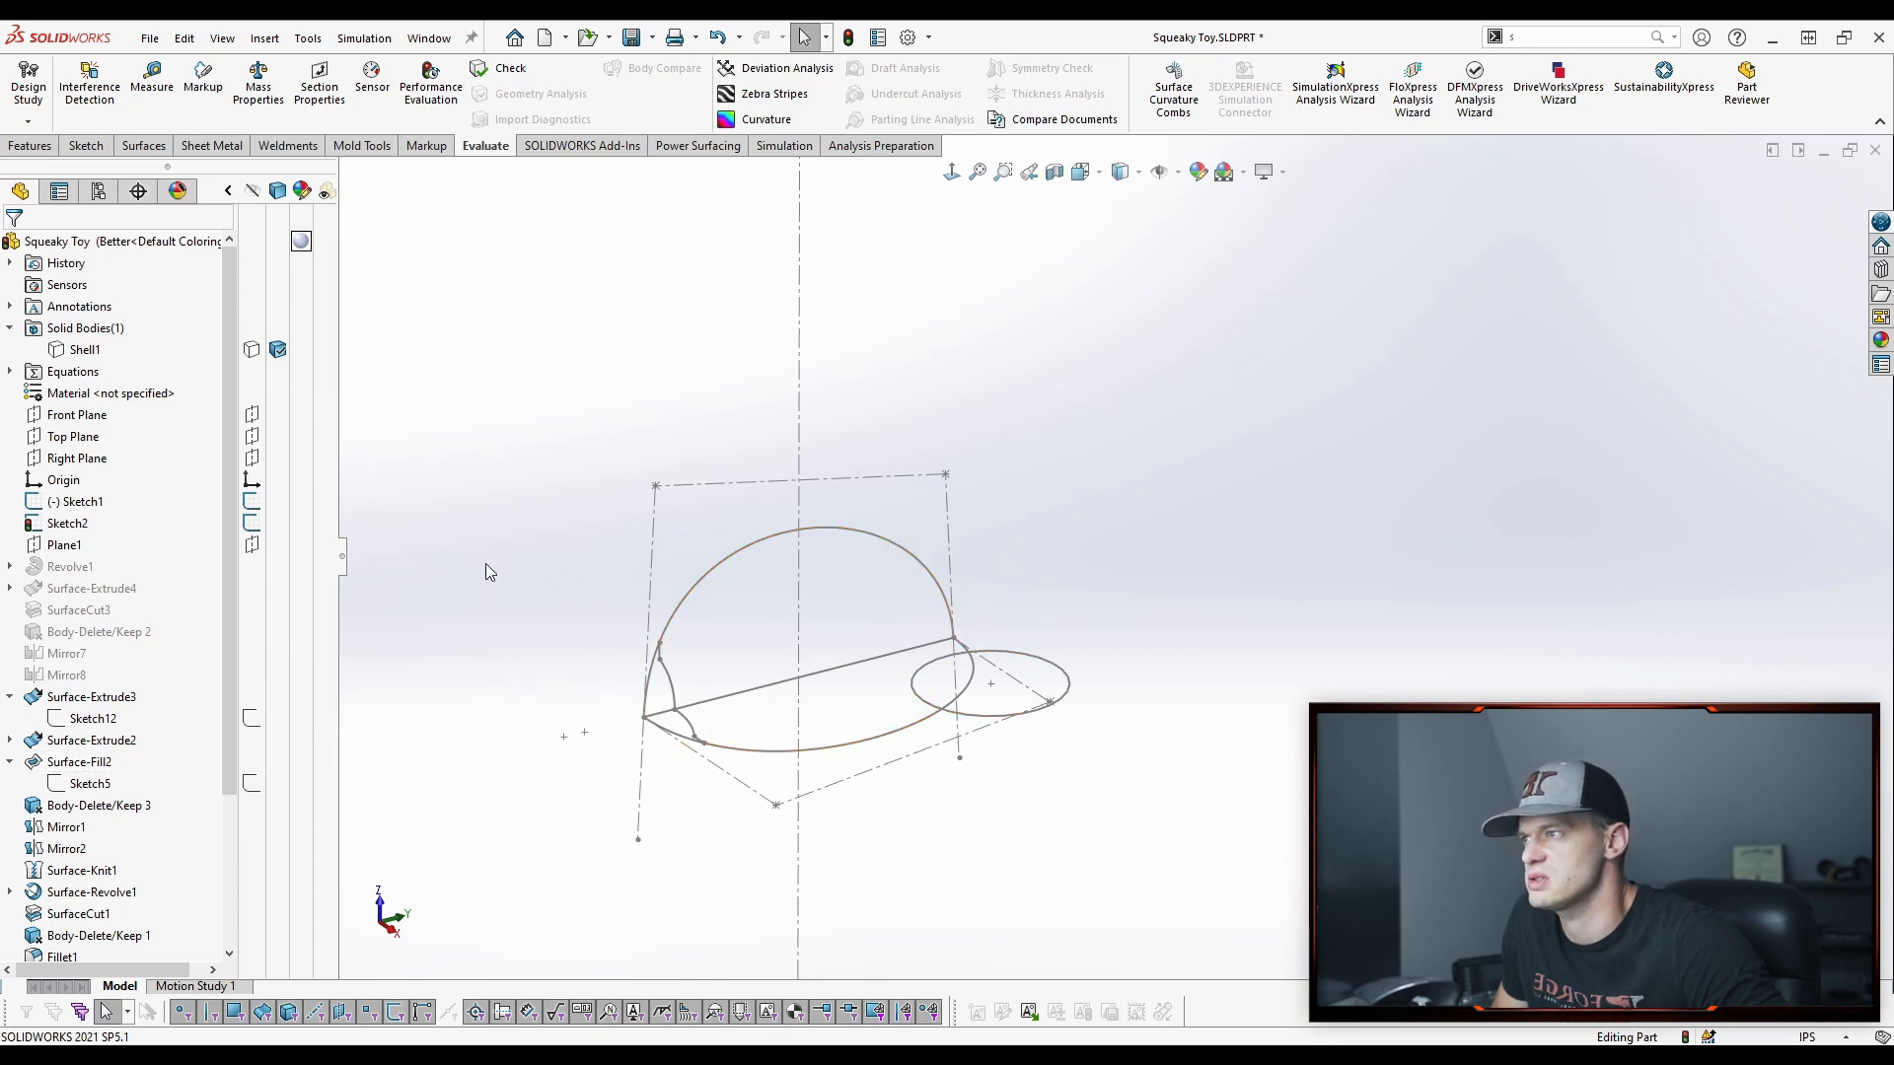
left_click(92, 696)
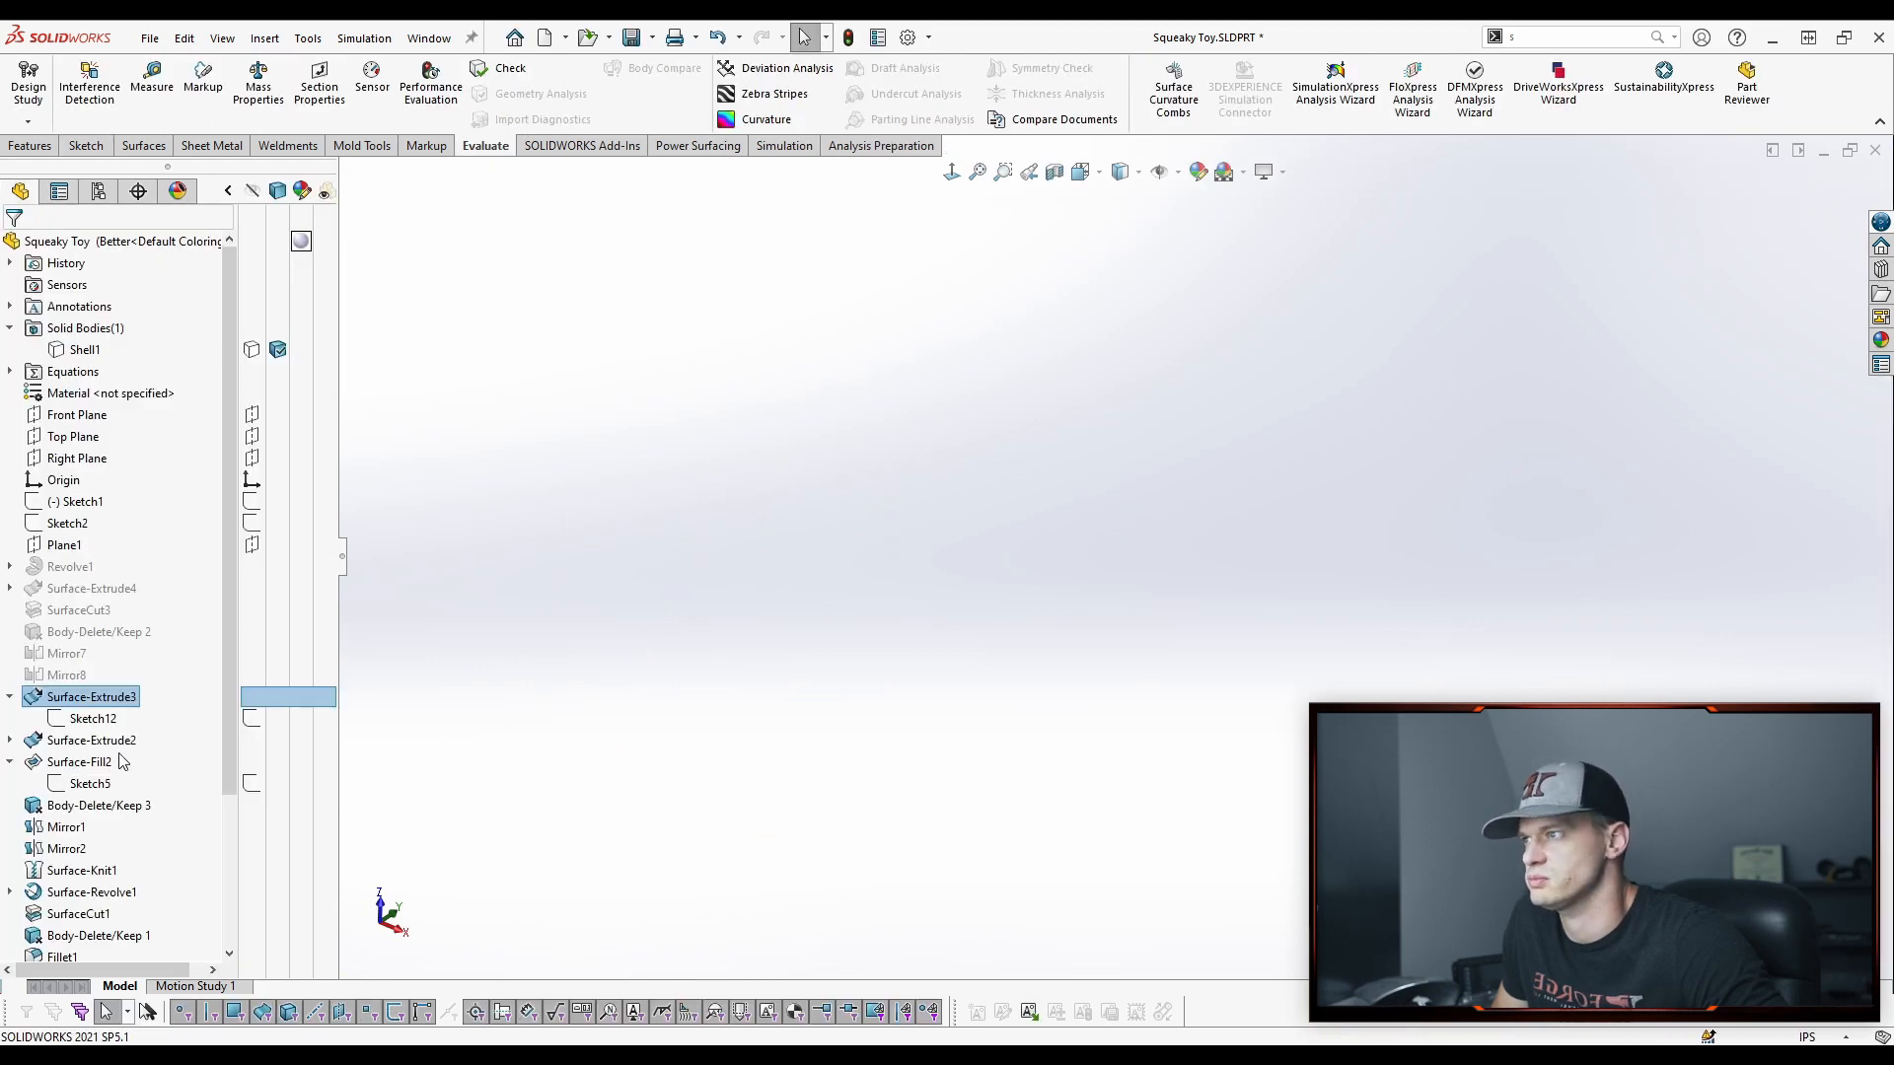
Review Surface-Extrude2's heart sketch and confirm the 0.1 in blind extrude with 3° draft
left_click(89, 762)
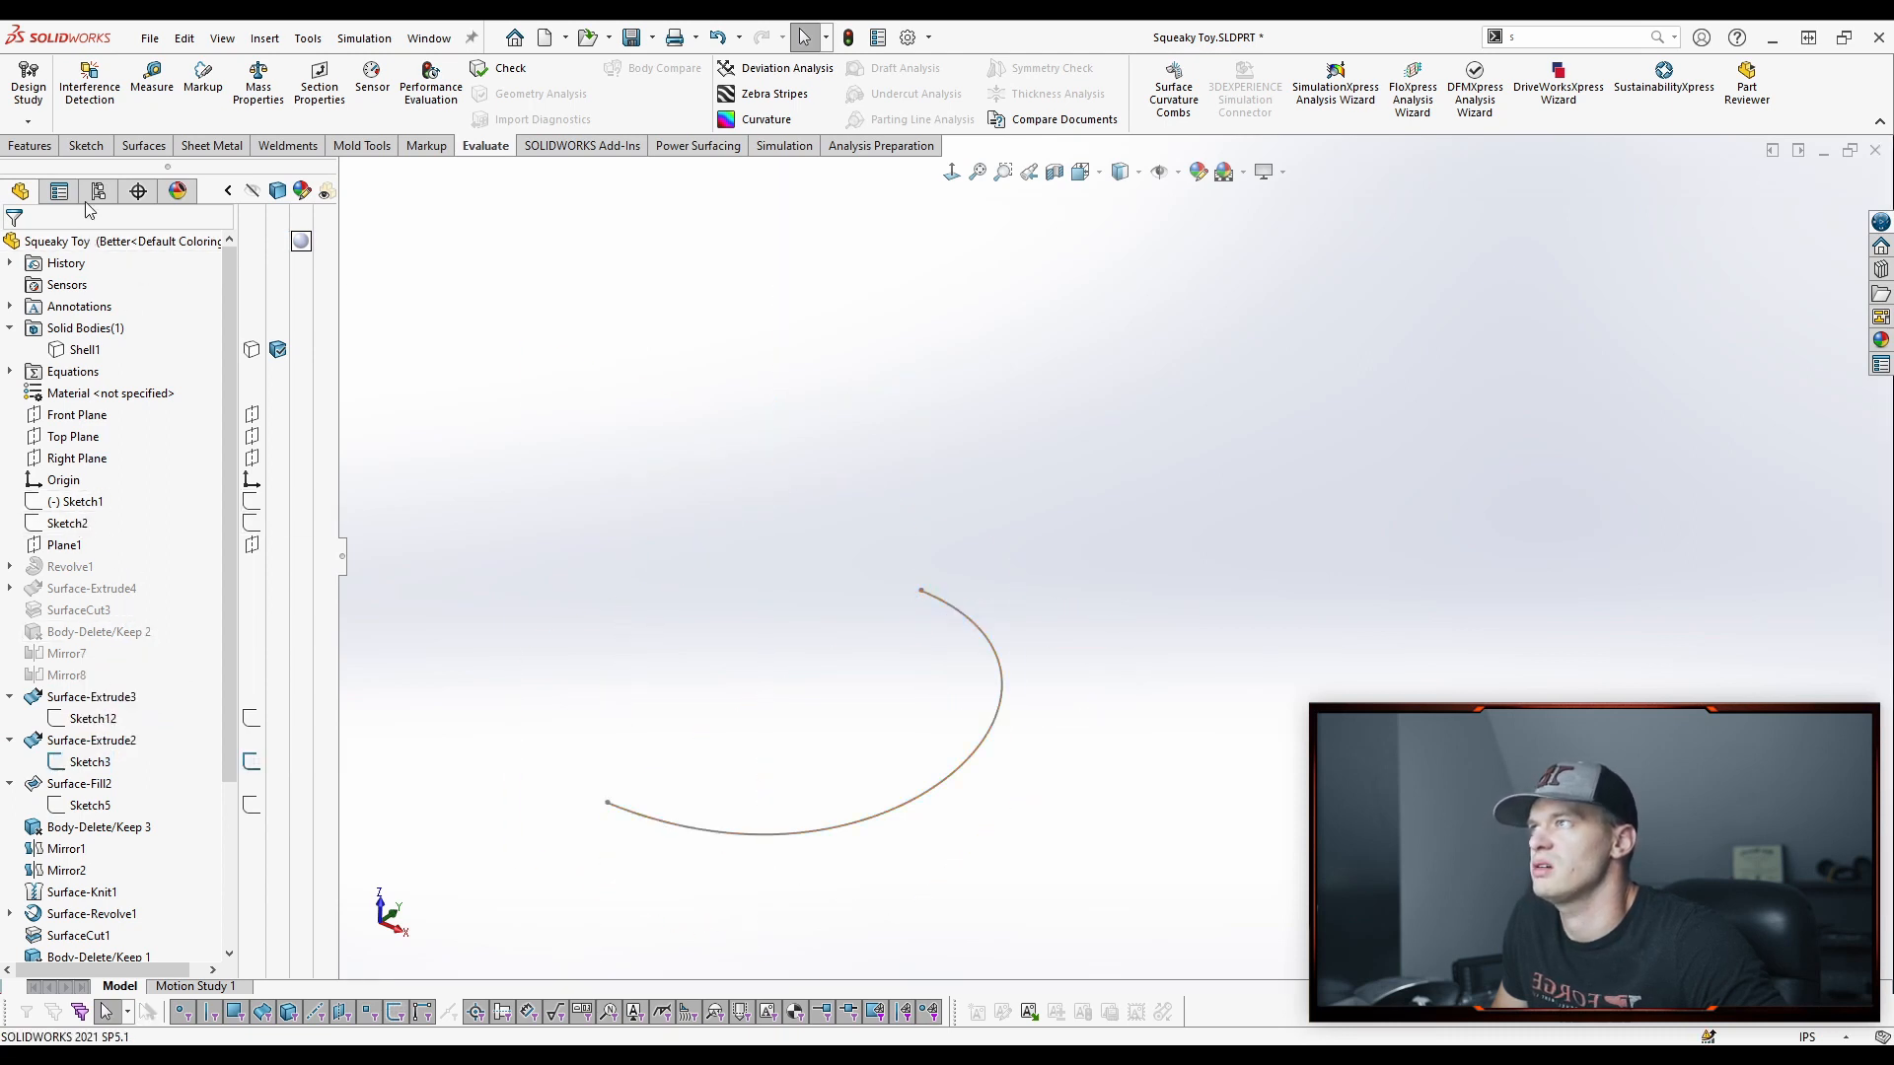
left_click(85, 144)
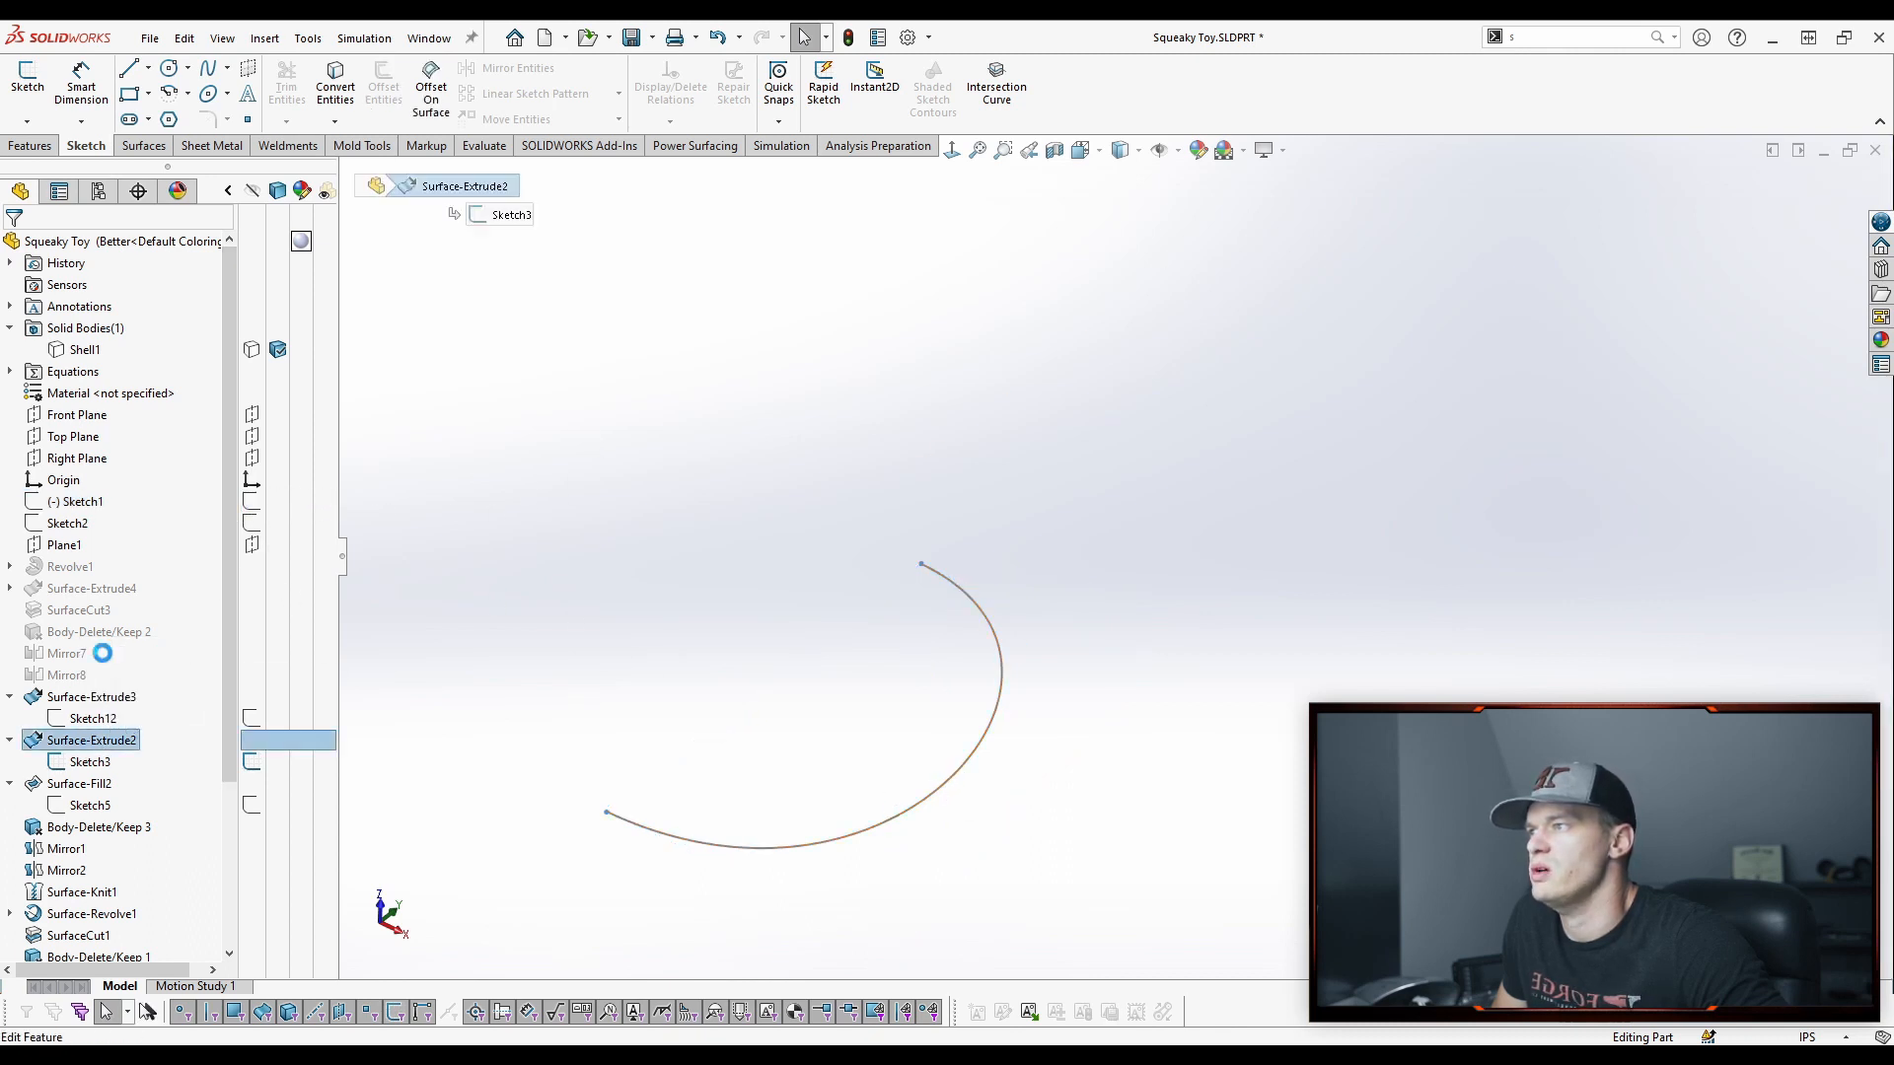
double_click(91, 739)
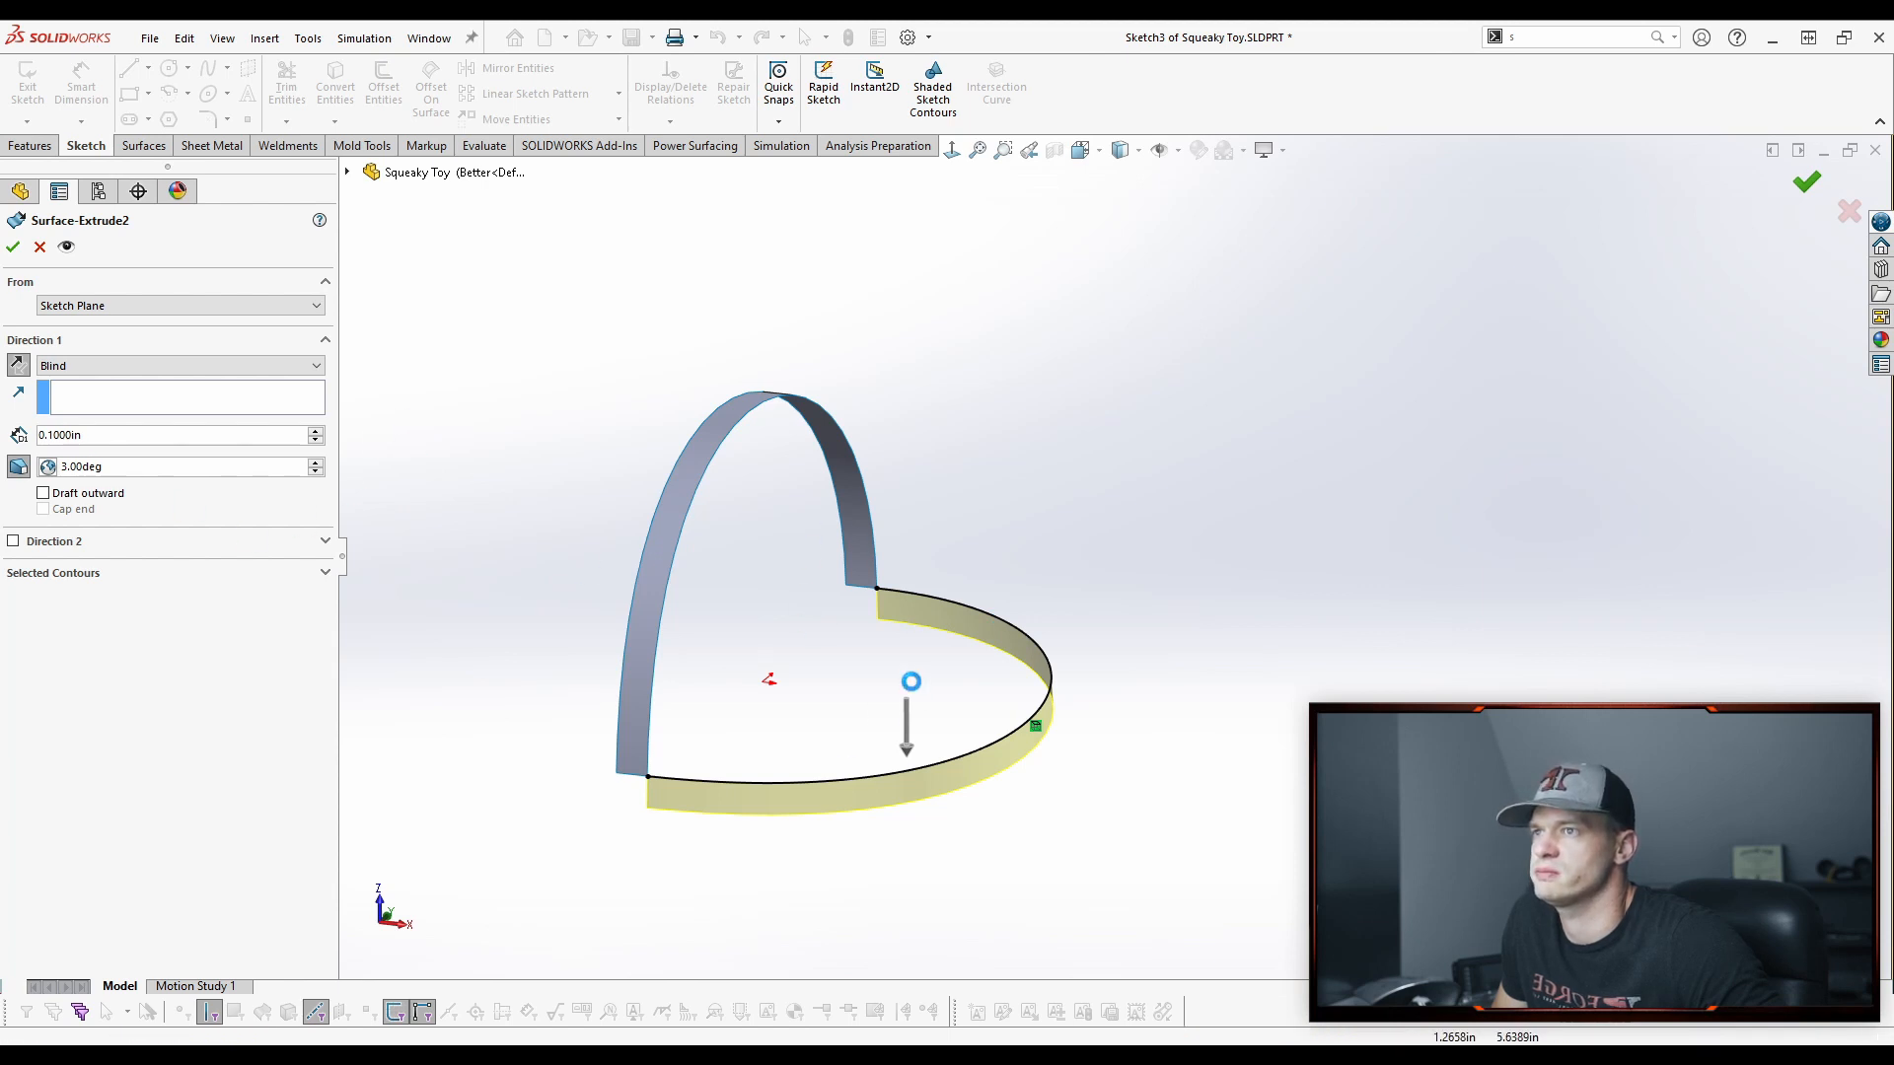
left_click(14, 246)
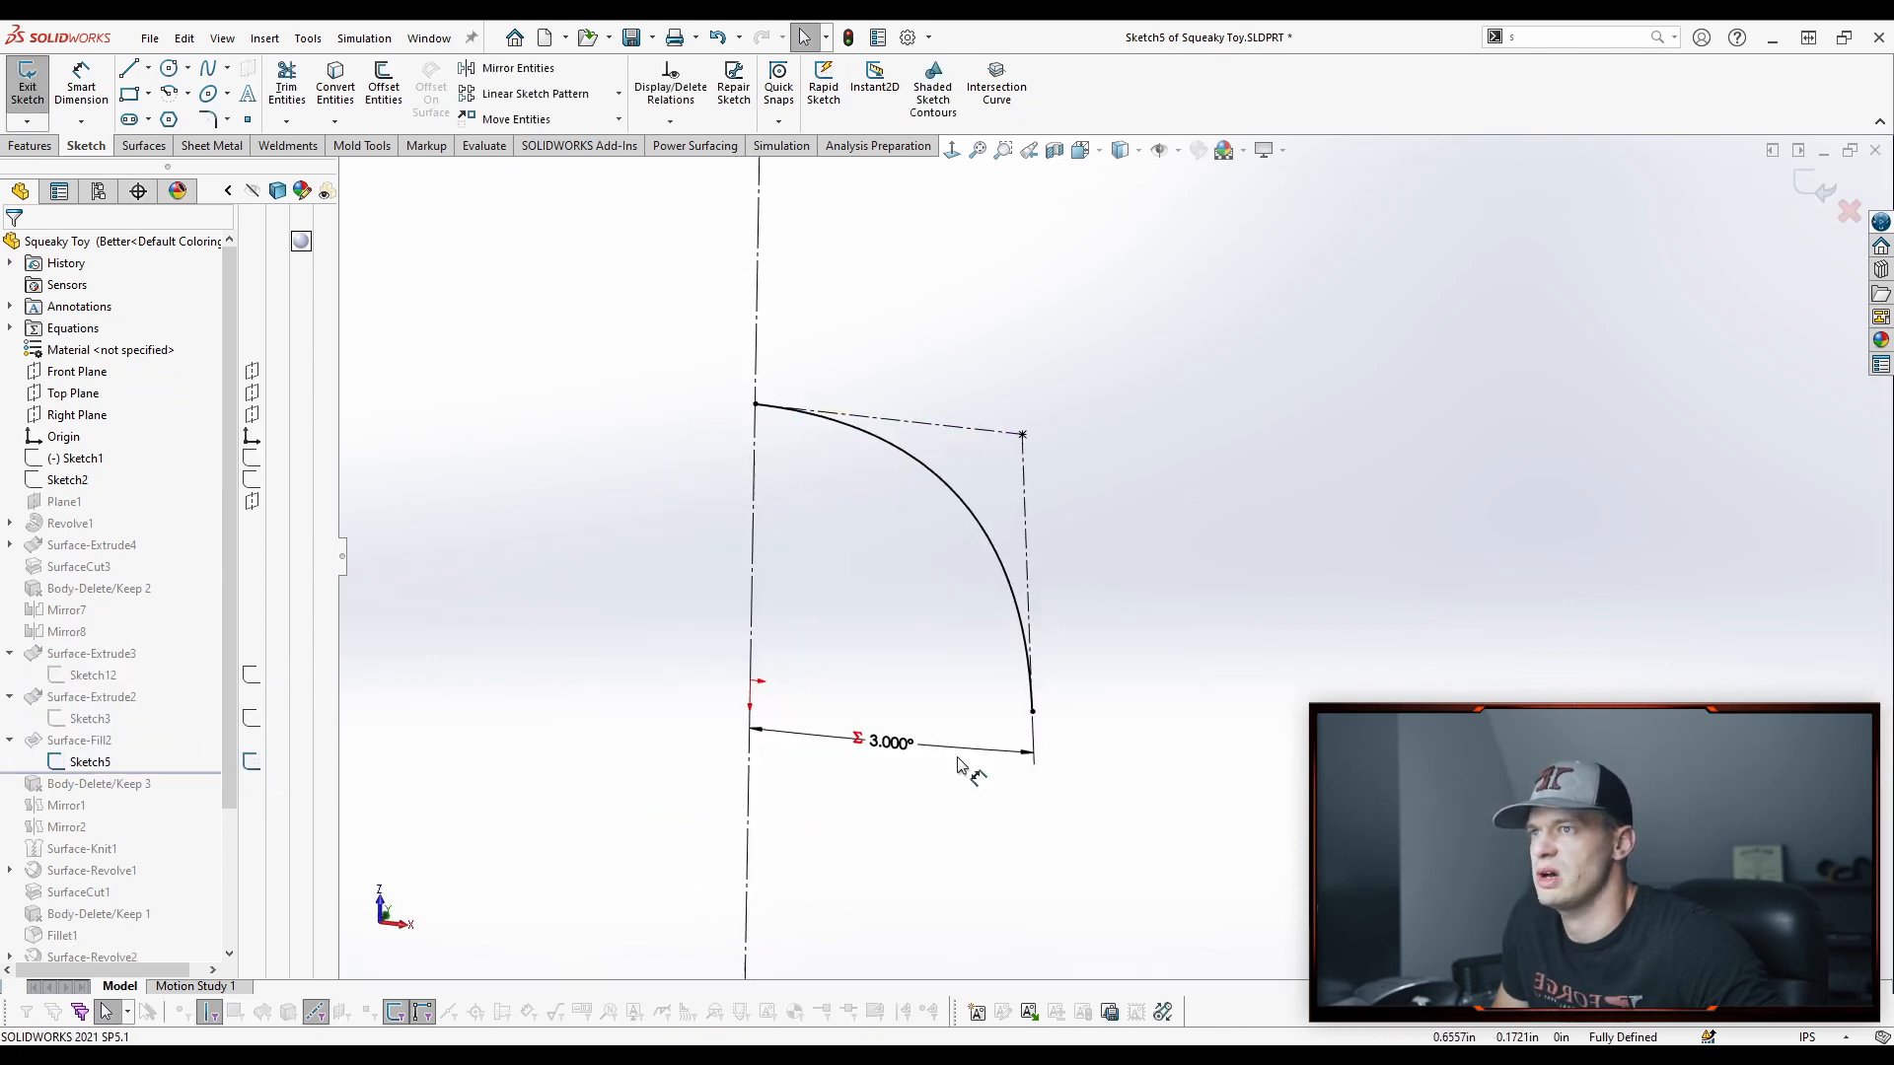
Close Sketch5, edit Surface-Fill2, reselect the boundary edges and set the tangent edge condition
left_click(89, 761)
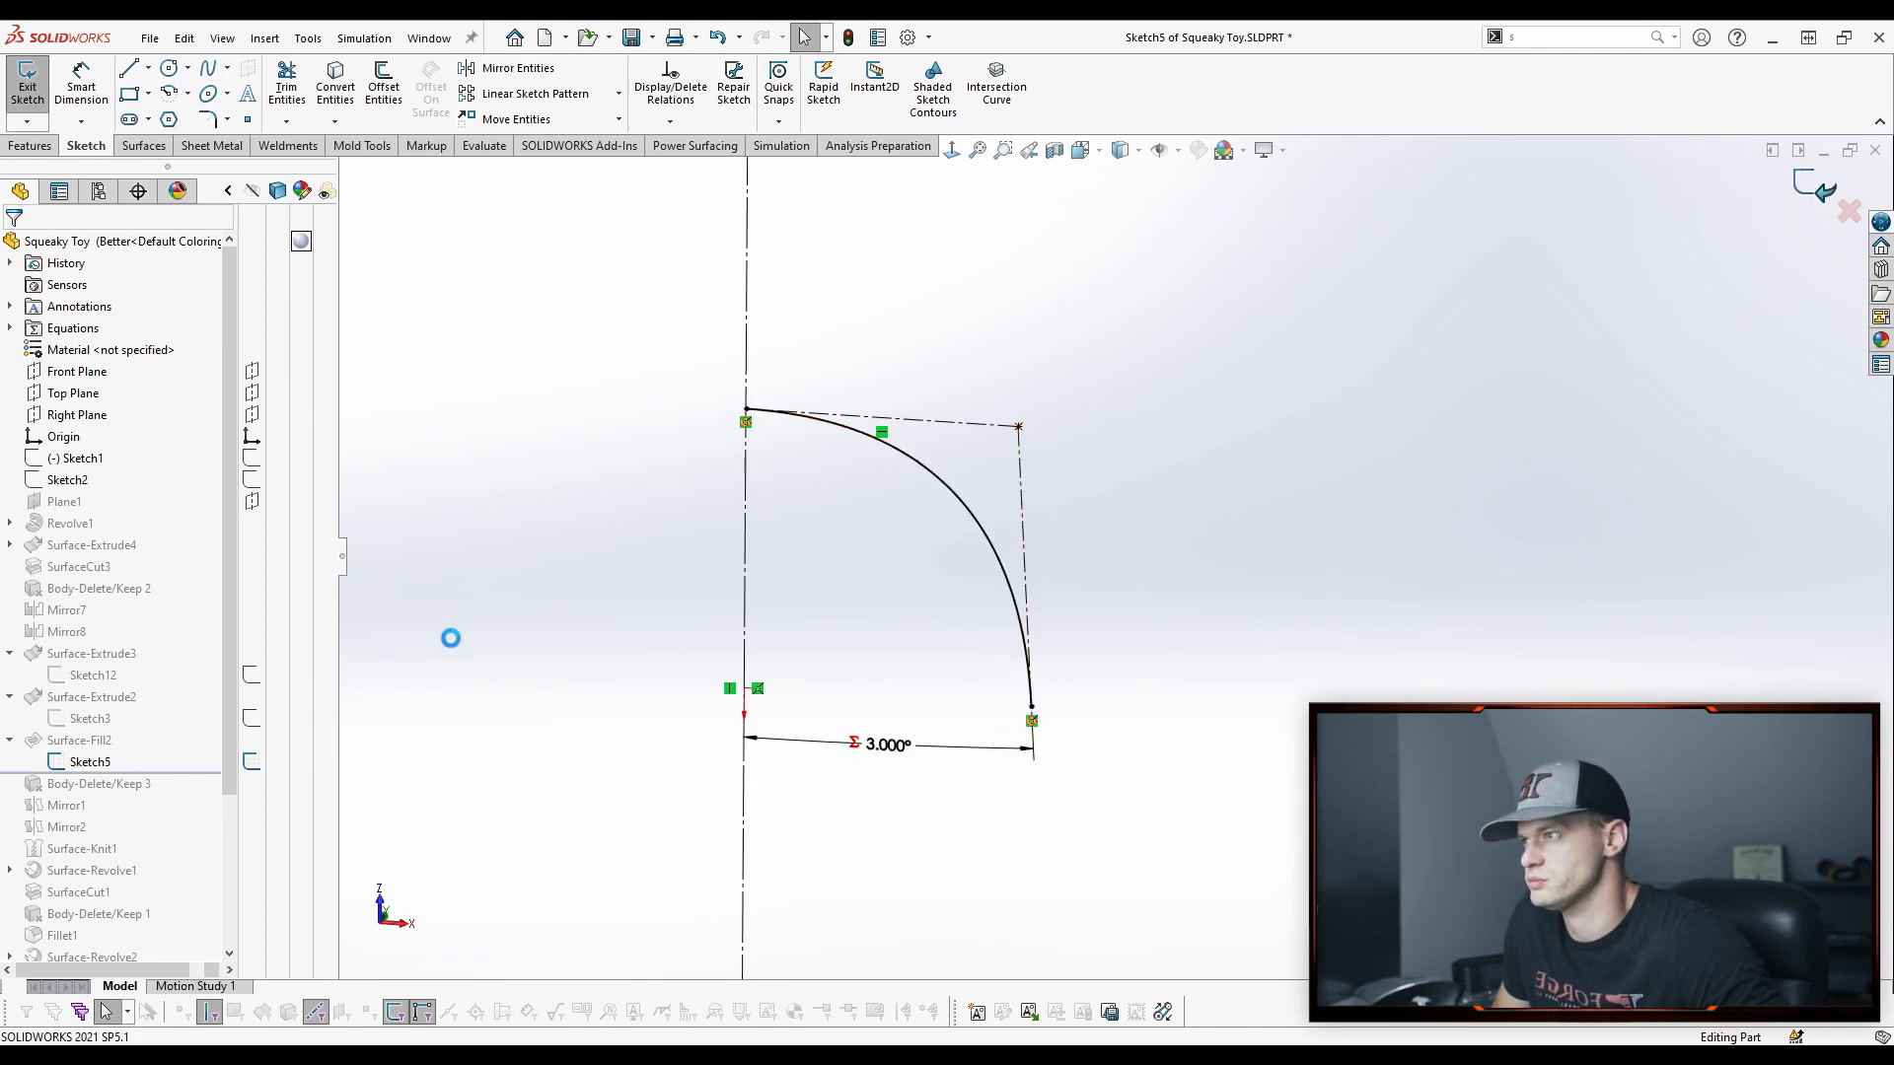
left_click(26, 79)
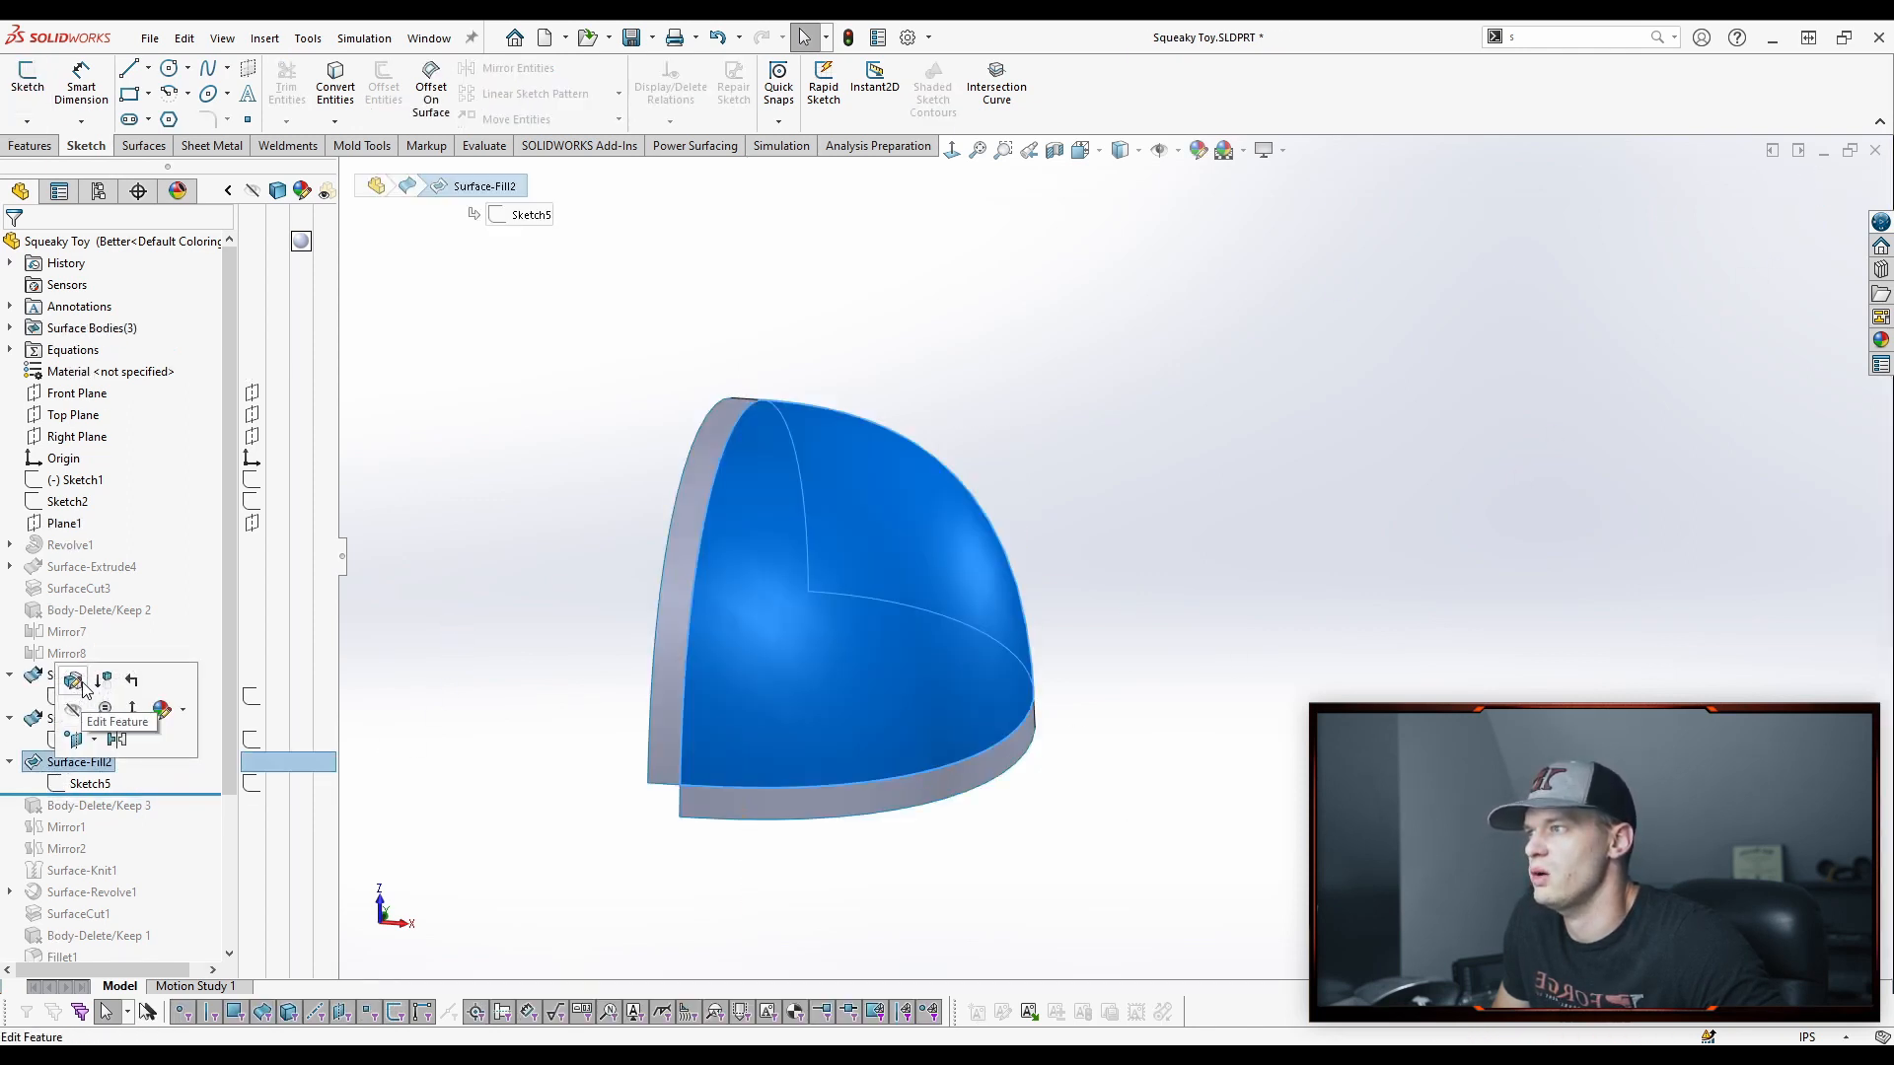
left_click(73, 680)
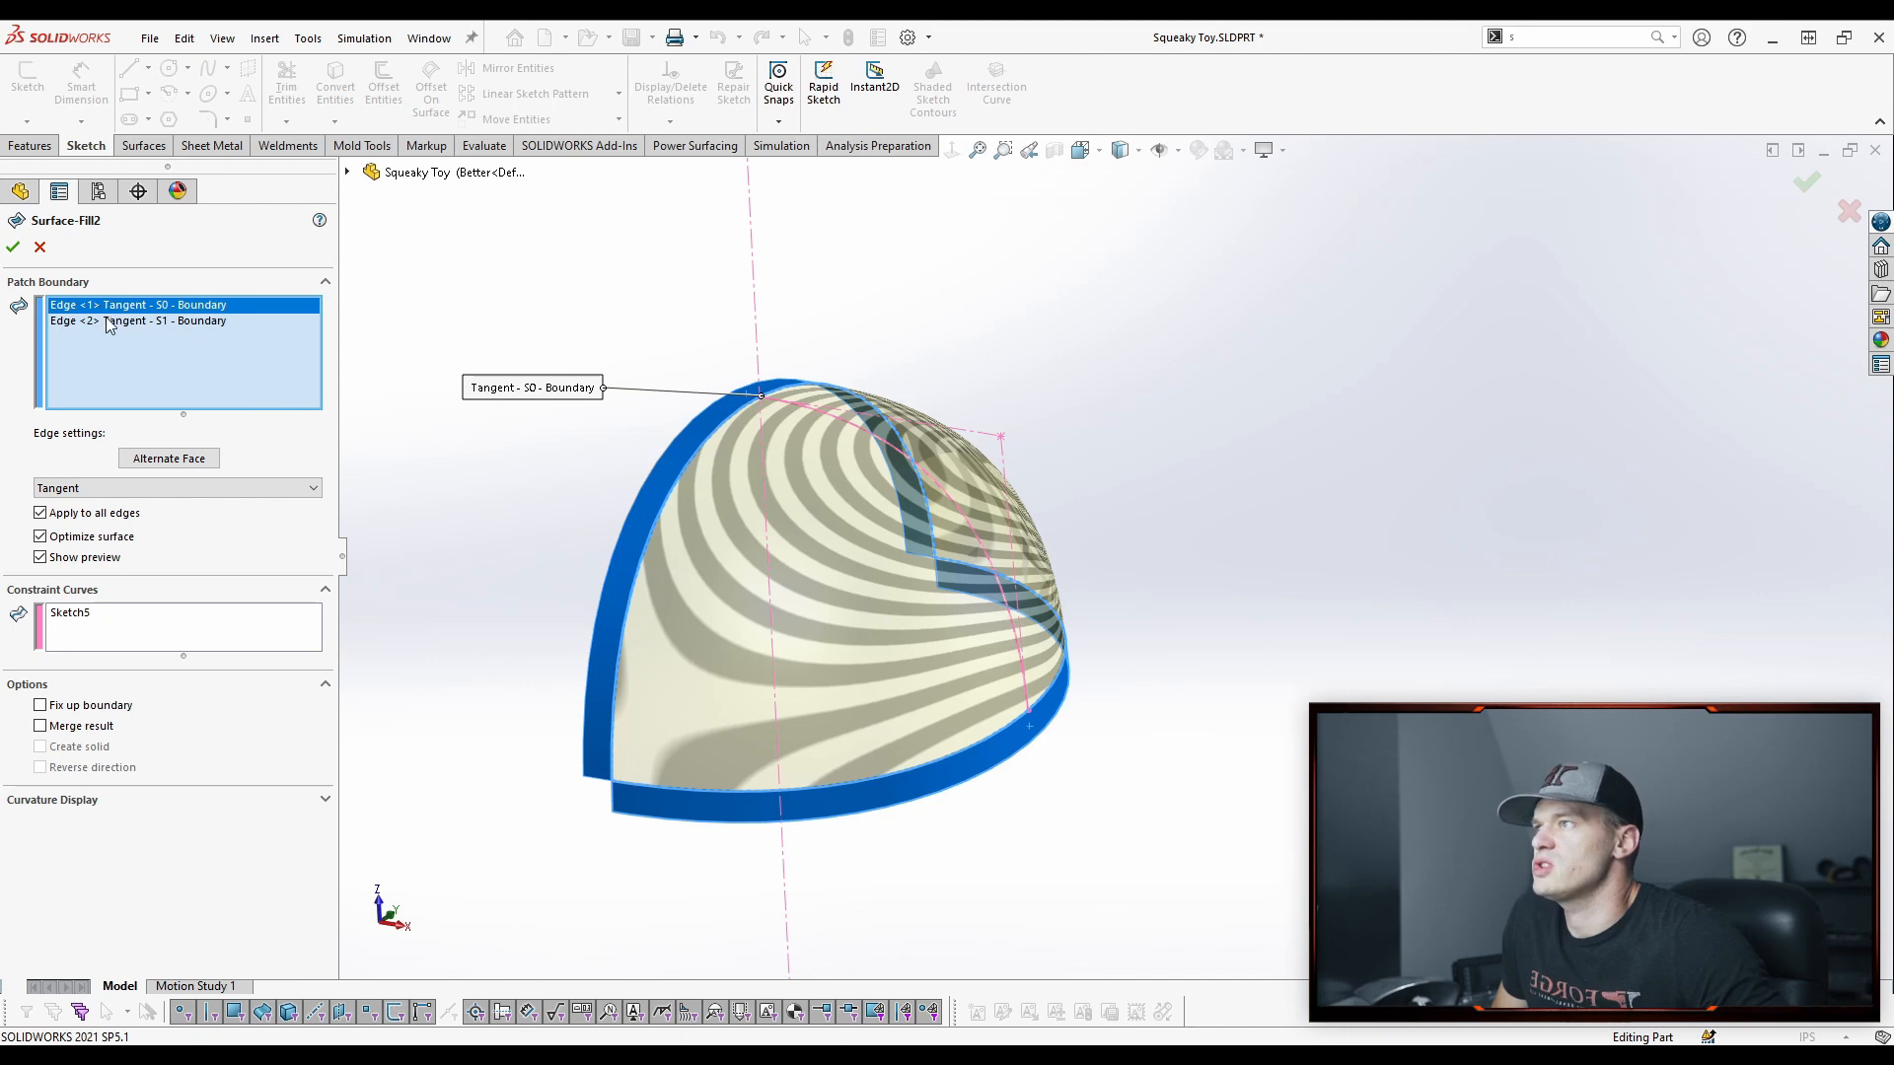
left_click(136, 319)
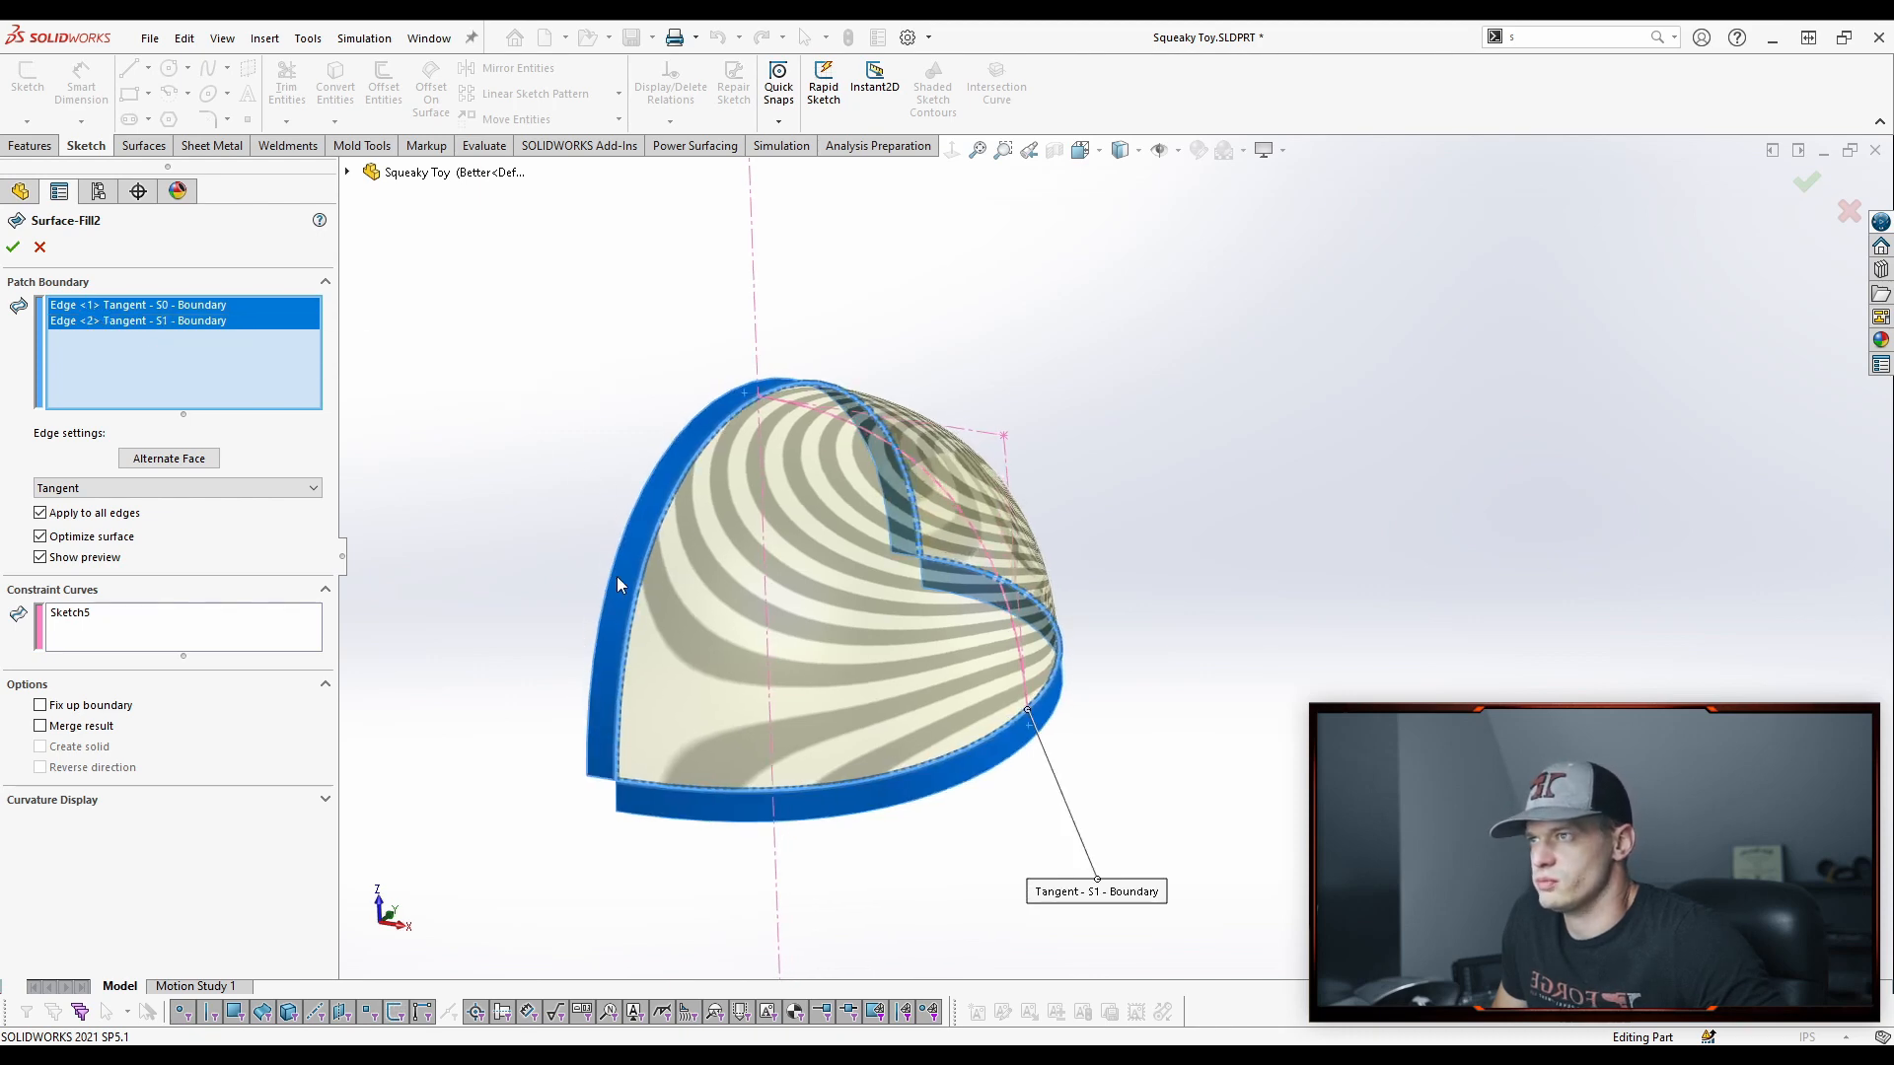
mouse_move(882, 791)
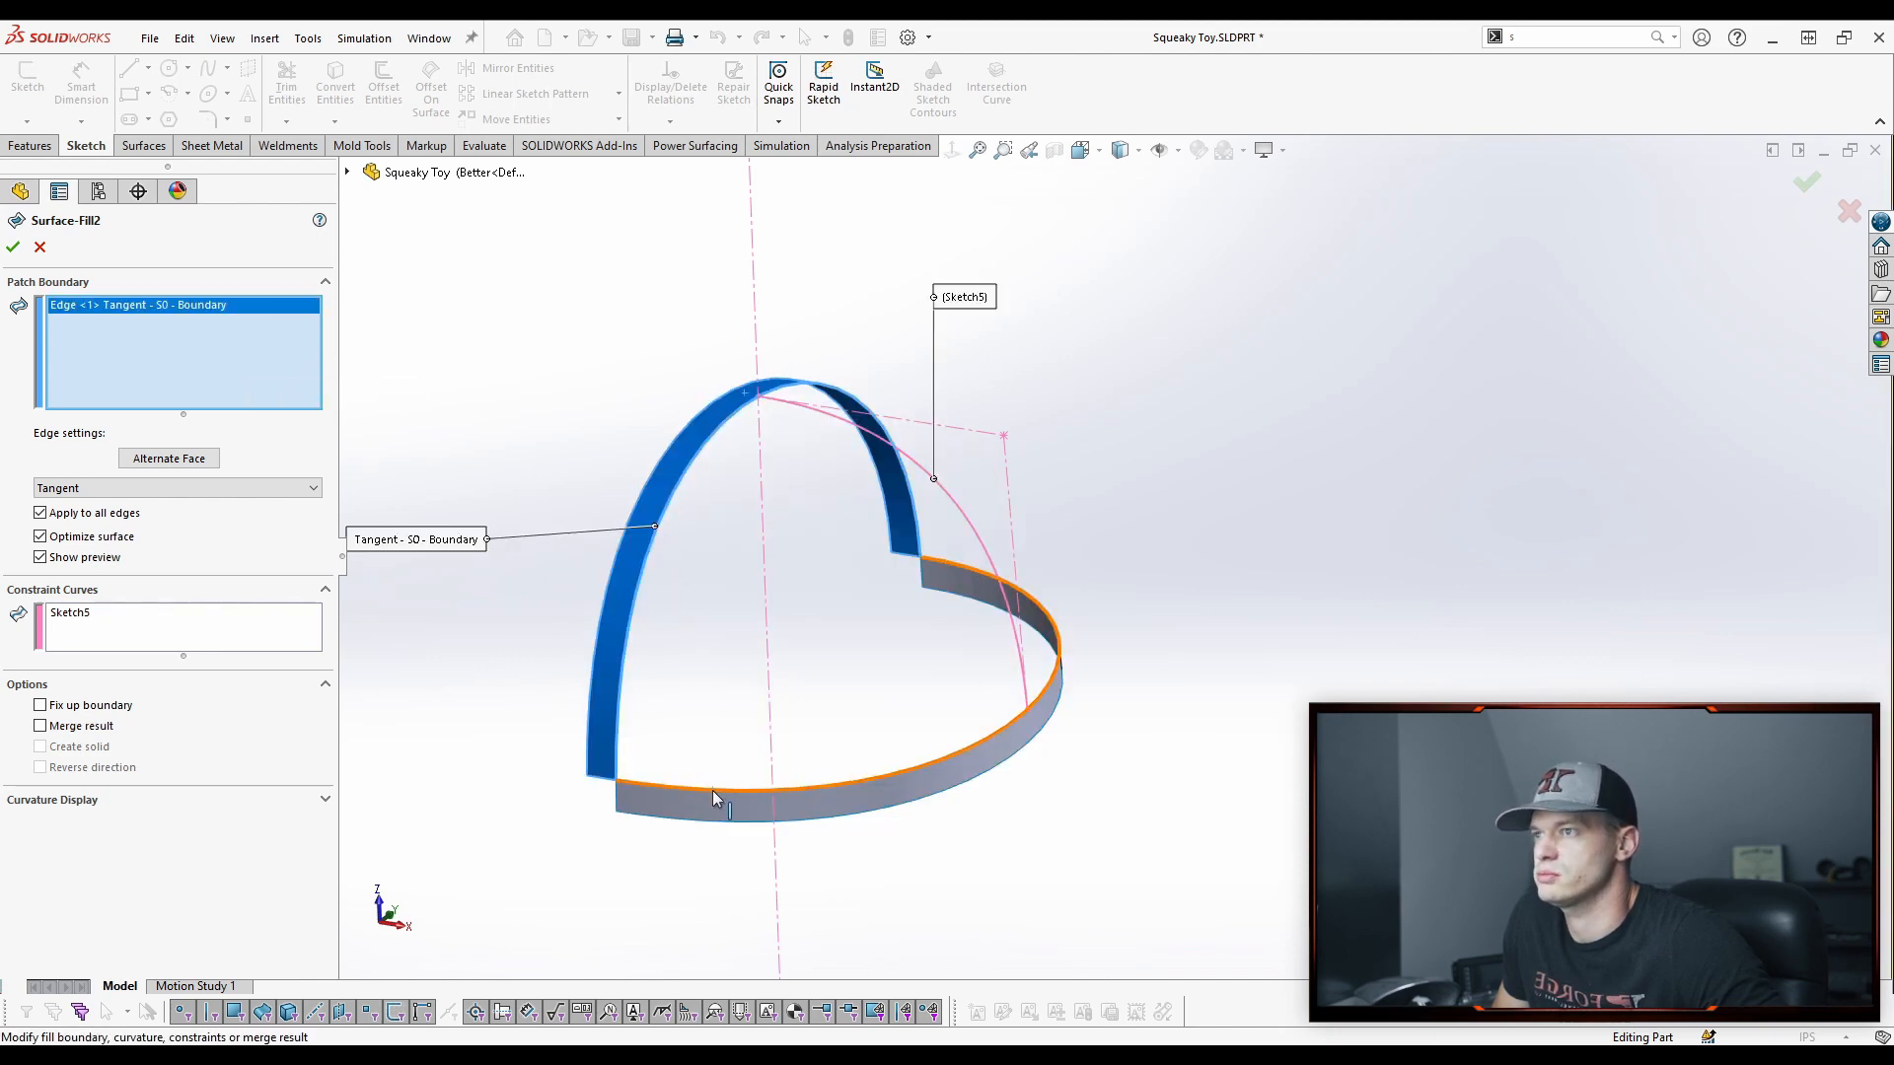
left_click(176, 488)
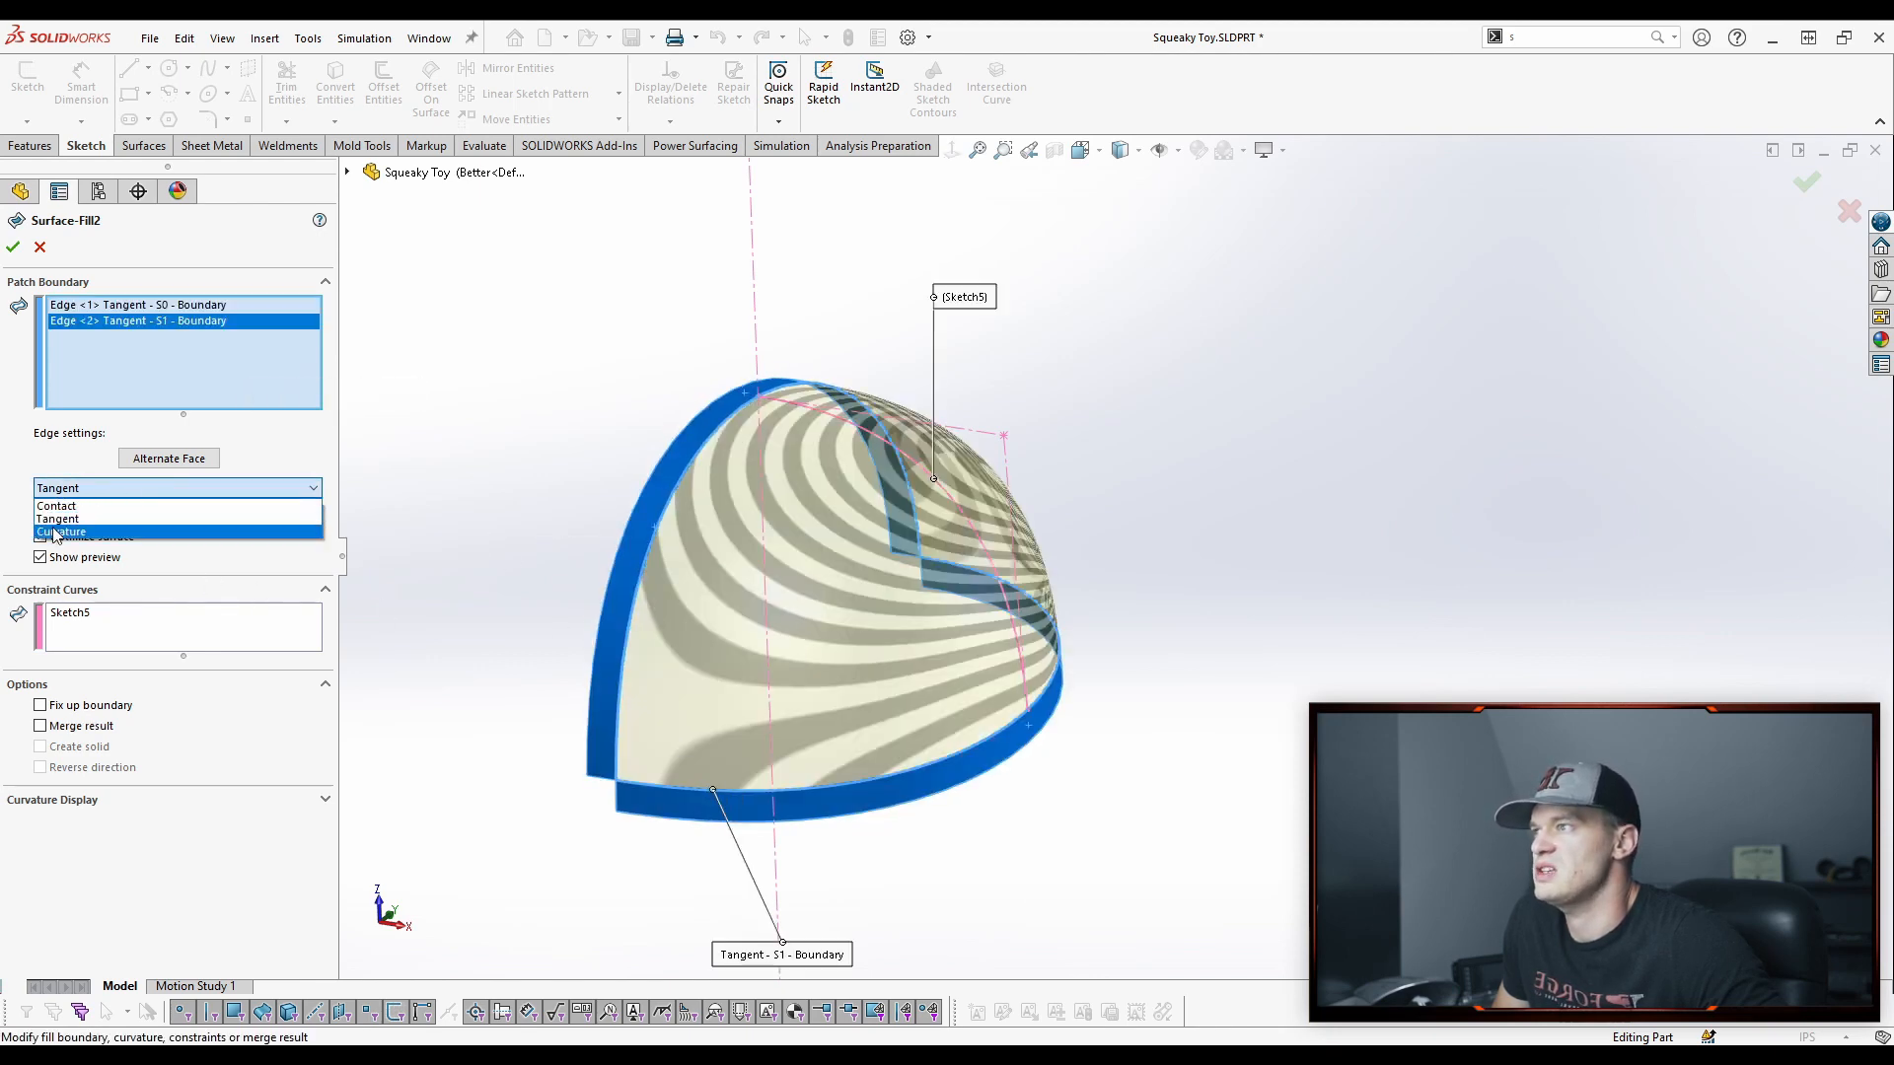
left_click(57, 519)
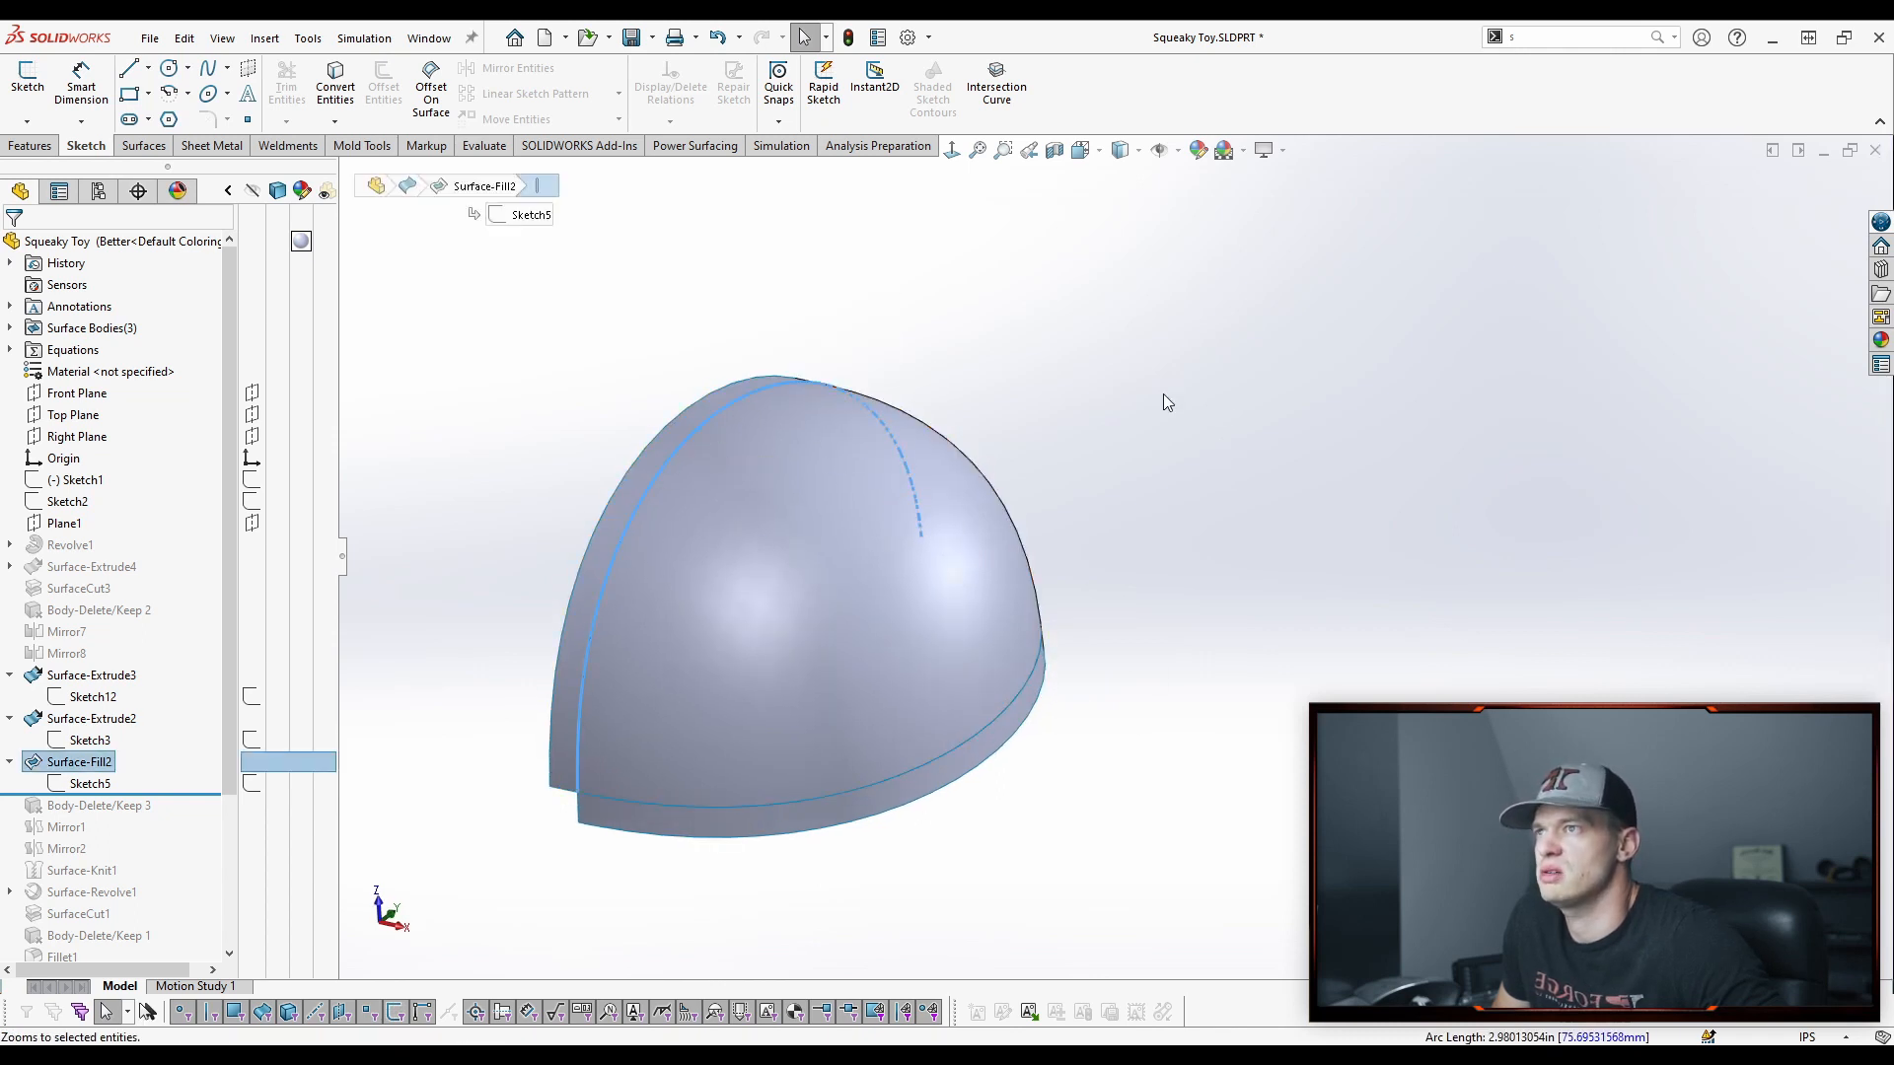
mouse_move(1239, 572)
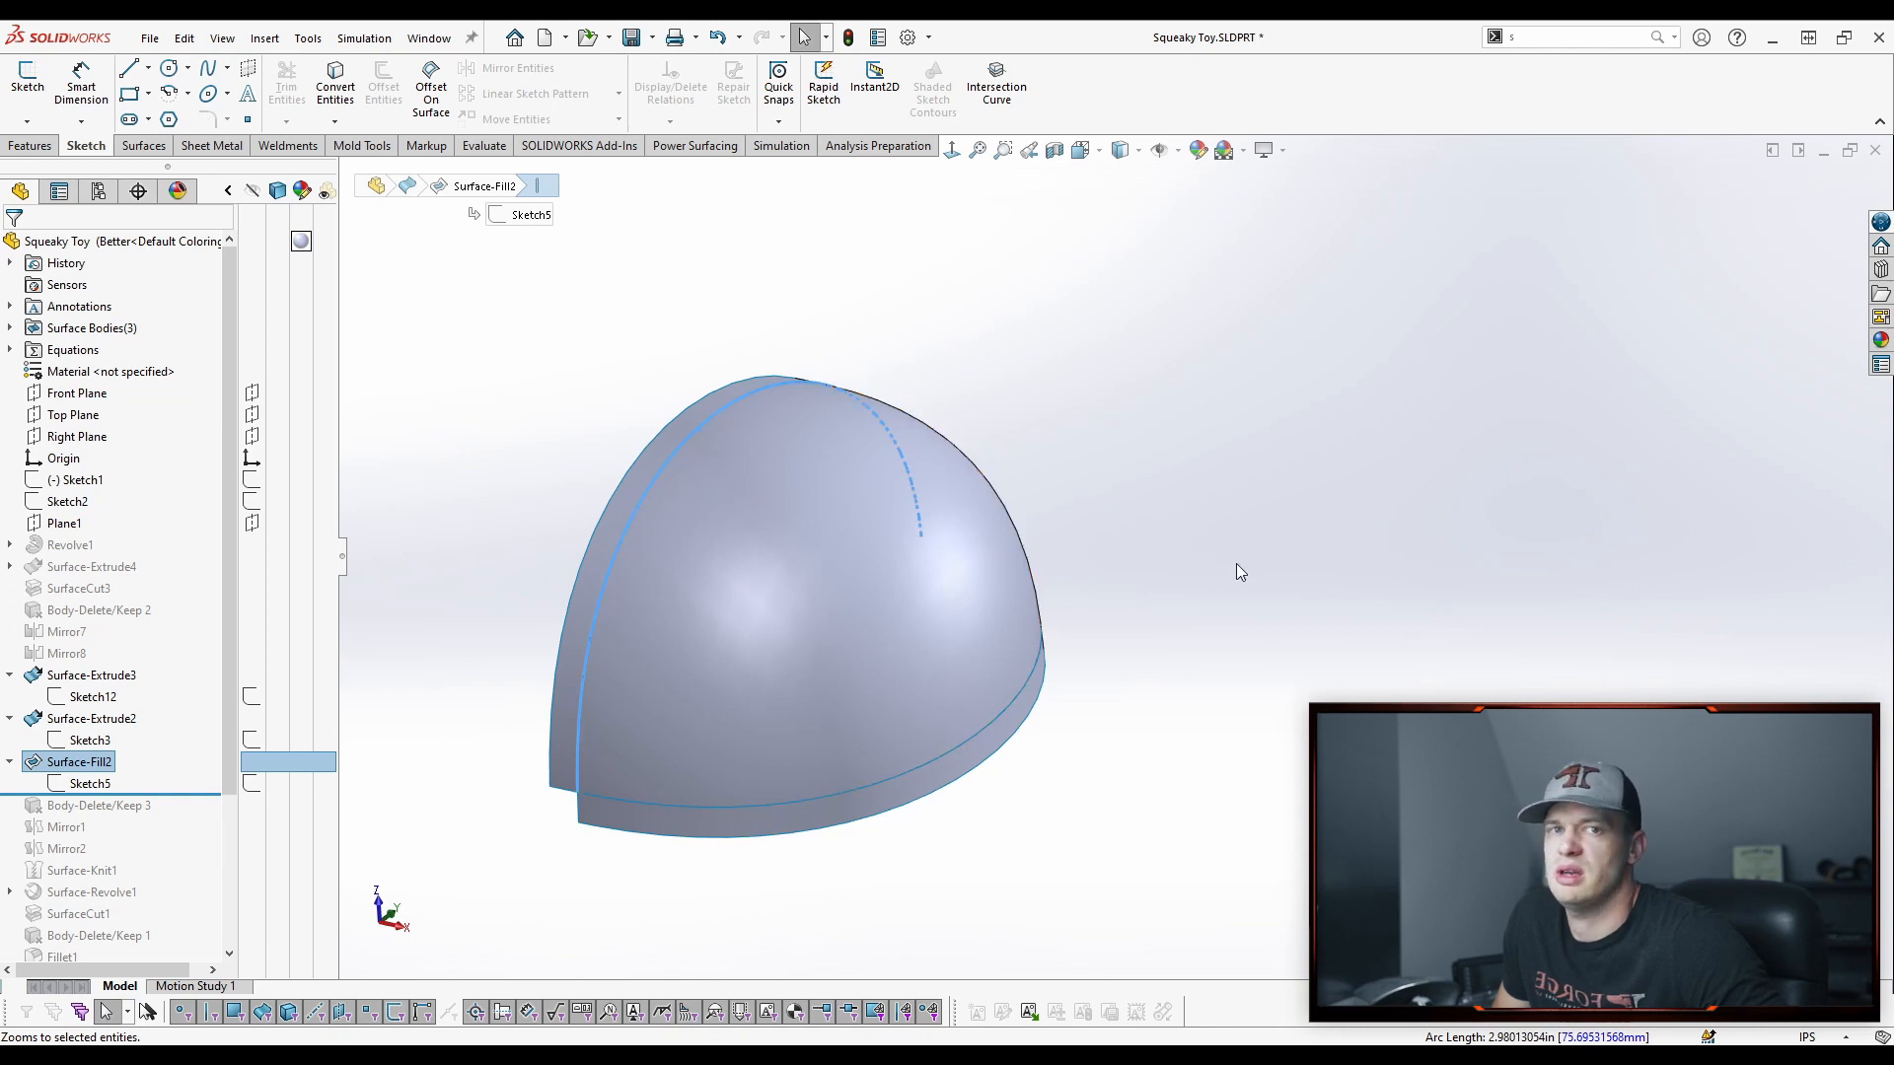
mouse_move(984, 842)
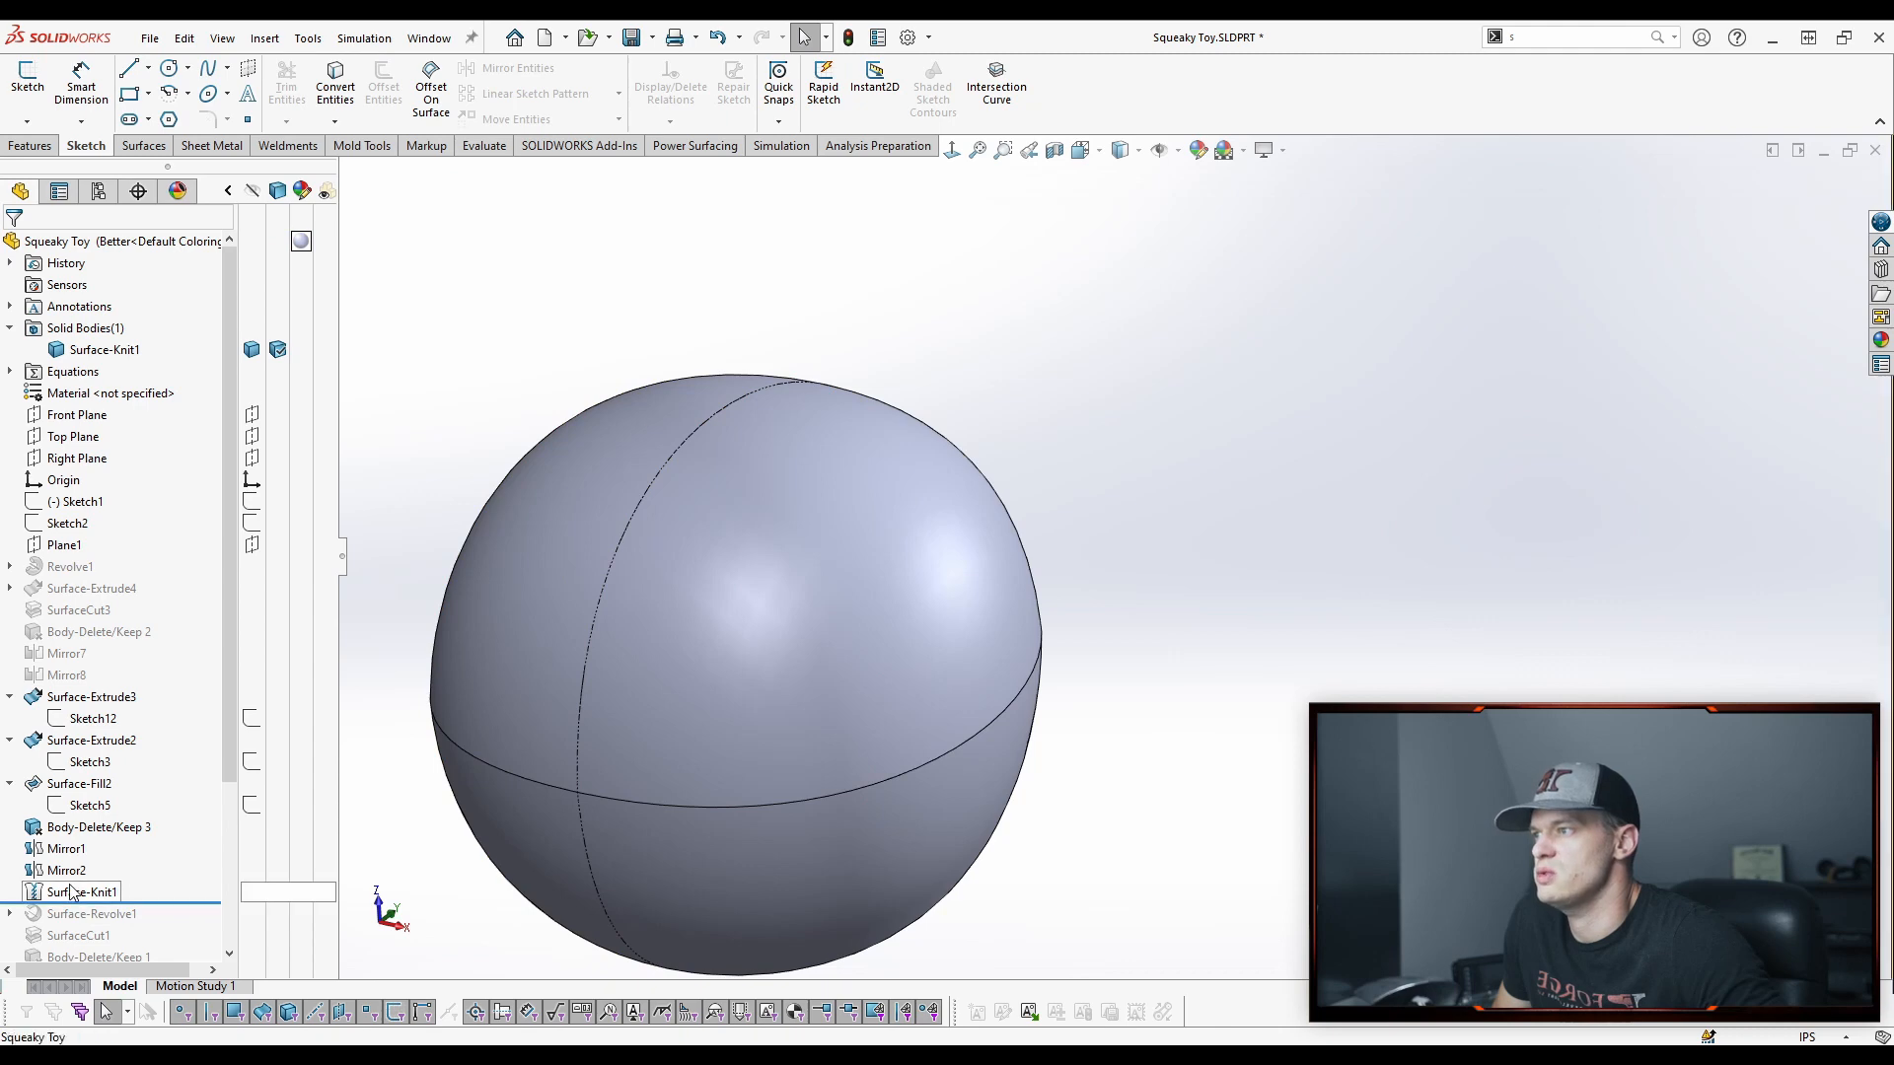
Edit Surface-Knit1 to join Surface-Fill2, Mirror1 and Mirror2 into a solid ball and confirm
double_click(79, 892)
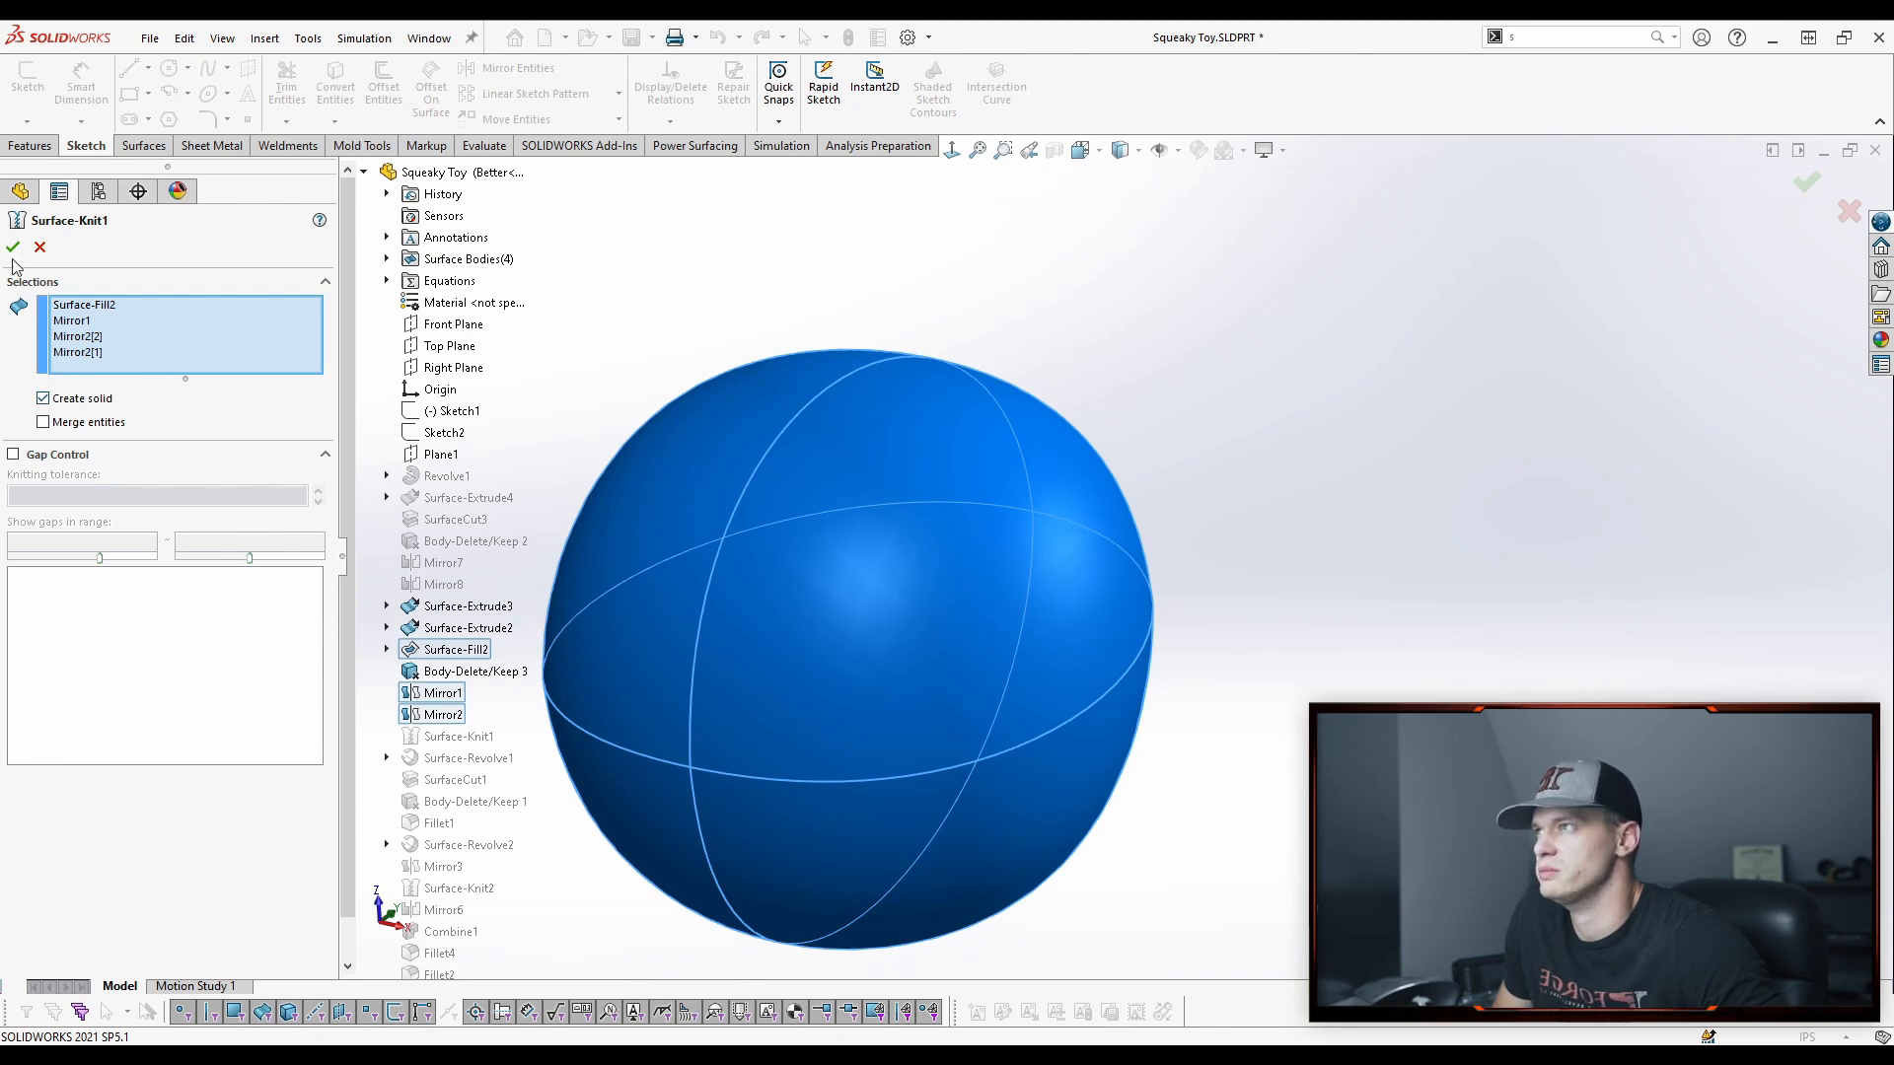
left_click(14, 249)
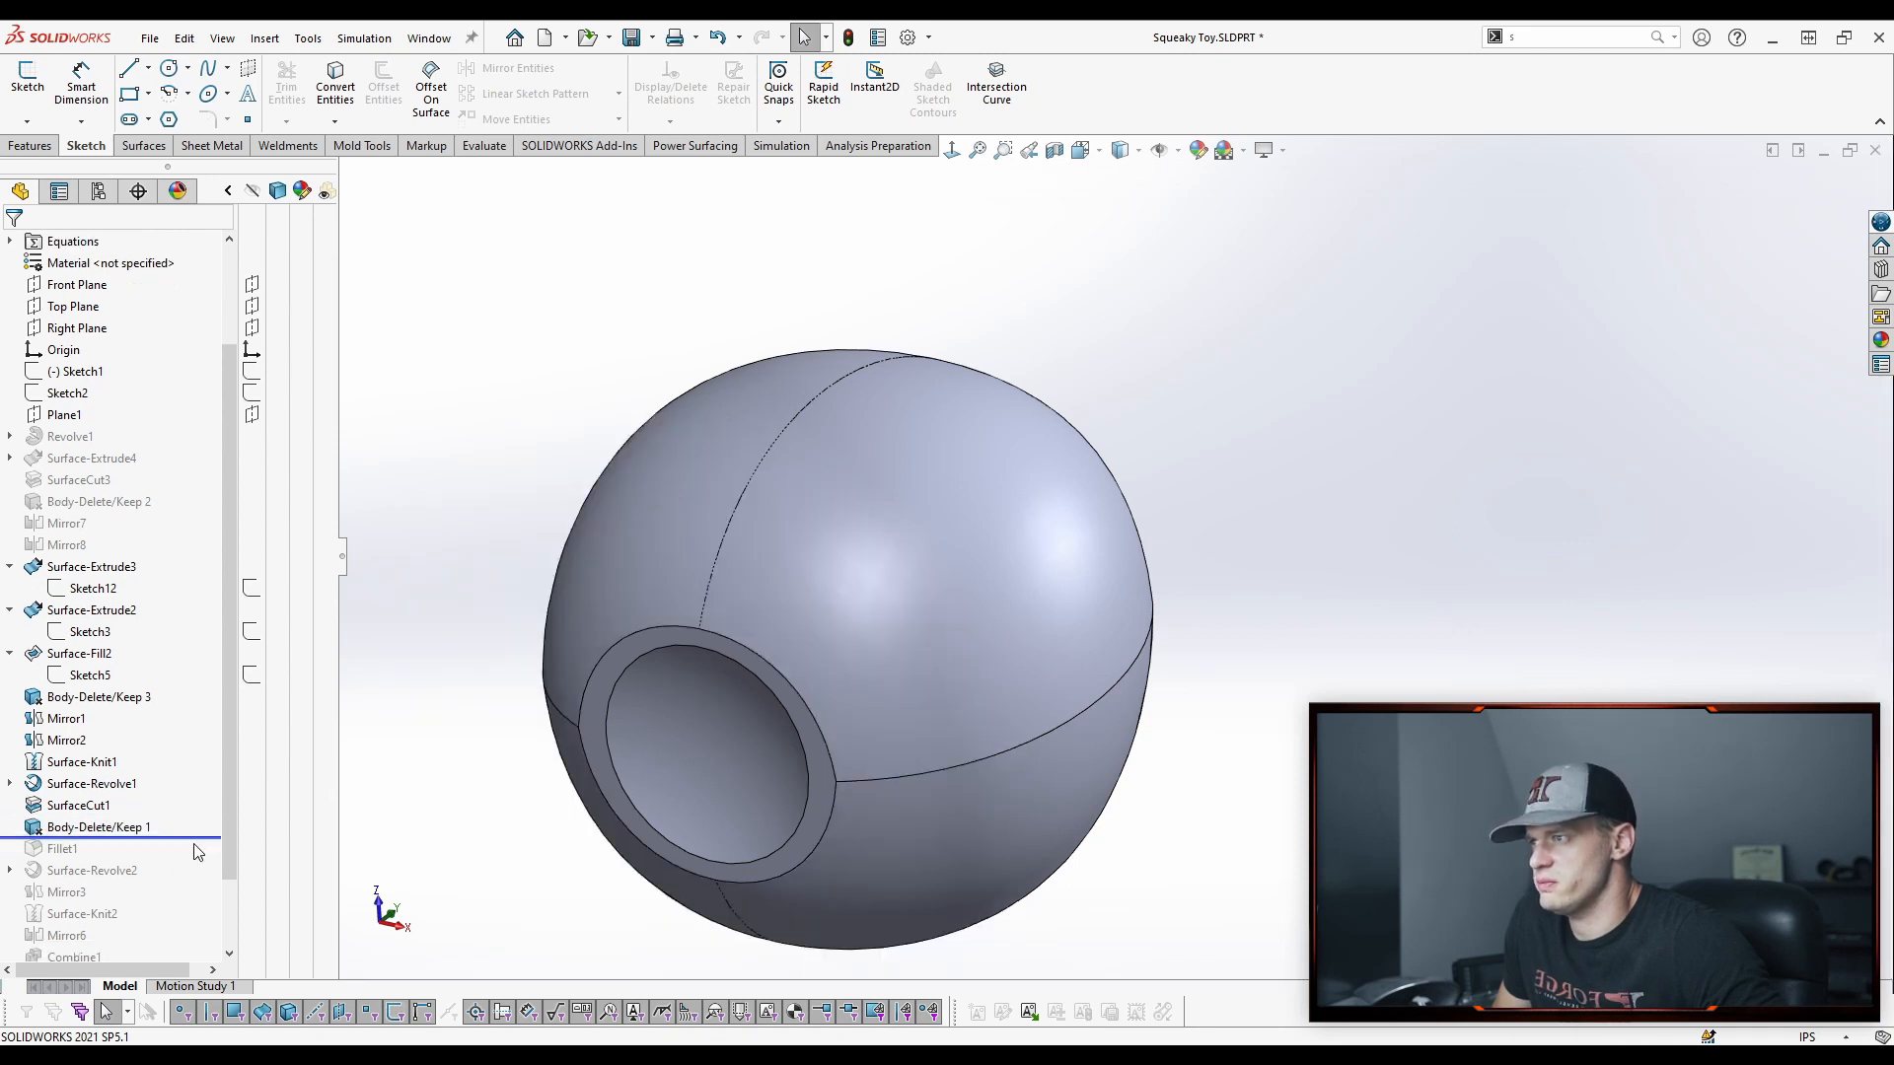
Roll forward through Fillet1 to restore the rounded rim and reach Sketch7
left_click(61, 848)
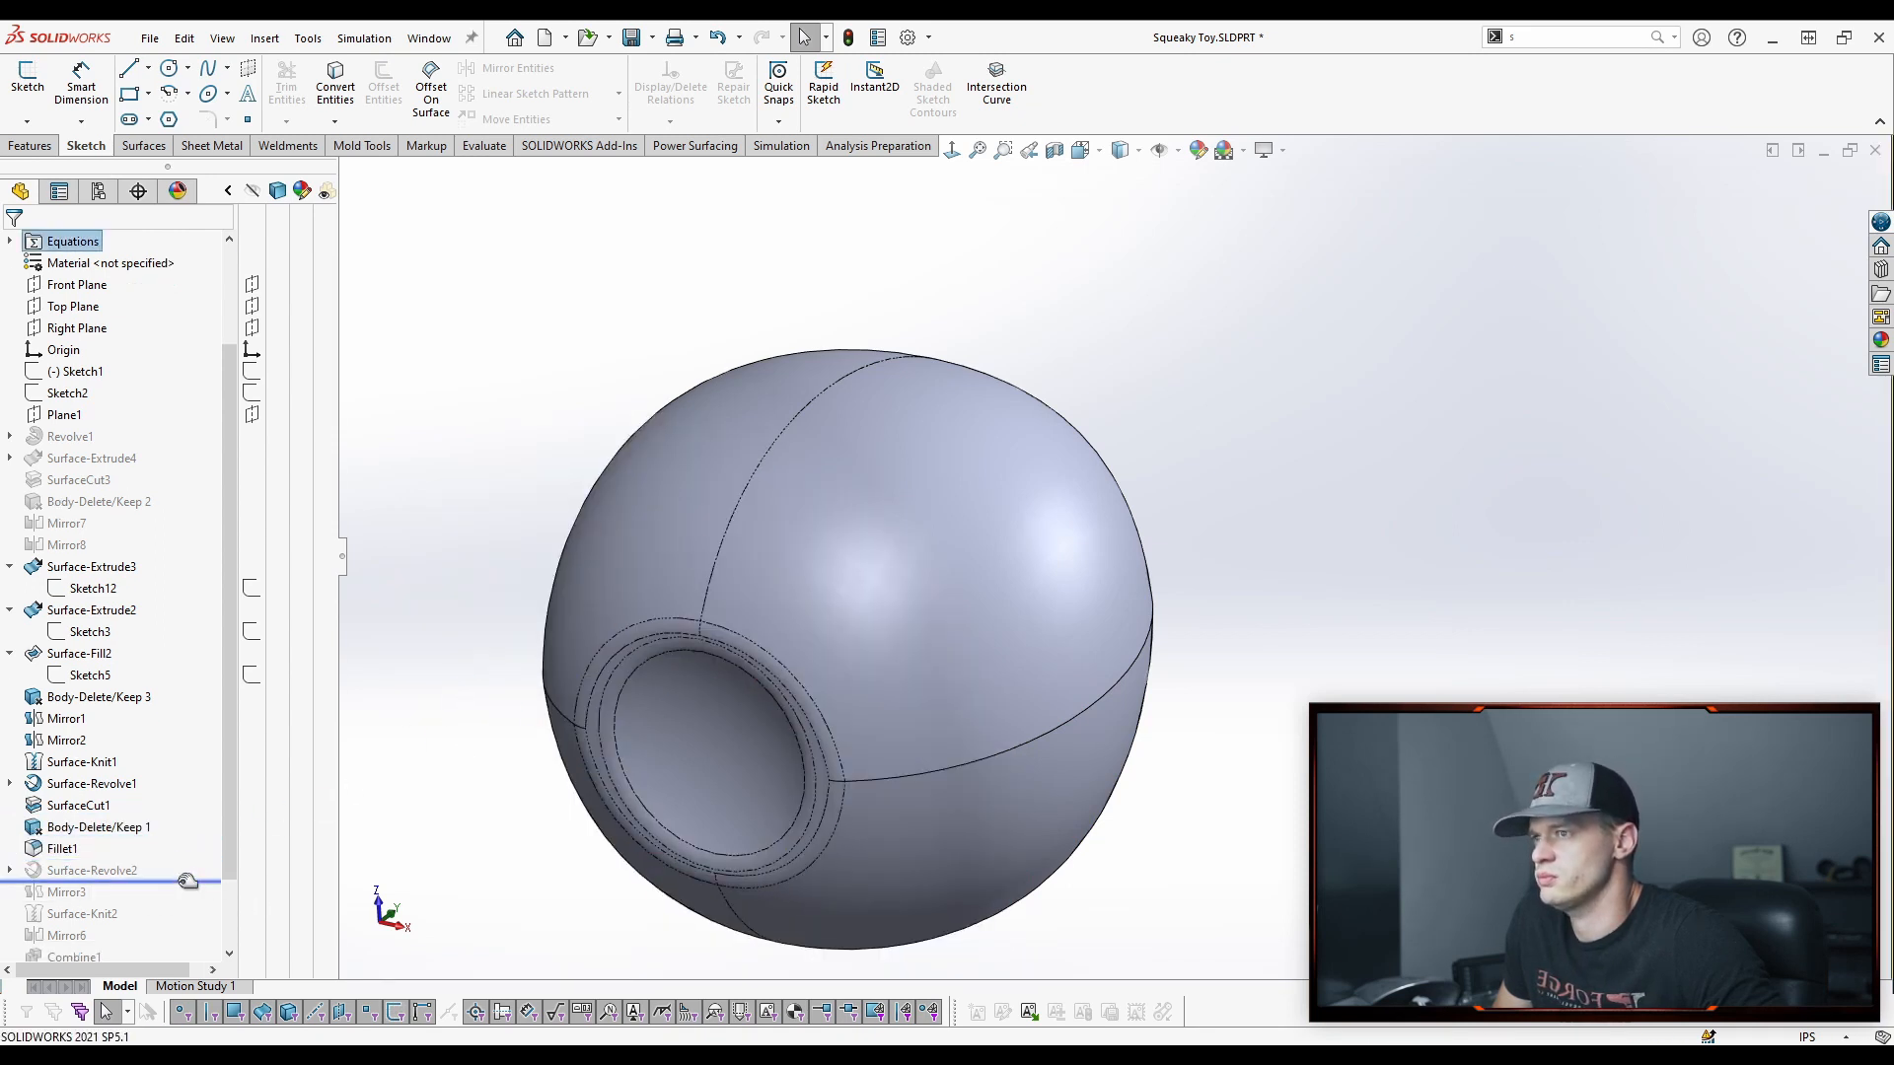
left_click(92, 892)
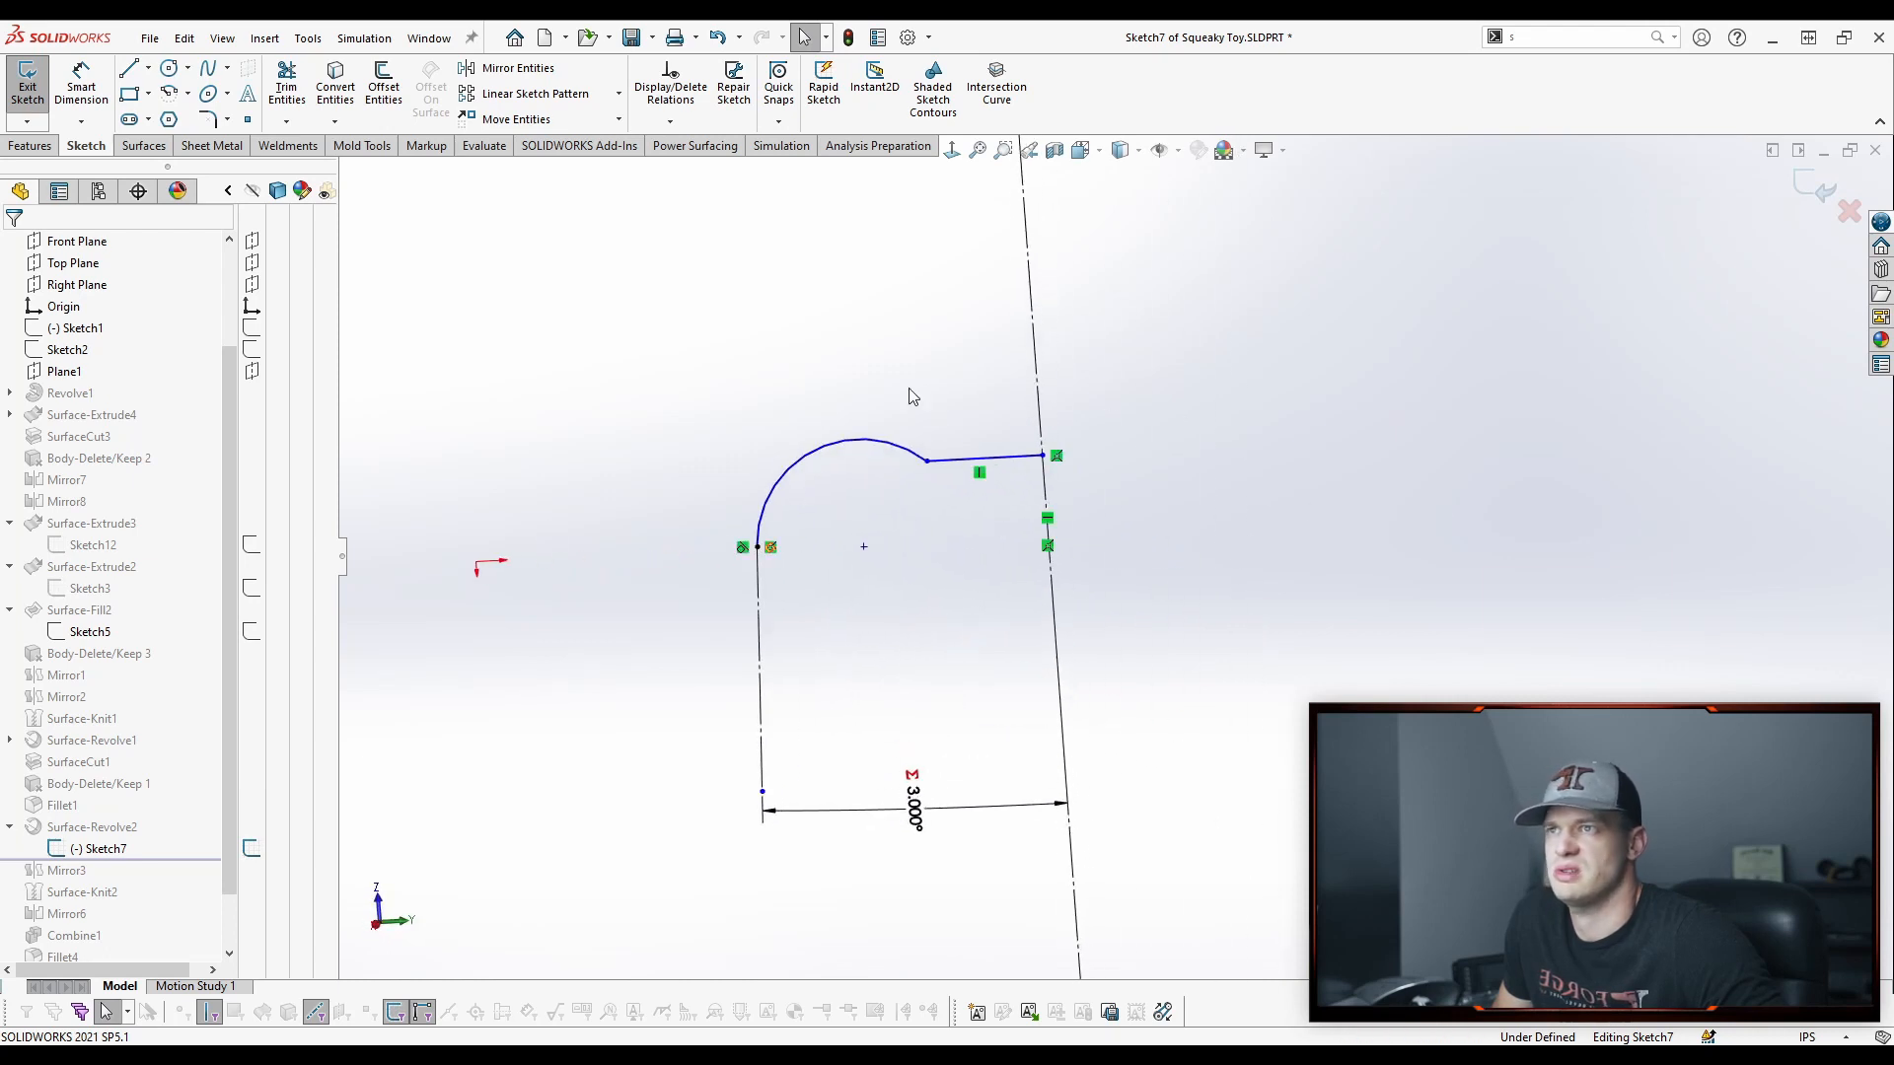
mouse_move(1288, 659)
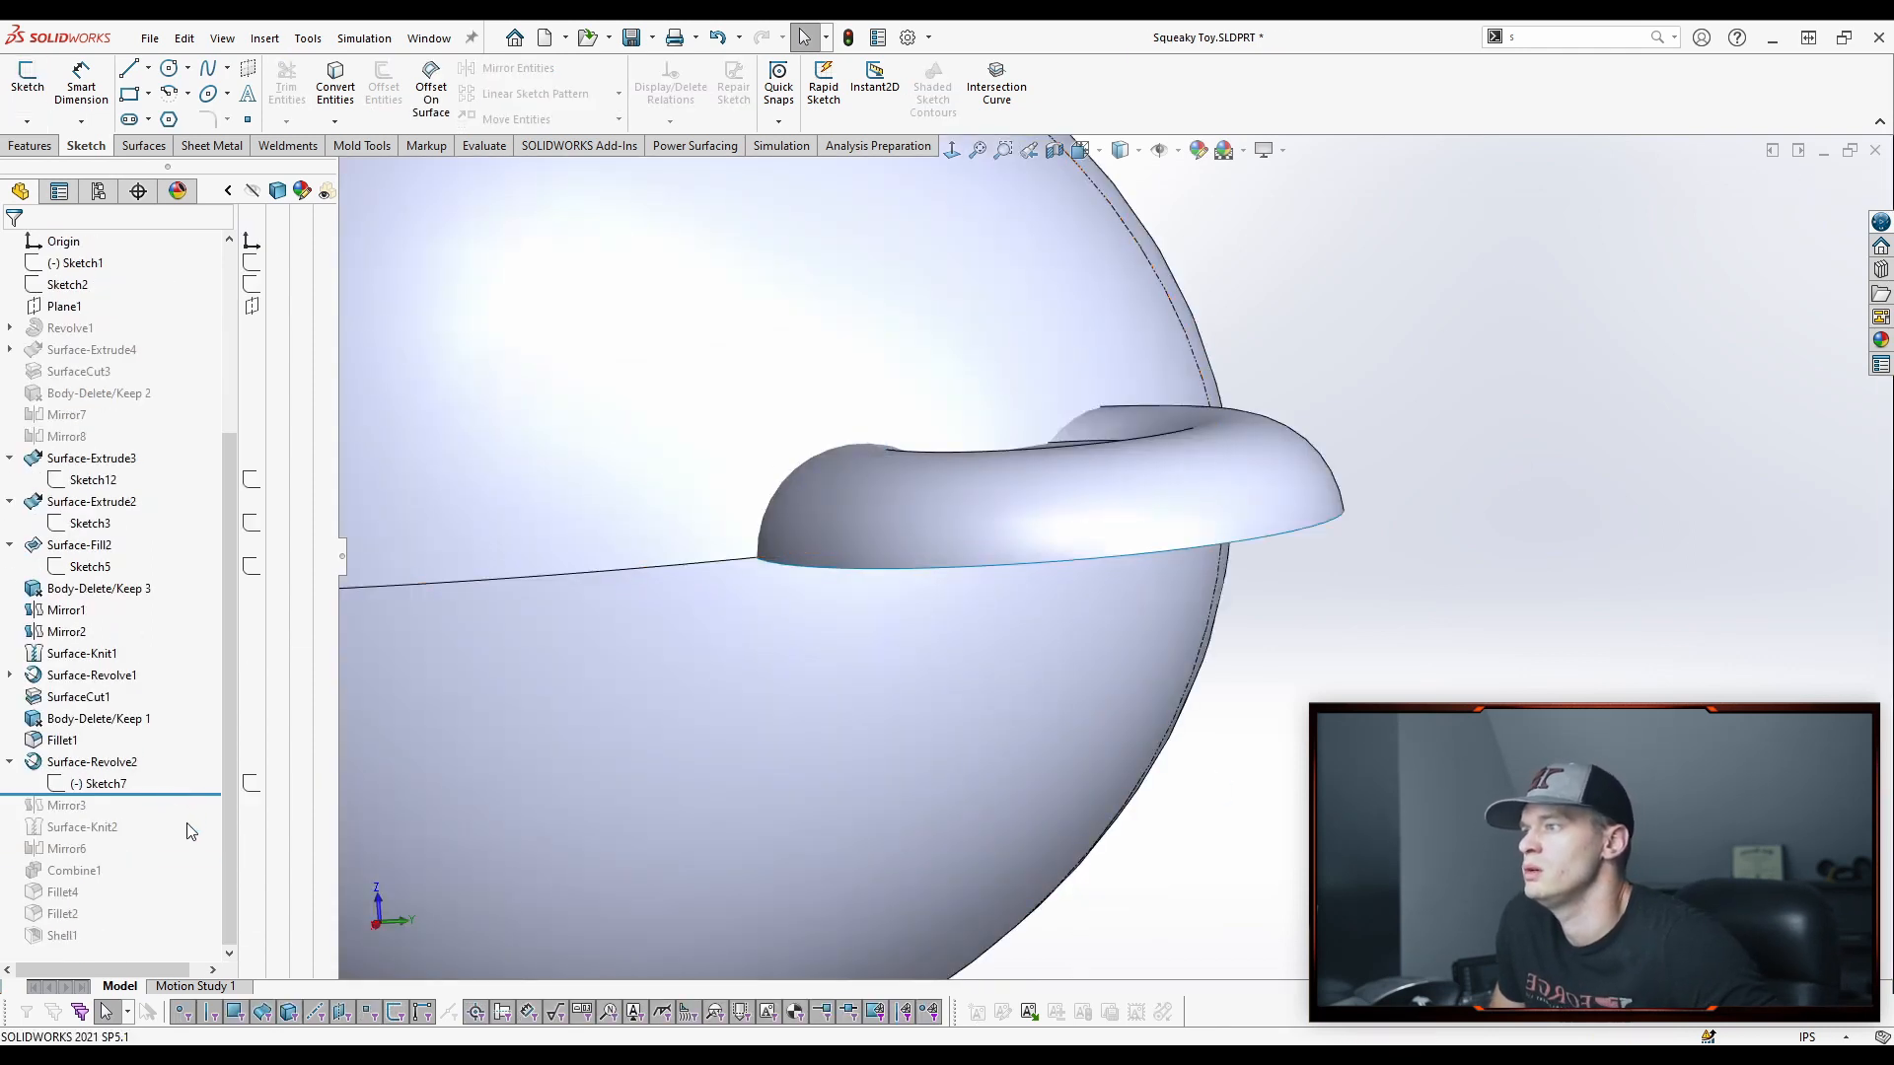
Roll forward through Mirror3, Surface-Knit2, Mirror6, Combine1, fillets and Shell1, then cancel the section view
left_click(82, 826)
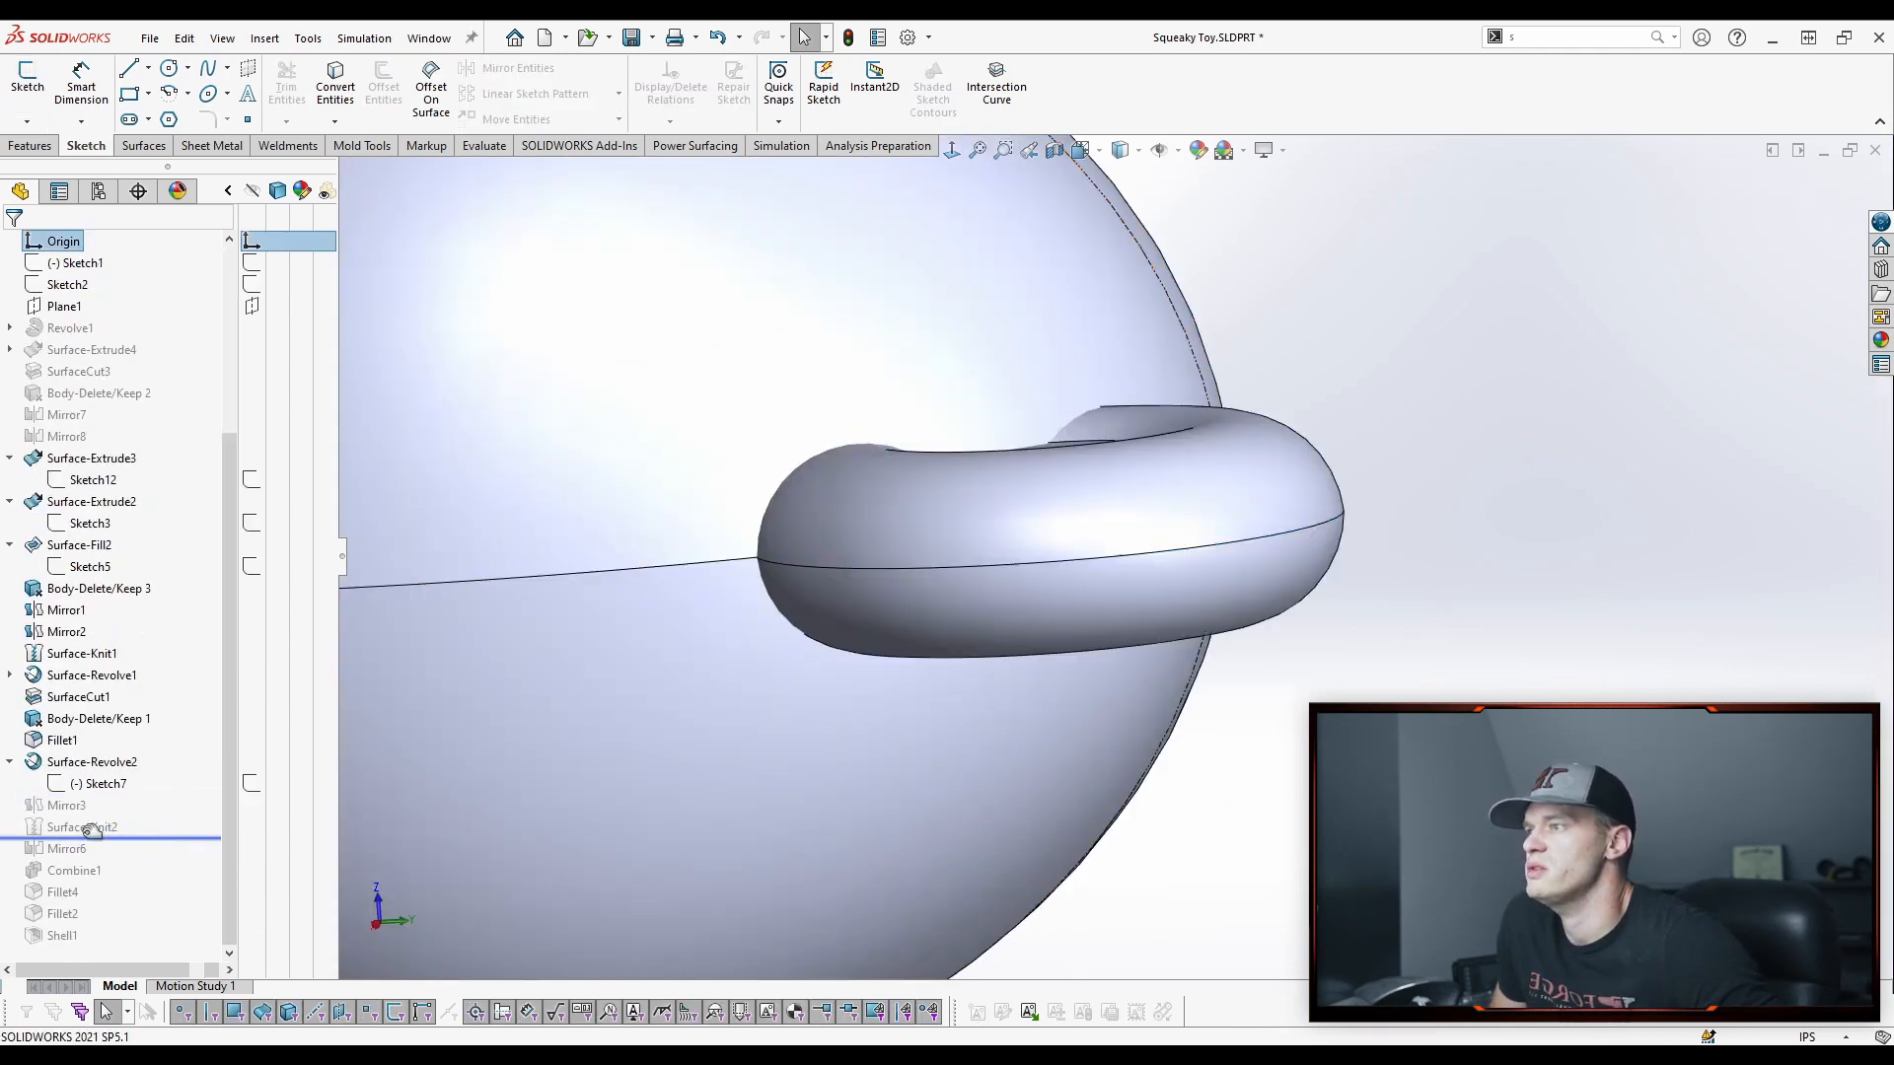
left_click(83, 826)
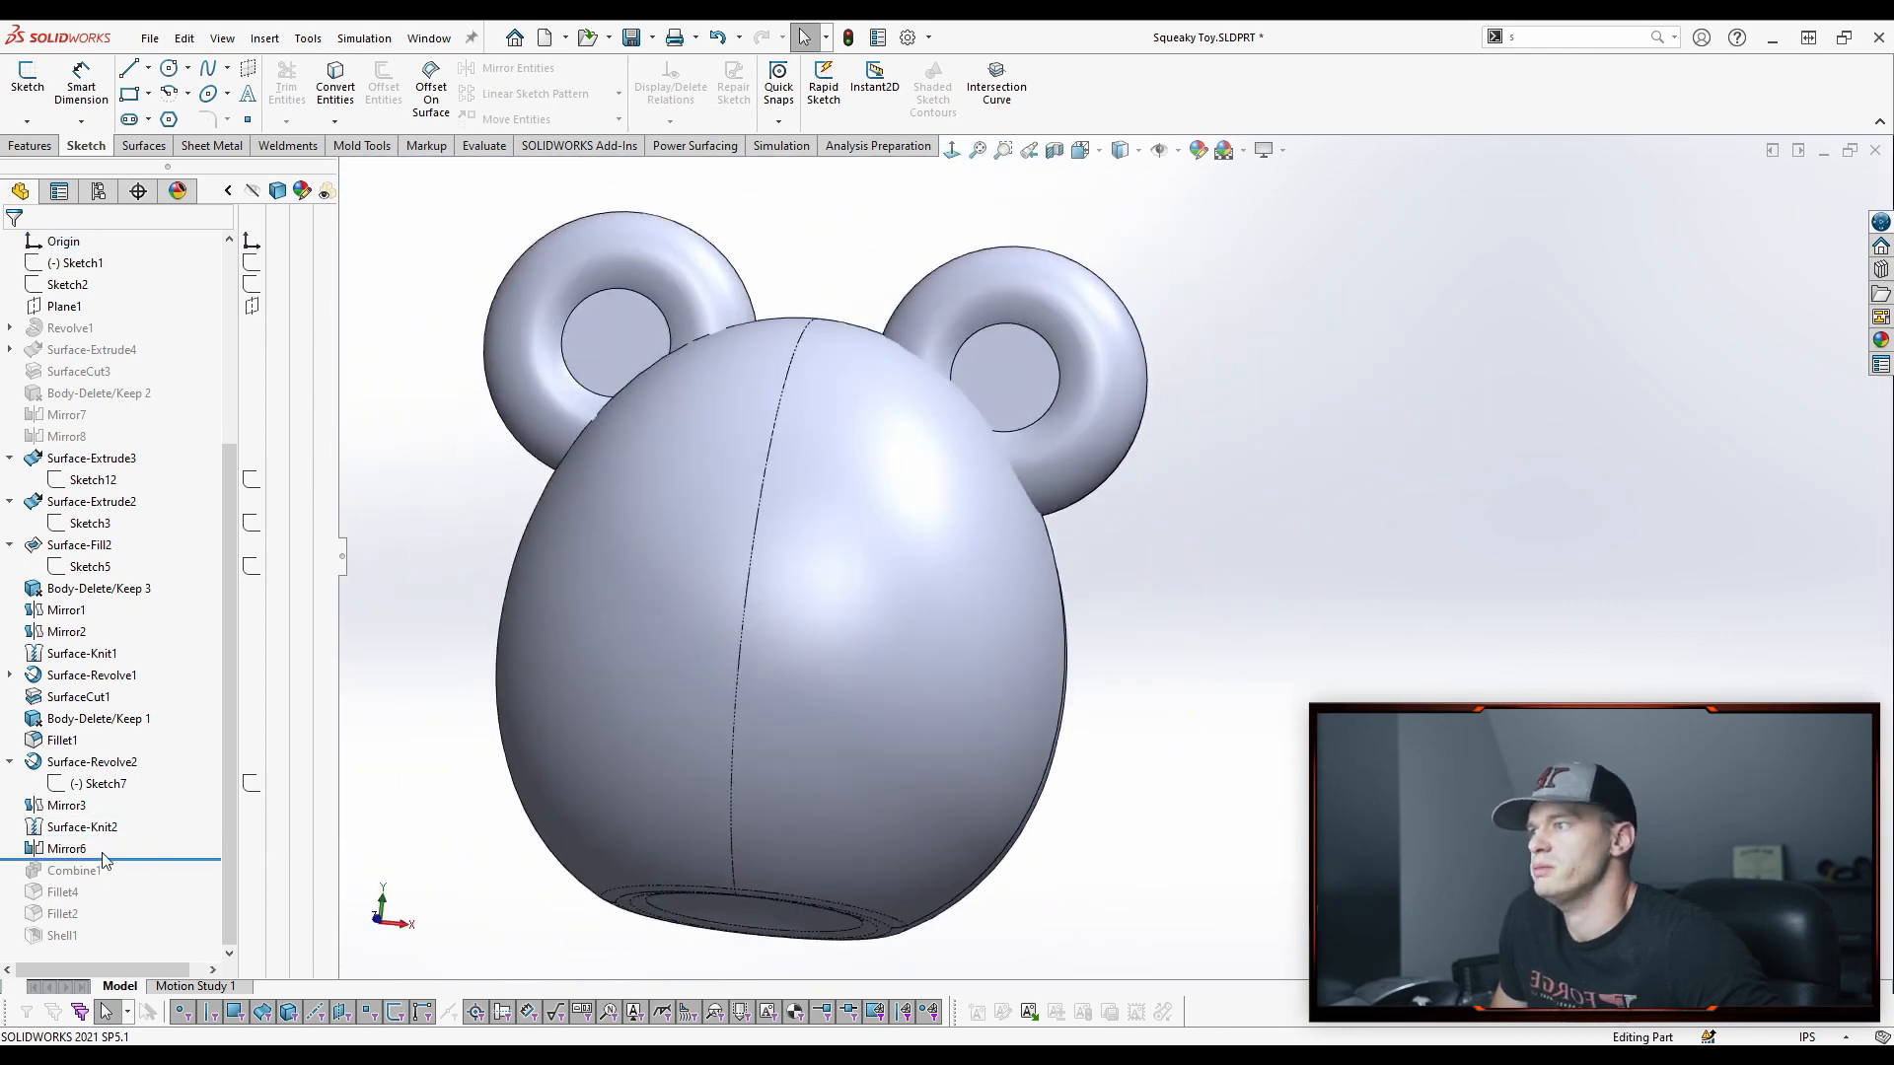
left_click(75, 869)
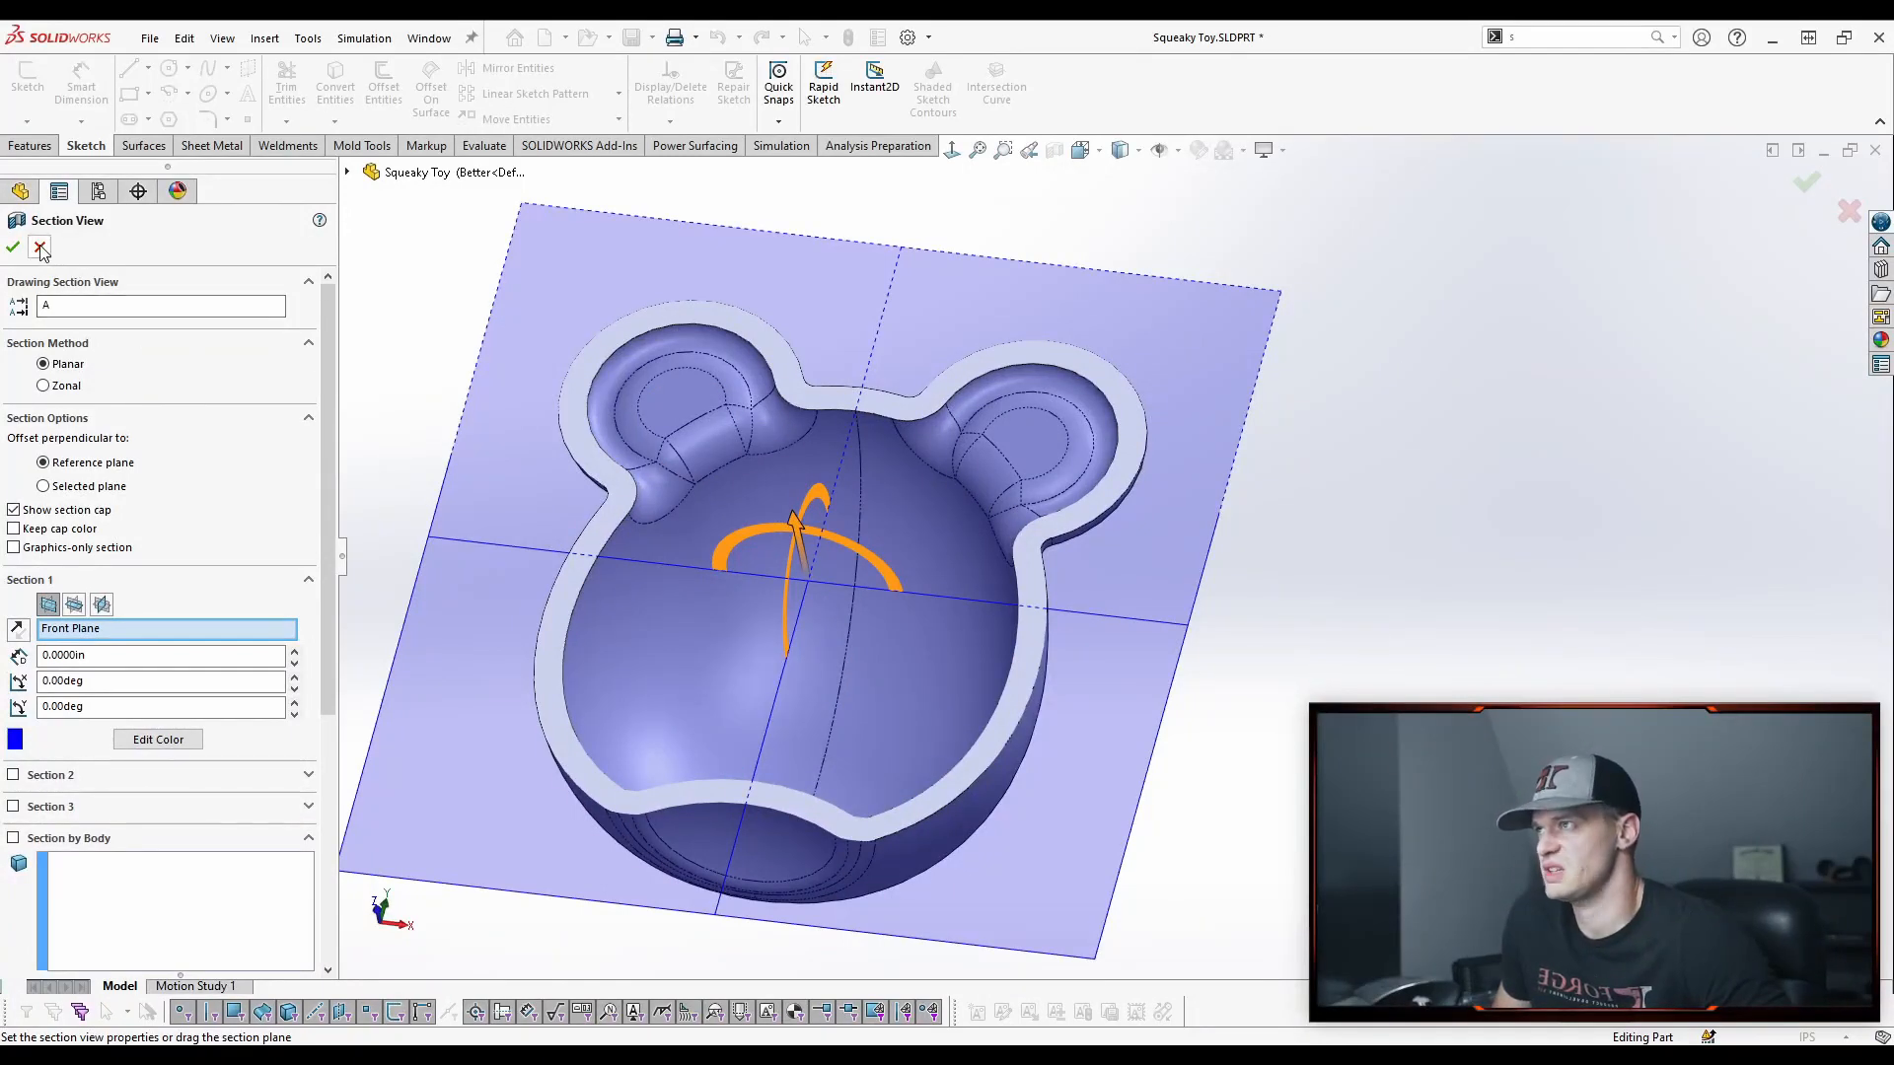
left_click(39, 249)
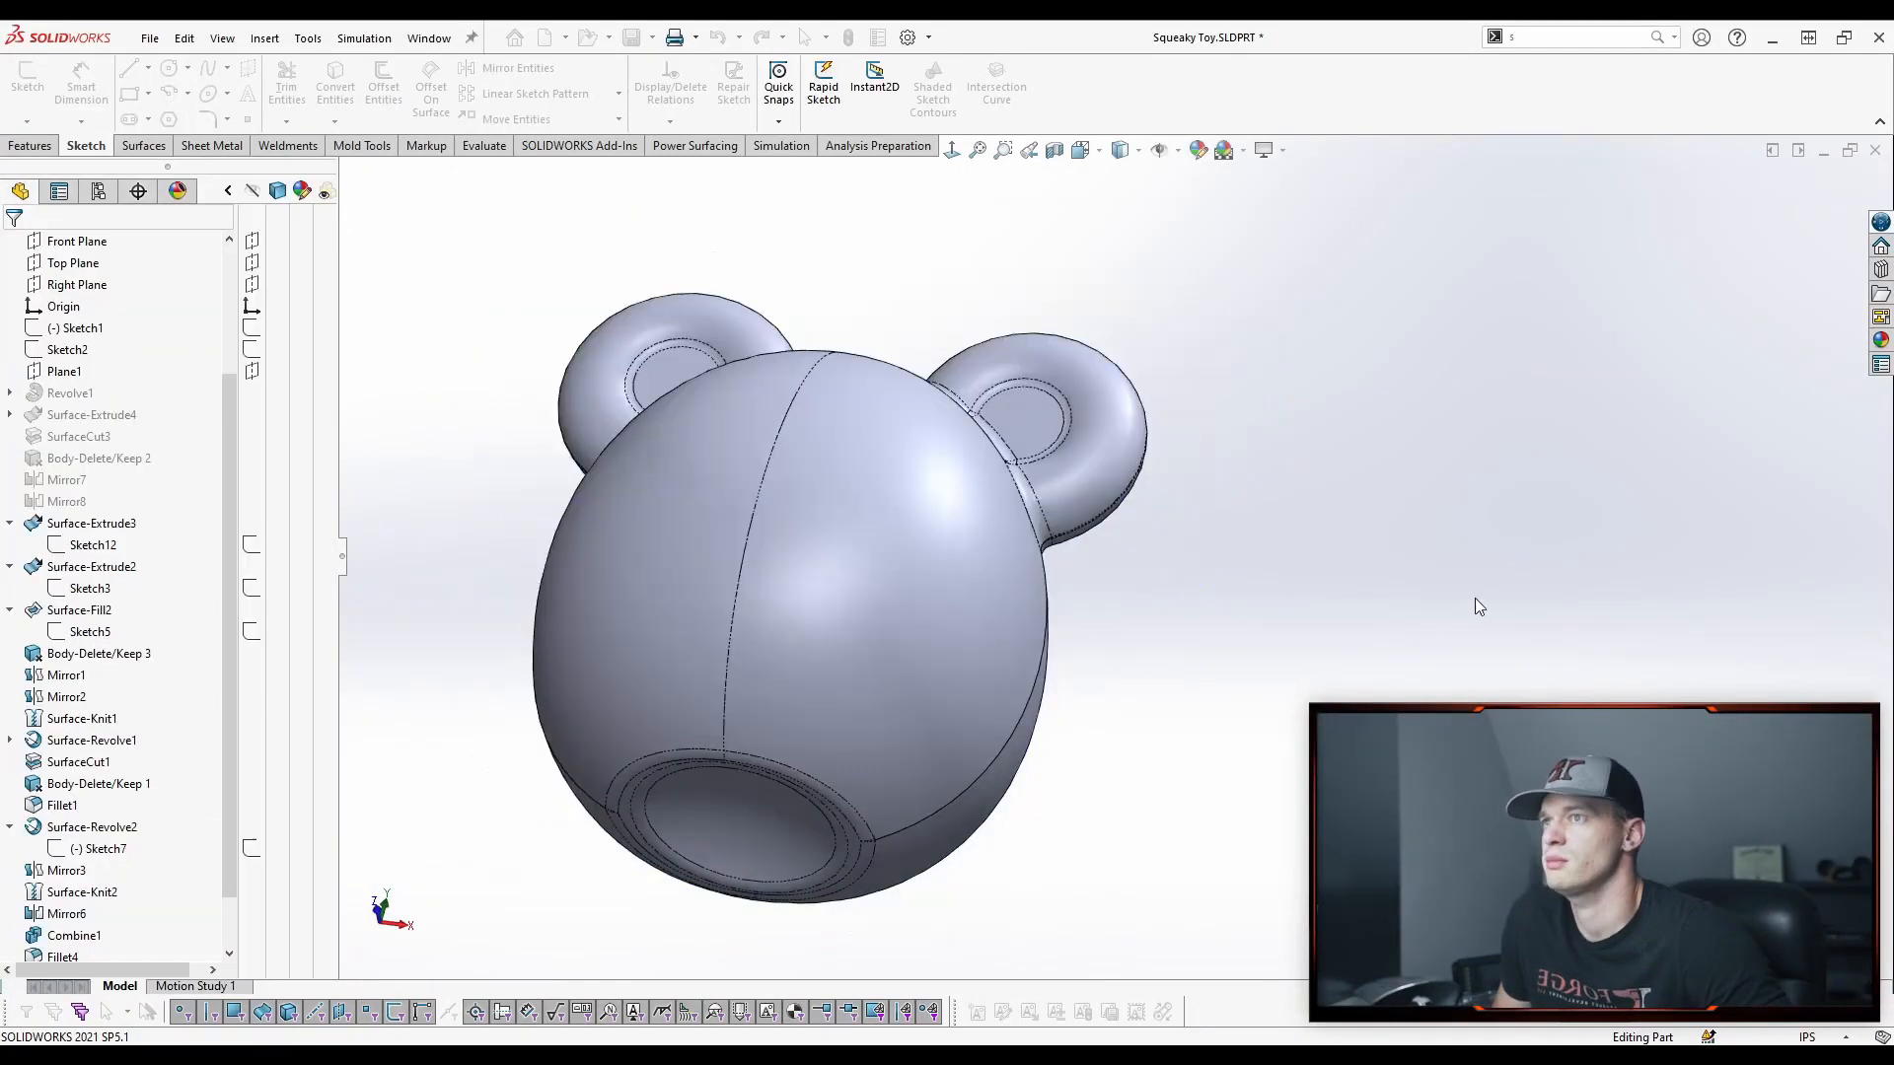
left_click(483, 144)
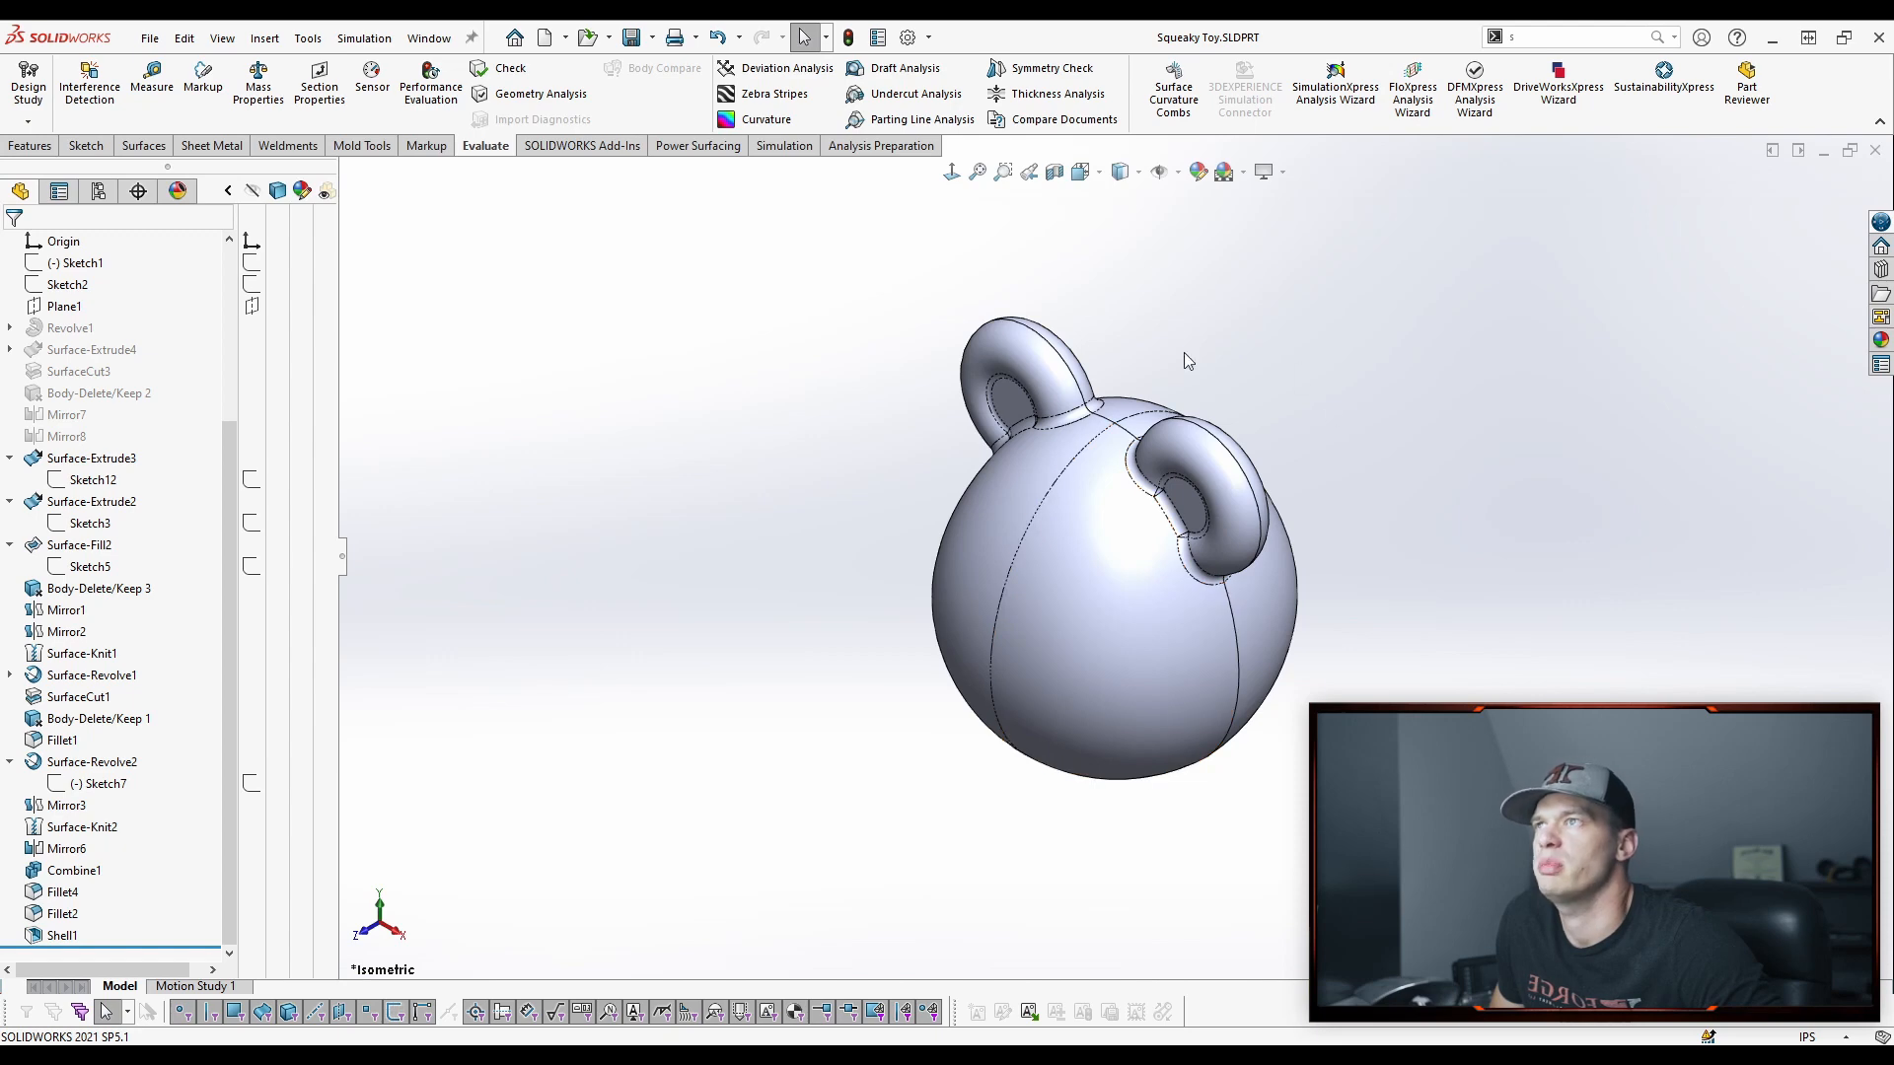
left_click(904, 67)
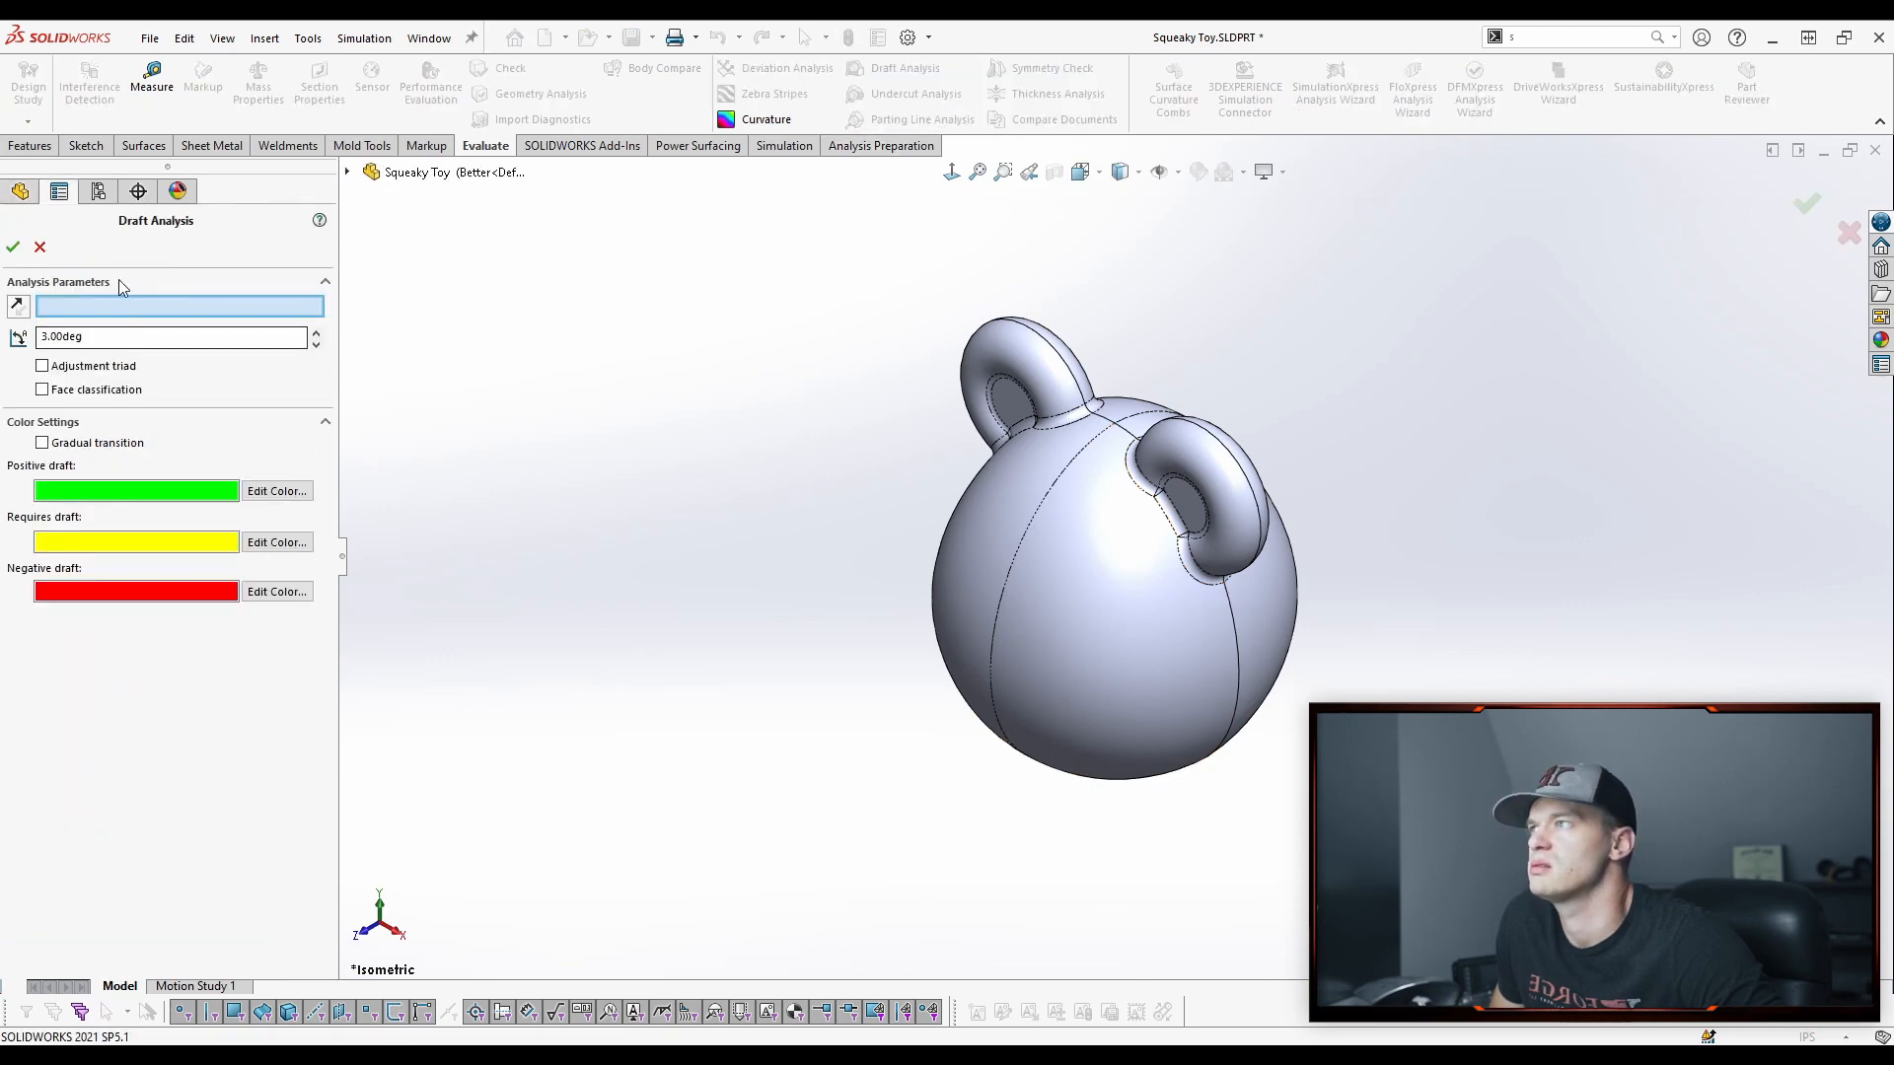
left_click(453, 345)
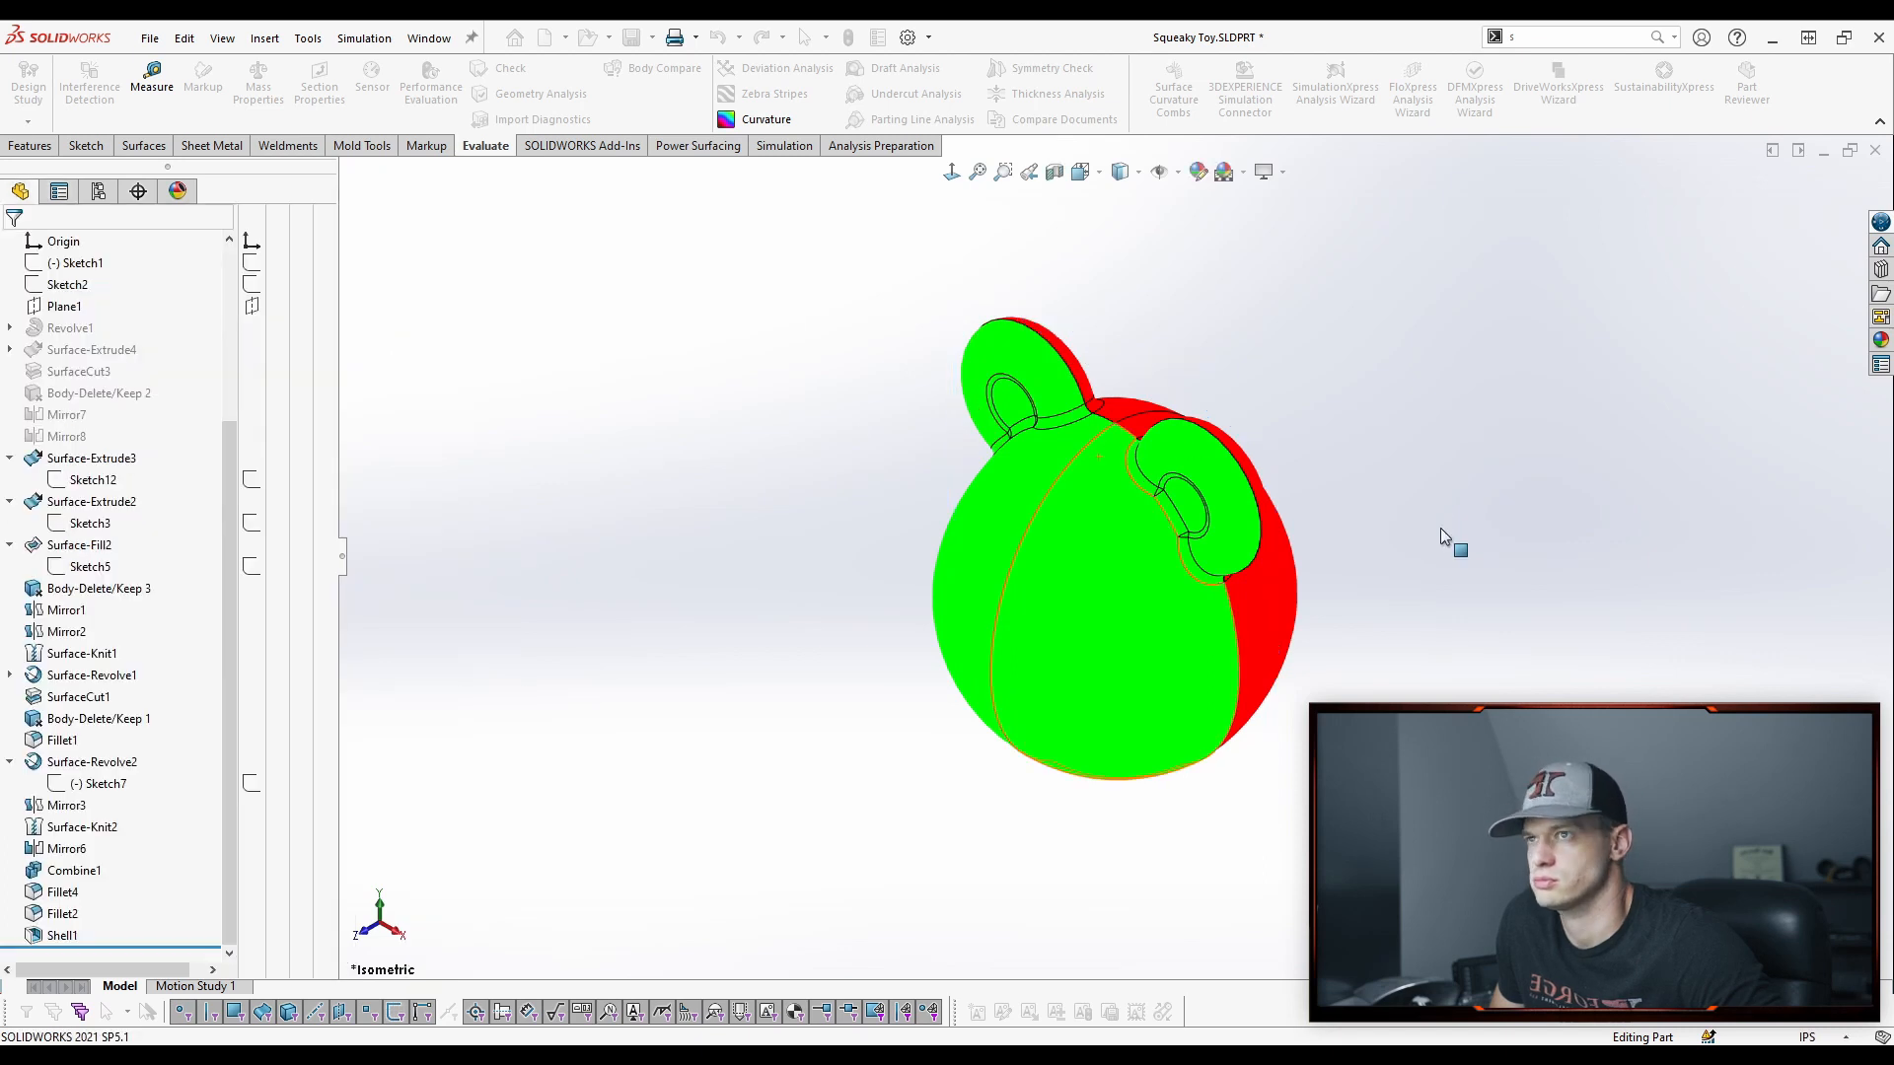
left_click(902, 67)
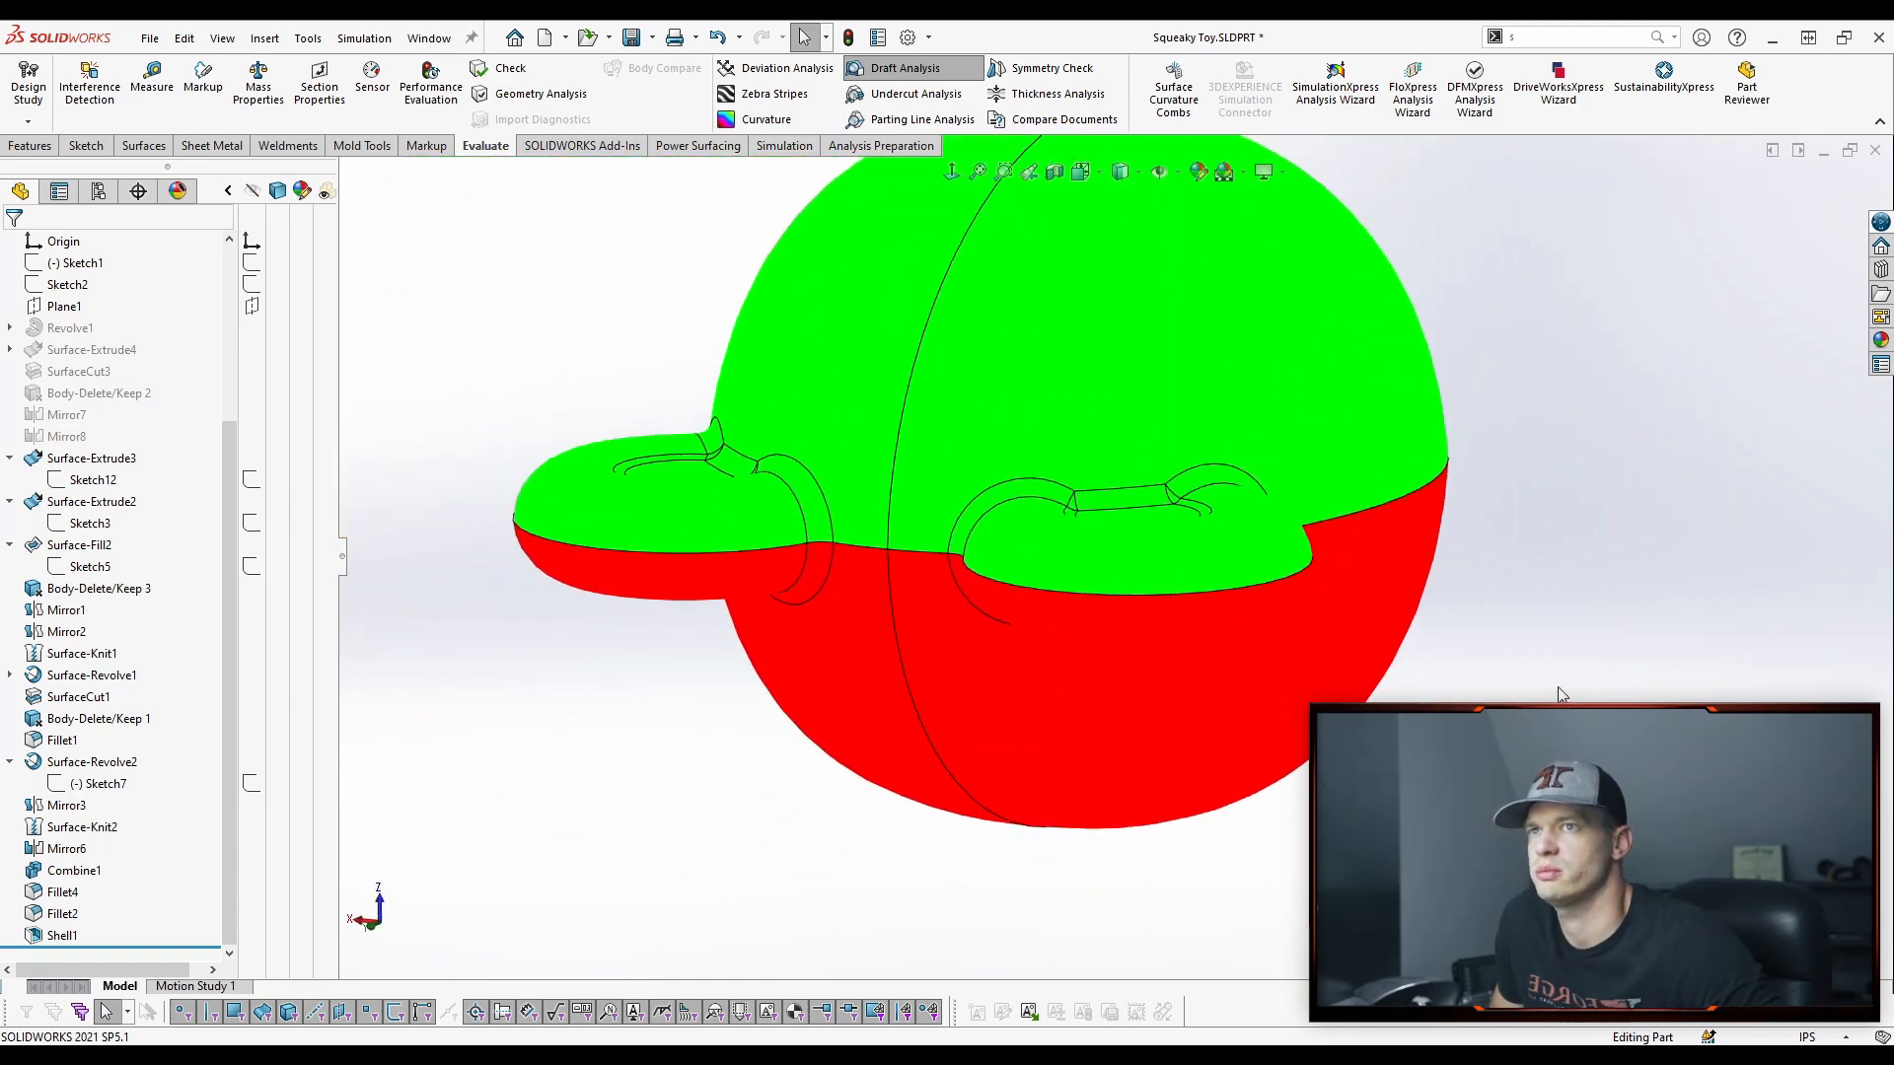
left_click(903, 67)
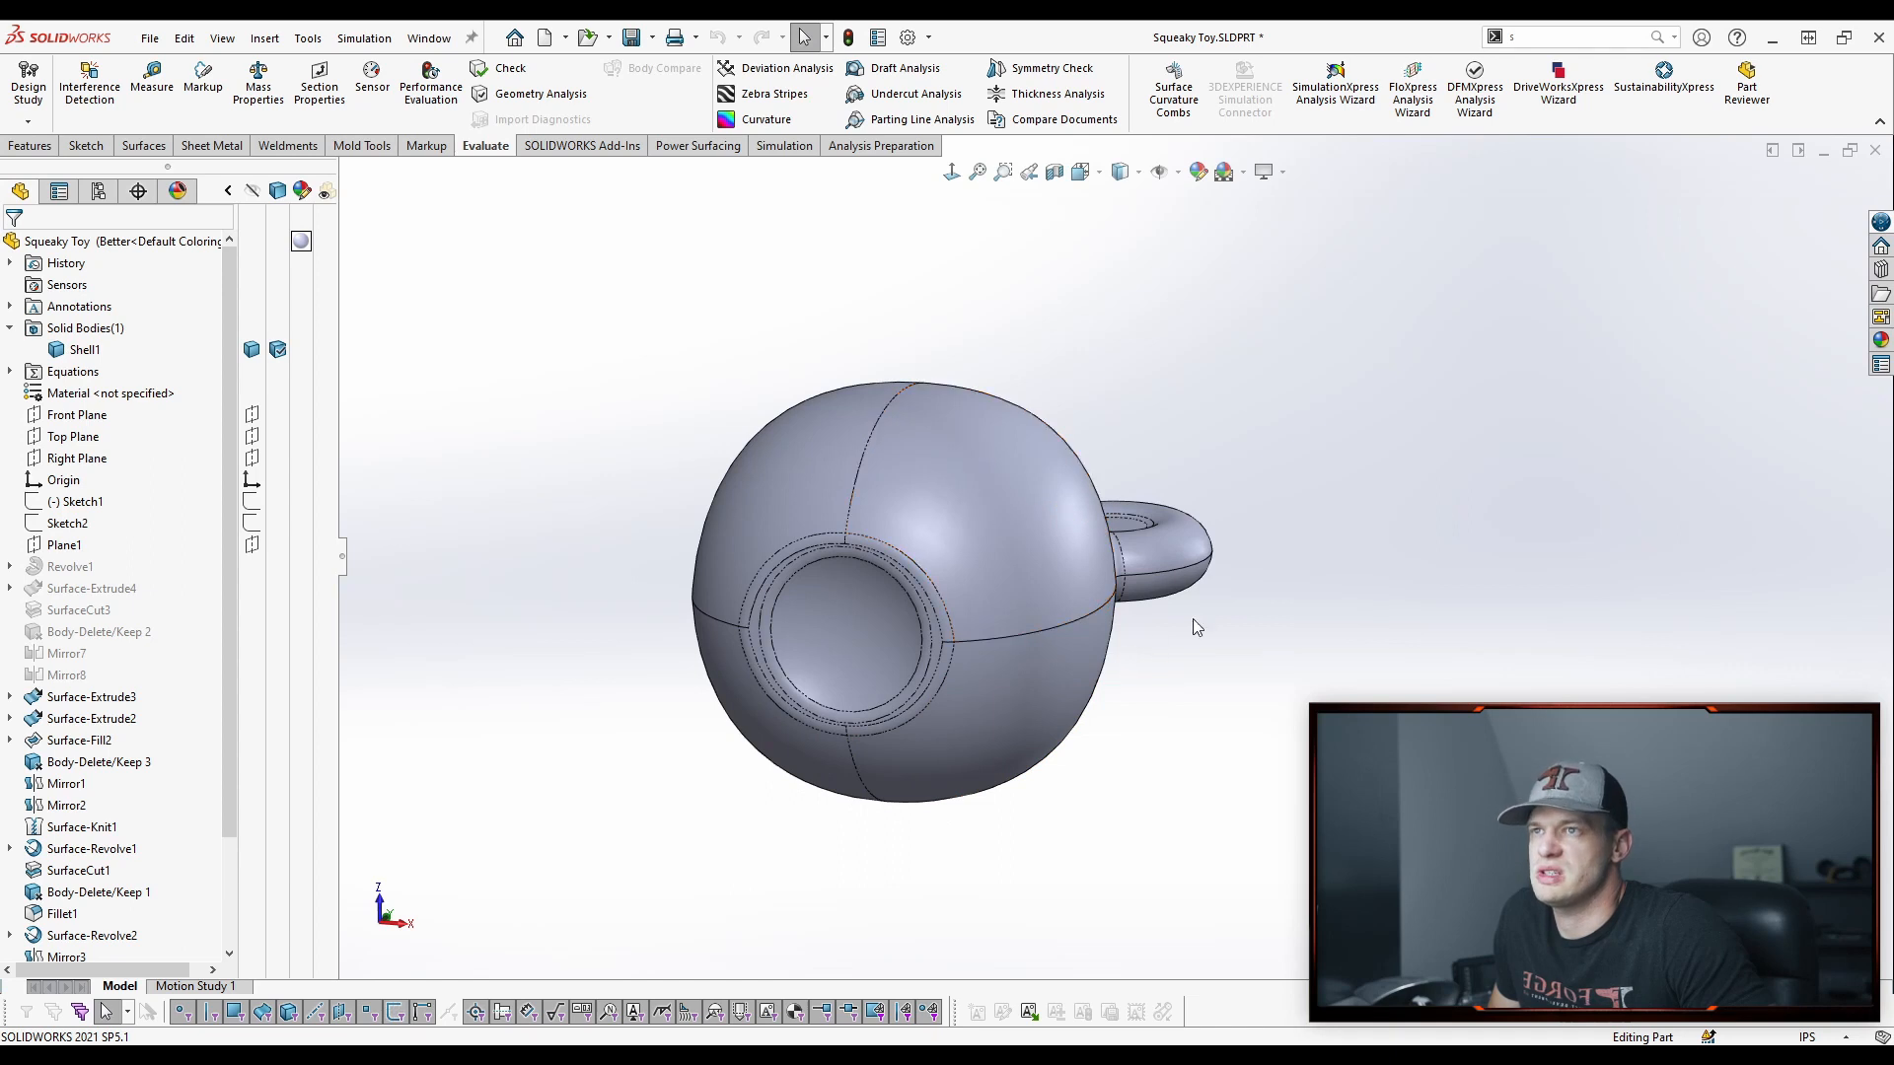